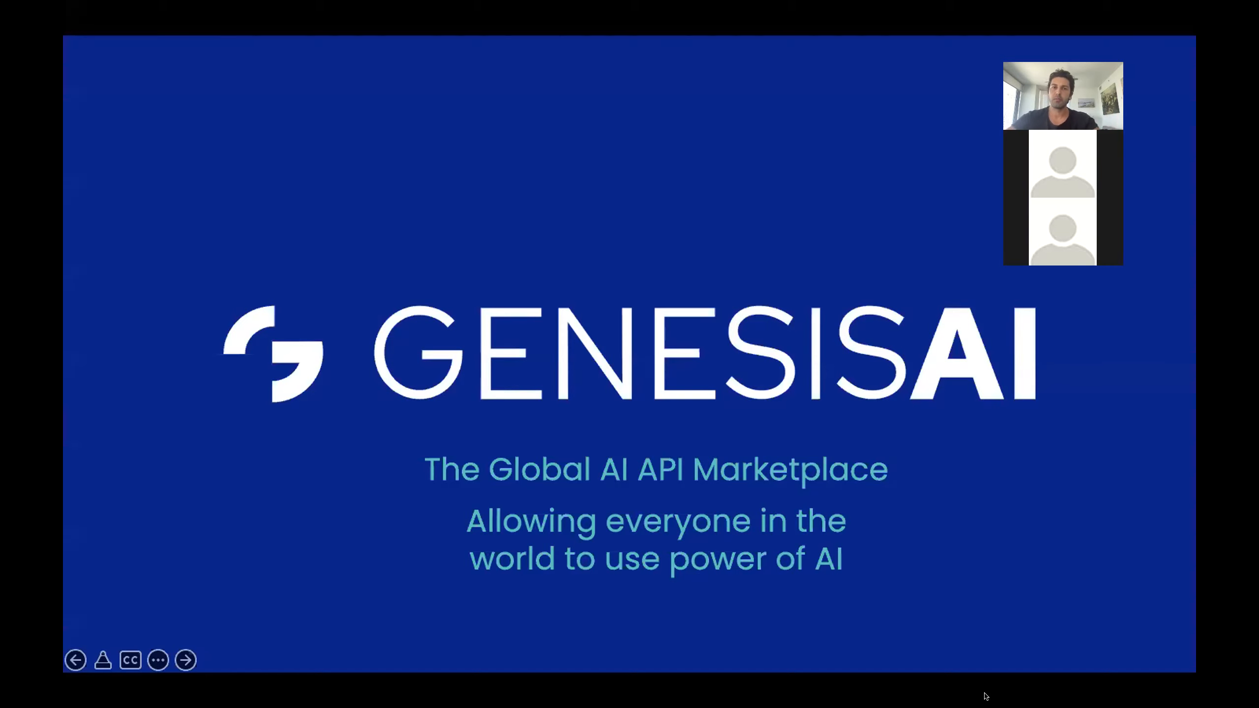
Step: Advance the slideshow from the GenesisAI title slide to 'The Problem'
click(185, 659)
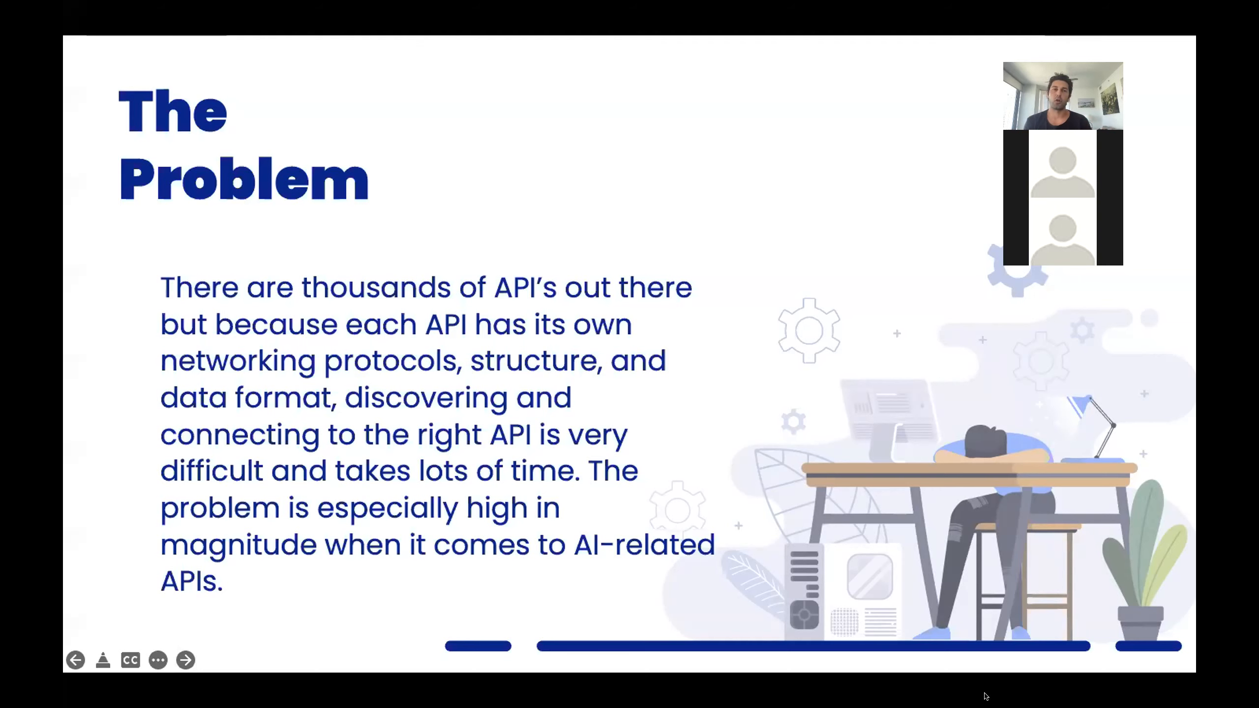
Step: Advance the slideshow to the Product Walkthrough slide with its video link
click(185, 659)
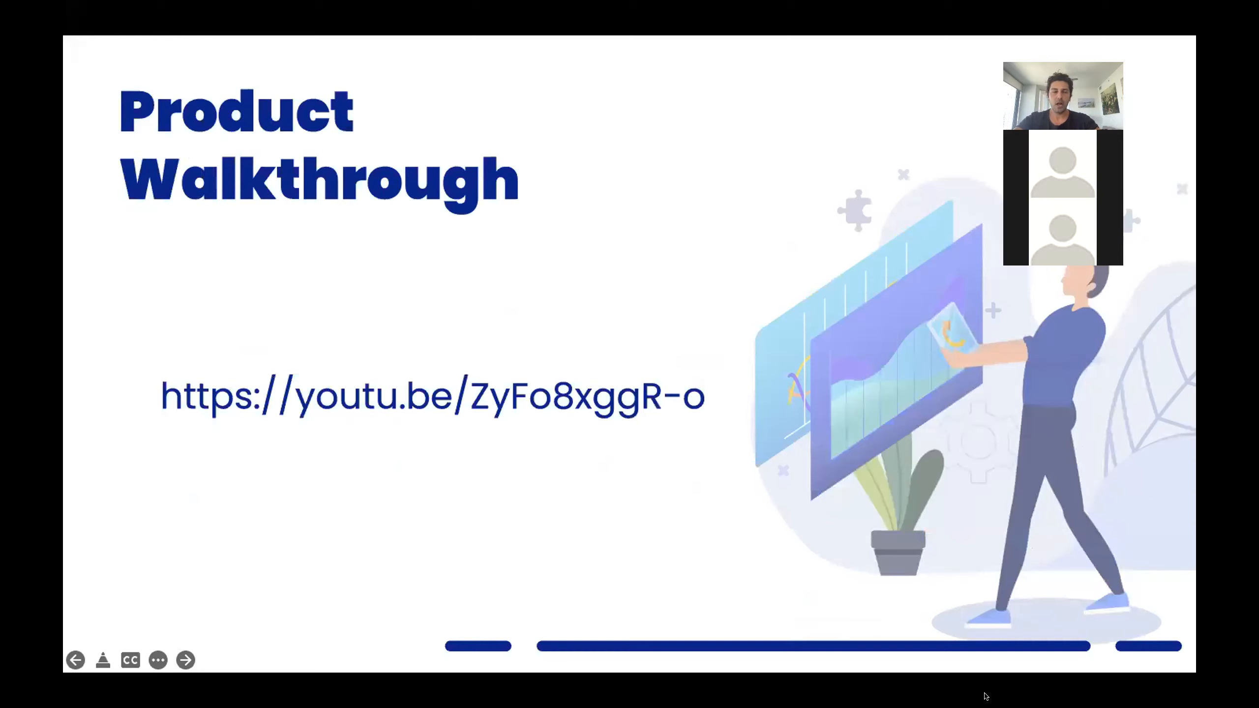
mouse_move(225, 672)
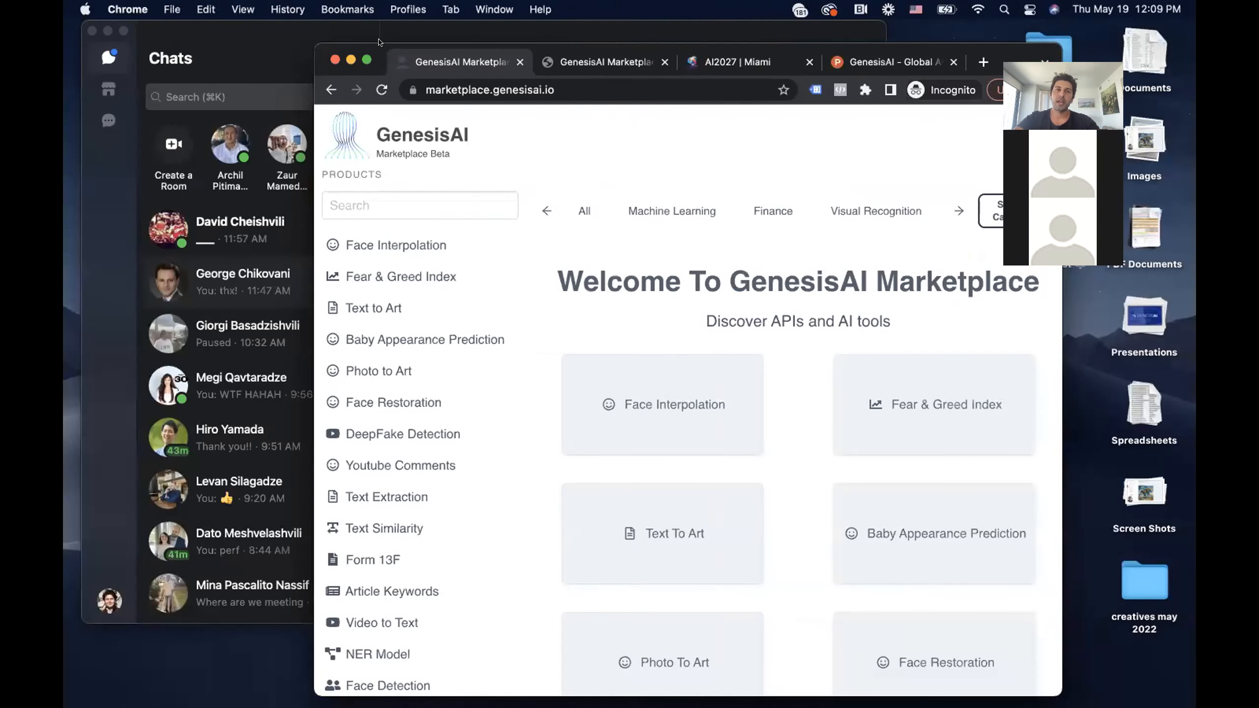
mouse_move(544, 137)
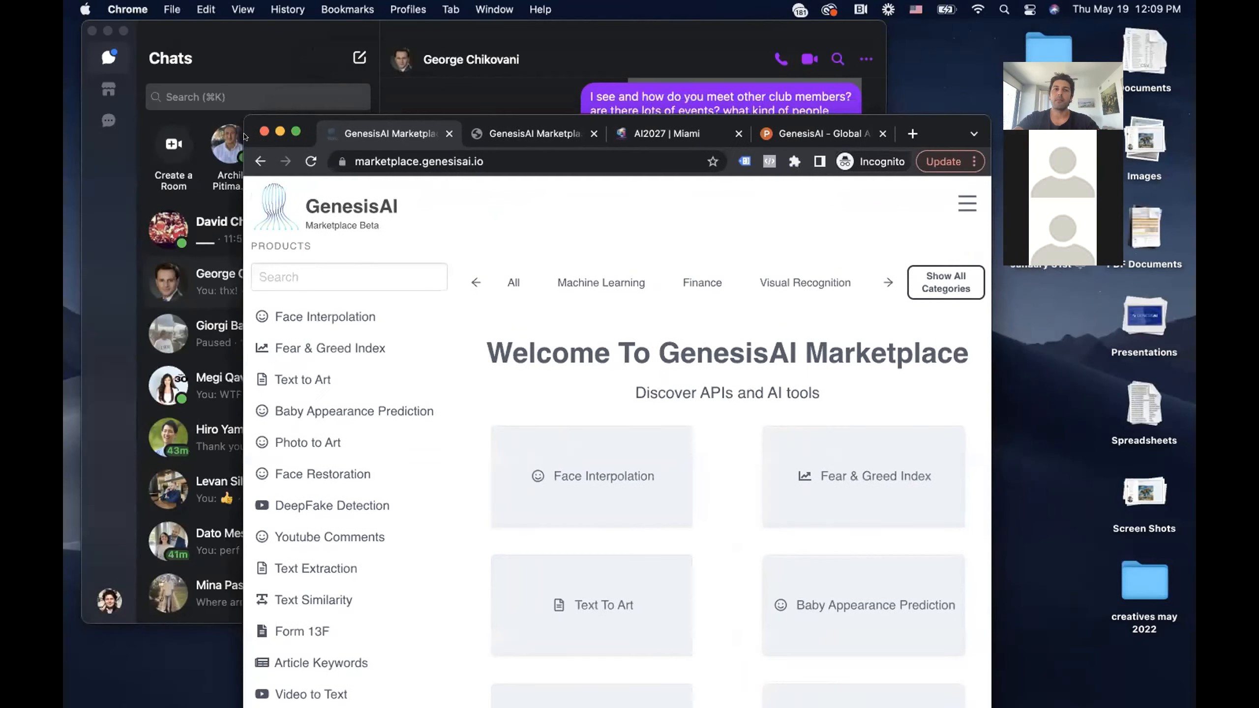
Step: Bring the Chrome window with marketplace.genesisai.io forward to fill the screen
click(295, 132)
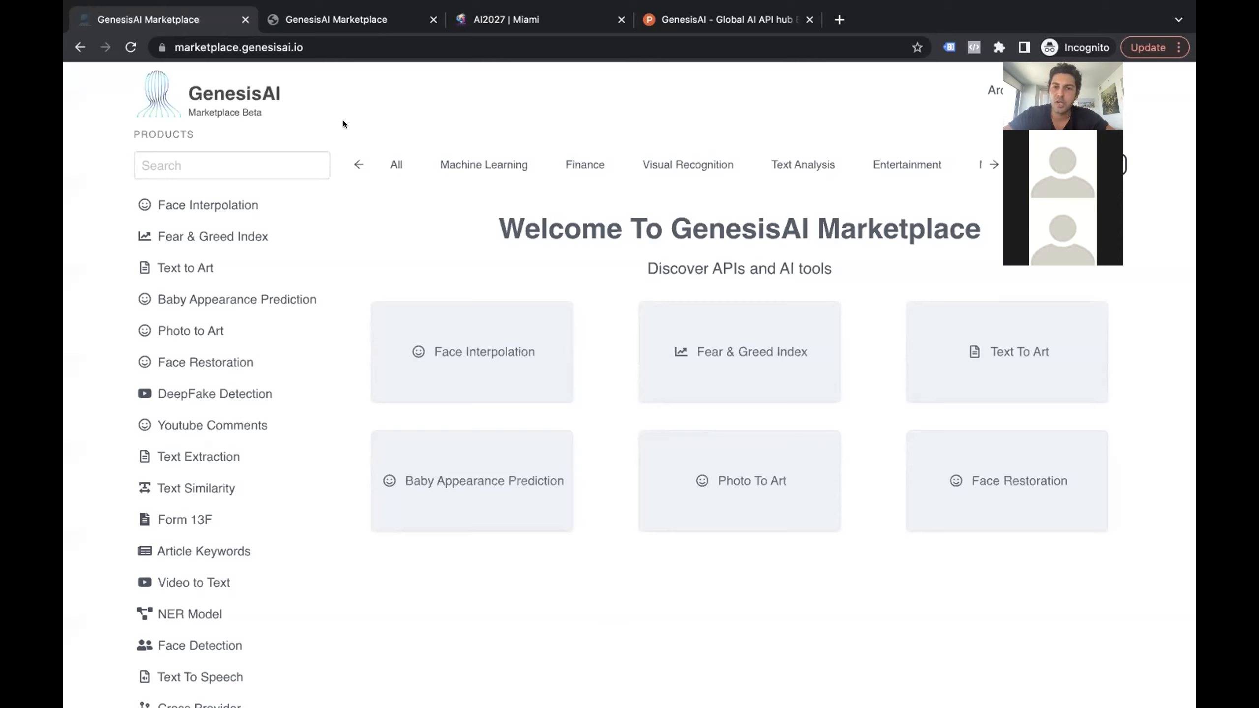
mouse_move(622, 282)
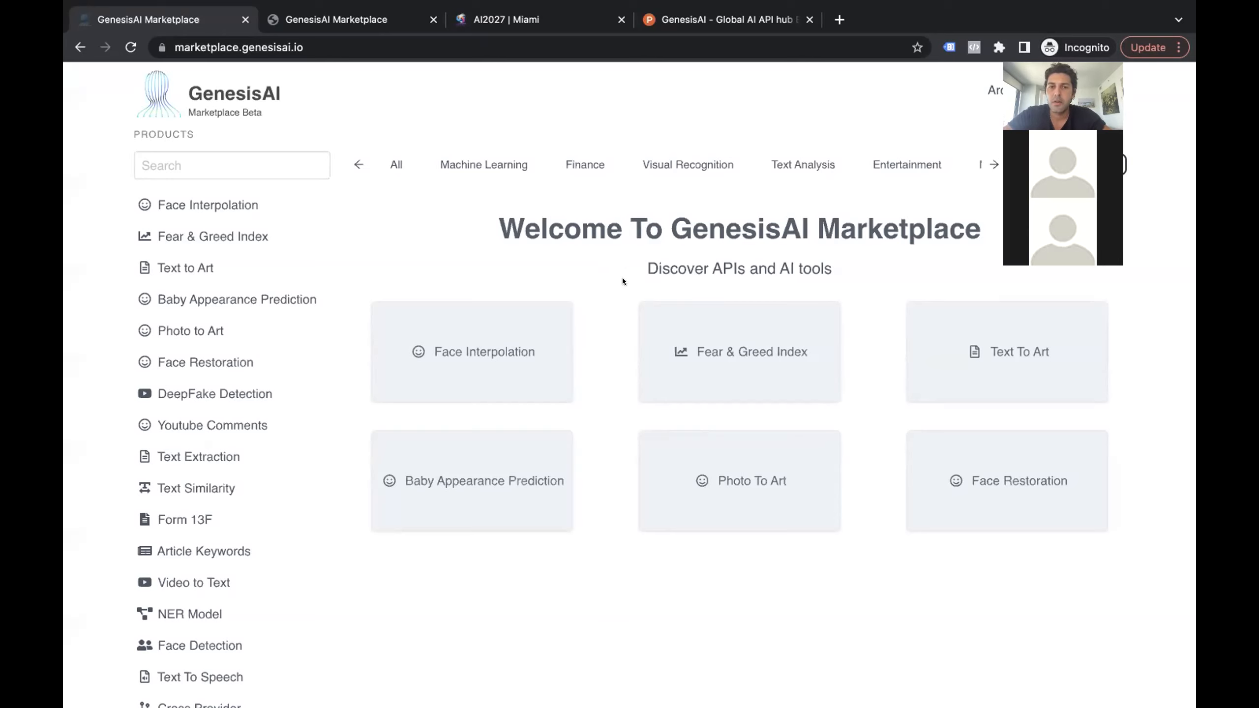
mouse_move(632, 311)
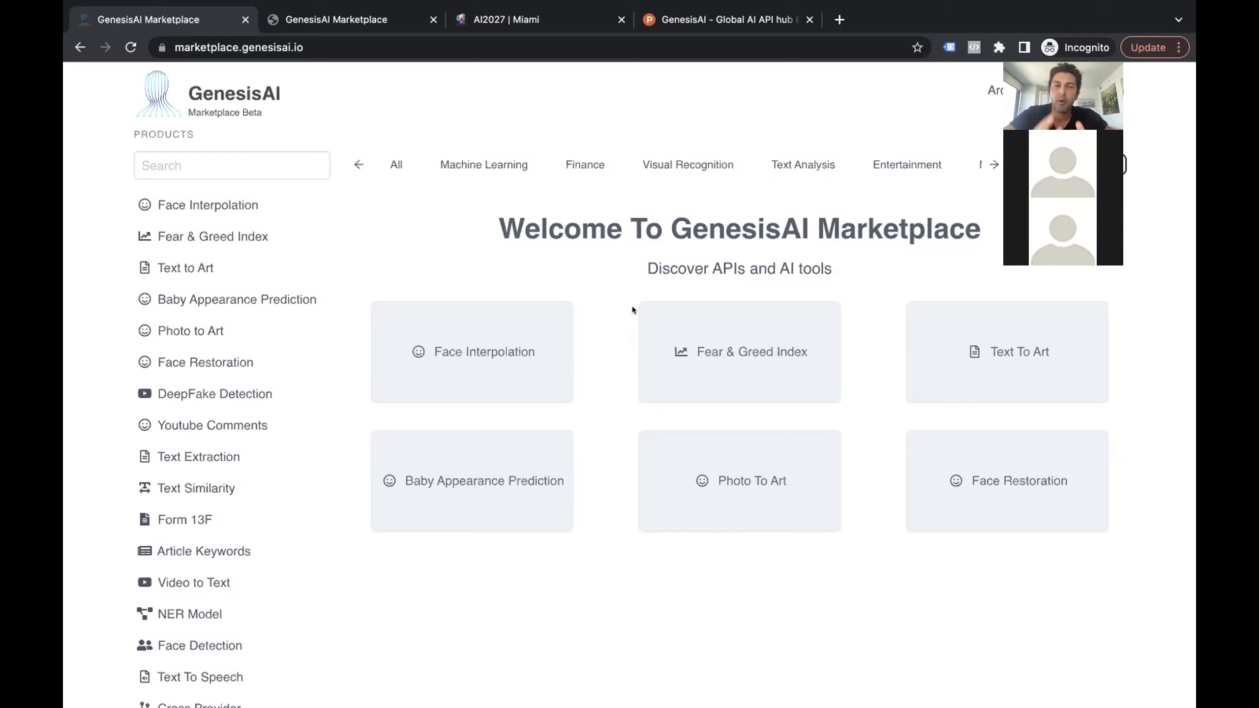
mouse_move(329, 275)
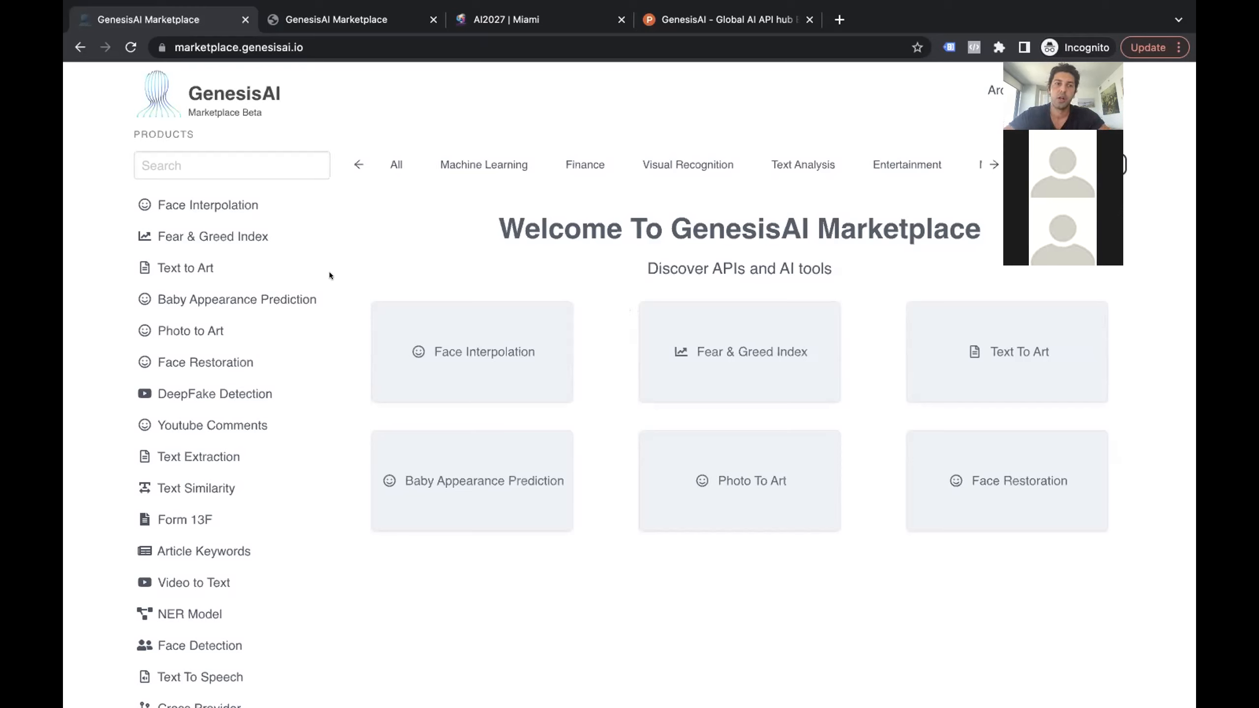
mouse_move(235, 325)
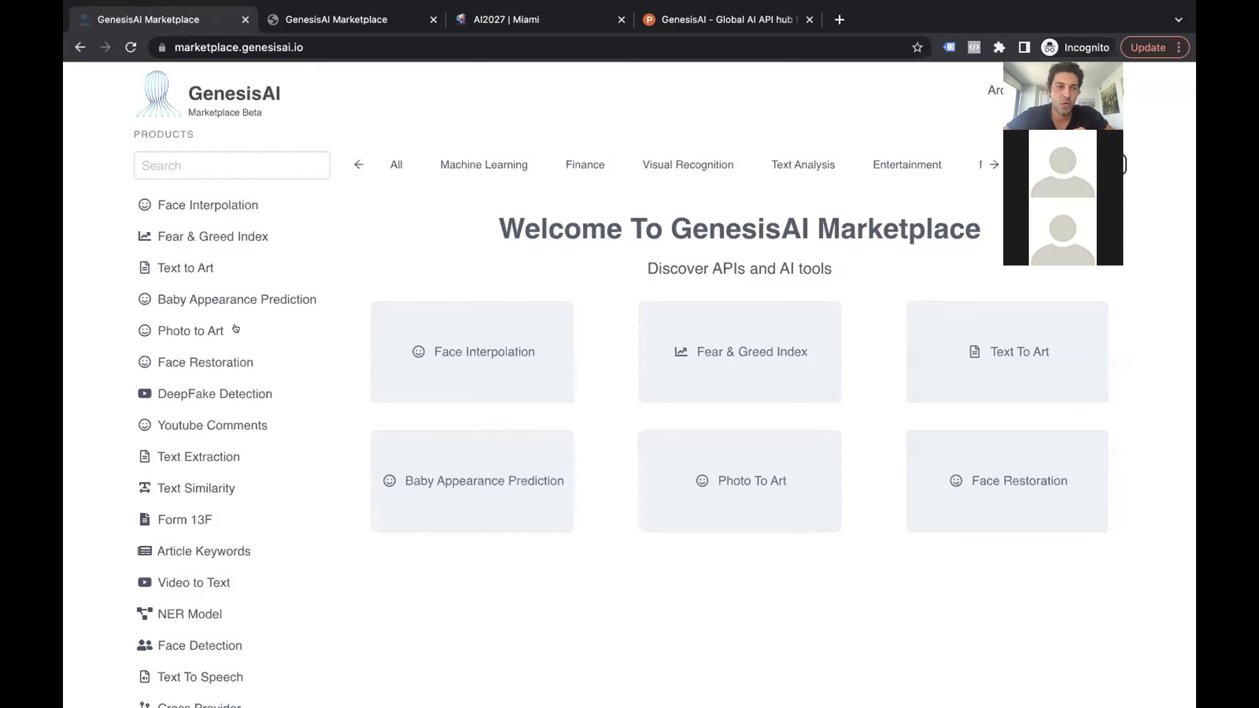
Step: Run the Text to Art demo to generate a painting of a robot battle in the sky
click(191, 330)
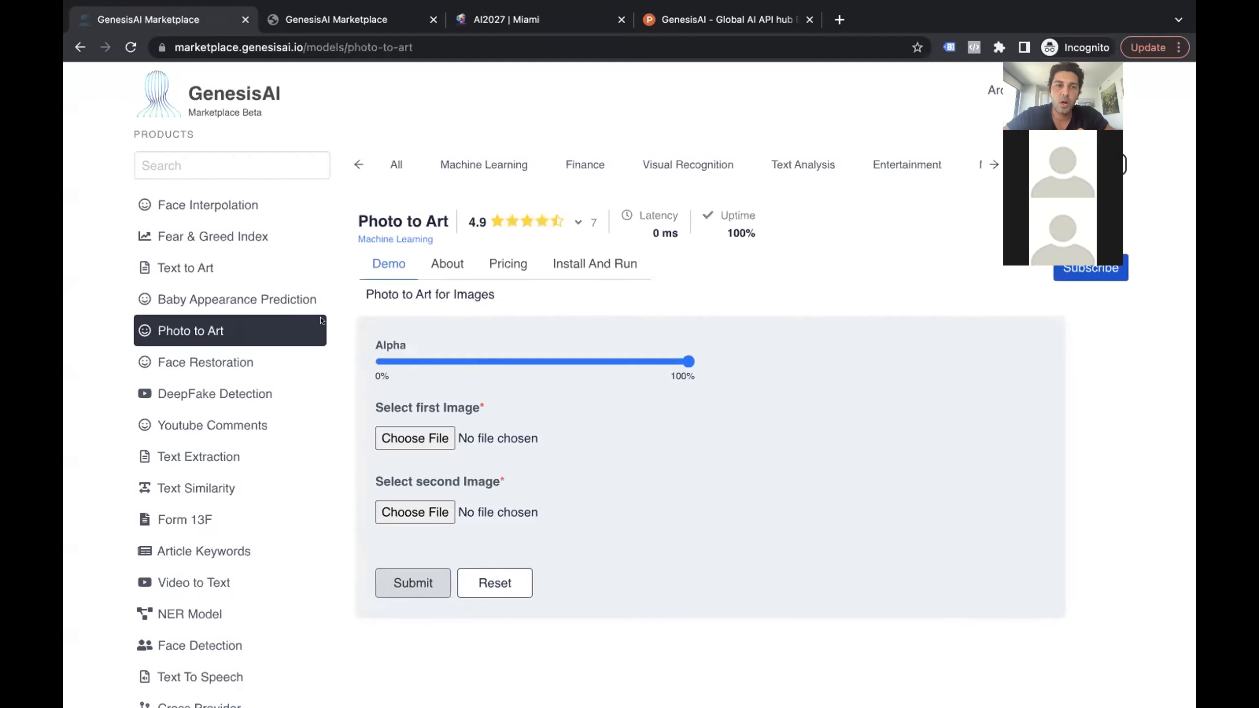
click(186, 268)
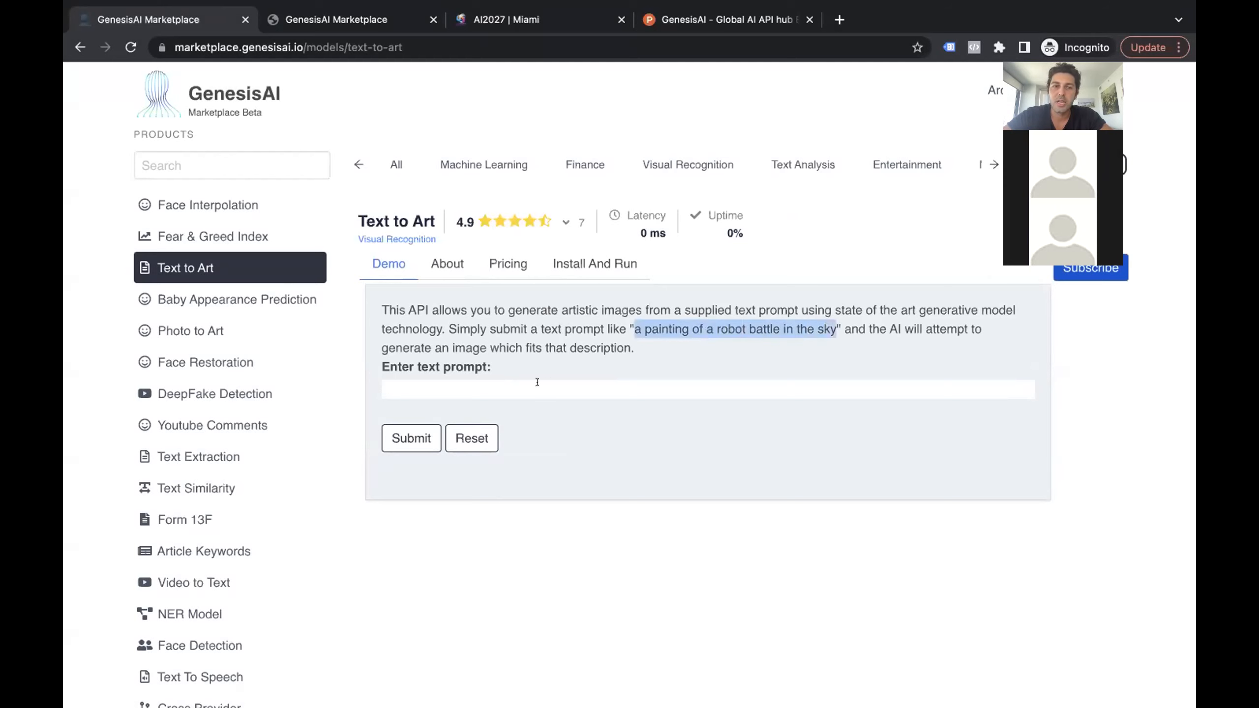
click(411, 438)
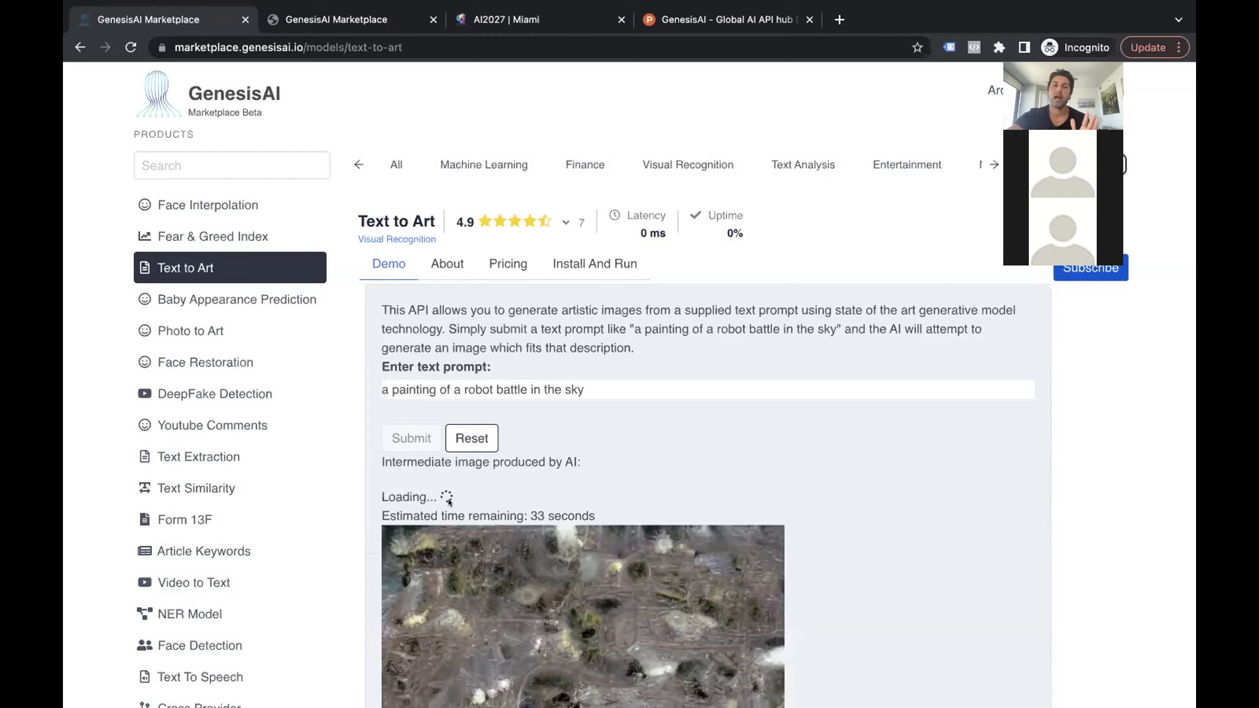
scroll(down, 3)
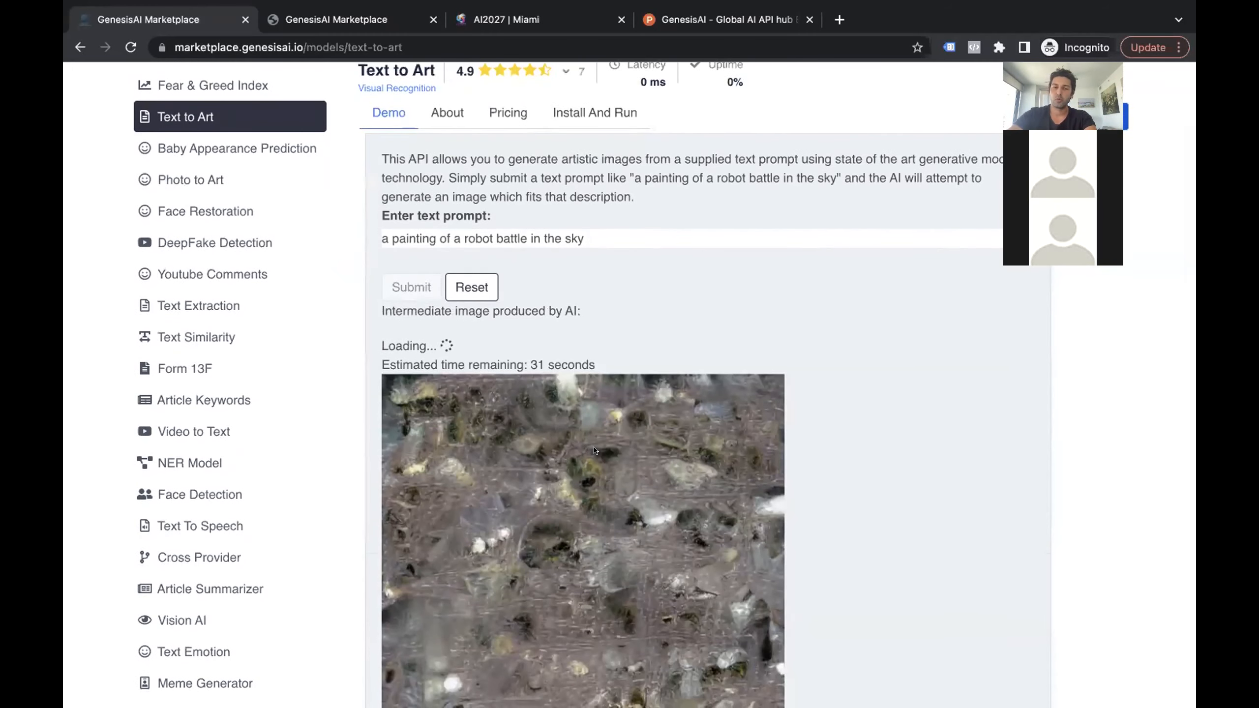
scroll(down, 3)
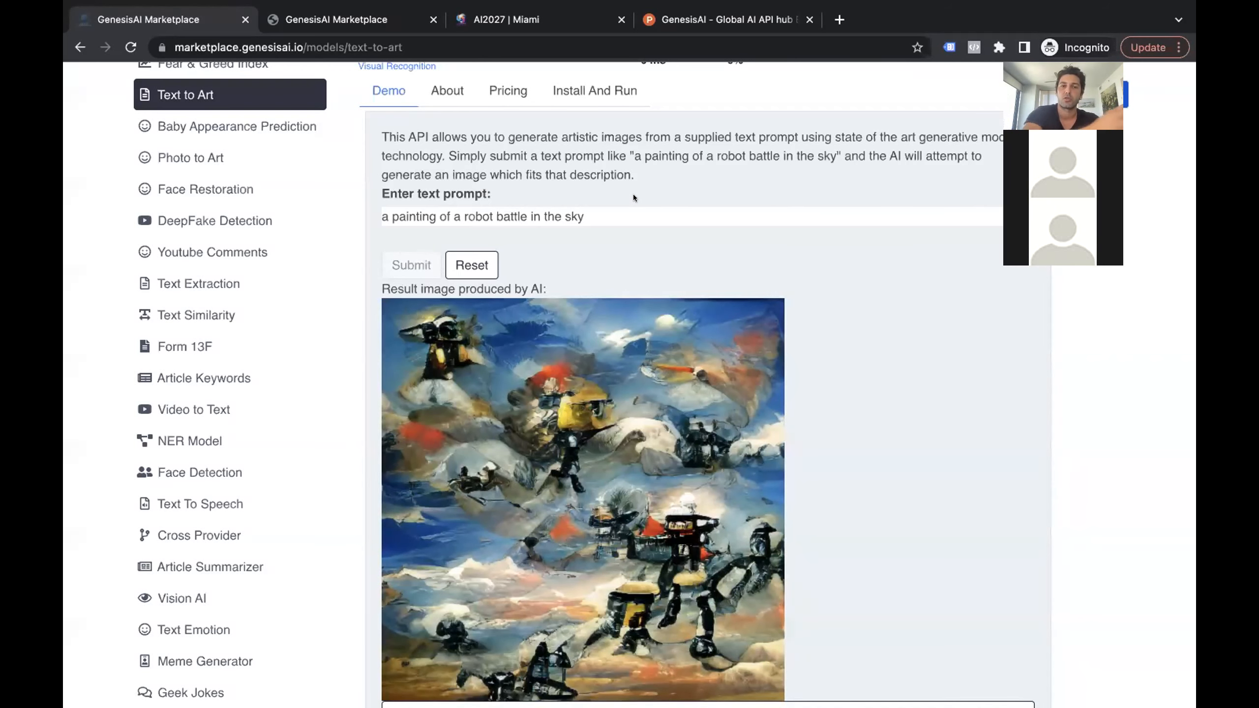
scroll(down, 3)
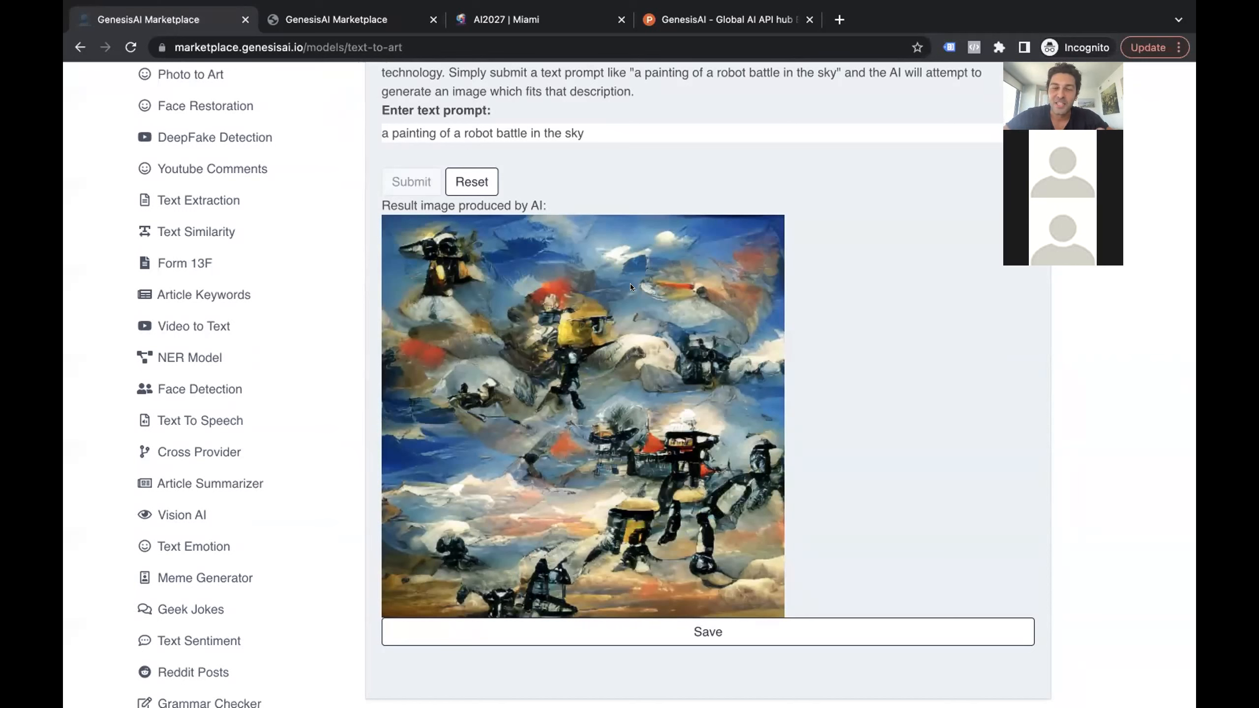
mouse_move(582, 295)
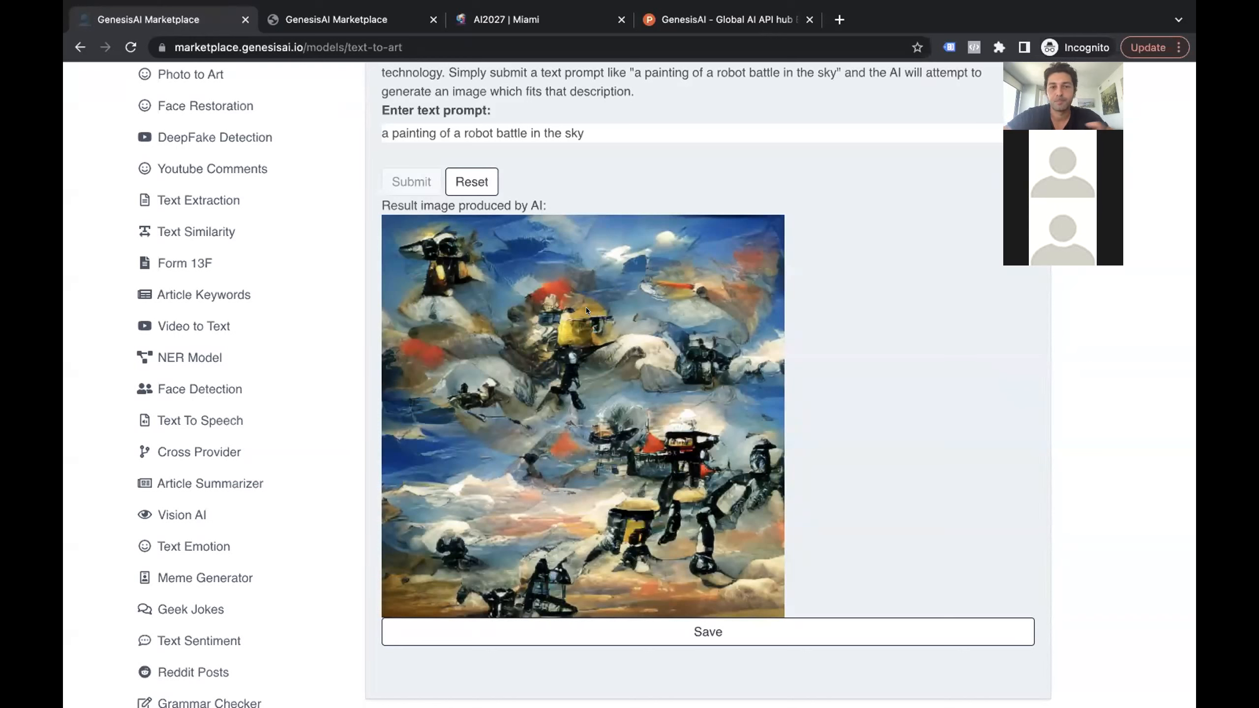
mouse_move(584, 287)
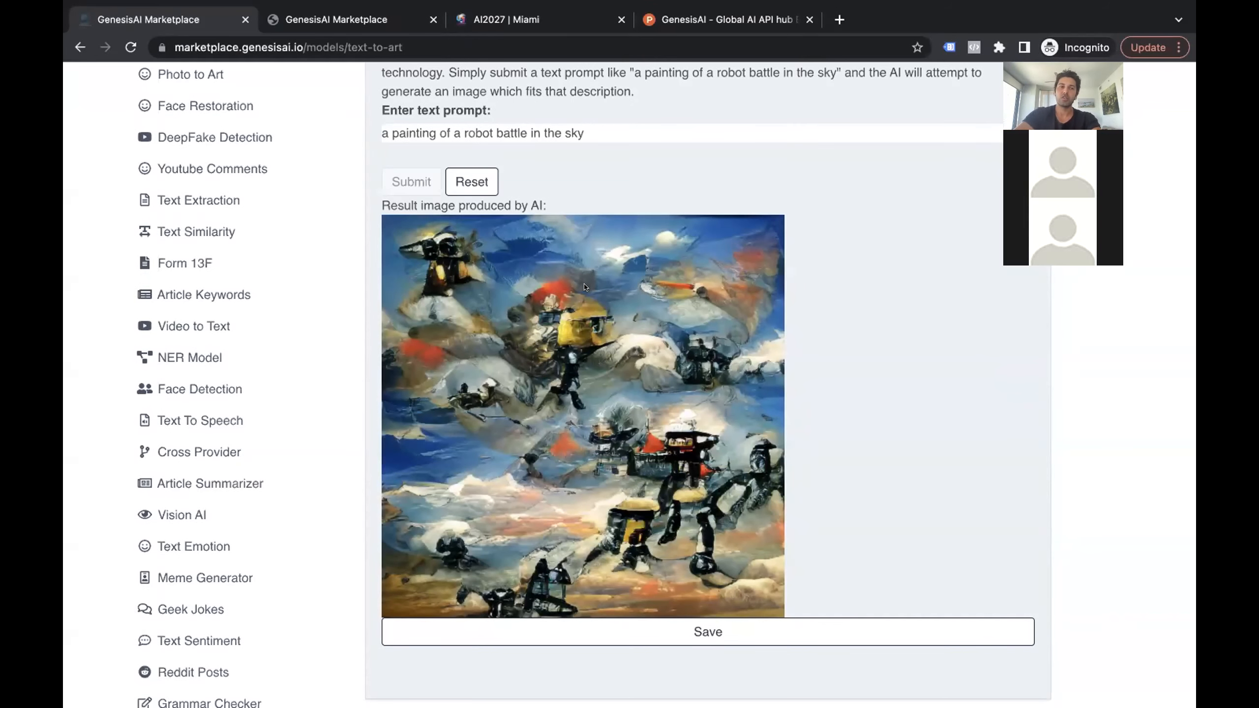
scroll(up, 3)
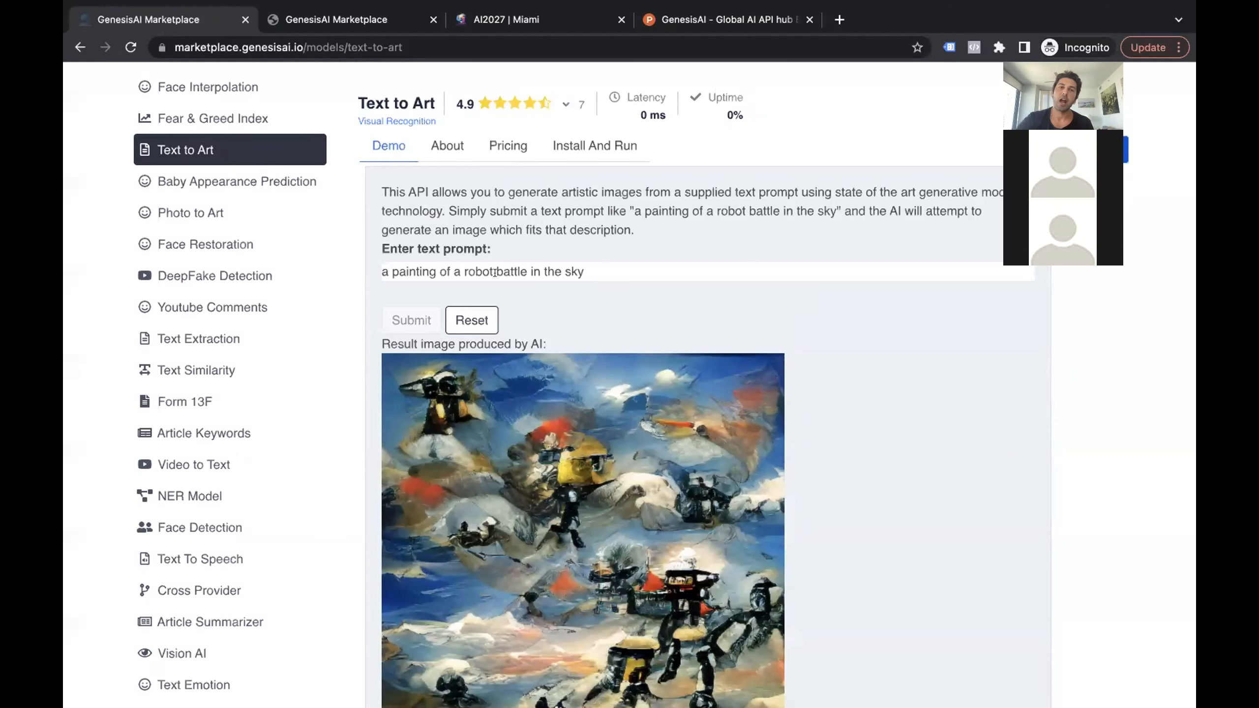
Step: Start filtering the sidebar product search toward the summarizer APIs
scroll(up, 3)
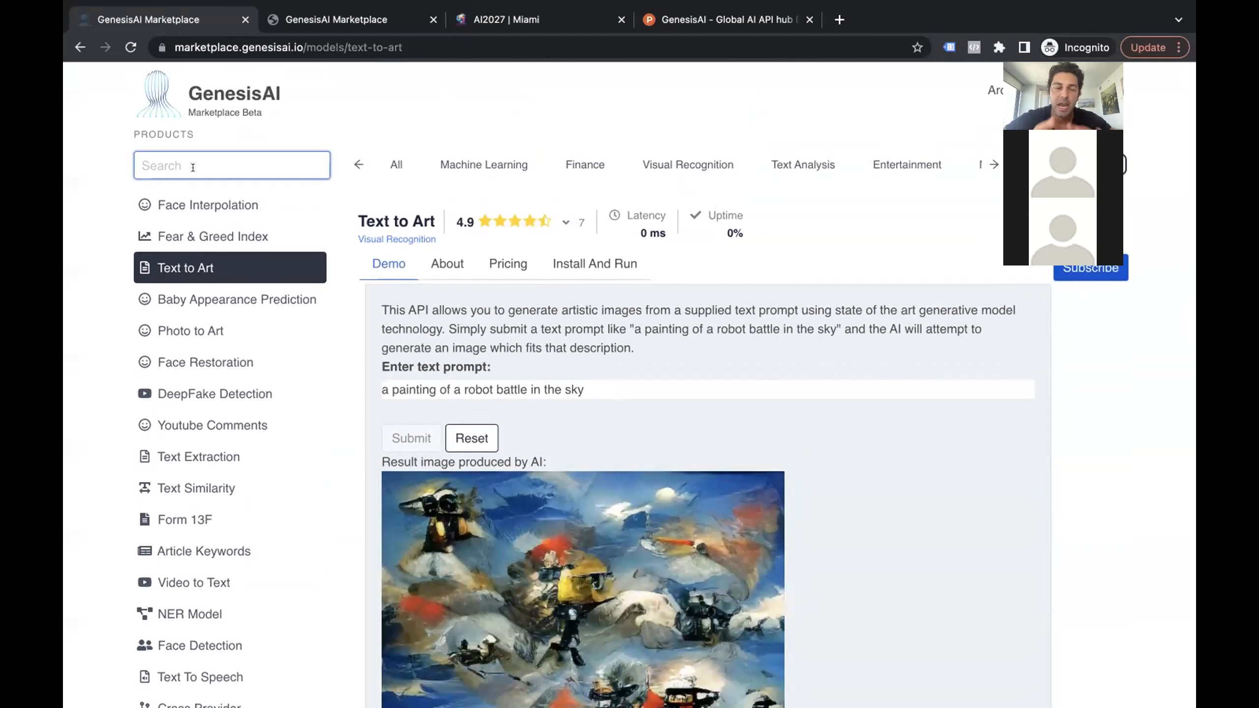
text(summari)
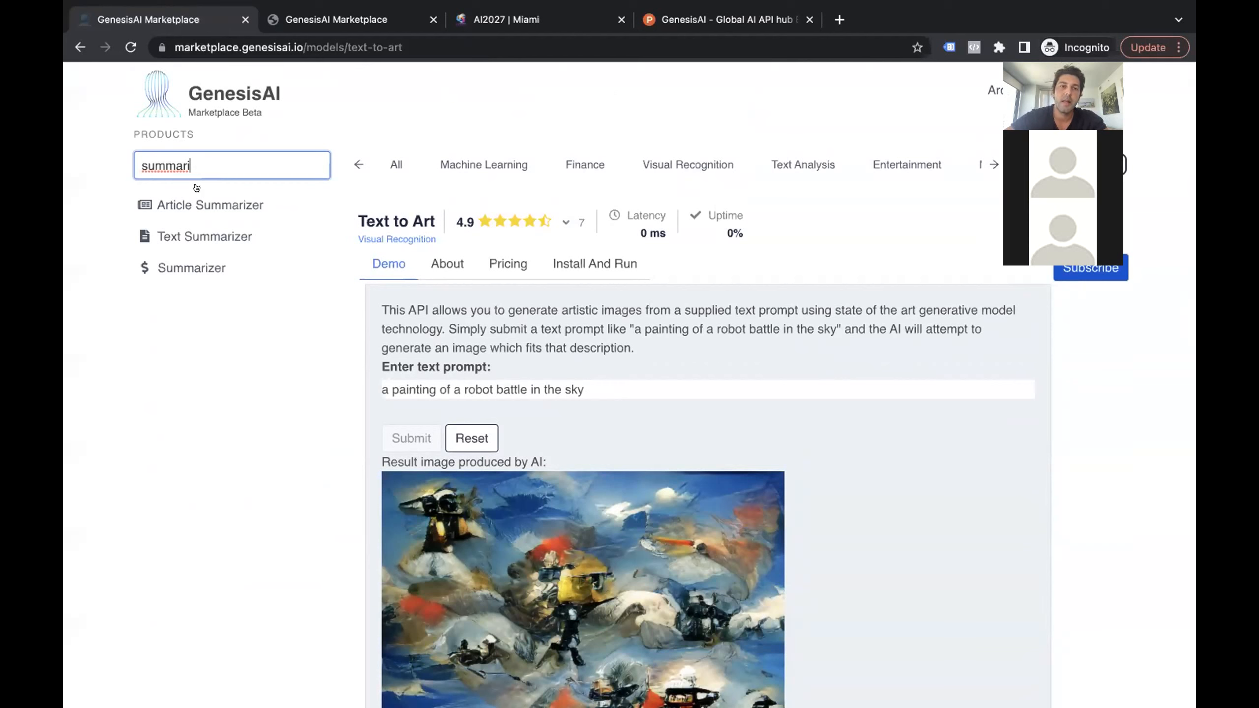
mouse_move(198, 195)
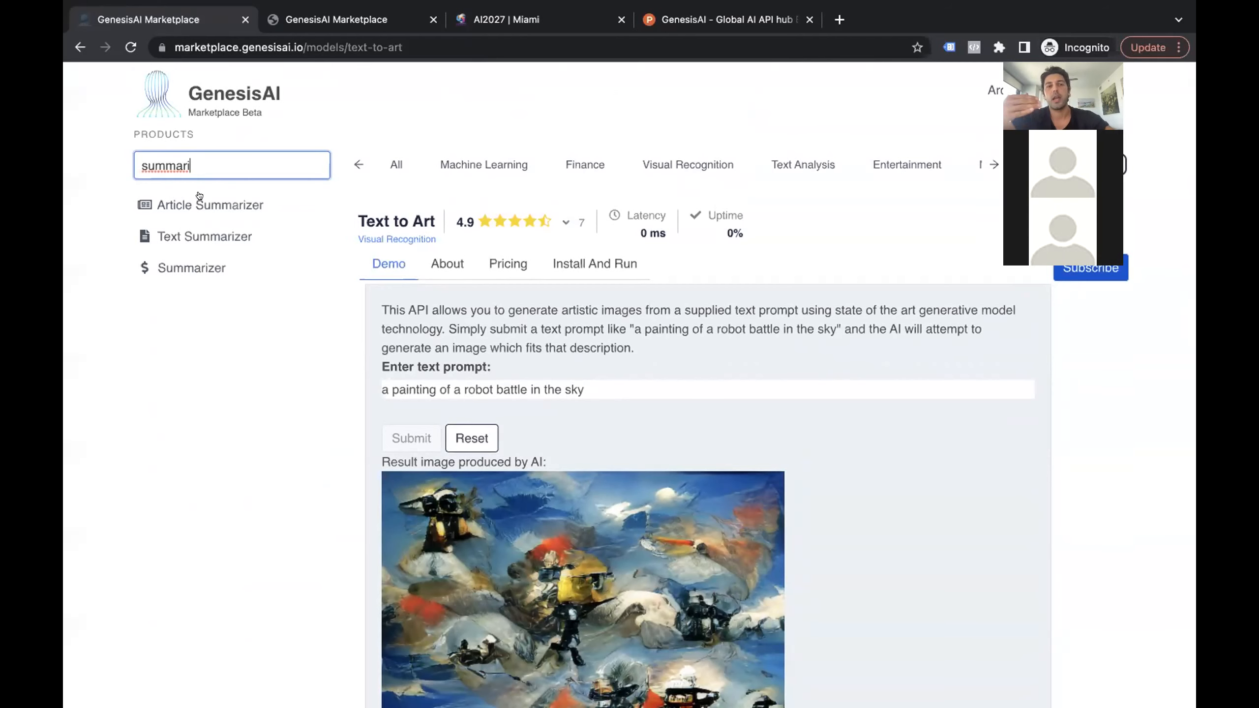
mouse_move(210, 208)
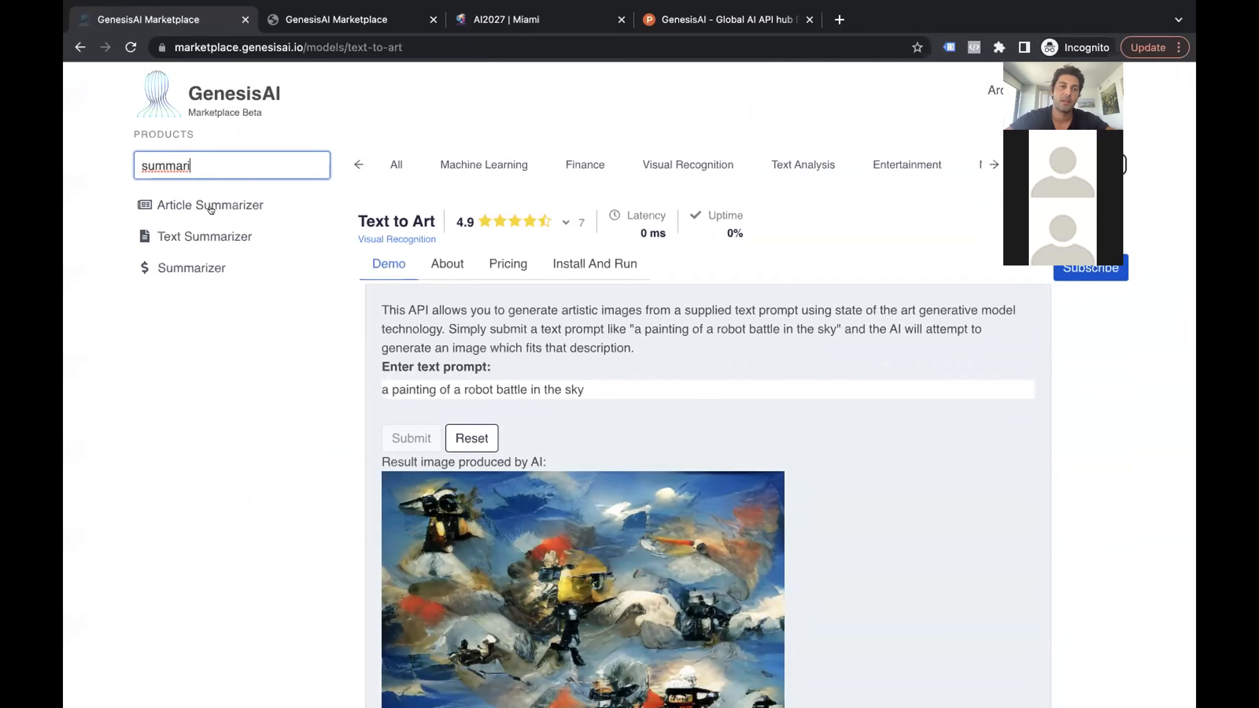
Step: Go from the summarizer results to the Article Summarizer demo with URL and length fields
click(203, 236)
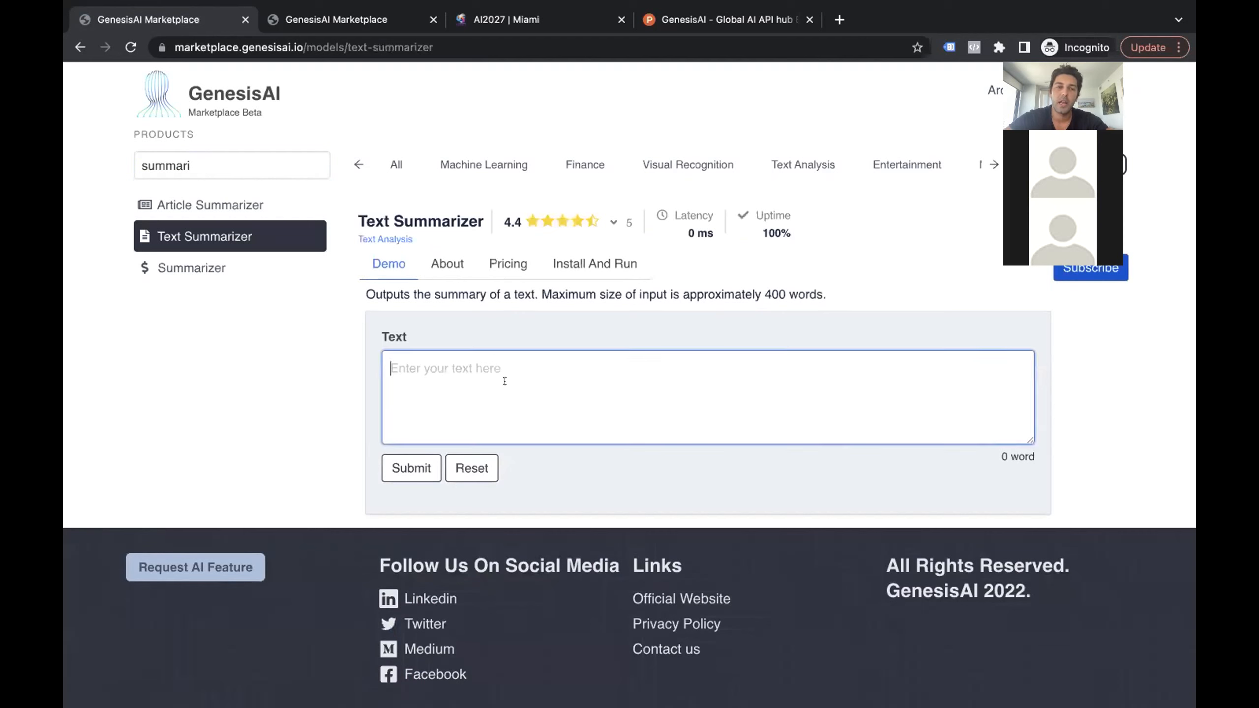
mouse_move(492, 335)
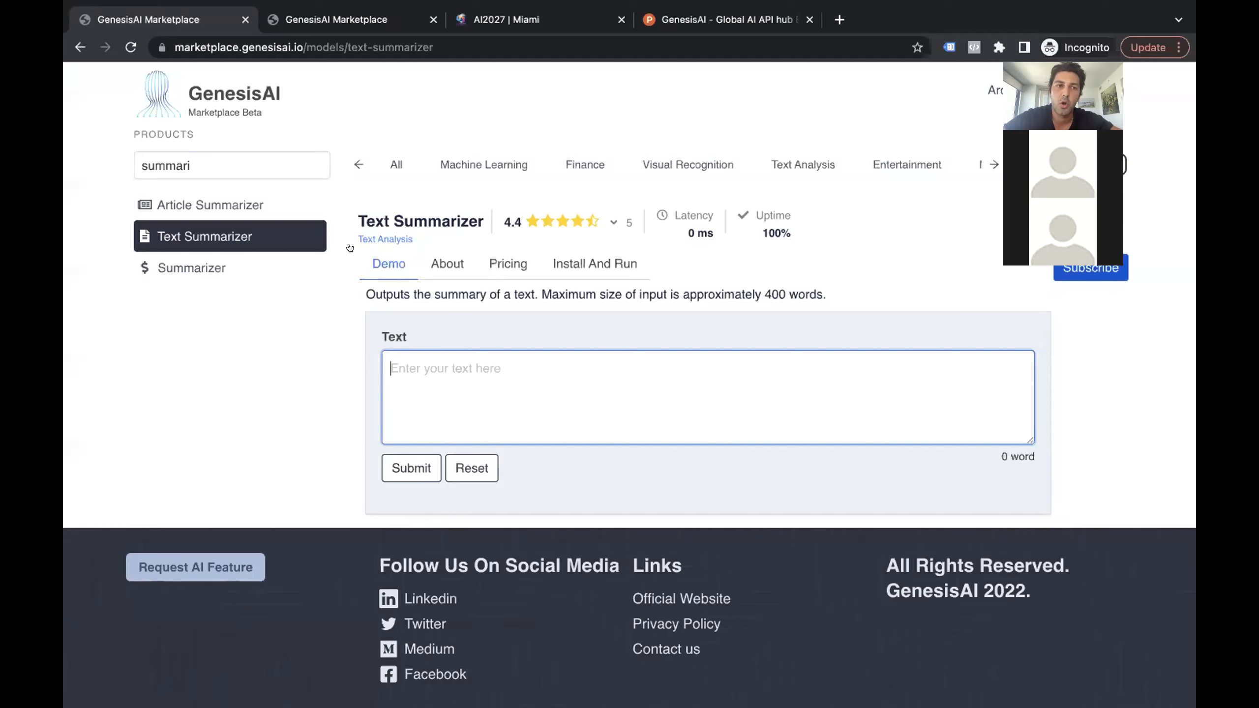
click(211, 205)
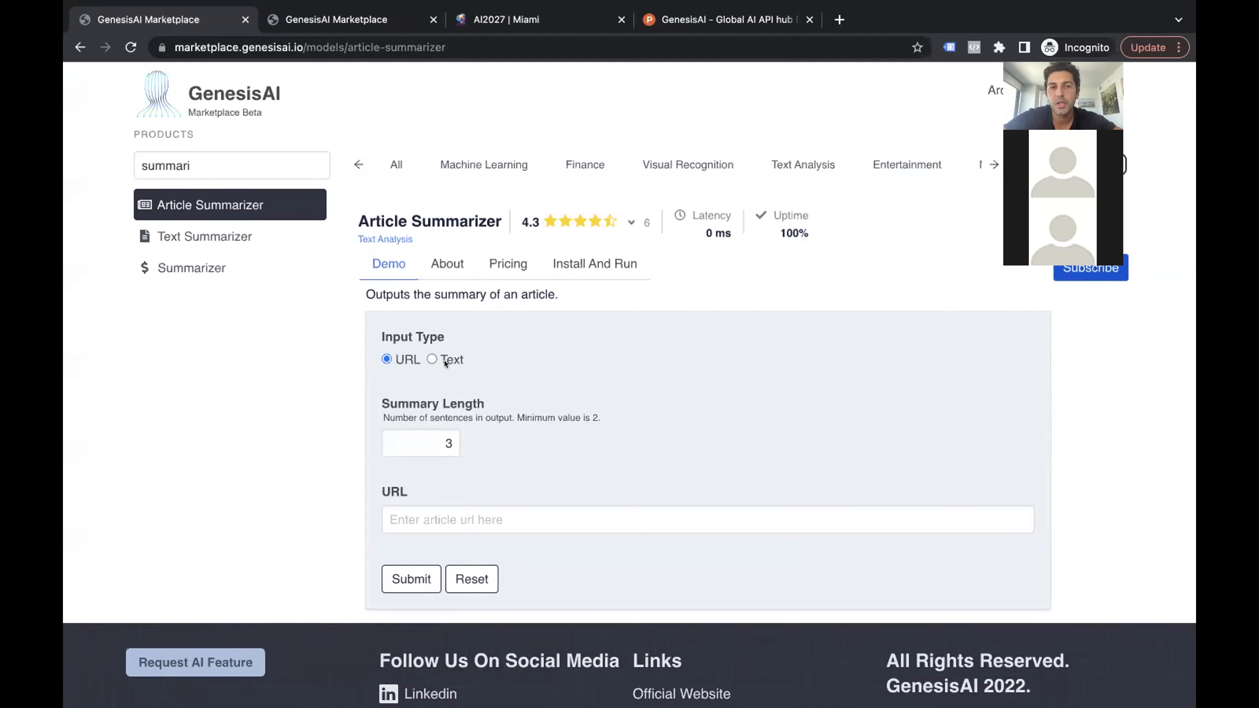
Step: View the Article Summarizer About docs: POST summarizer path, API key header, parameters, response codes
click(446, 264)
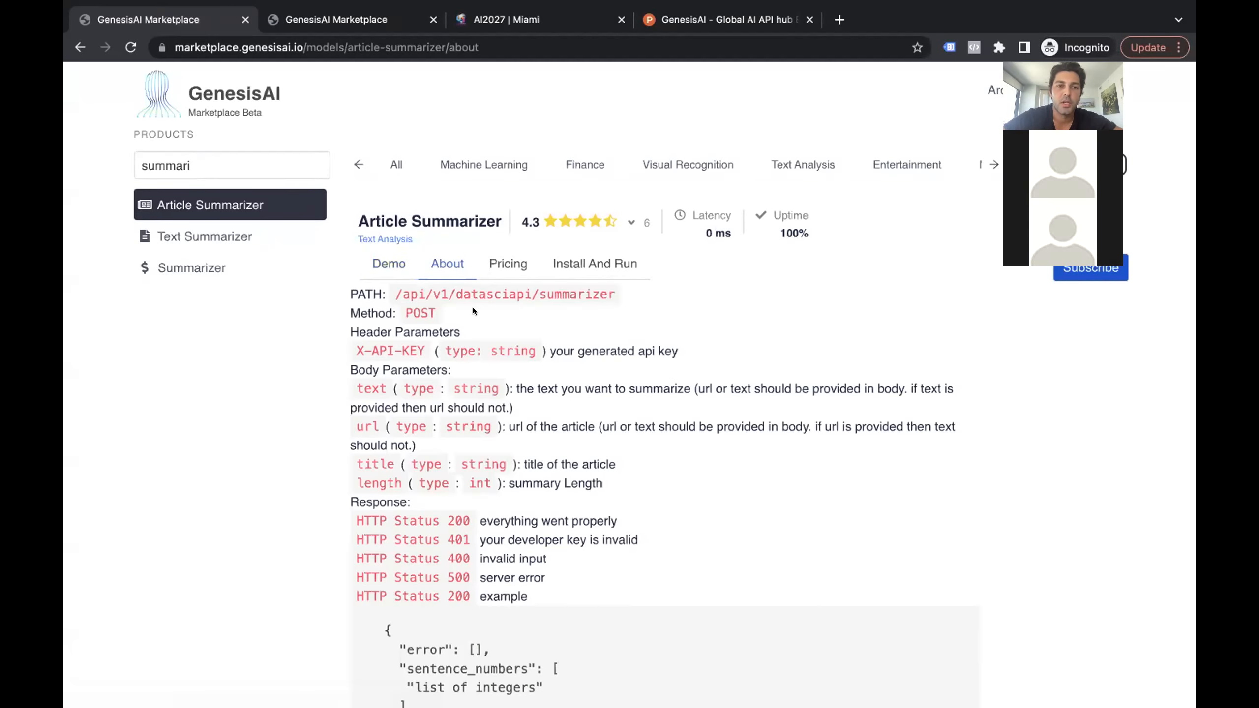
scroll(down, 3)
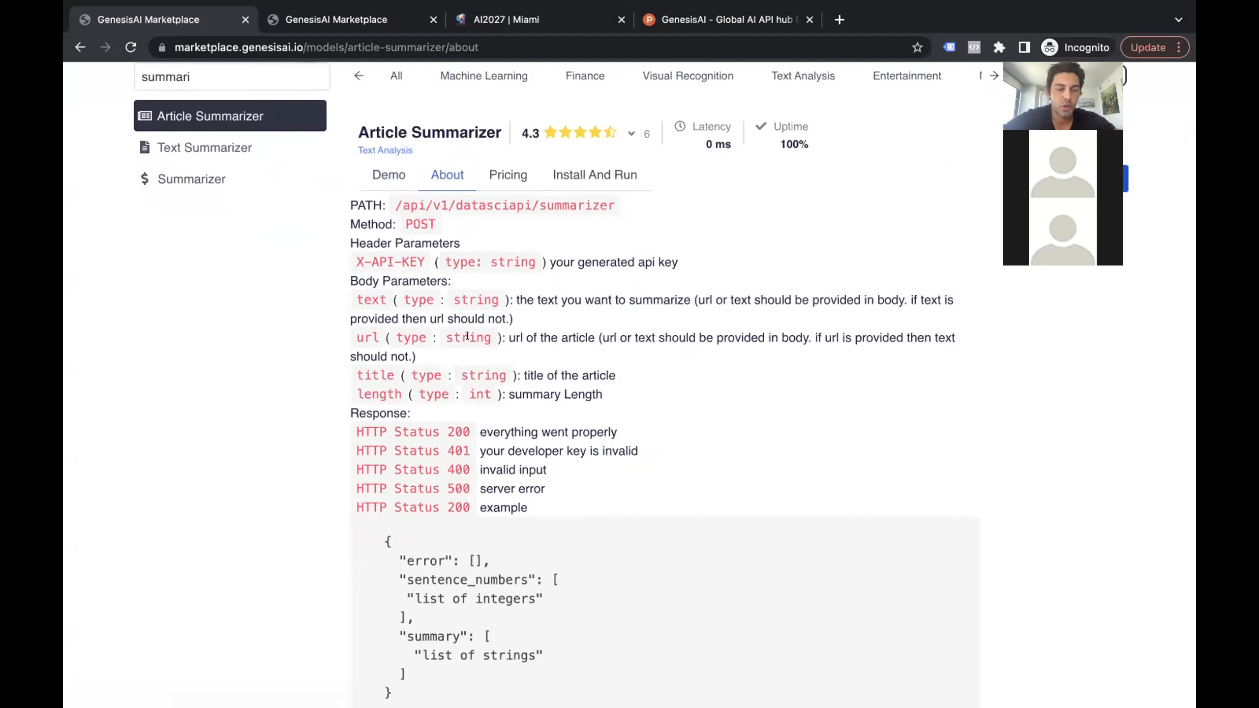
Step: Check Article Summarizer pricing, then show Text Summarizer's Install And Run HTTP examples
scroll(down, 3)
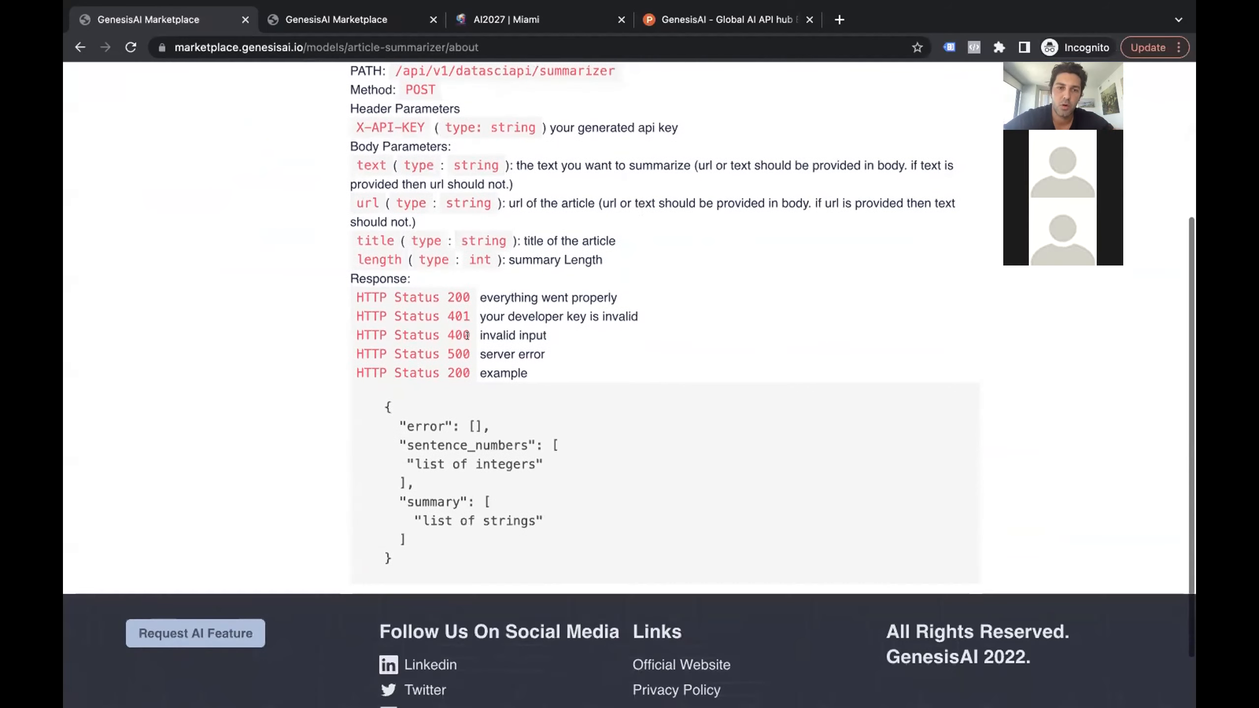
click(507, 261)
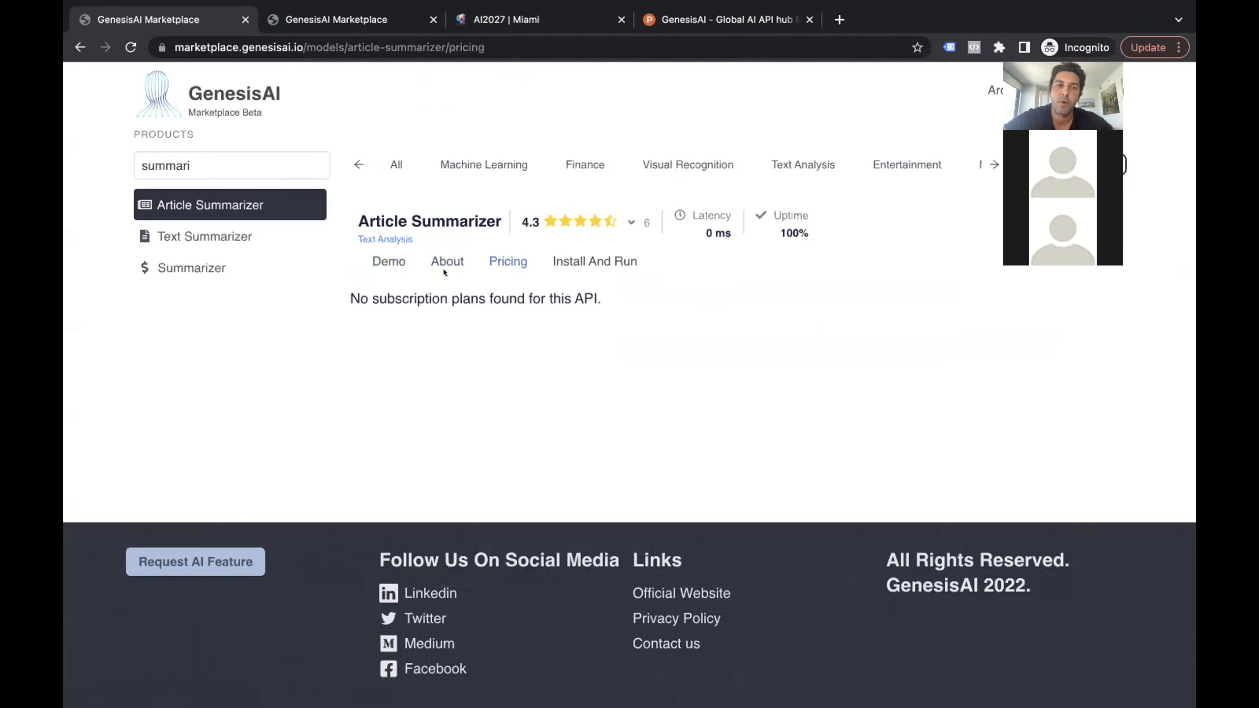
click(203, 236)
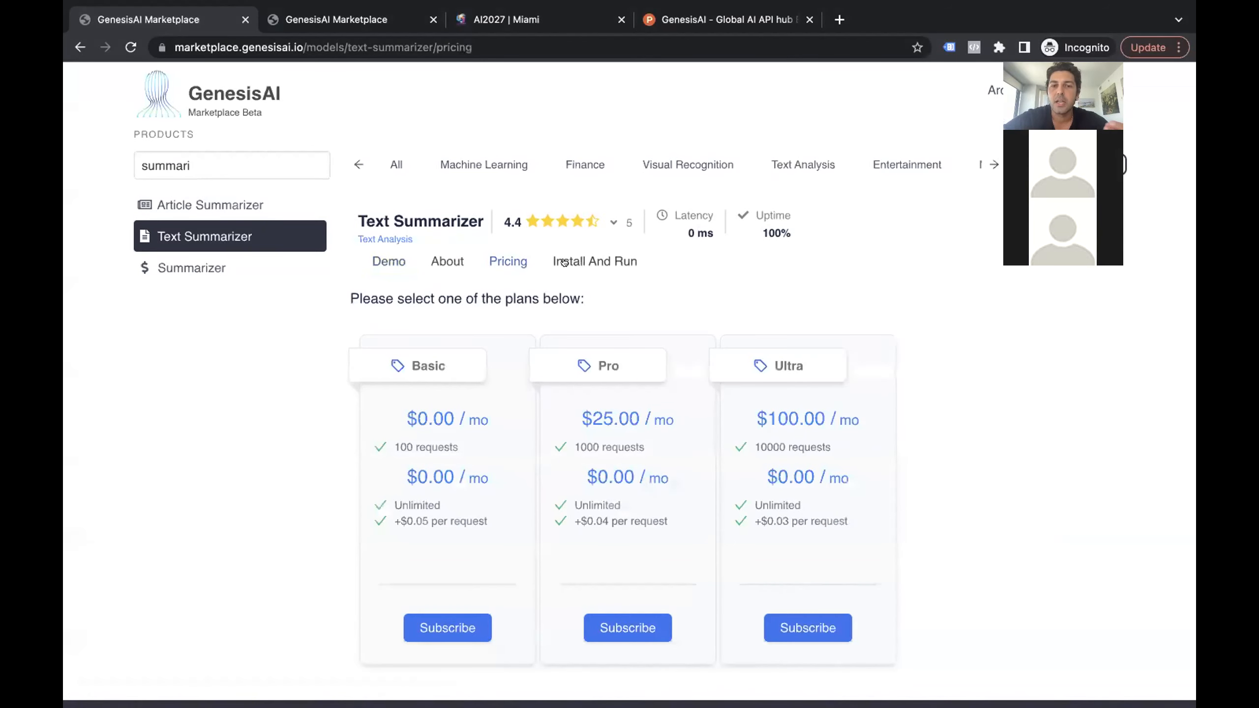
click(594, 261)
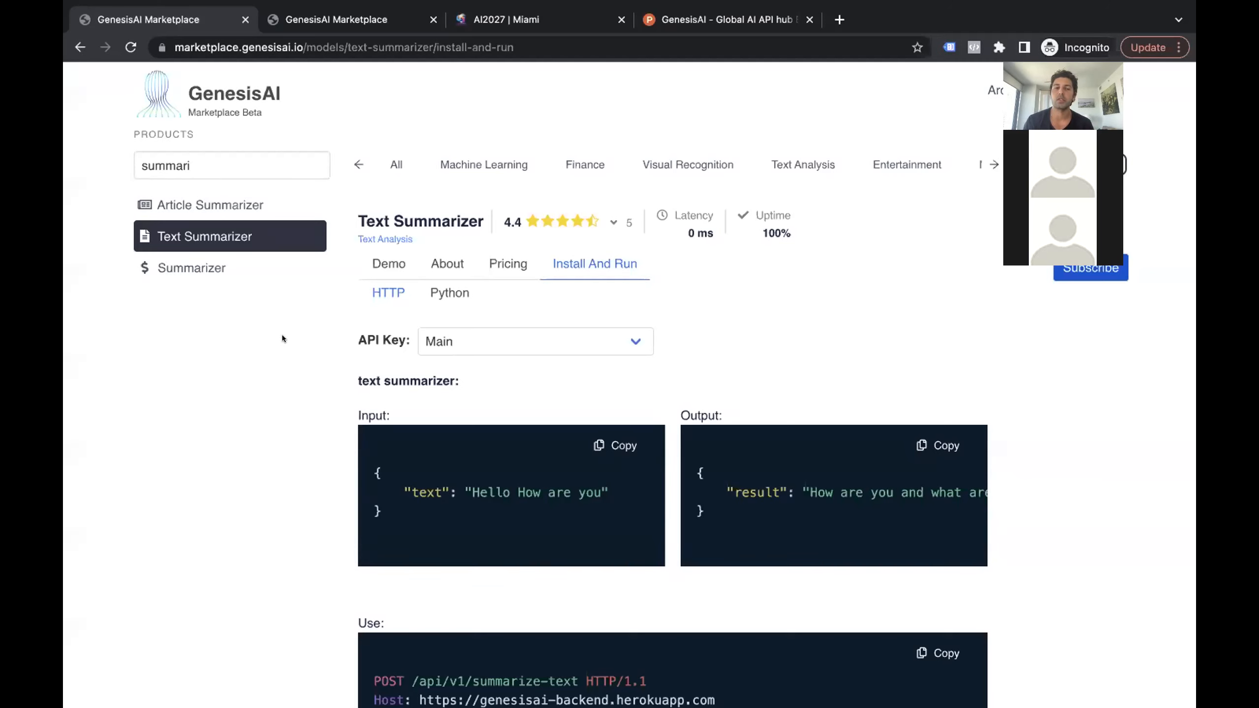
scroll(down, 3)
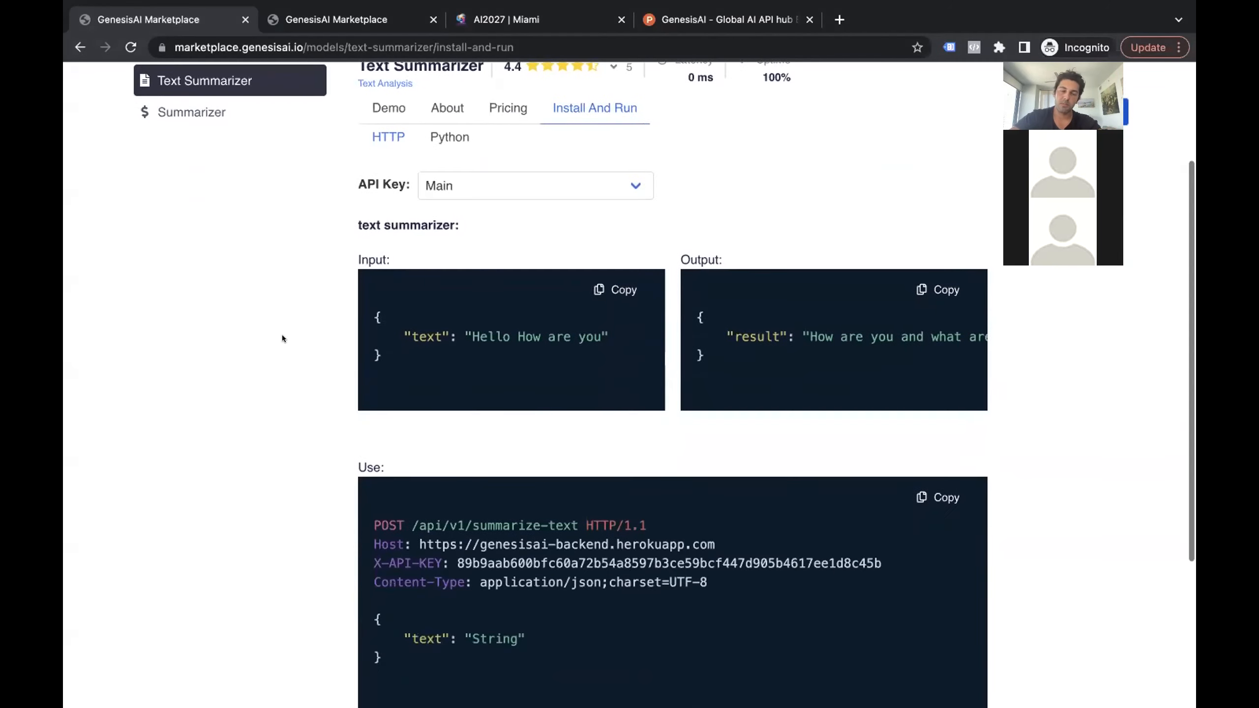
scroll(up, 3)
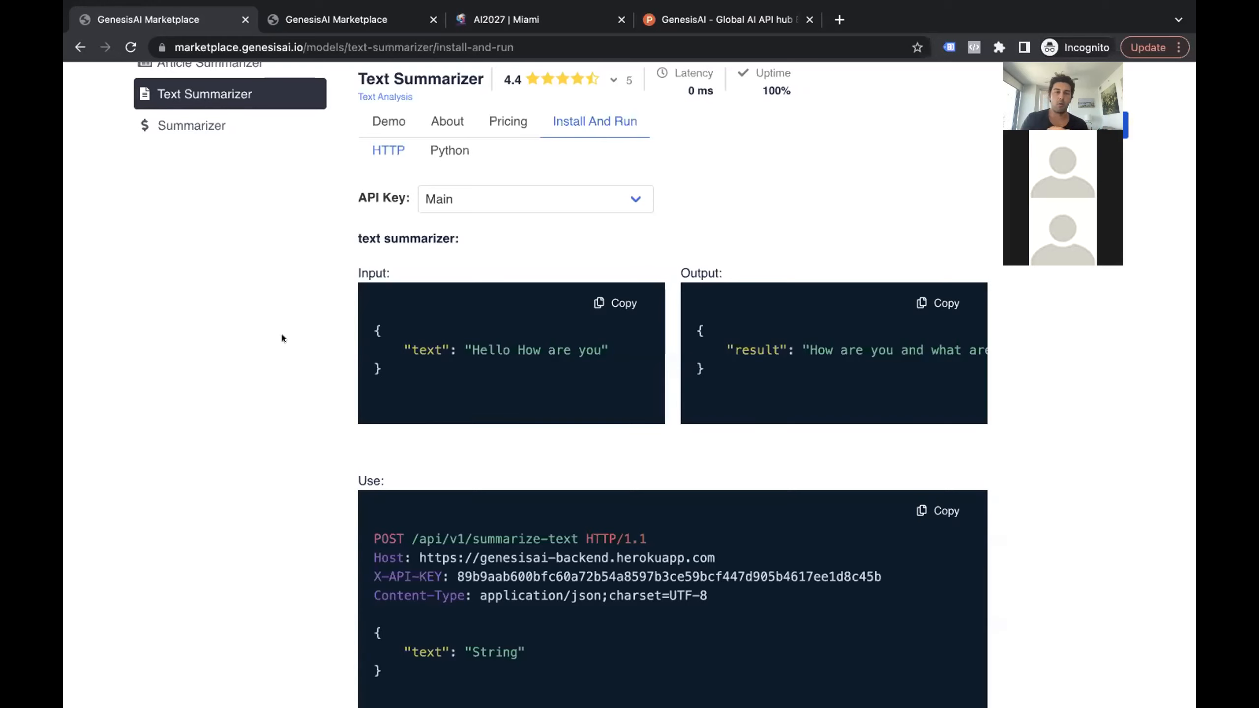
mouse_move(322, 273)
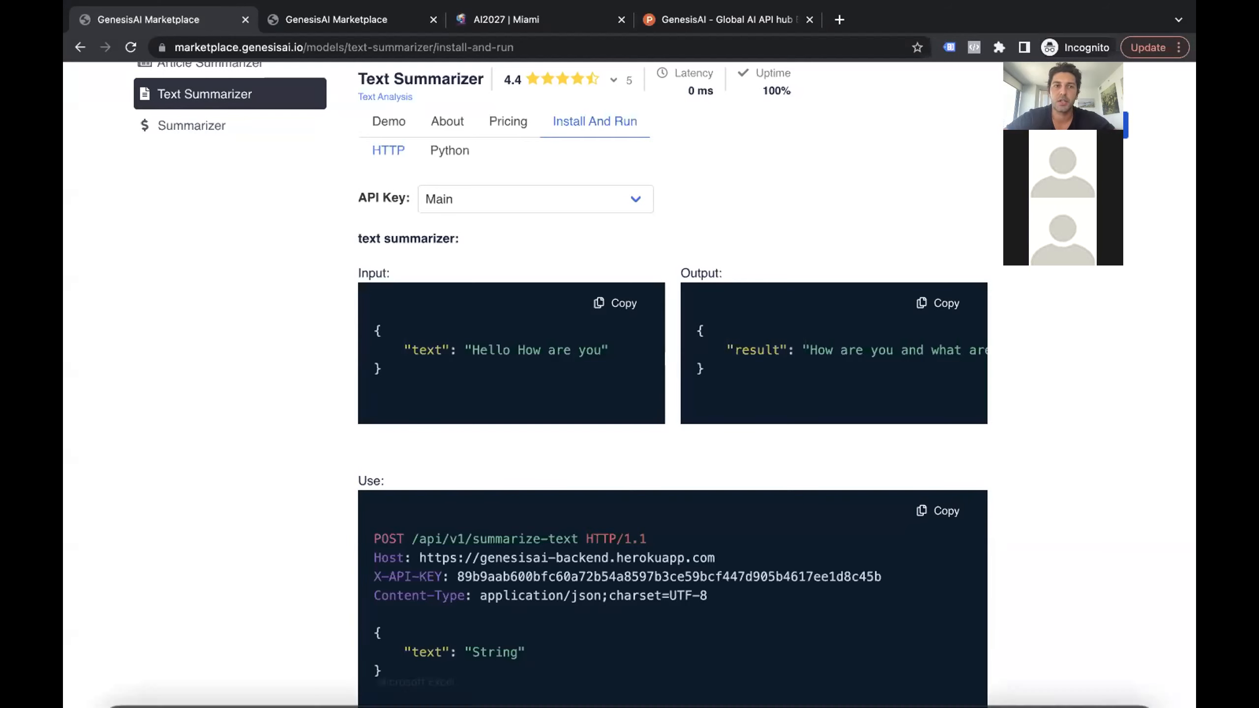
mouse_move(770, 673)
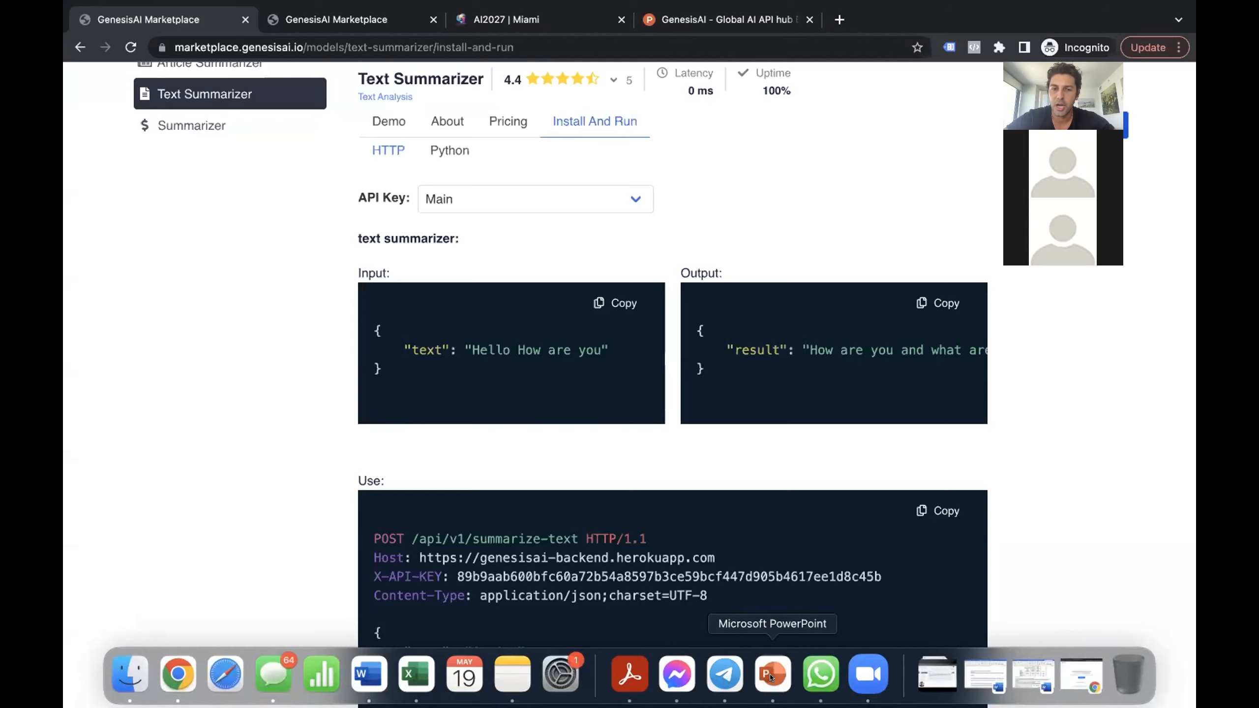
click(770, 673)
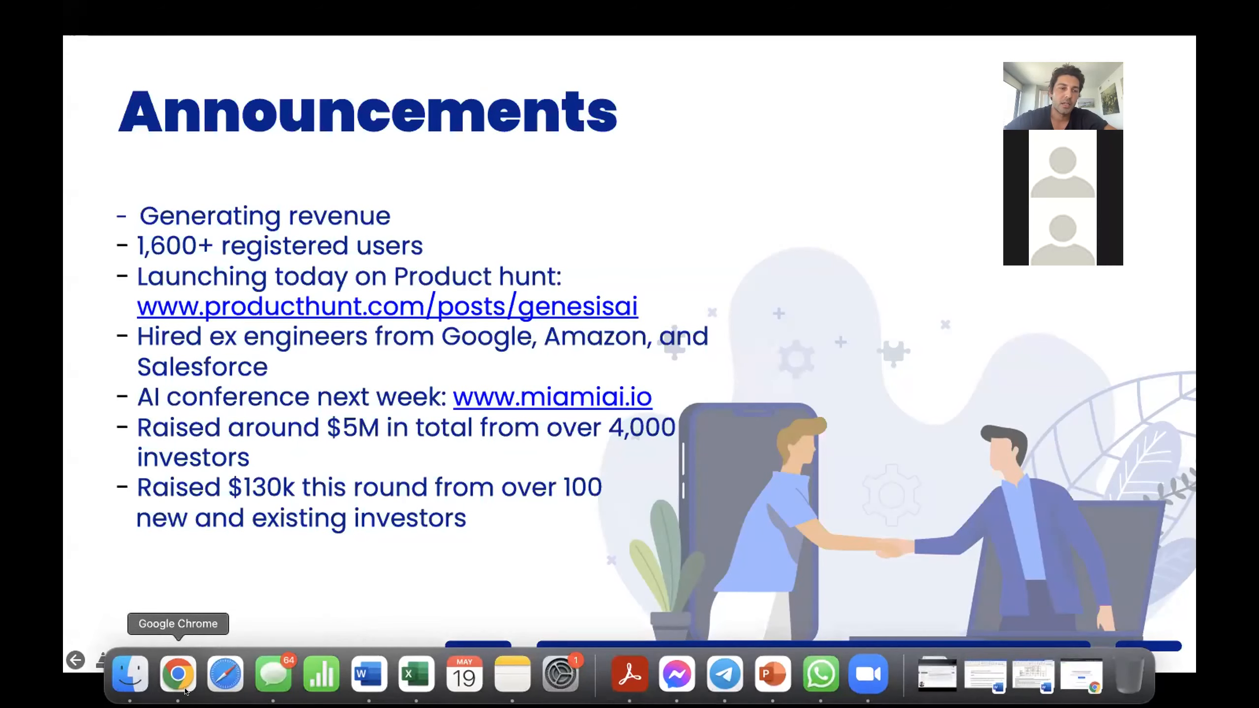
Step: Switch from the slides to Chrome and browse the GenesisAI Product Hunt launch post
click(177, 673)
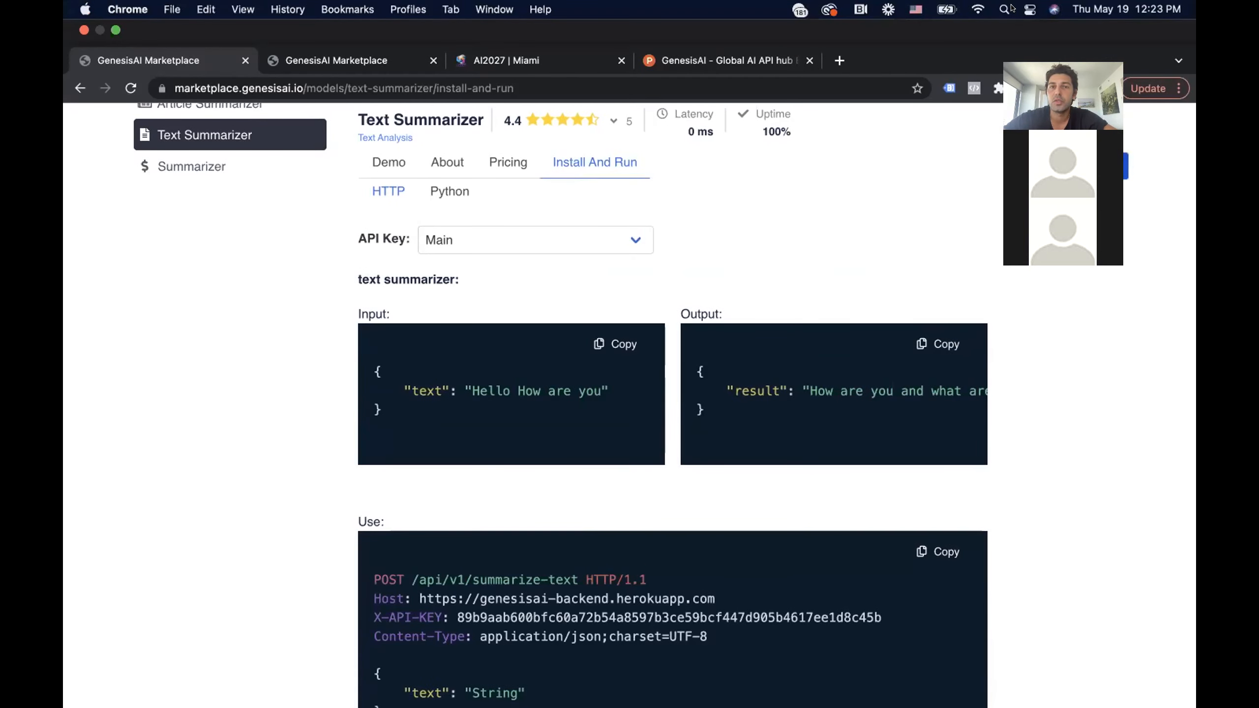
click(727, 59)
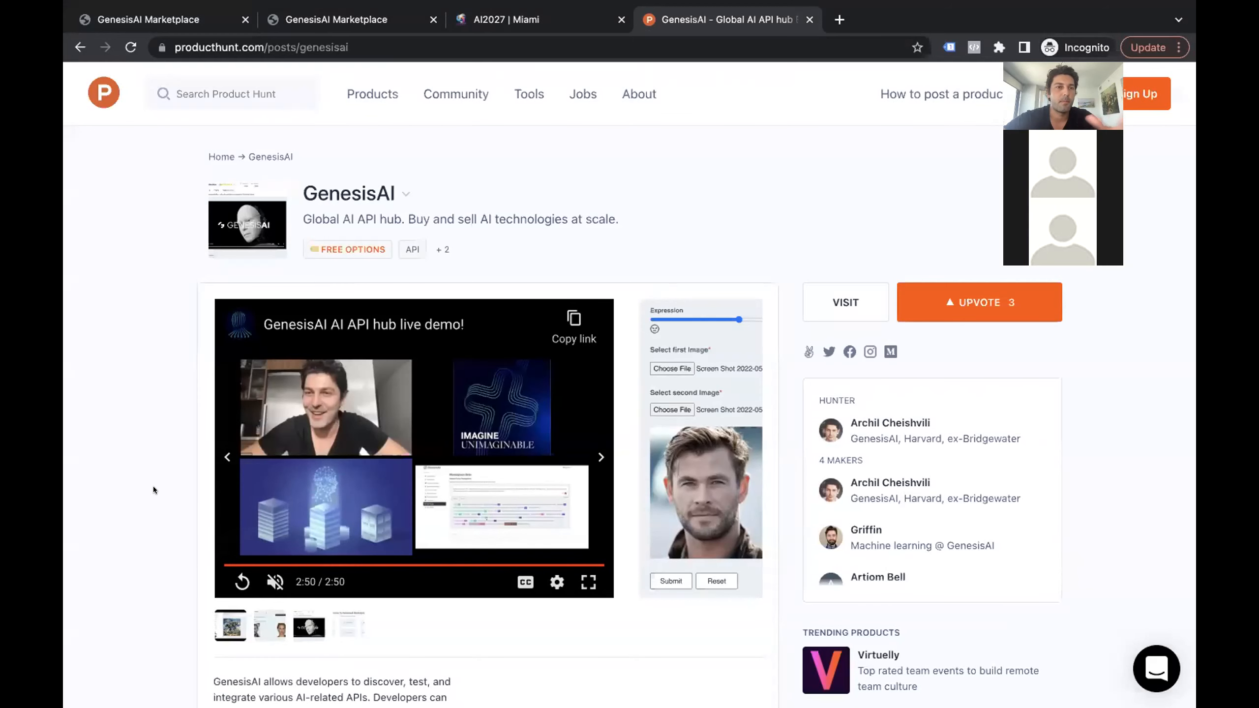
scroll(down, 3)
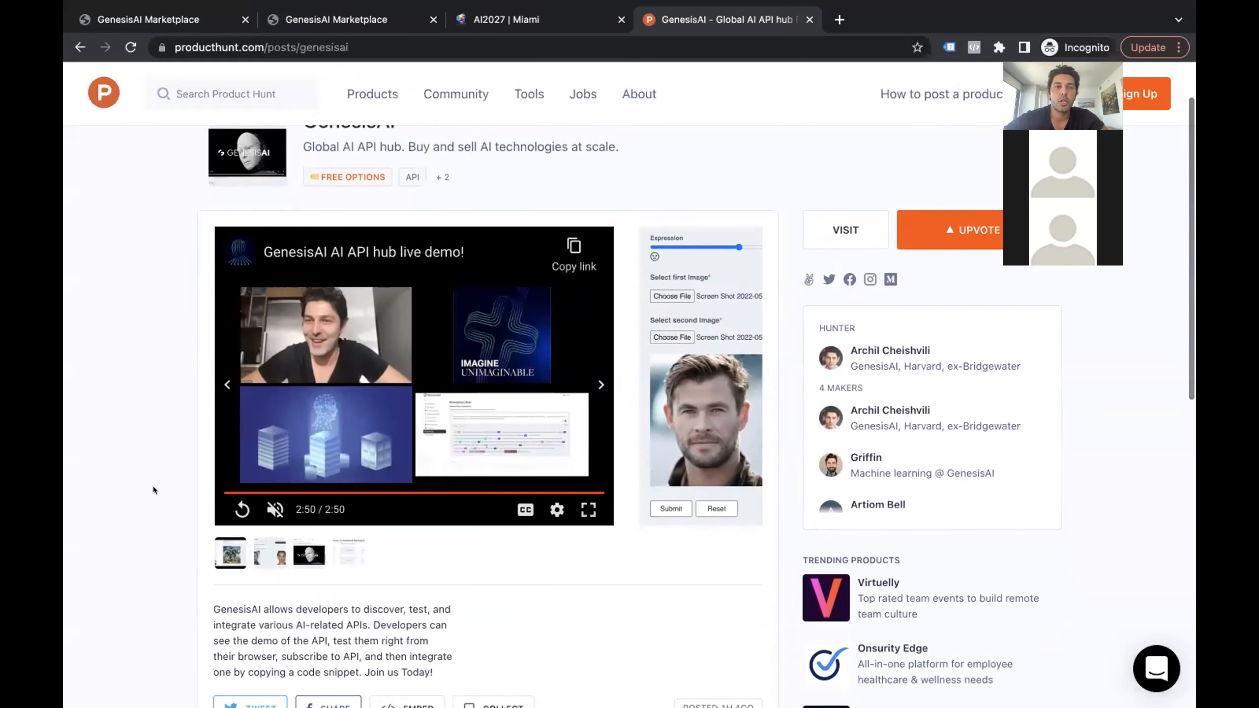
mouse_move(372, 95)
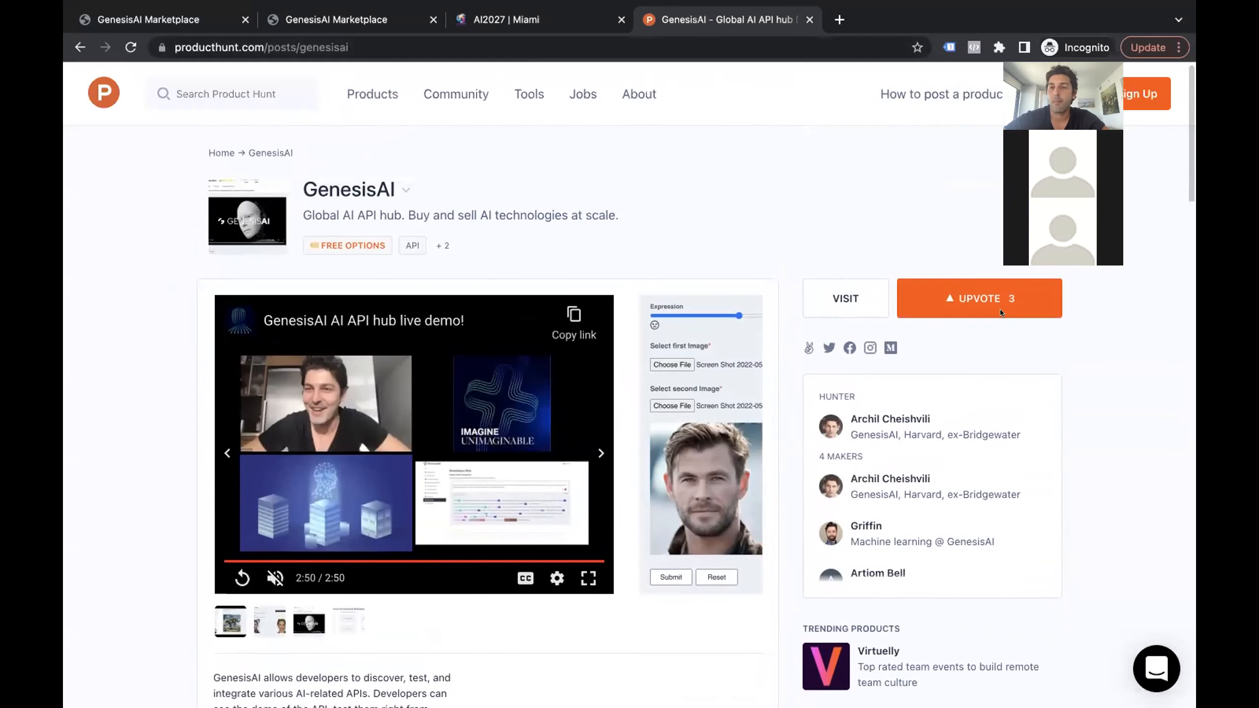
mouse_move(204, 434)
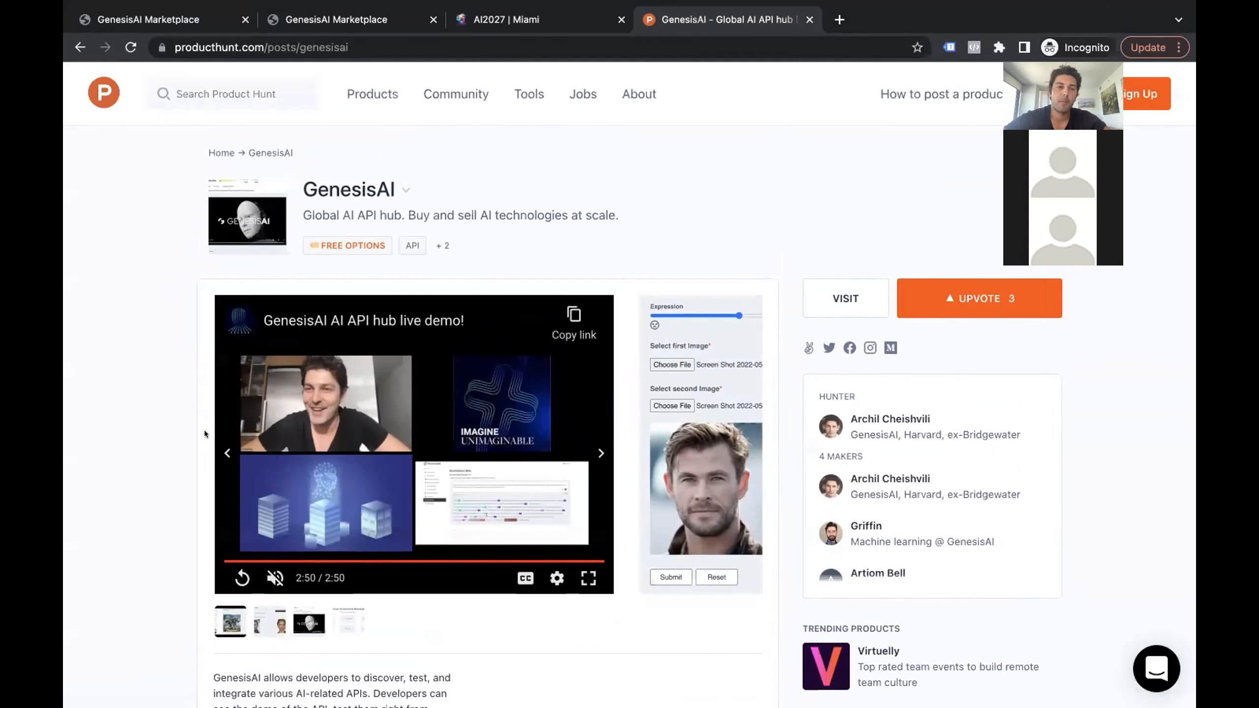
mouse_move(155, 439)
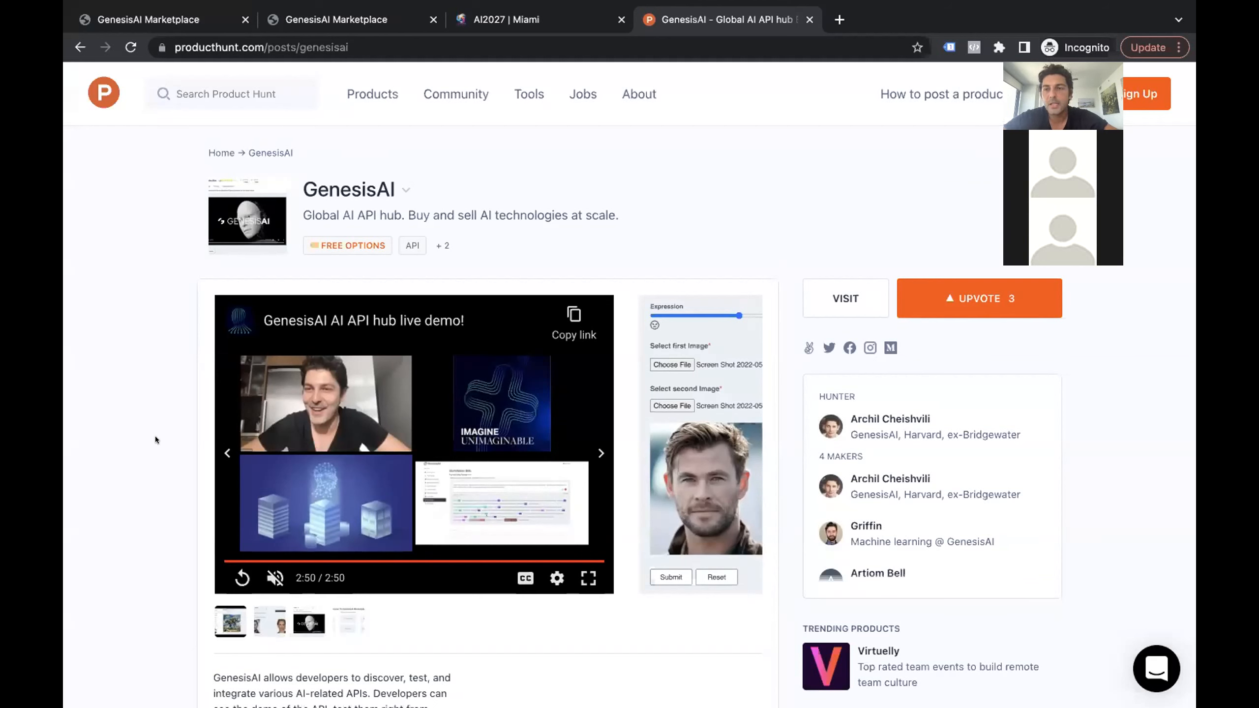
mouse_move(676, 675)
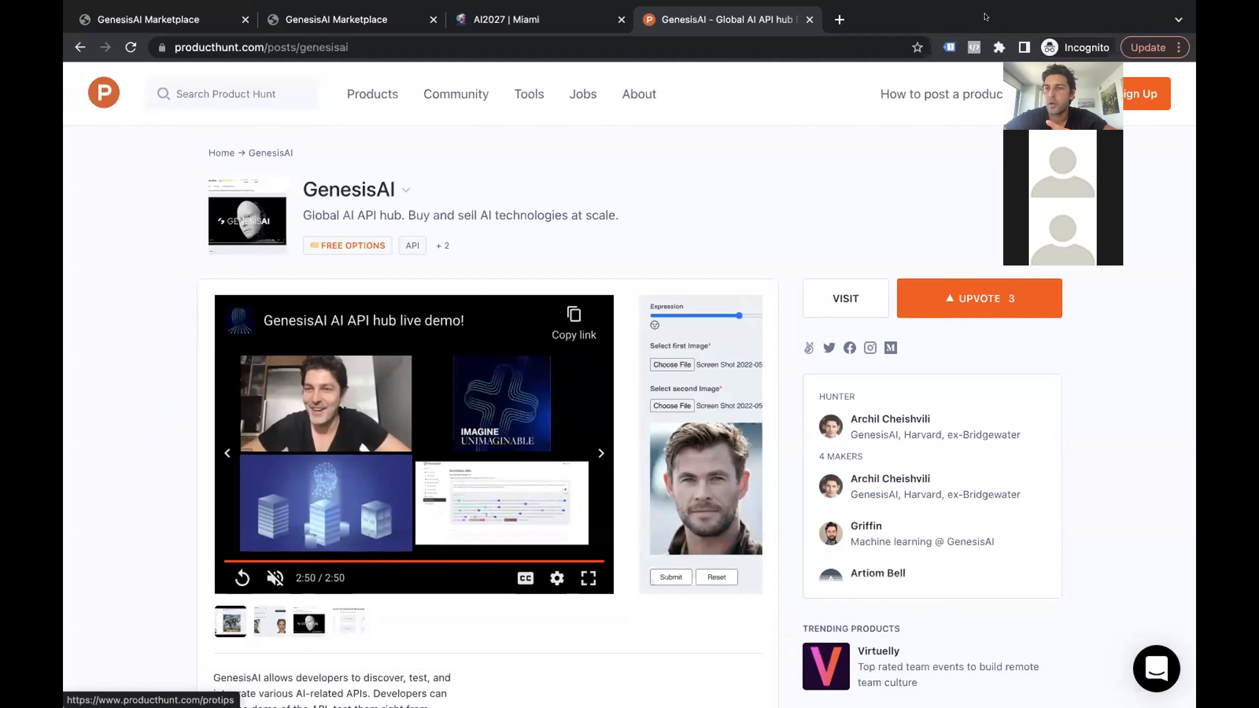
mouse_move(676, 673)
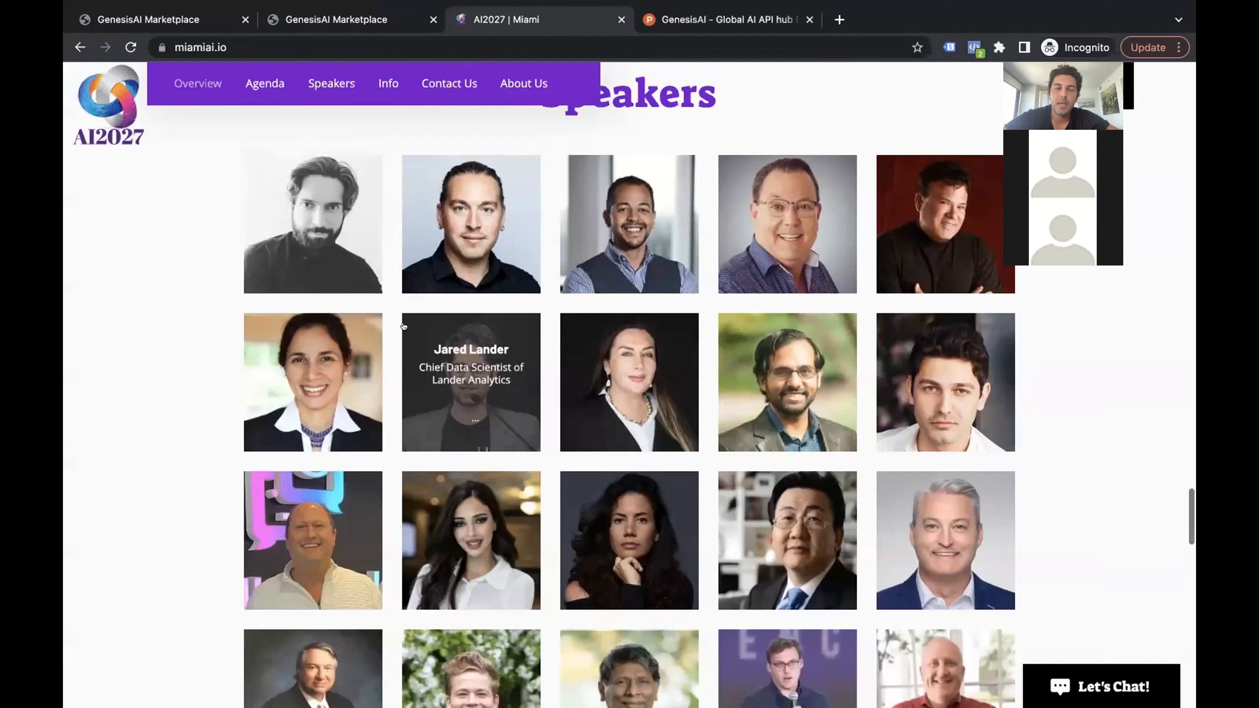
Step: Scroll the AI2027 Miami site to its Speakers grid of portraits
scroll(up, 3)
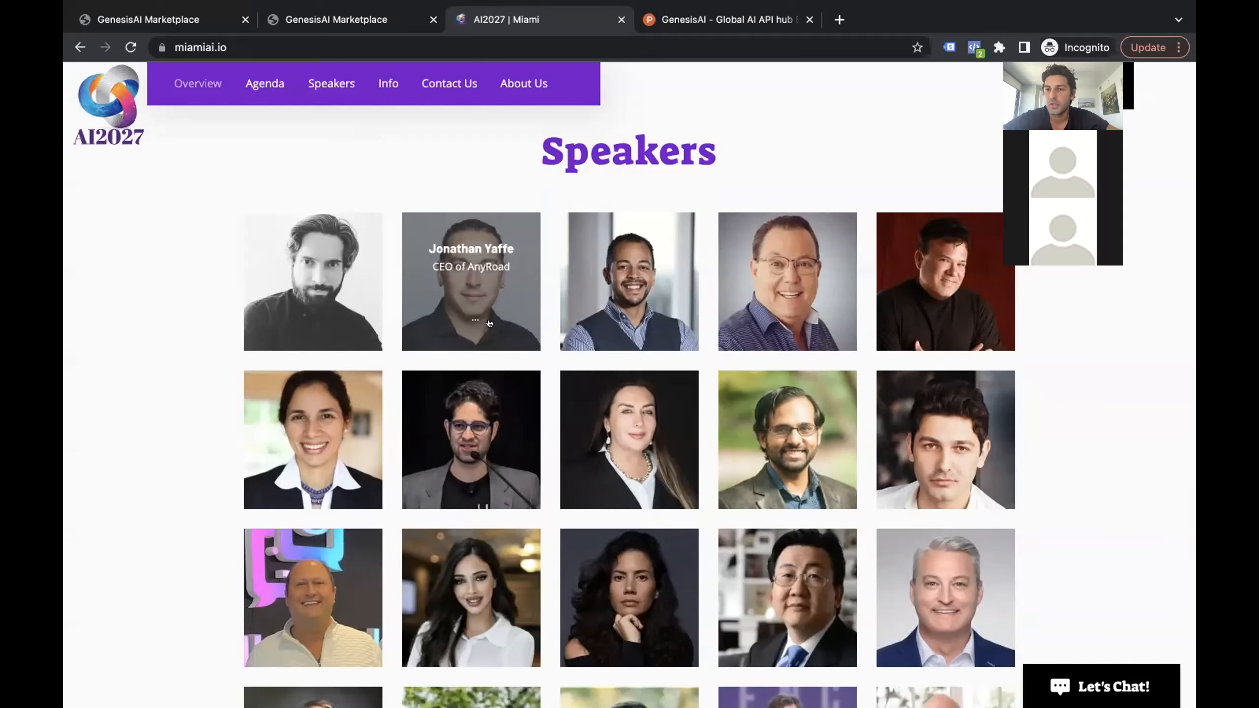
mouse_move(313, 282)
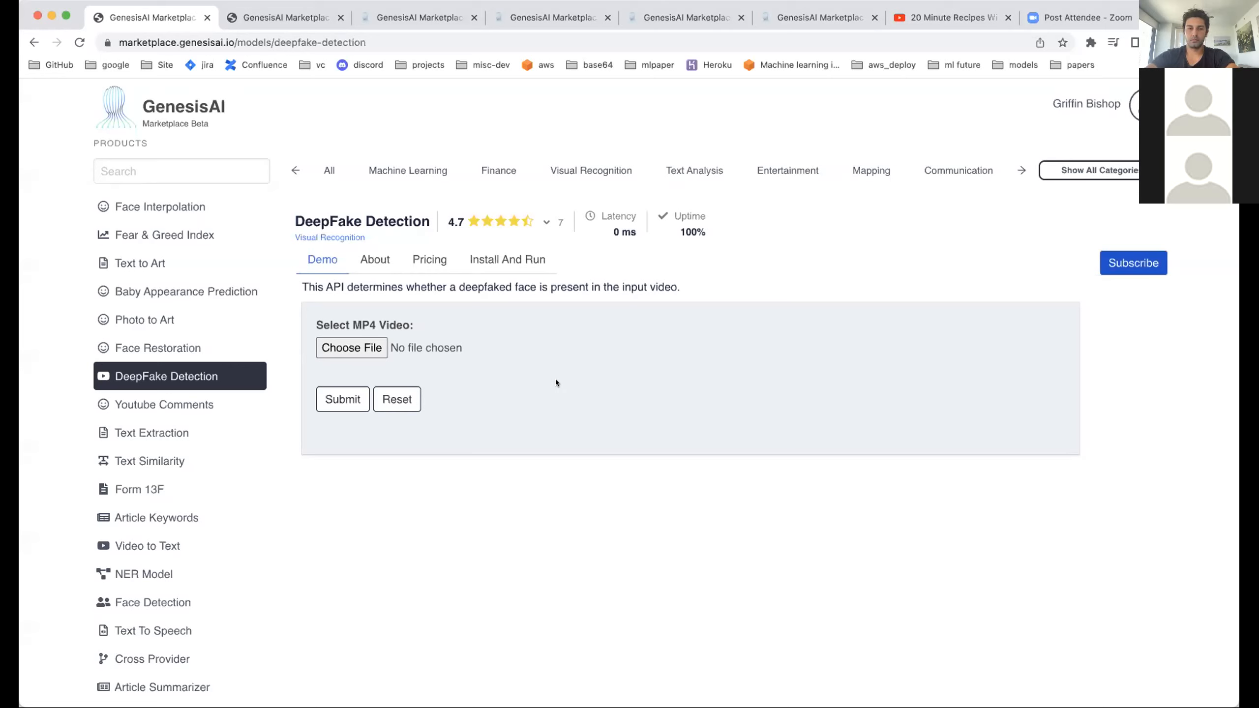
mouse_move(443, 326)
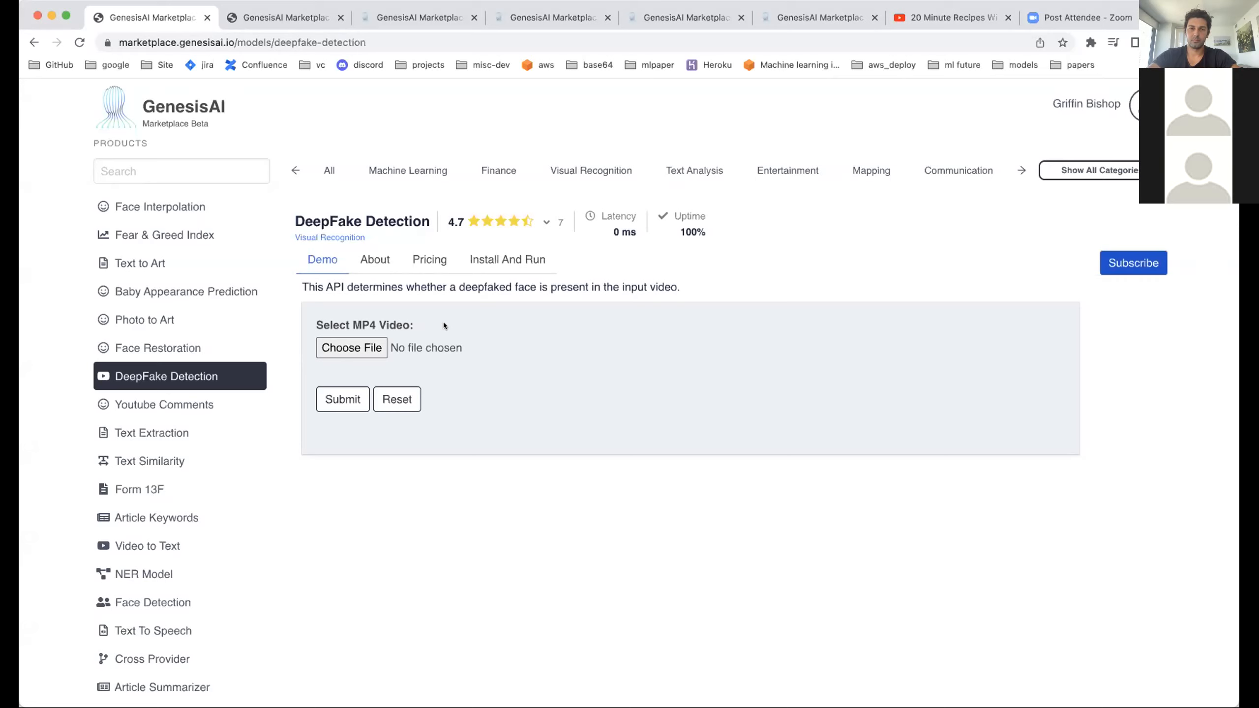
mouse_move(372, 236)
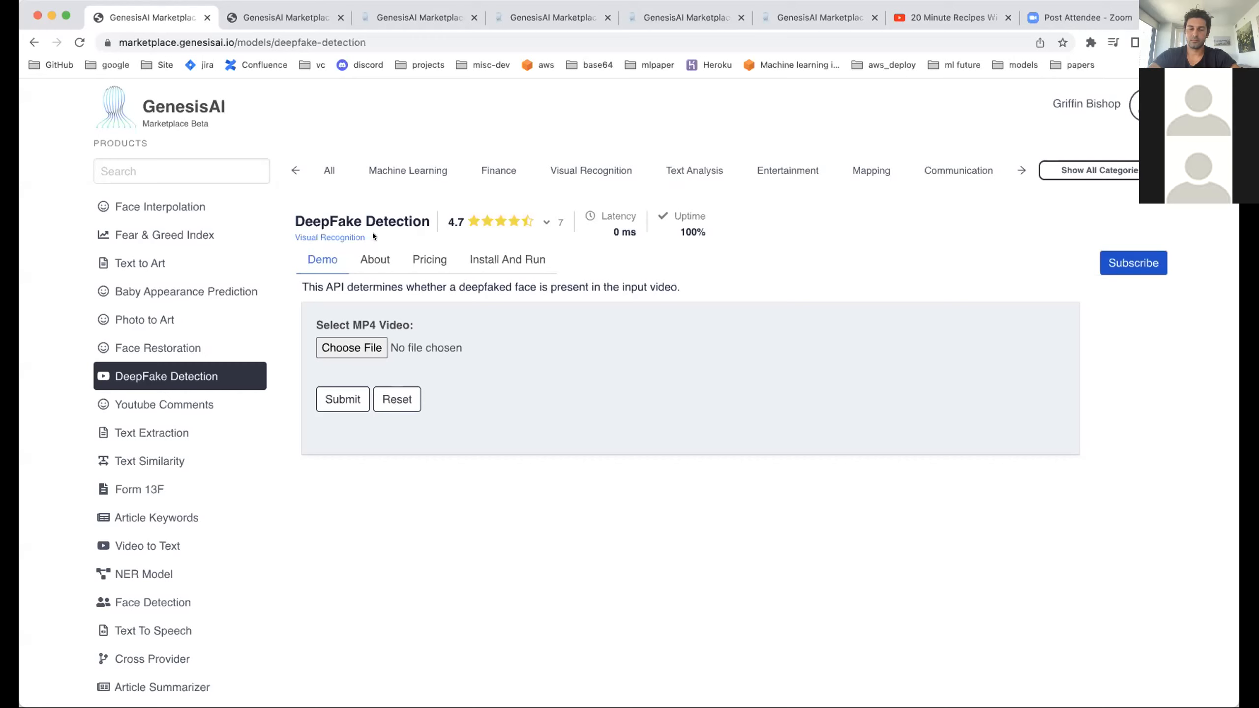
mouse_move(430, 230)
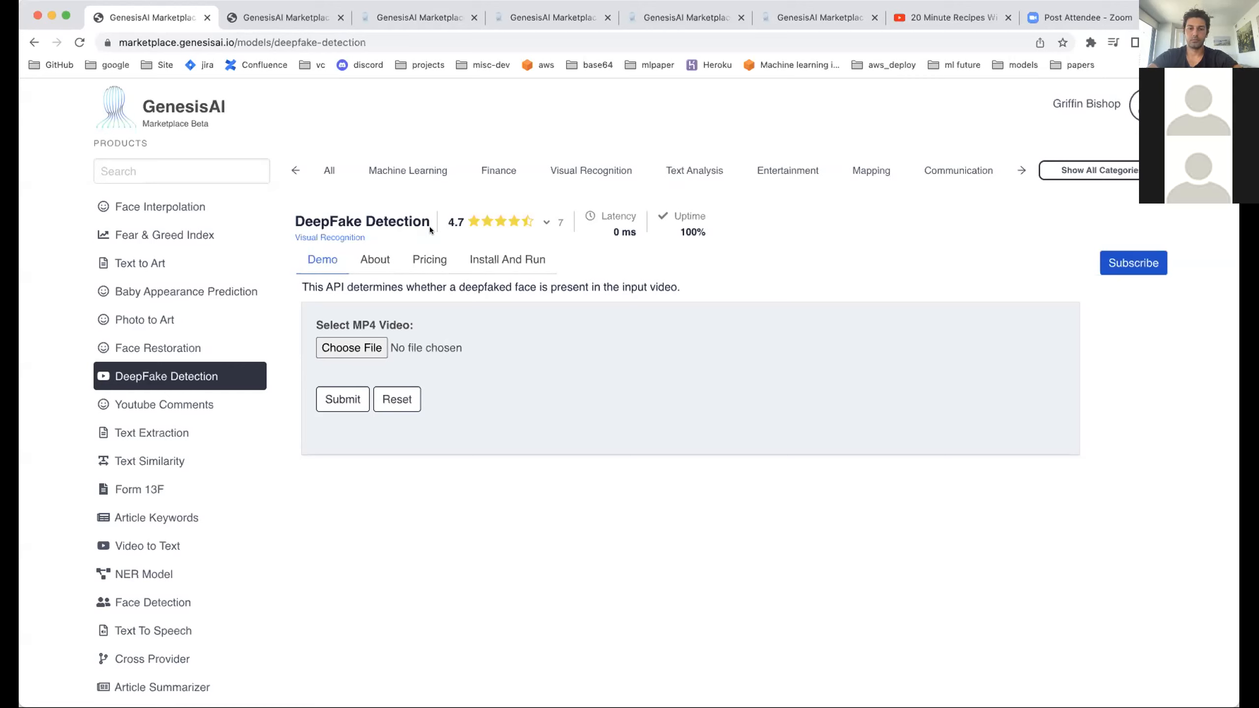
mouse_move(489, 282)
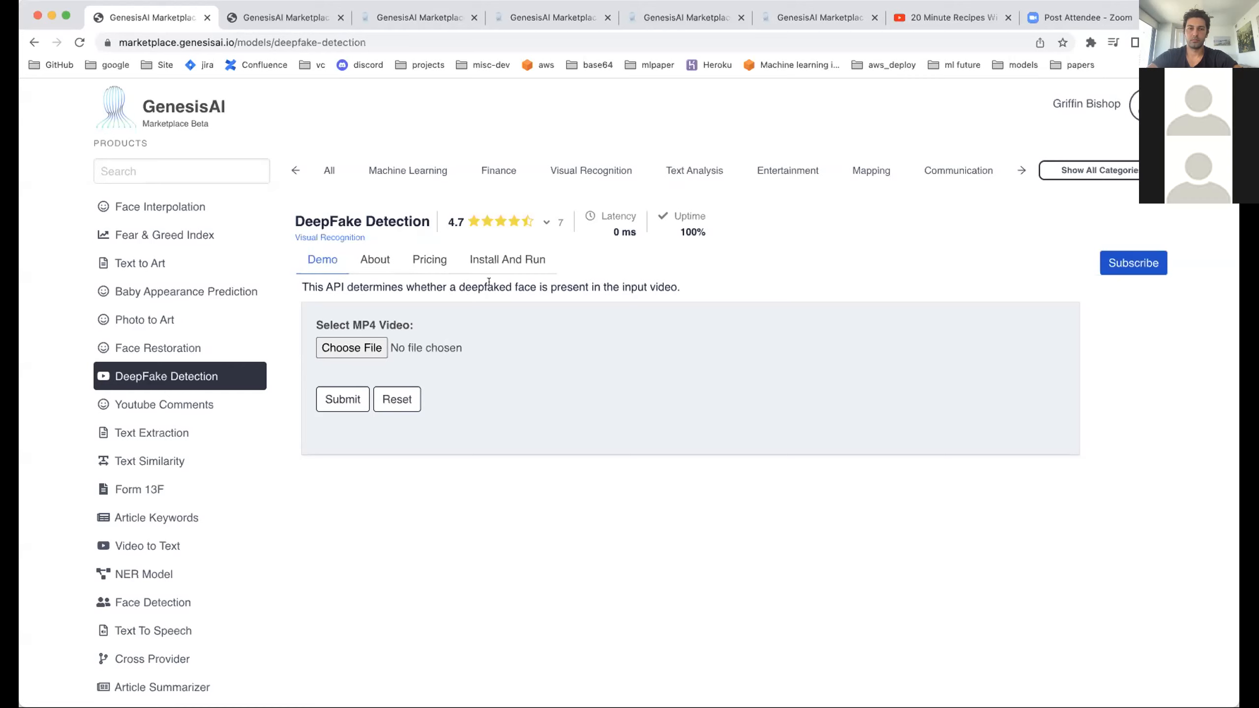
mouse_move(520, 304)
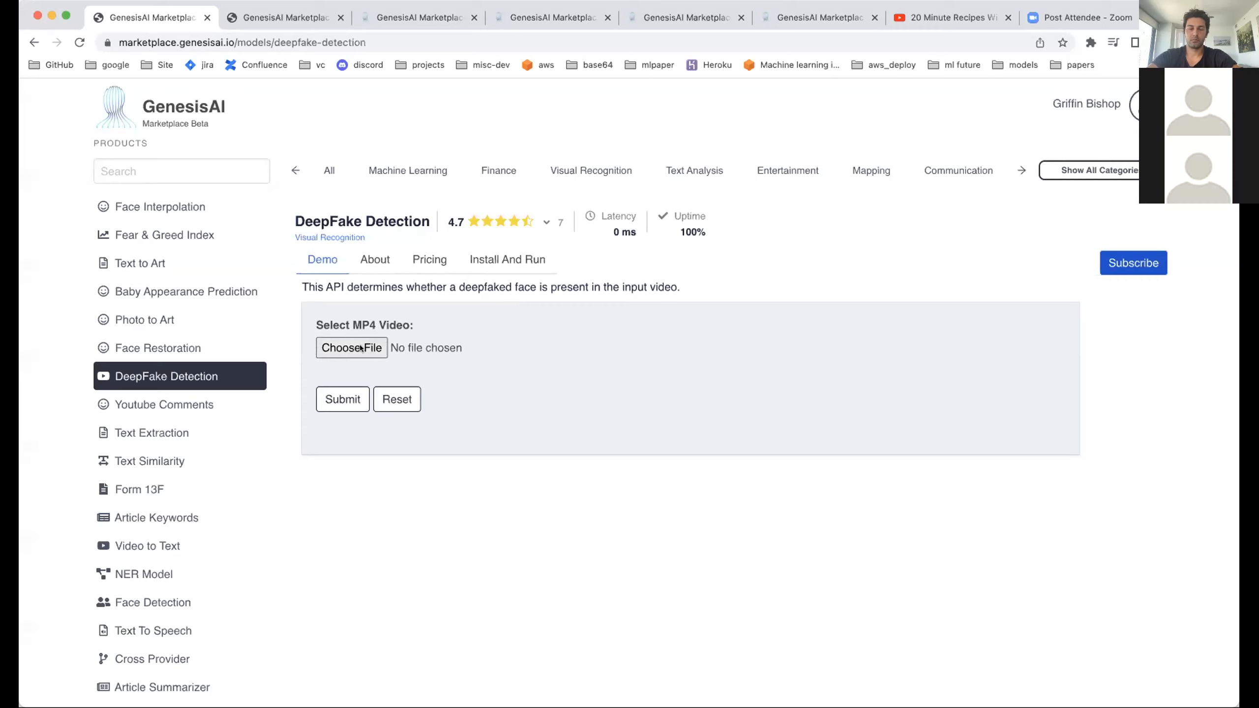
mouse_move(496, 326)
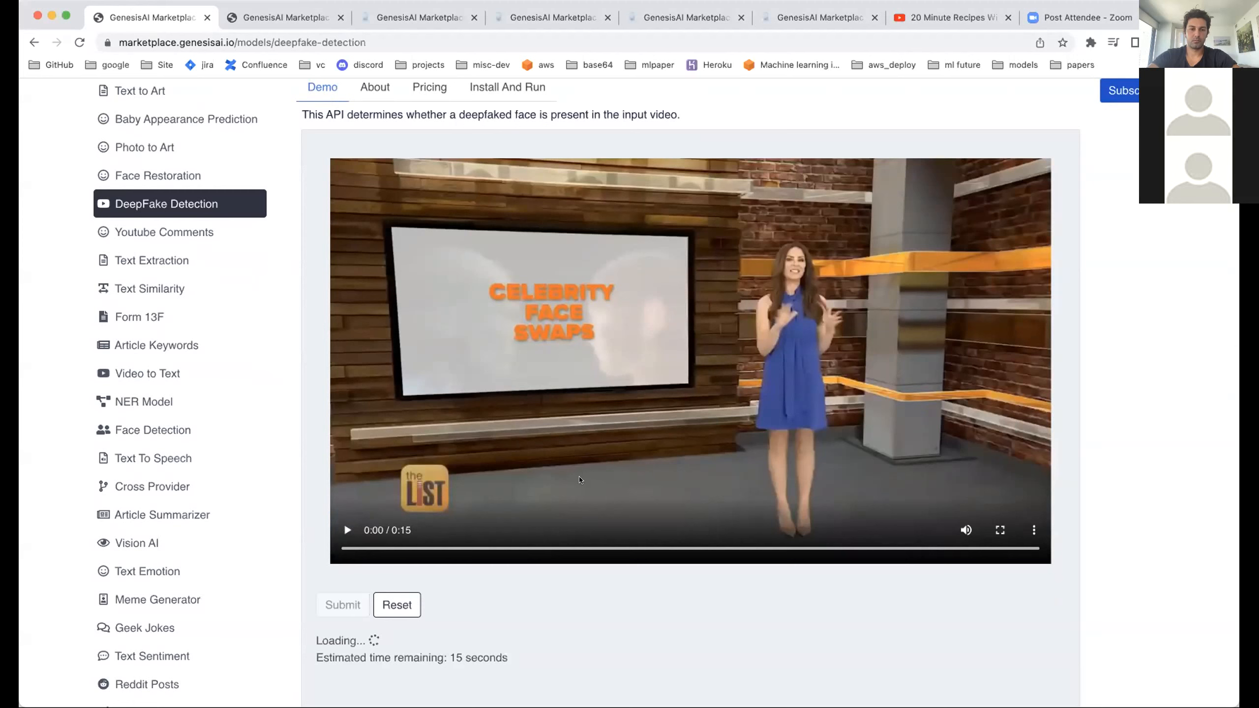
Step: Play the face-swap clip flagged as DeepFake and pause the clip with no DeepFake detected
click(347, 530)
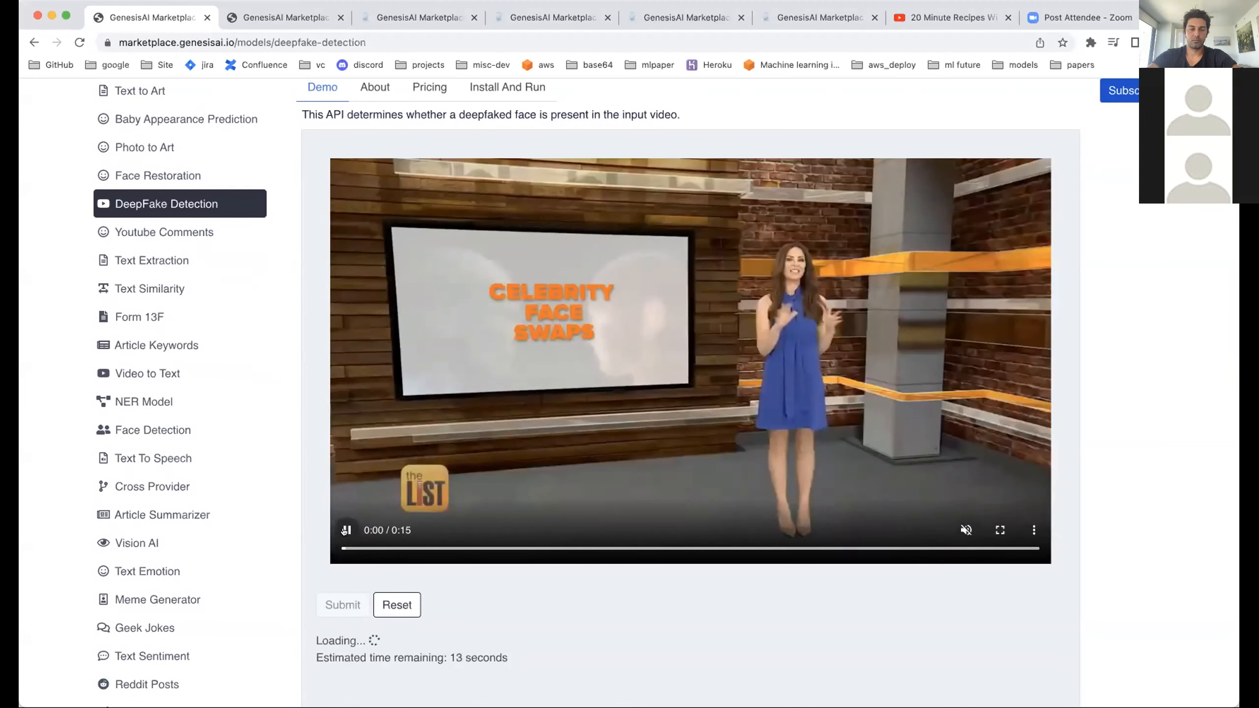
click(347, 530)
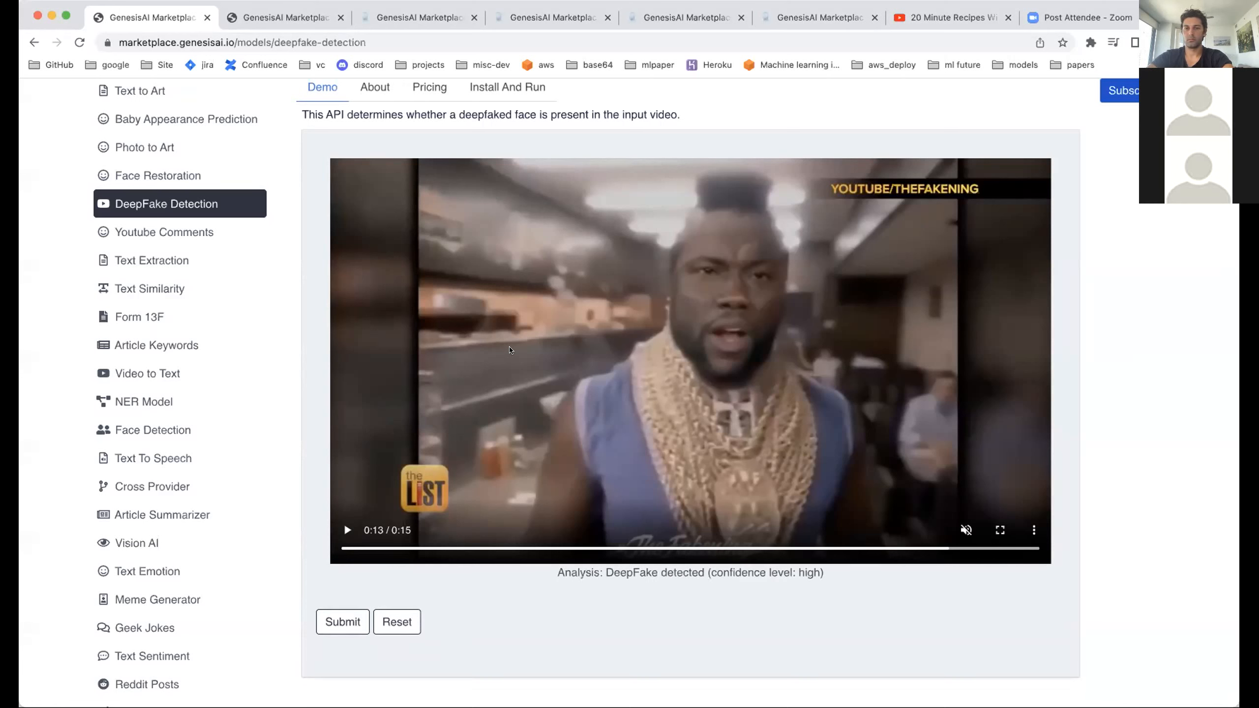
mouse_move(814, 583)
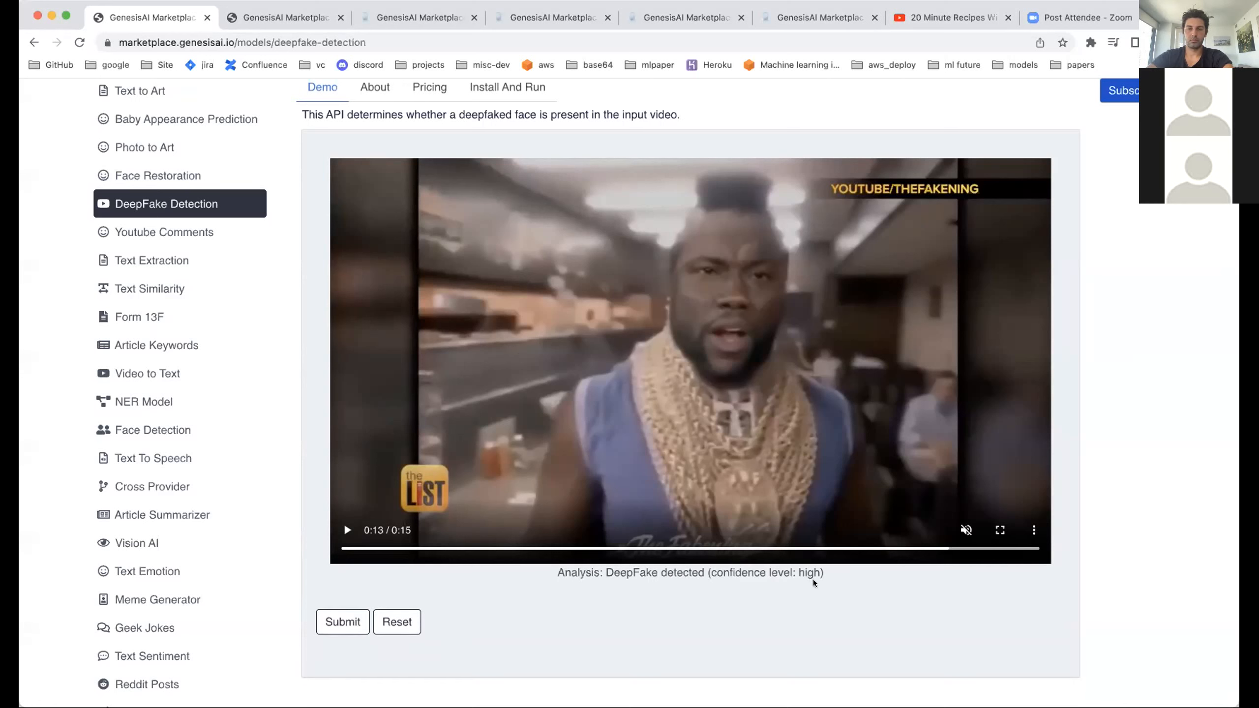
mouse_move(530, 335)
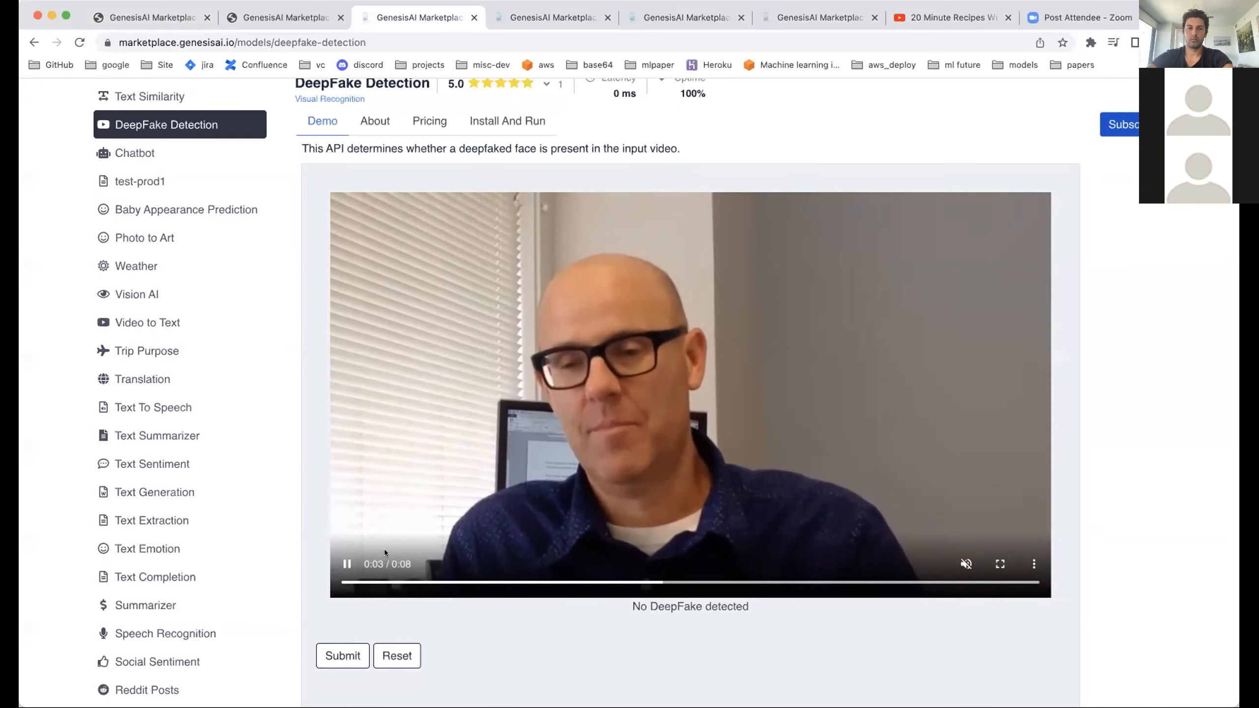
click(347, 562)
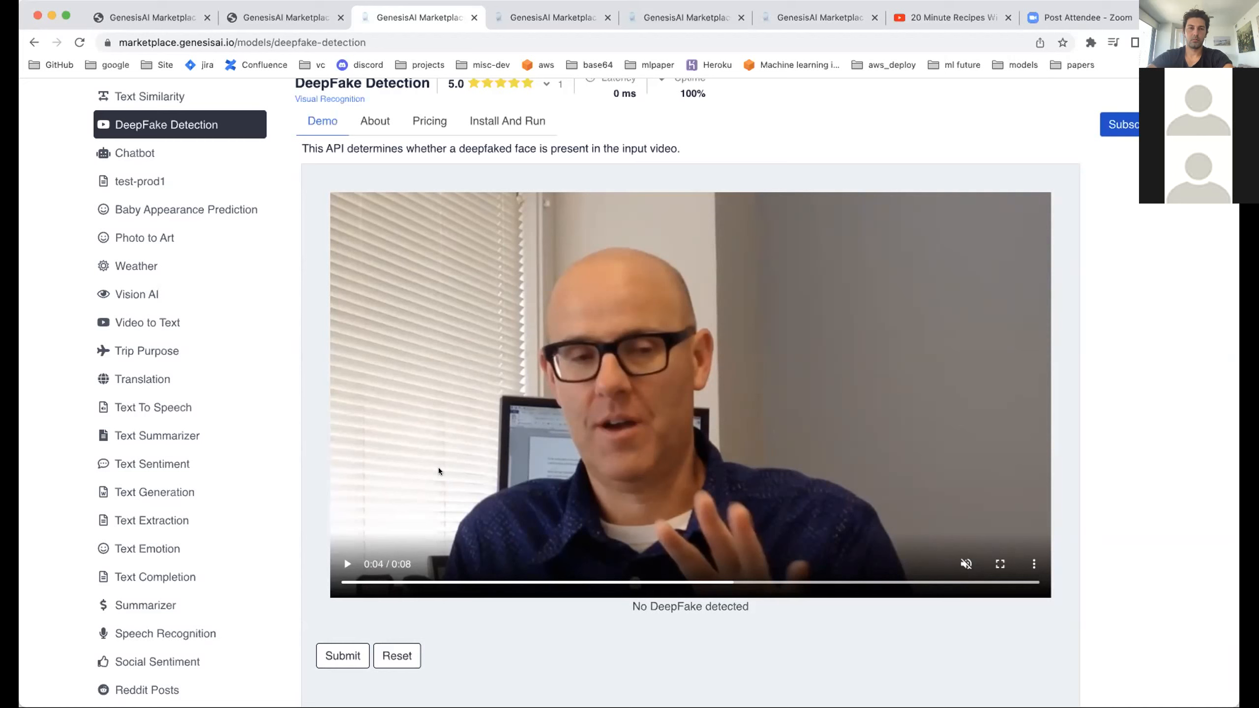
Step: Bring up the Face Interpolation demo result blending two celebrity portraits
scroll(up, 3)
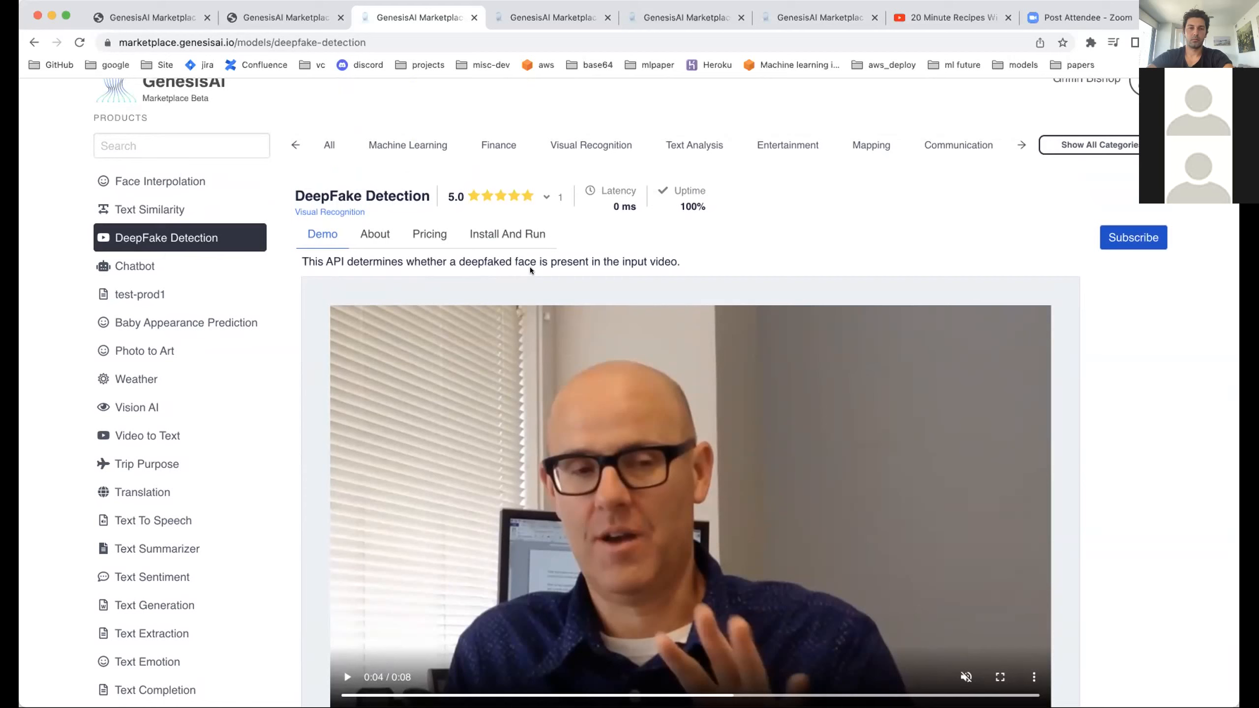
mouse_move(557, 254)
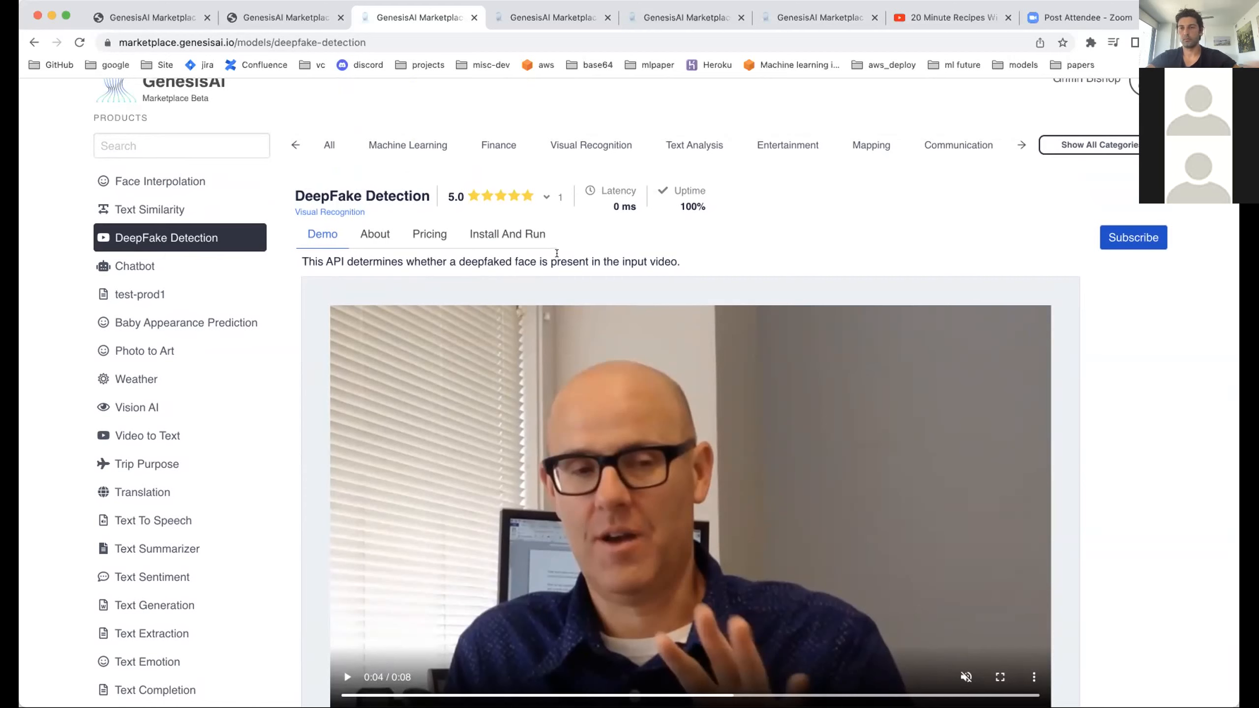
click(551, 18)
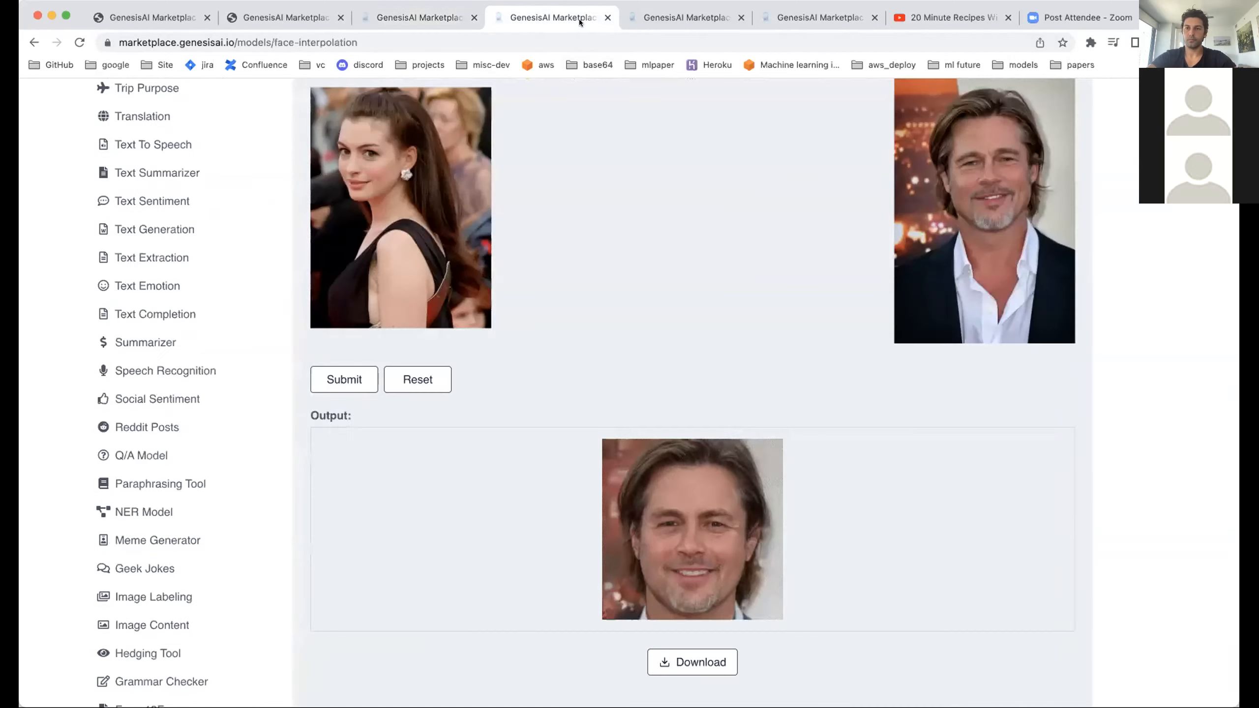
Step: Show the staging YouTube Comments demo and look at the 20 Minute Recipes input video
click(684, 16)
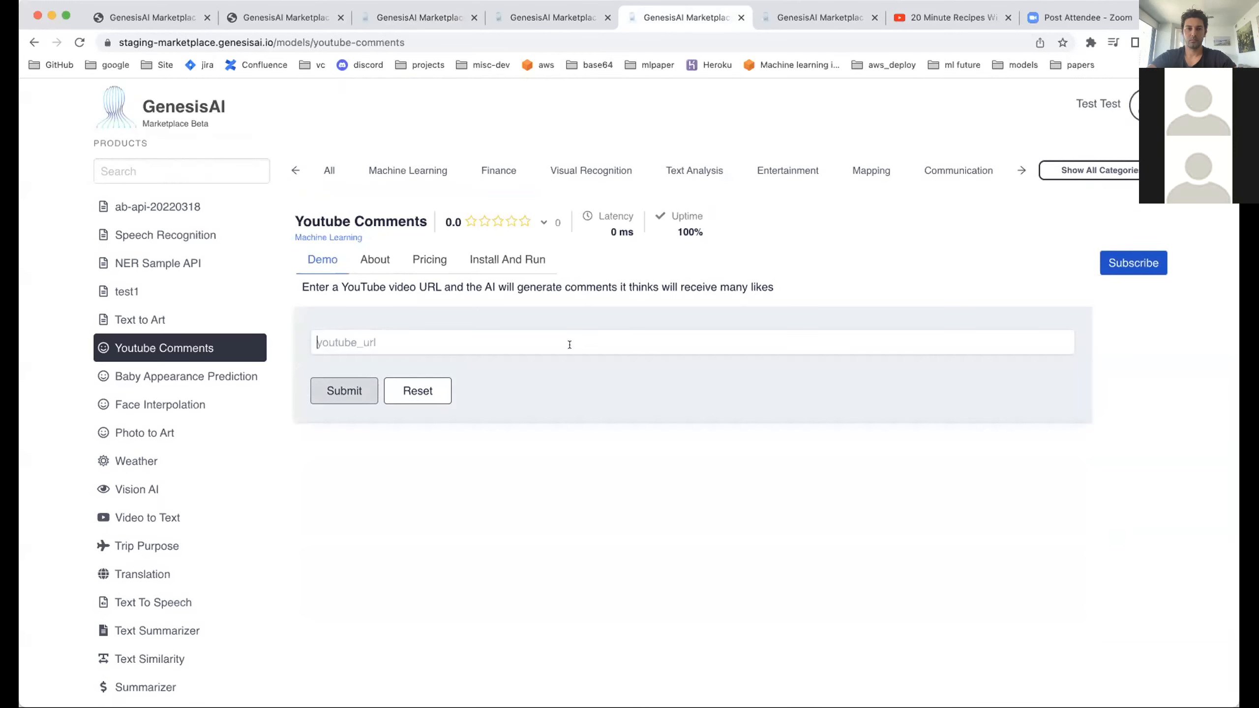
mouse_move(679, 277)
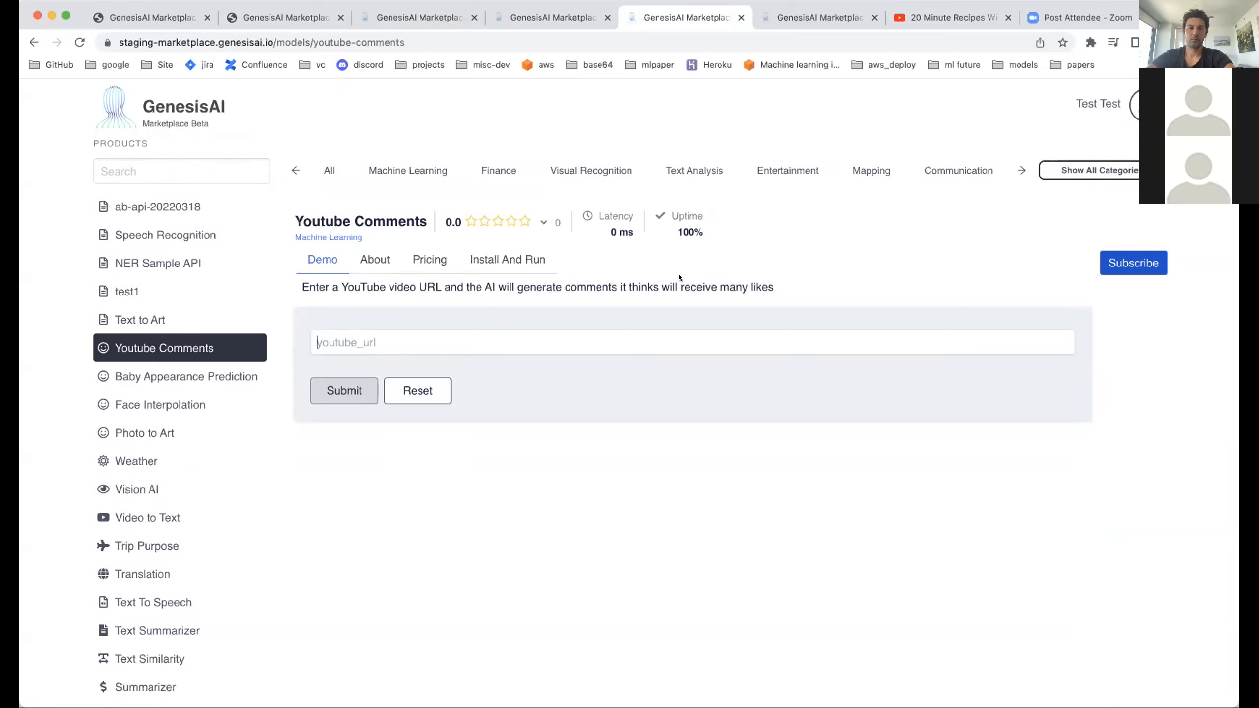
mouse_move(789, 113)
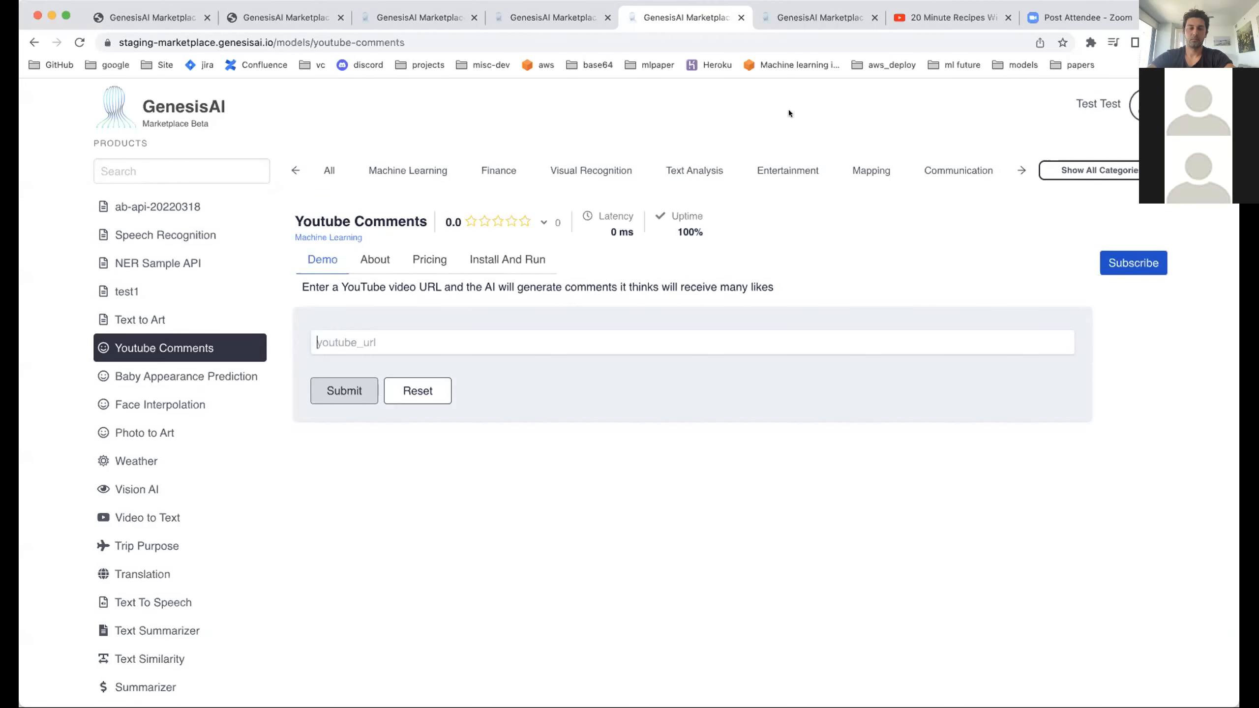
click(951, 18)
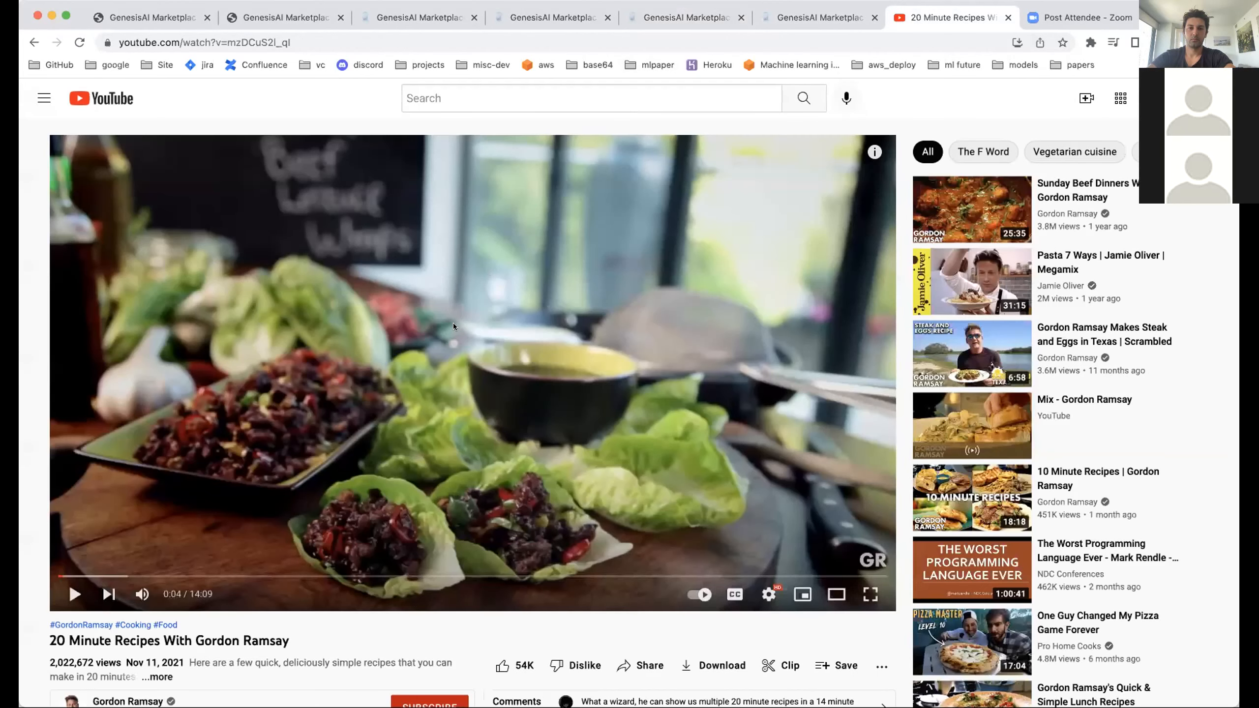
scroll(down, 3)
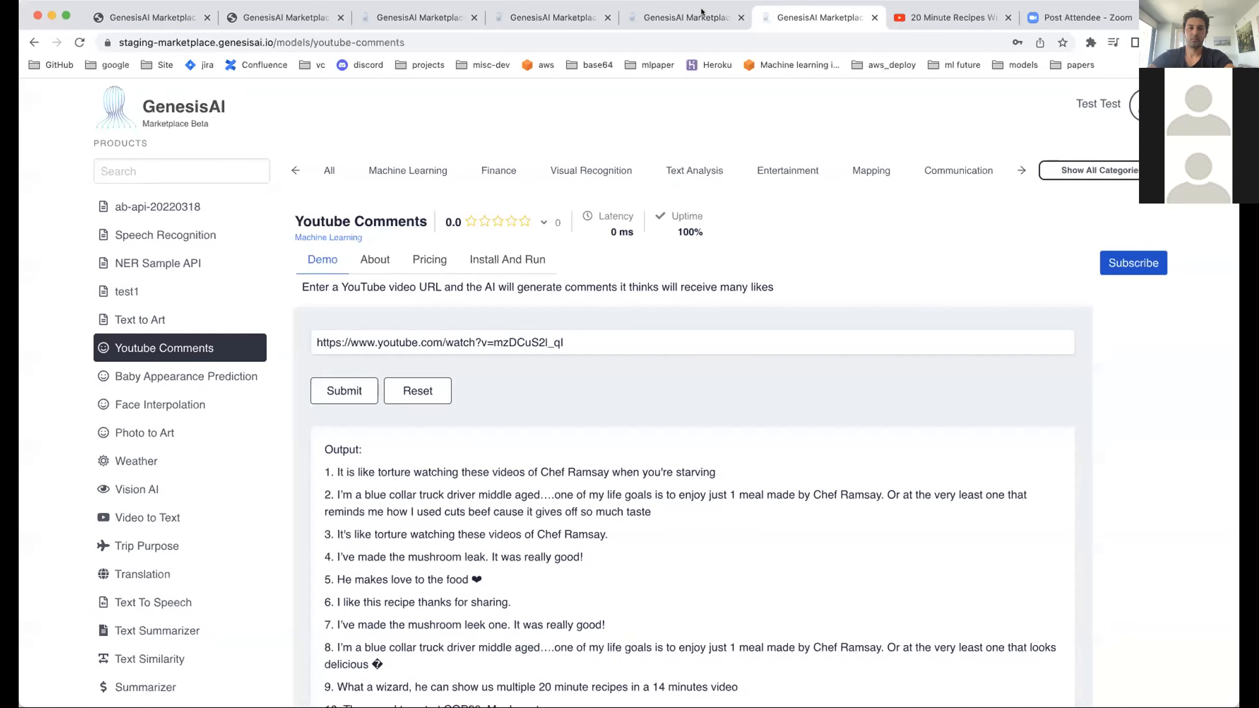
Step: Submit the Gordon Ramsay recipe video link and review the numbered AI-generated comment list
click(344, 391)
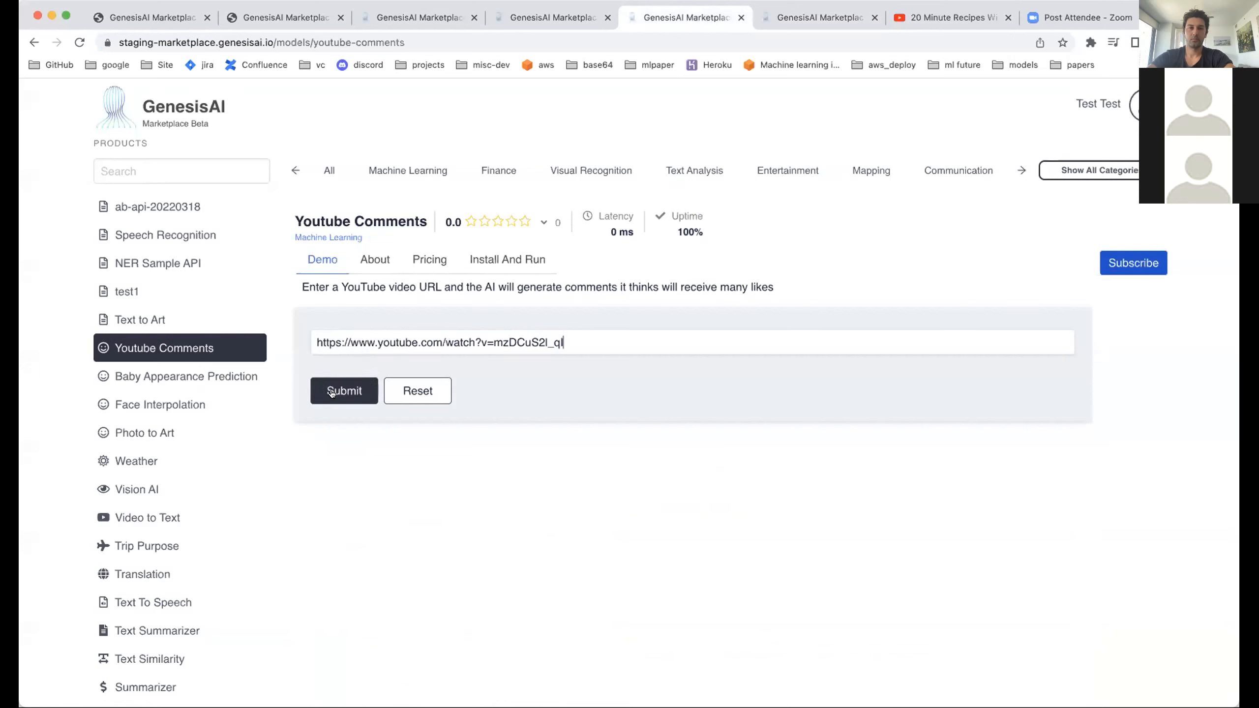
click(343, 392)
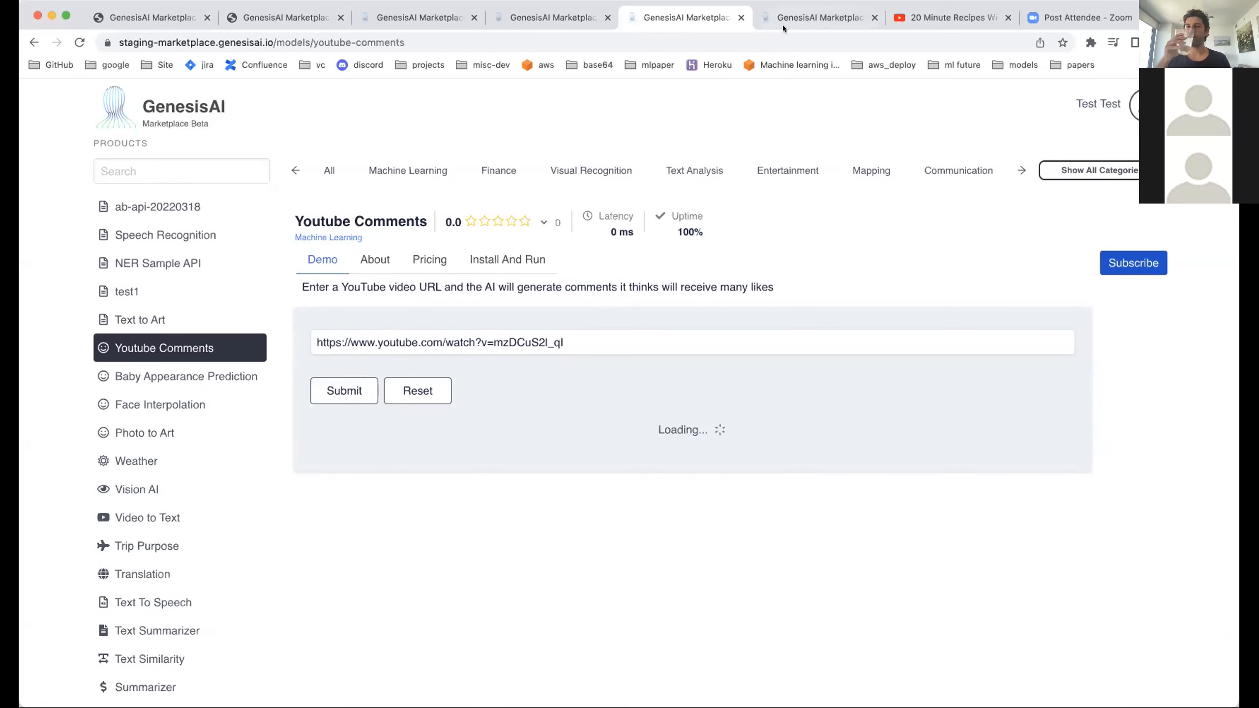
scroll(down, 3)
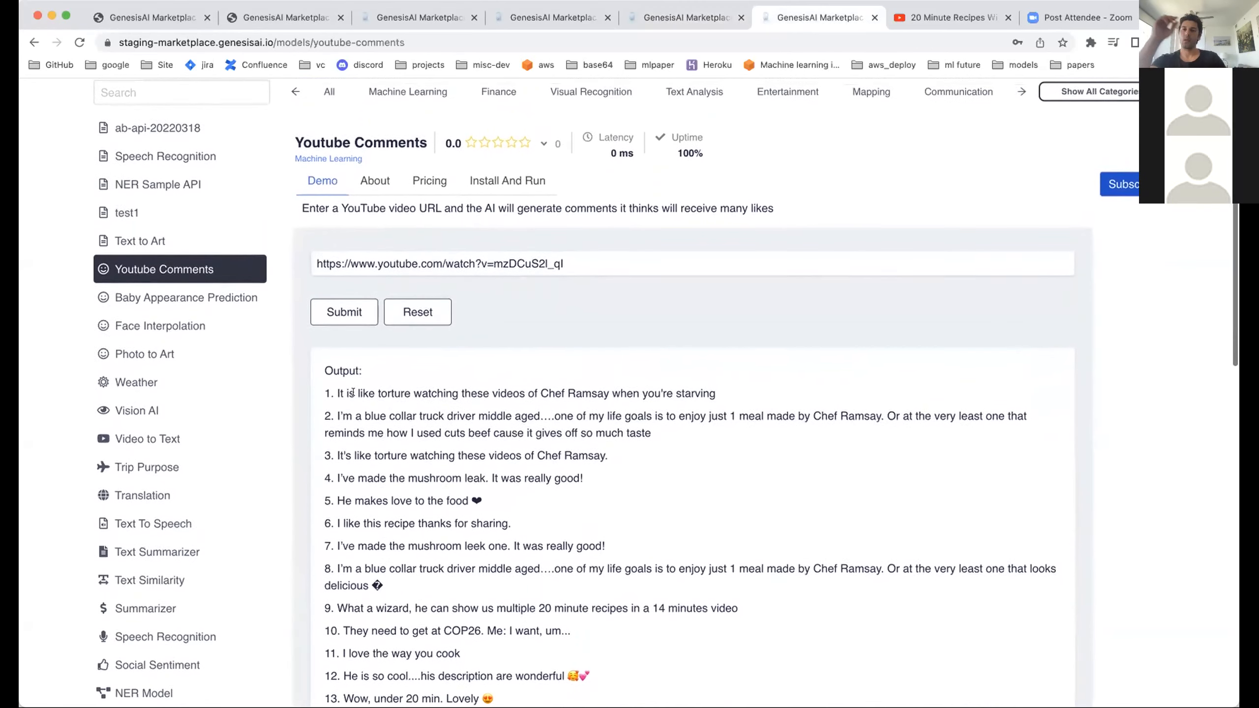
mouse_move(747, 370)
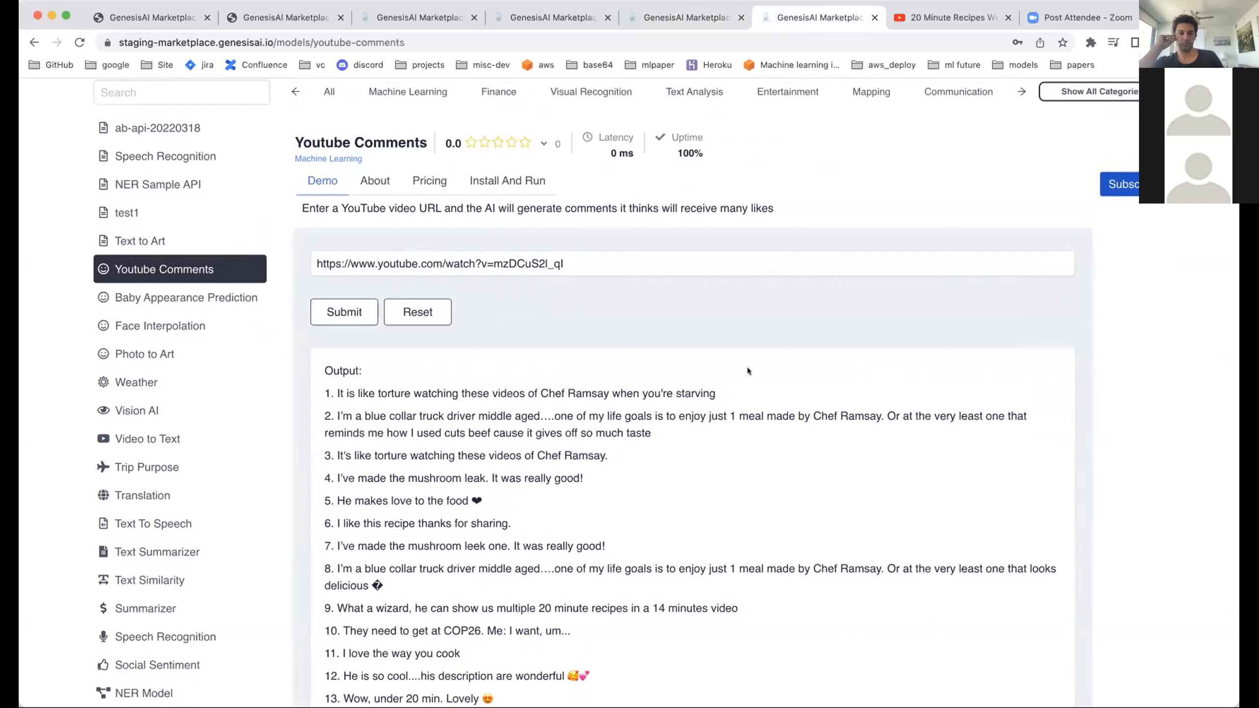
mouse_move(365, 382)
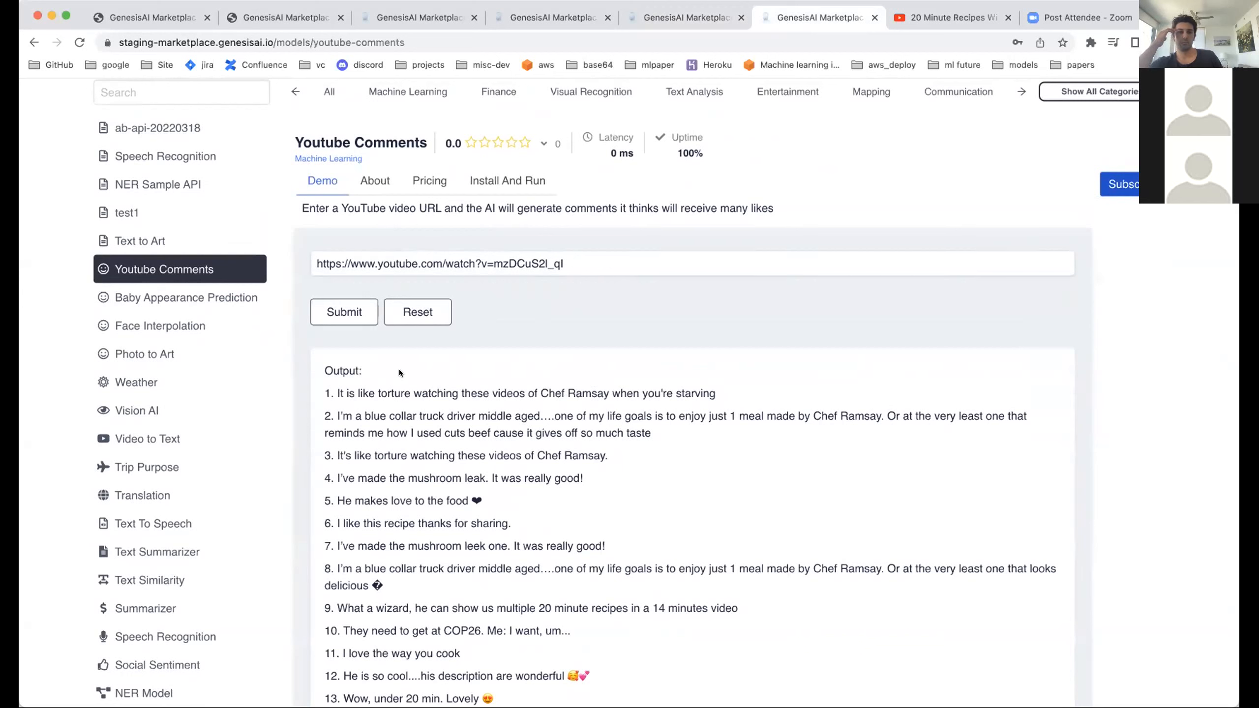
mouse_move(725, 367)
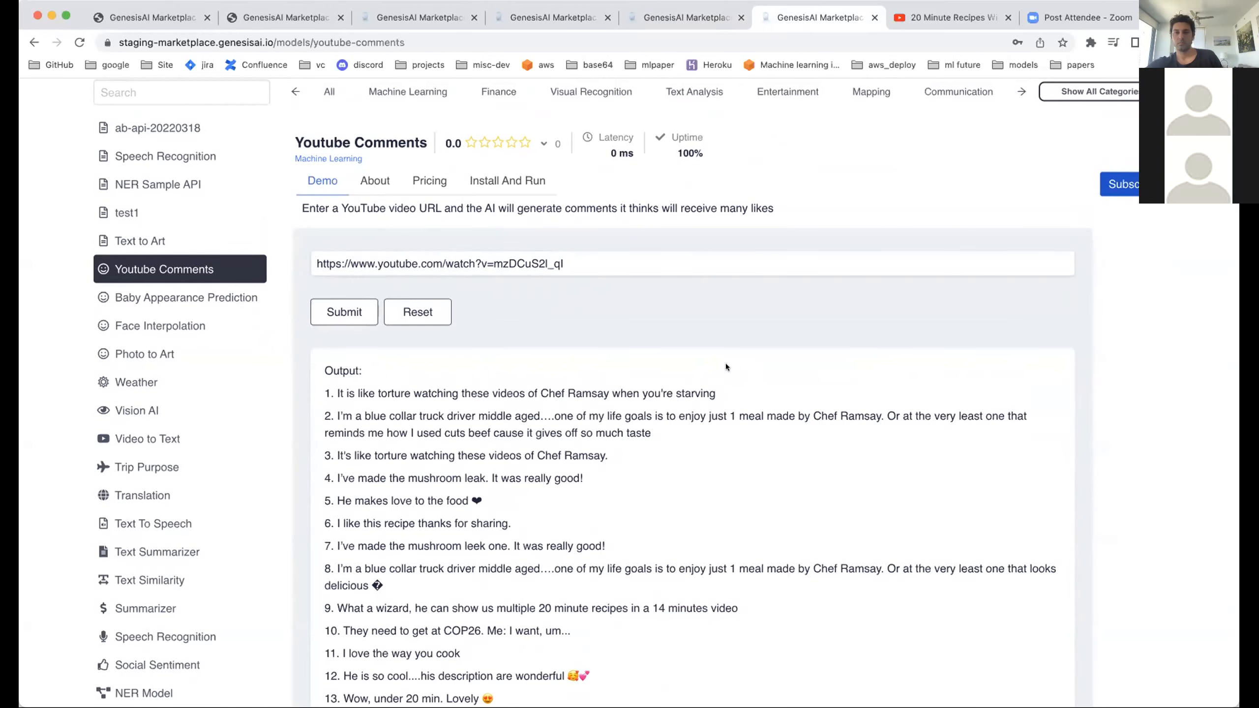
scroll(up, 3)
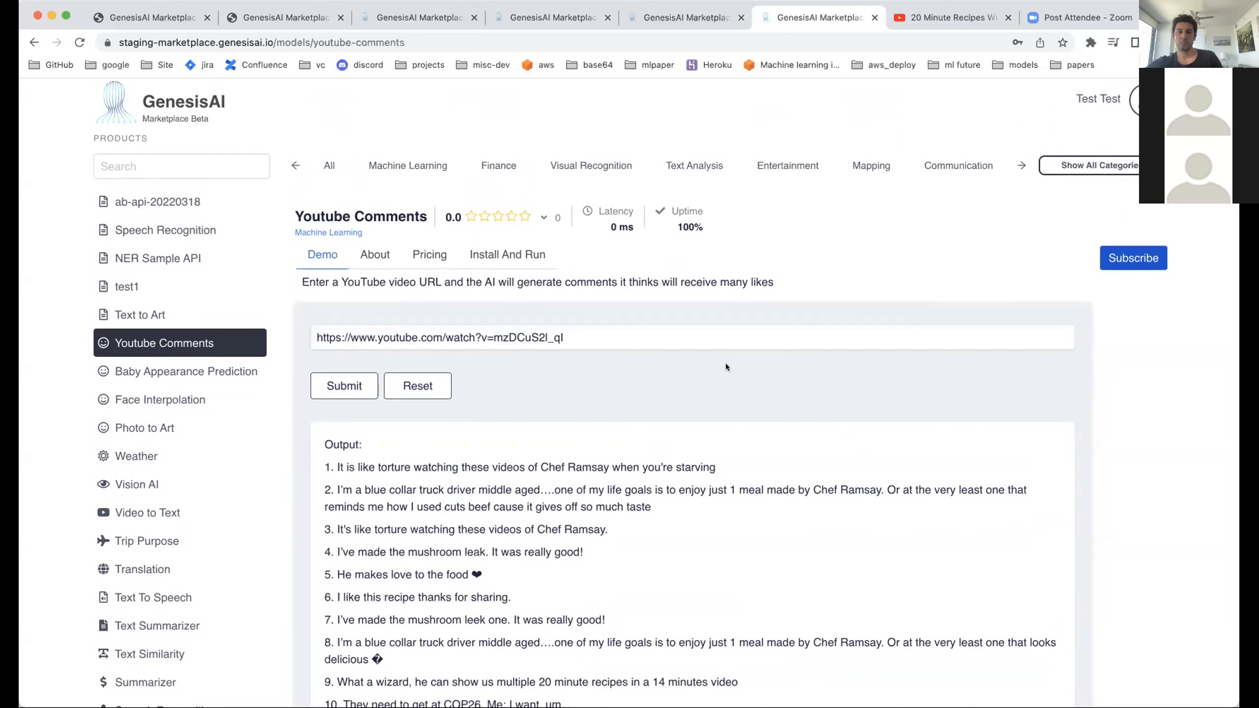
mouse_move(247, 460)
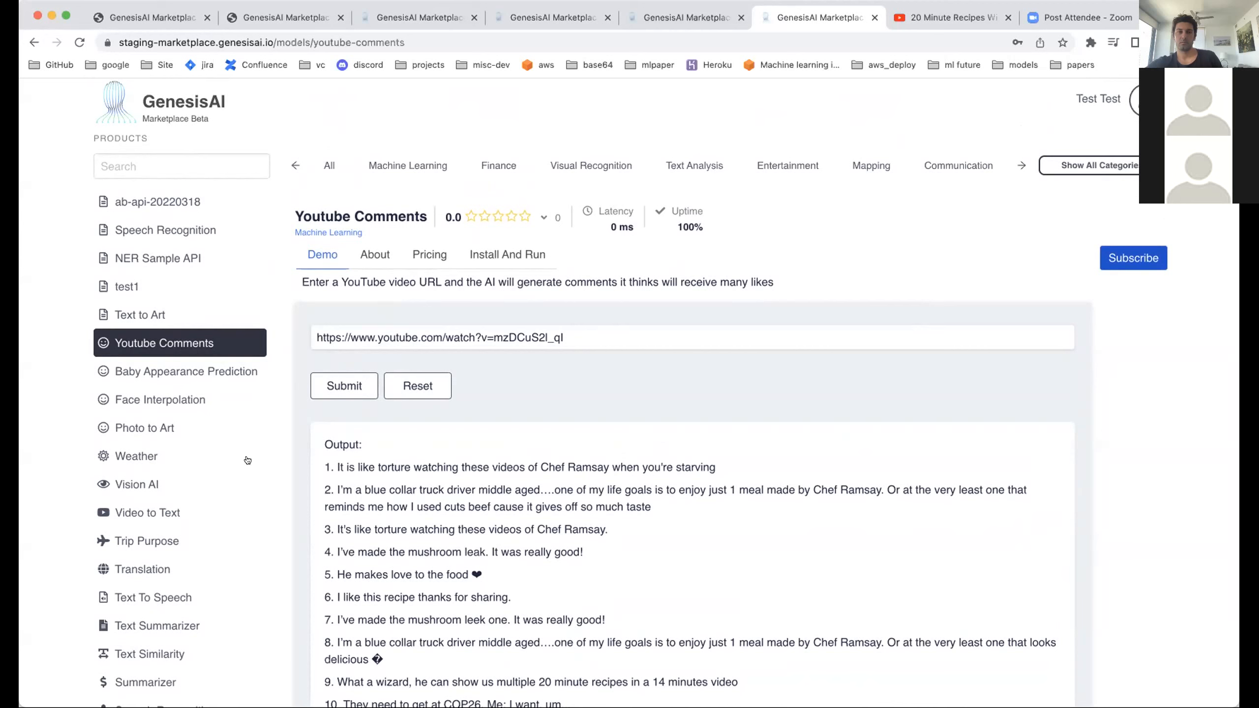
mouse_move(517, 408)
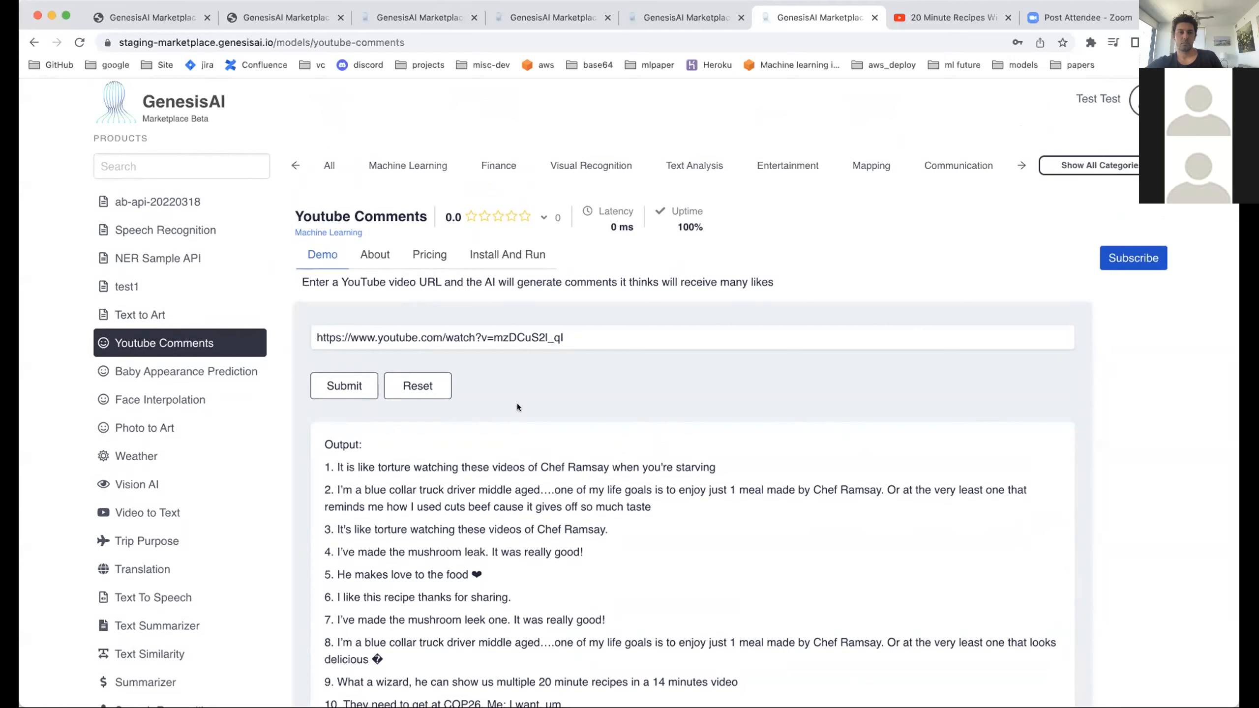
mouse_move(772, 597)
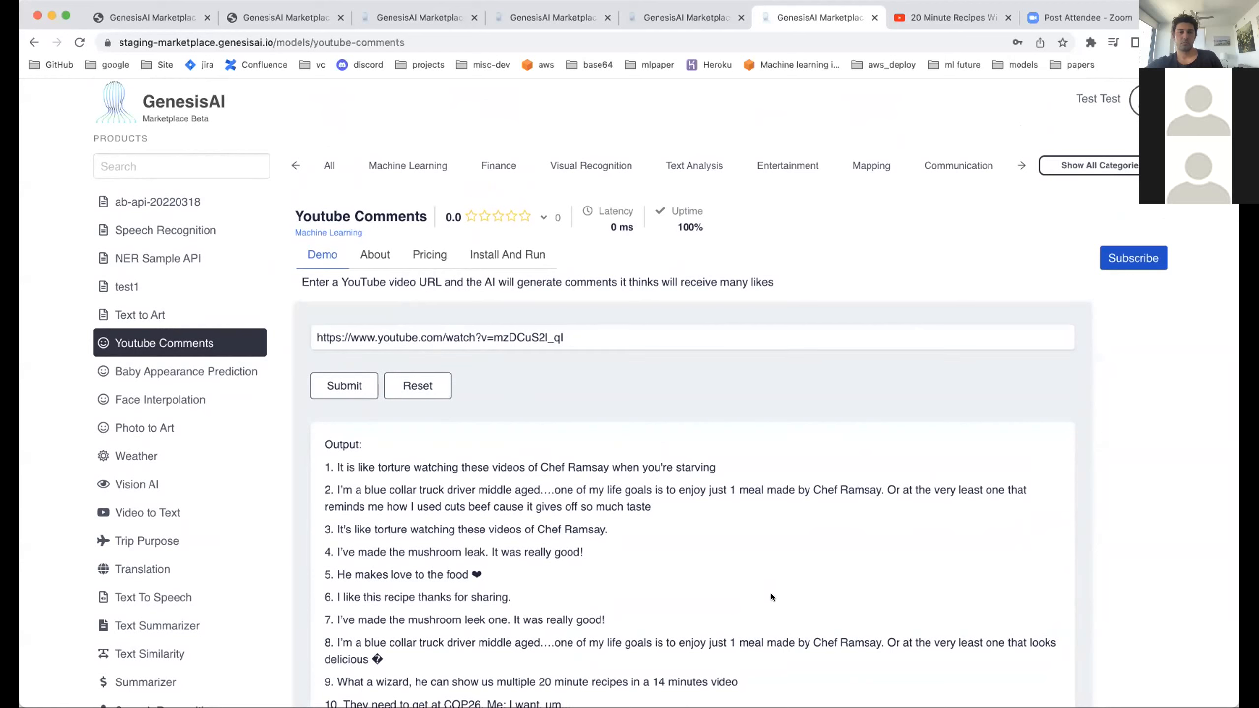
mouse_move(981, 664)
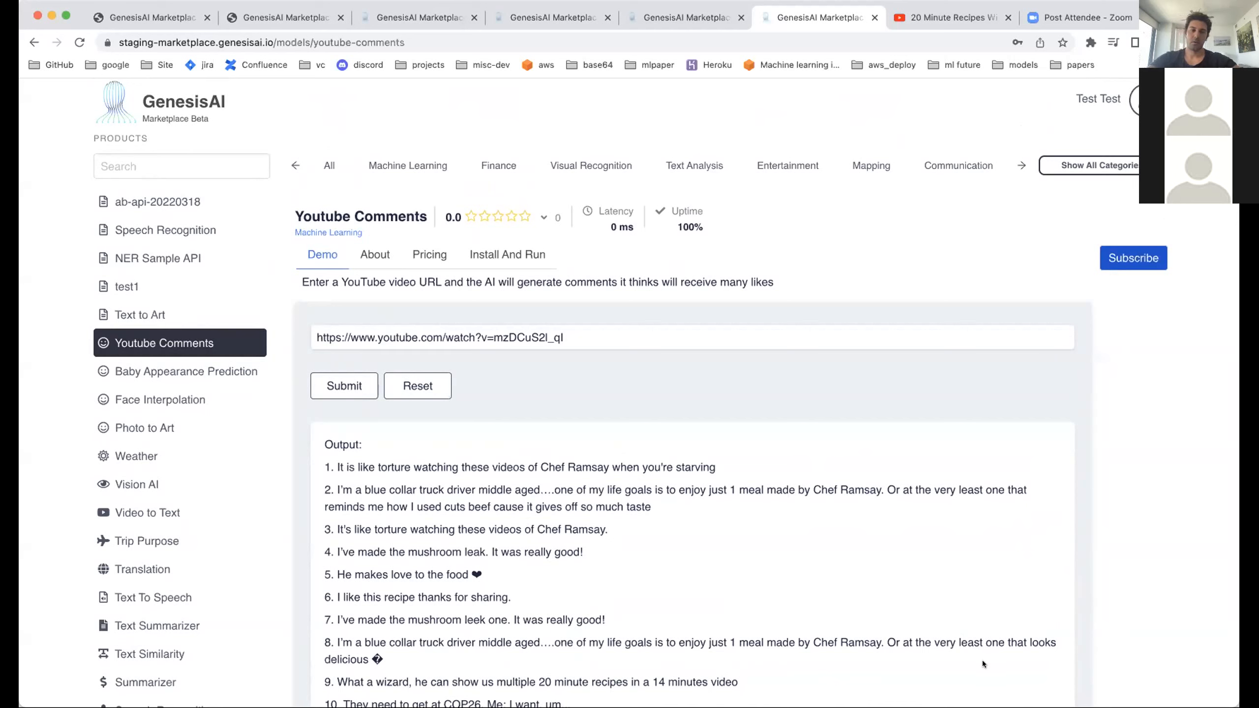
mouse_move(444, 313)
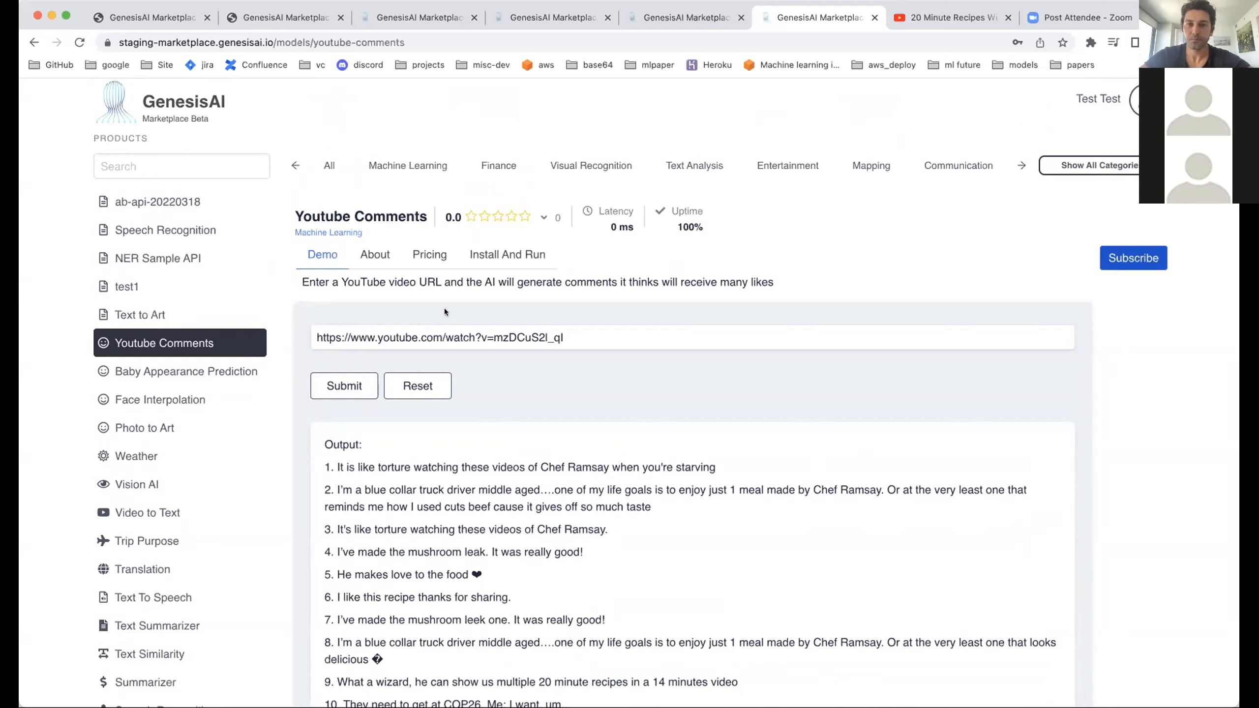
mouse_move(597, 323)
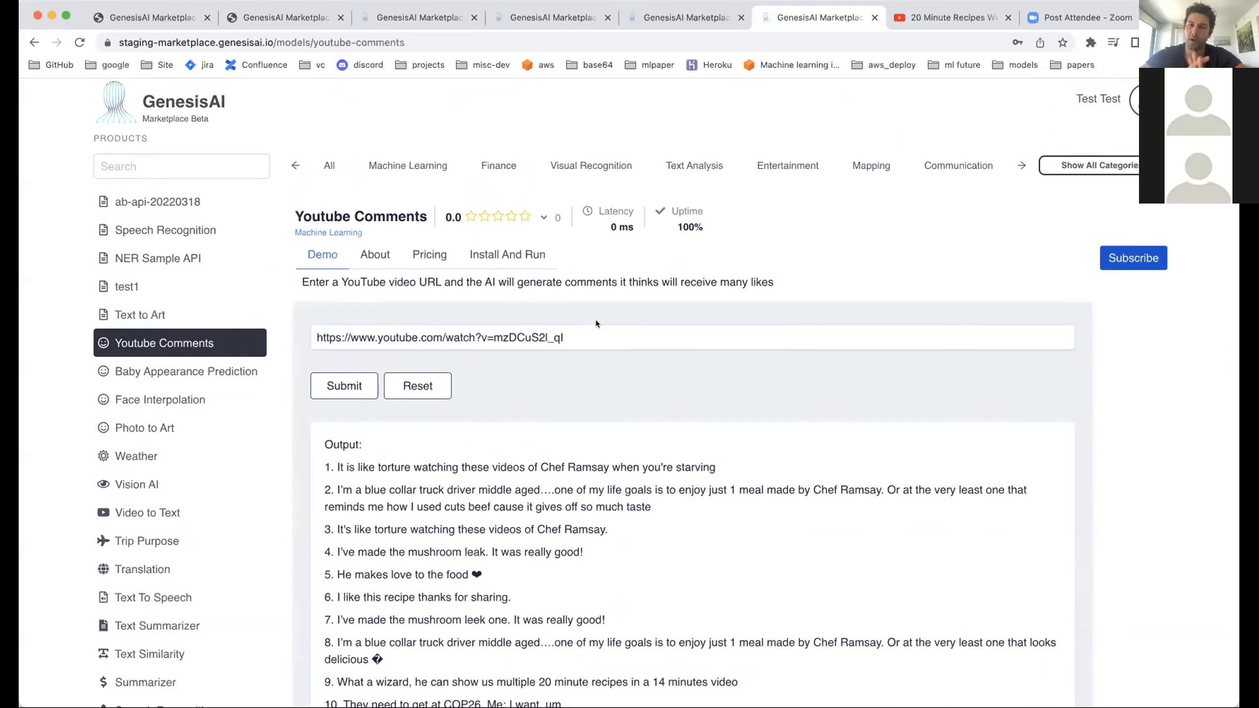
mouse_move(845, 678)
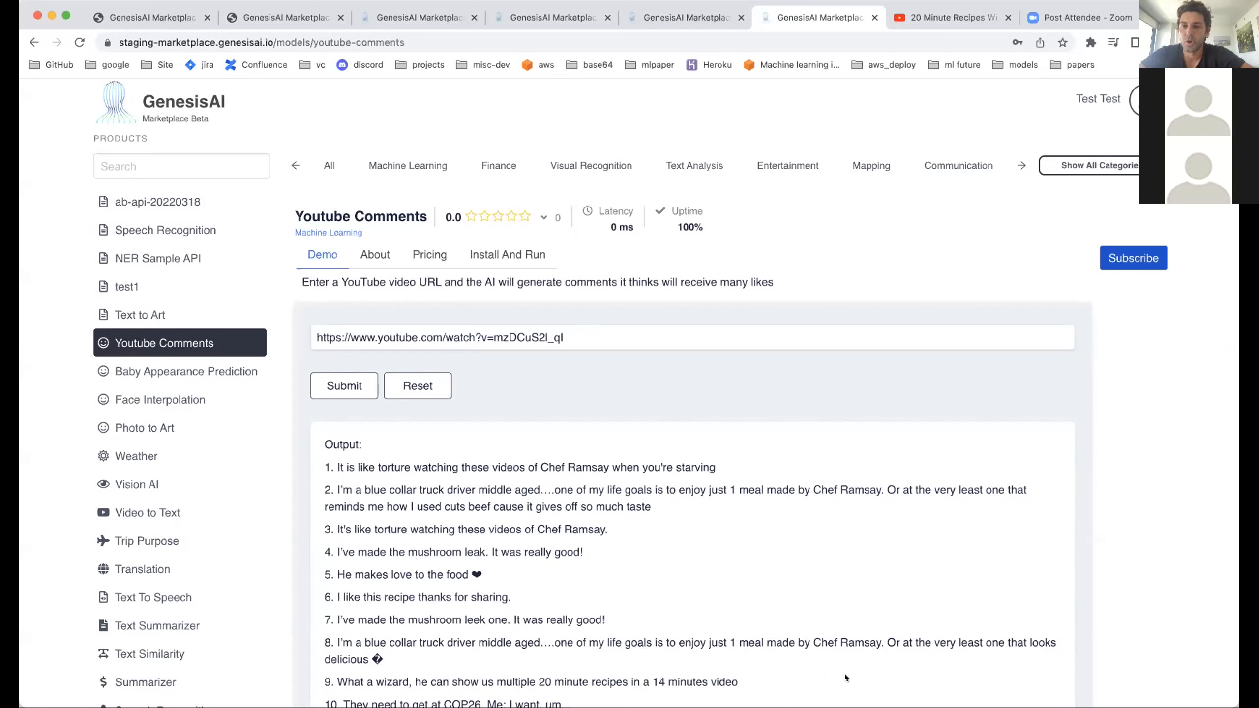
mouse_move(856, 536)
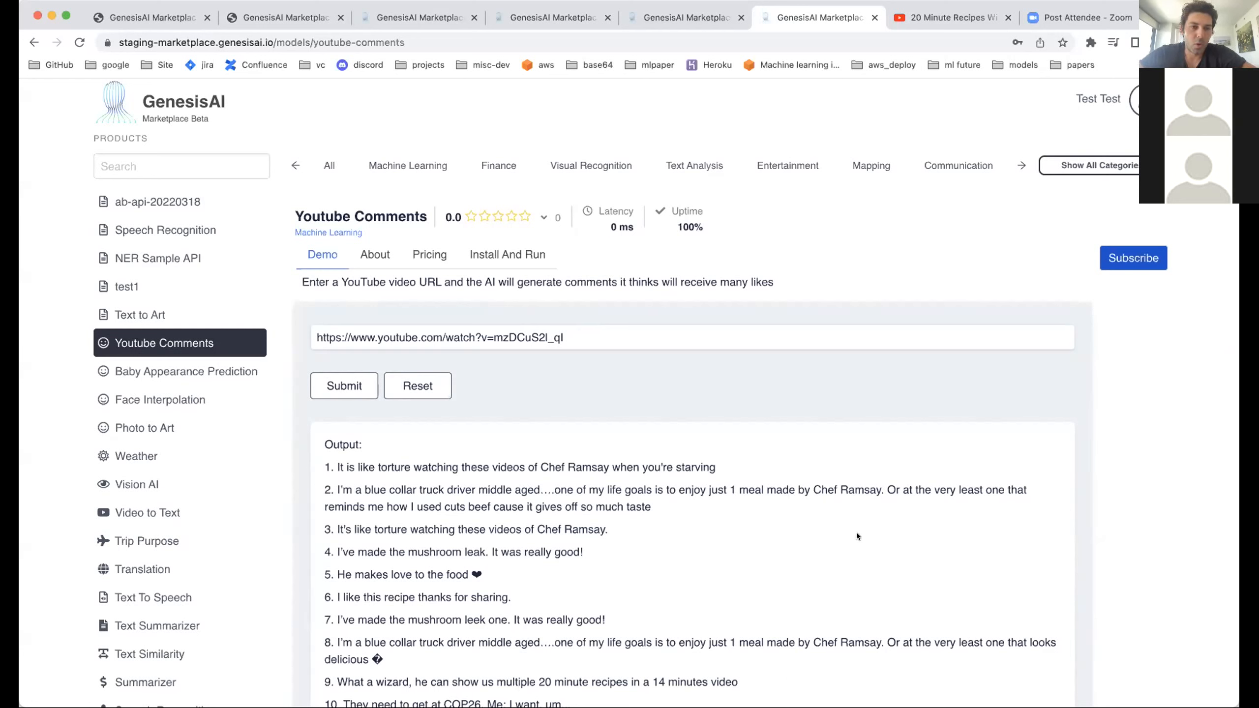
mouse_move(490, 278)
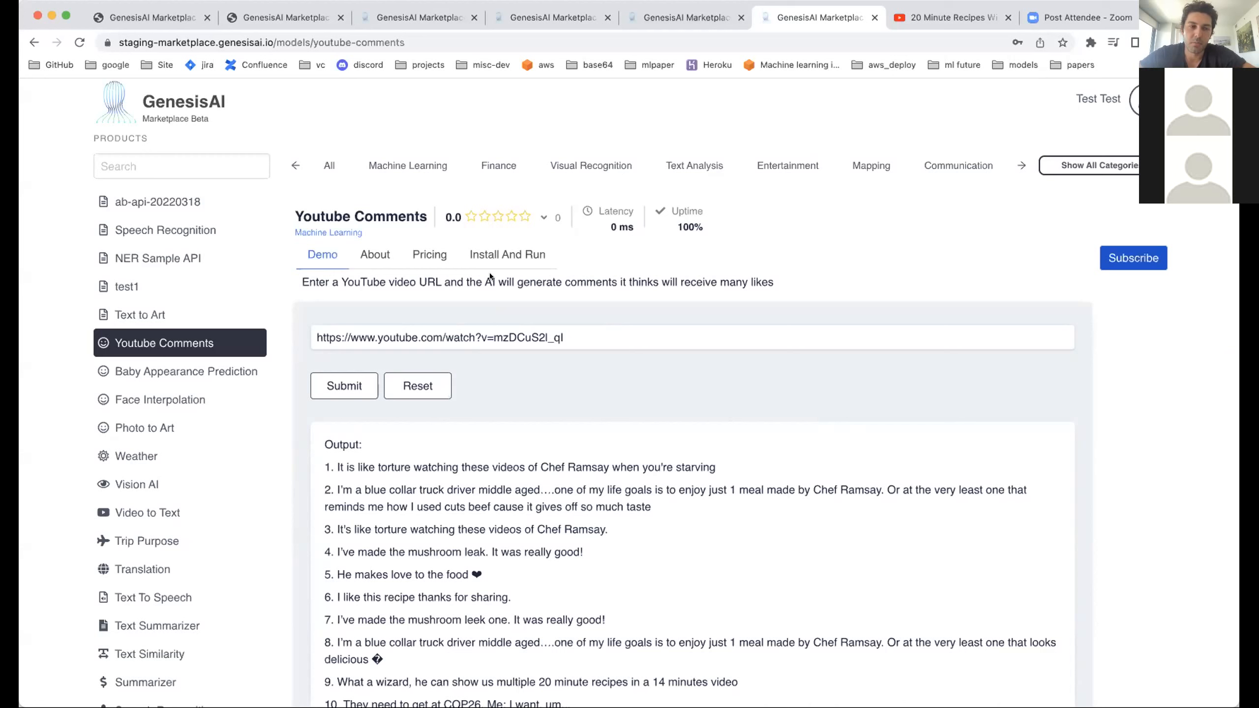
mouse_move(566, 359)
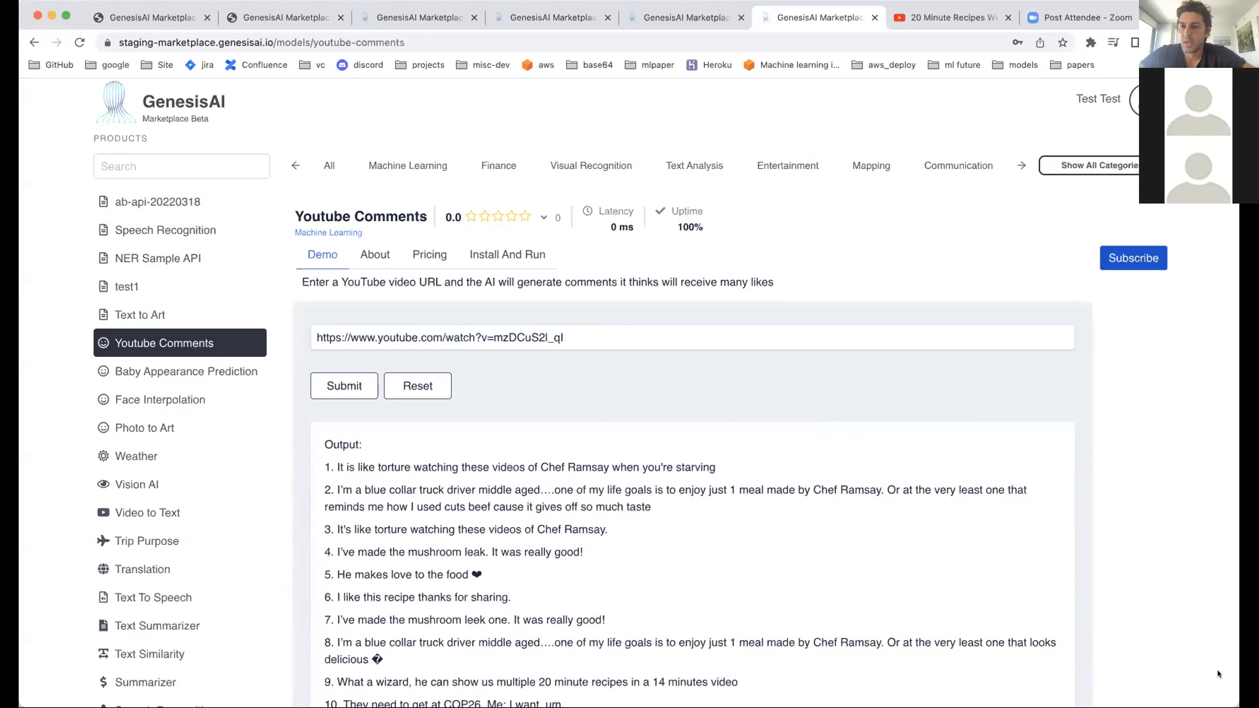
mouse_move(996, 664)
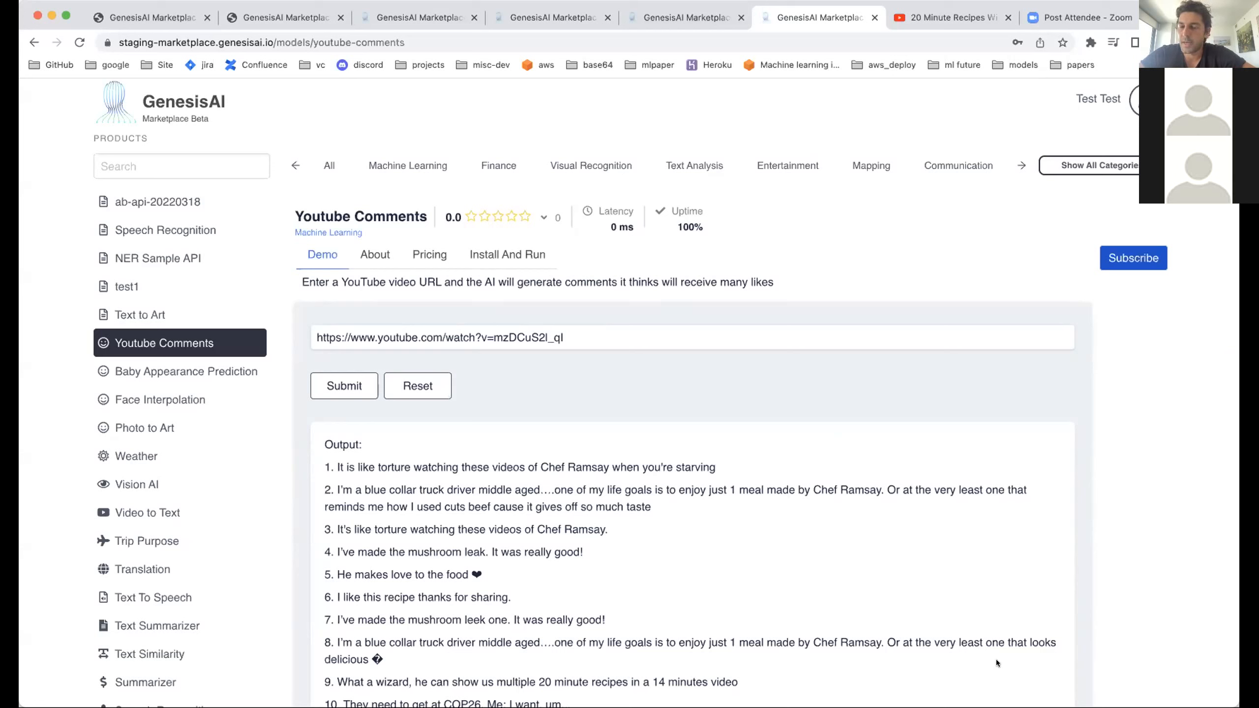
mouse_move(999, 661)
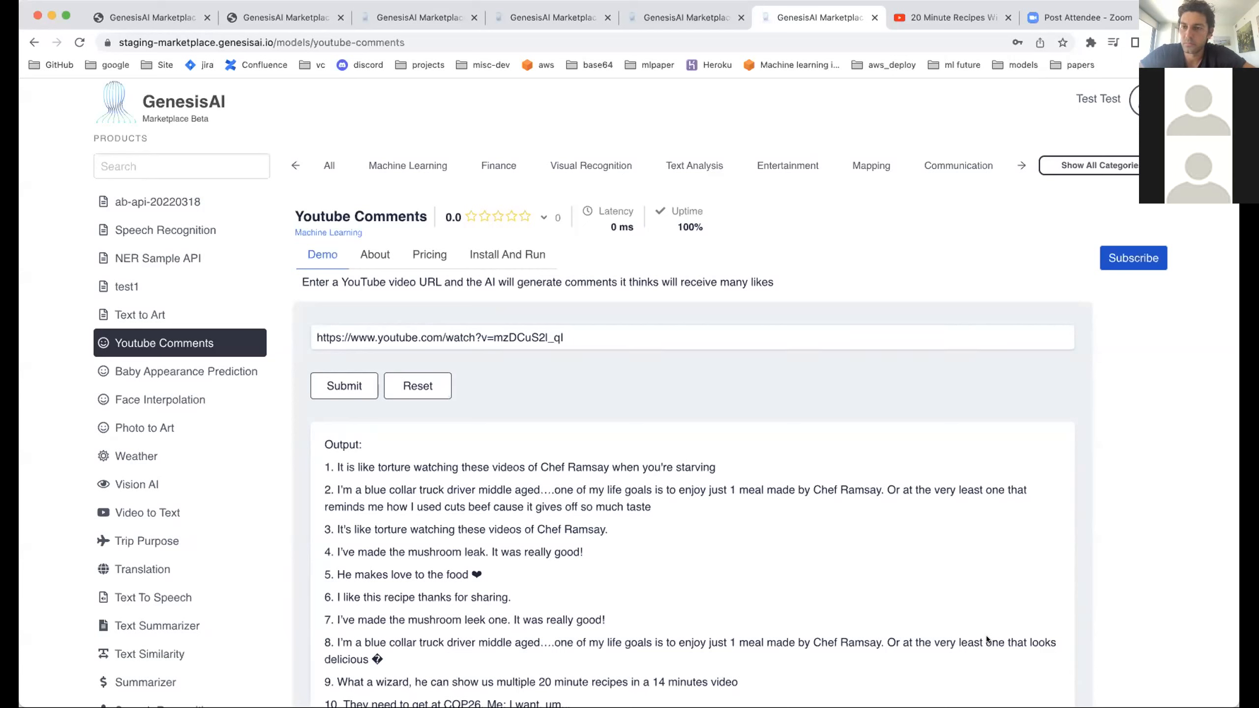
mouse_move(963, 664)
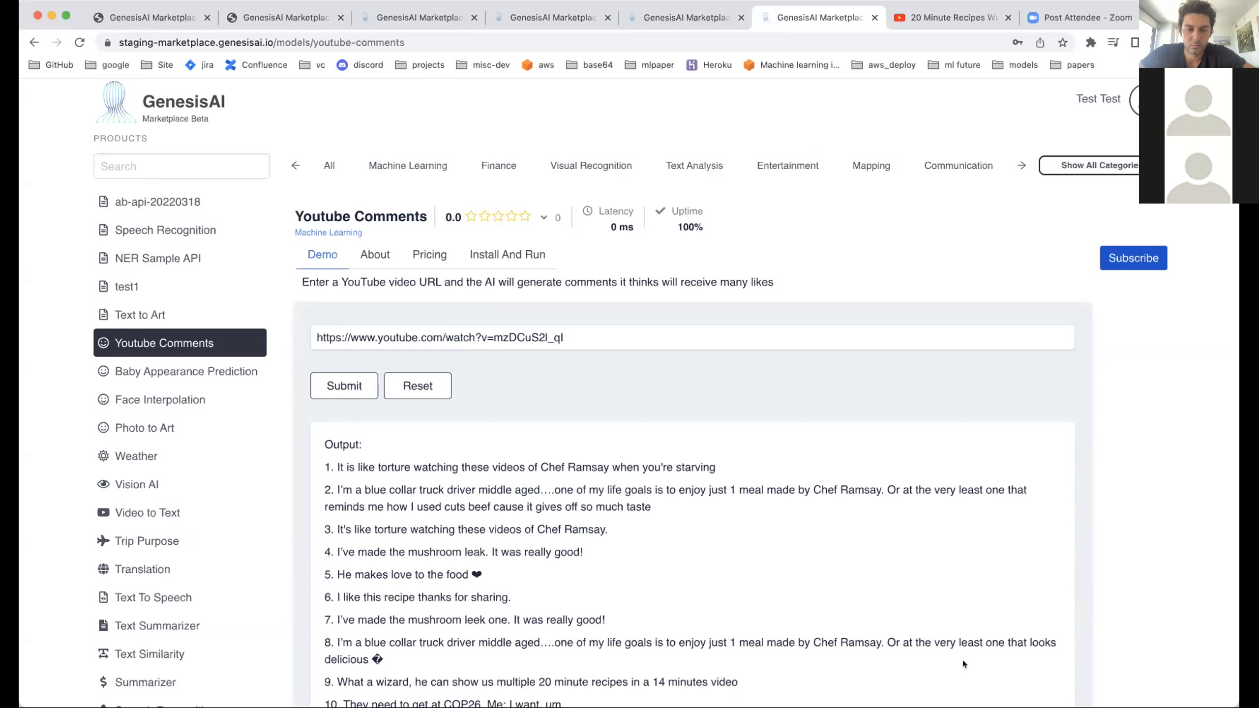
mouse_move(758, 293)
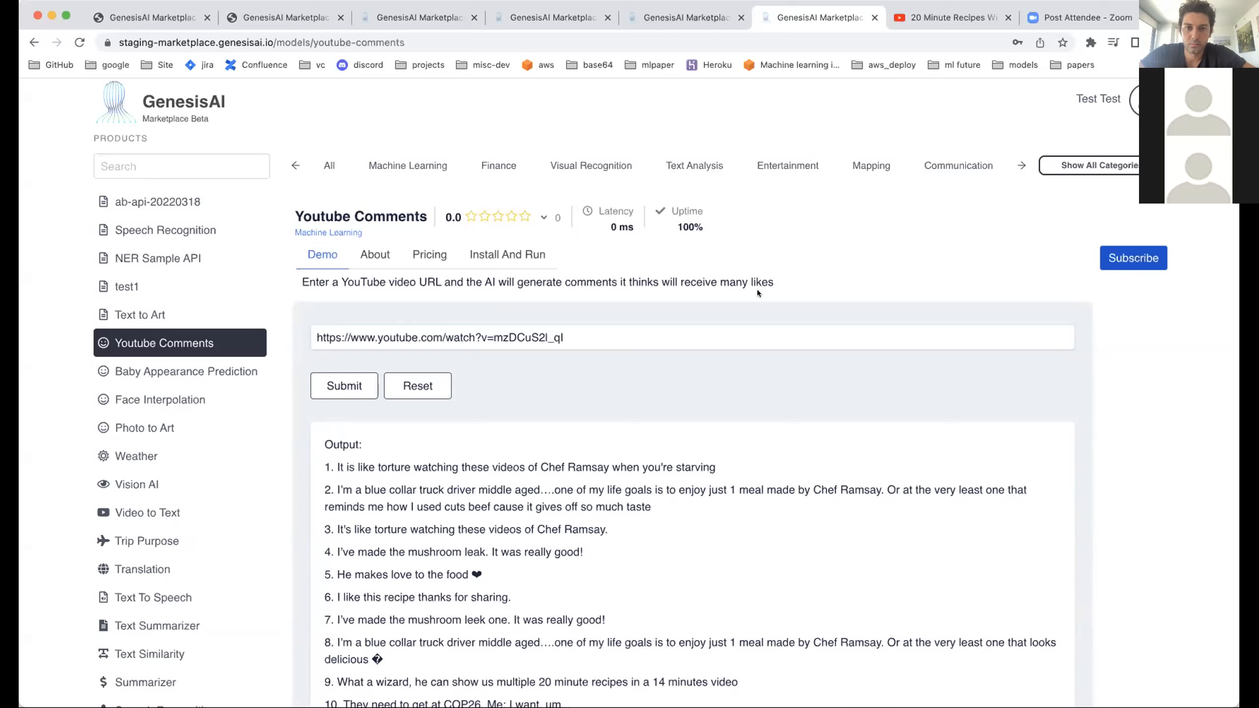
mouse_move(1030, 277)
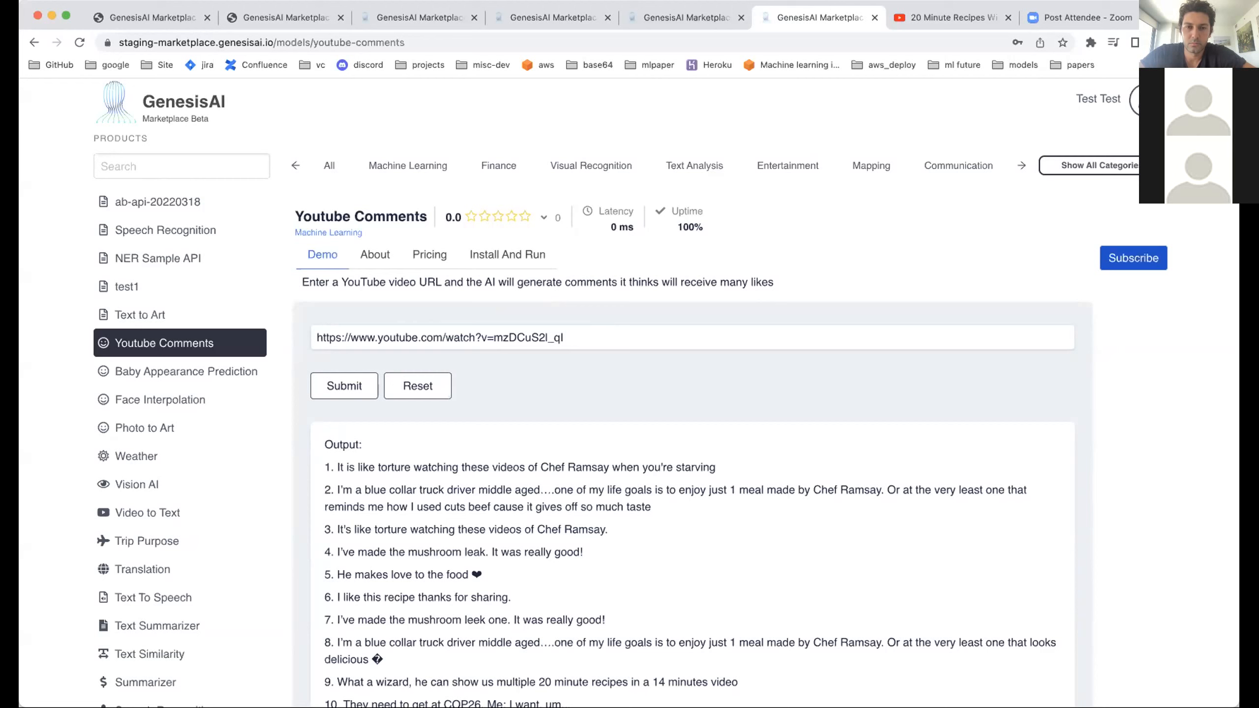
mouse_move(947, 461)
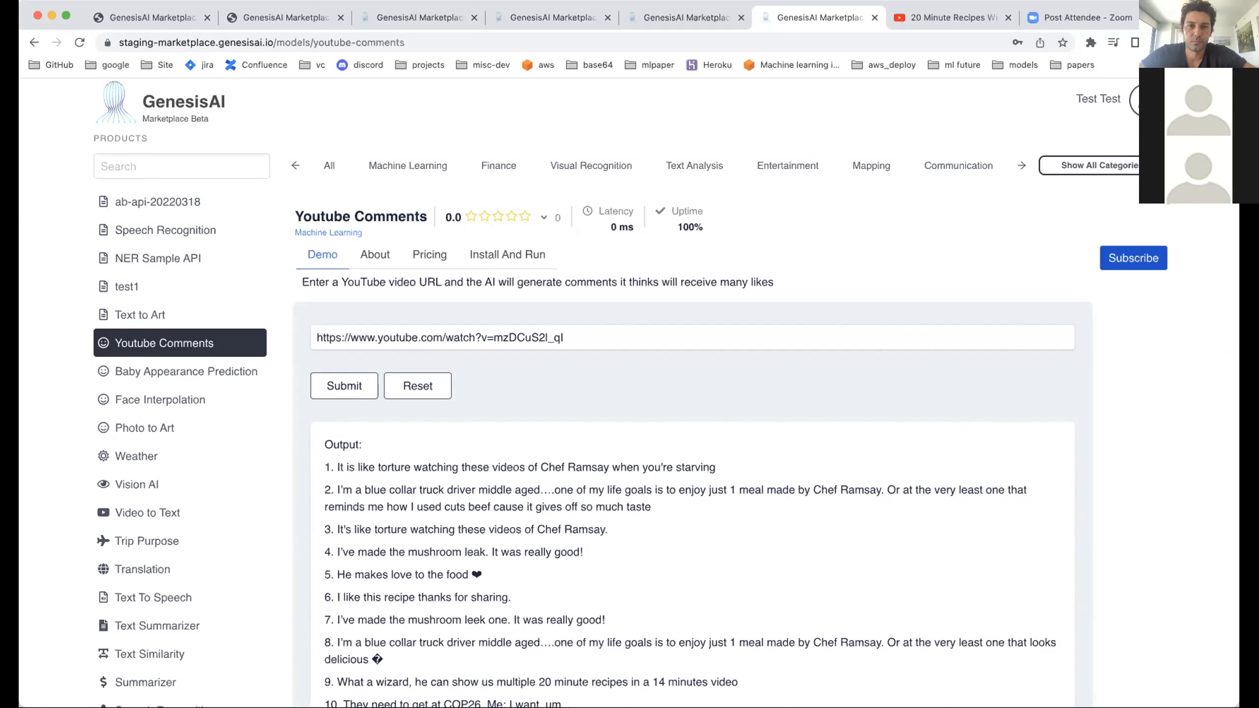
mouse_move(1006, 666)
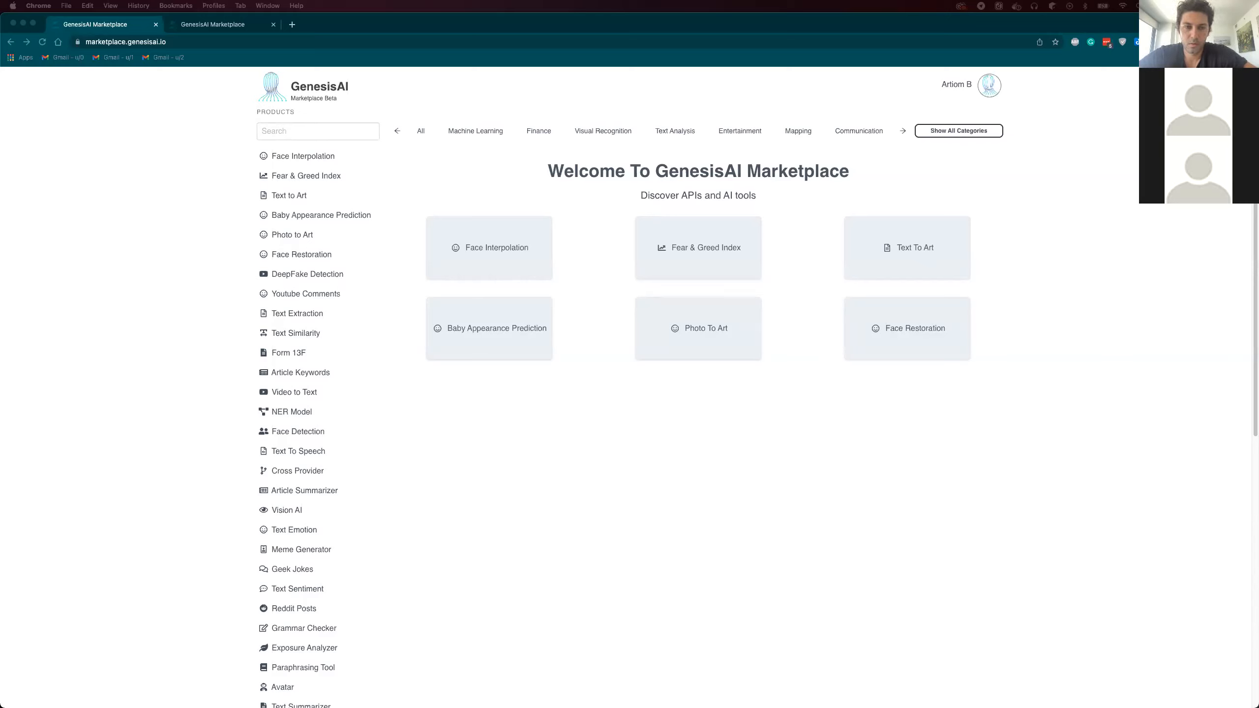
mouse_move(167, 204)
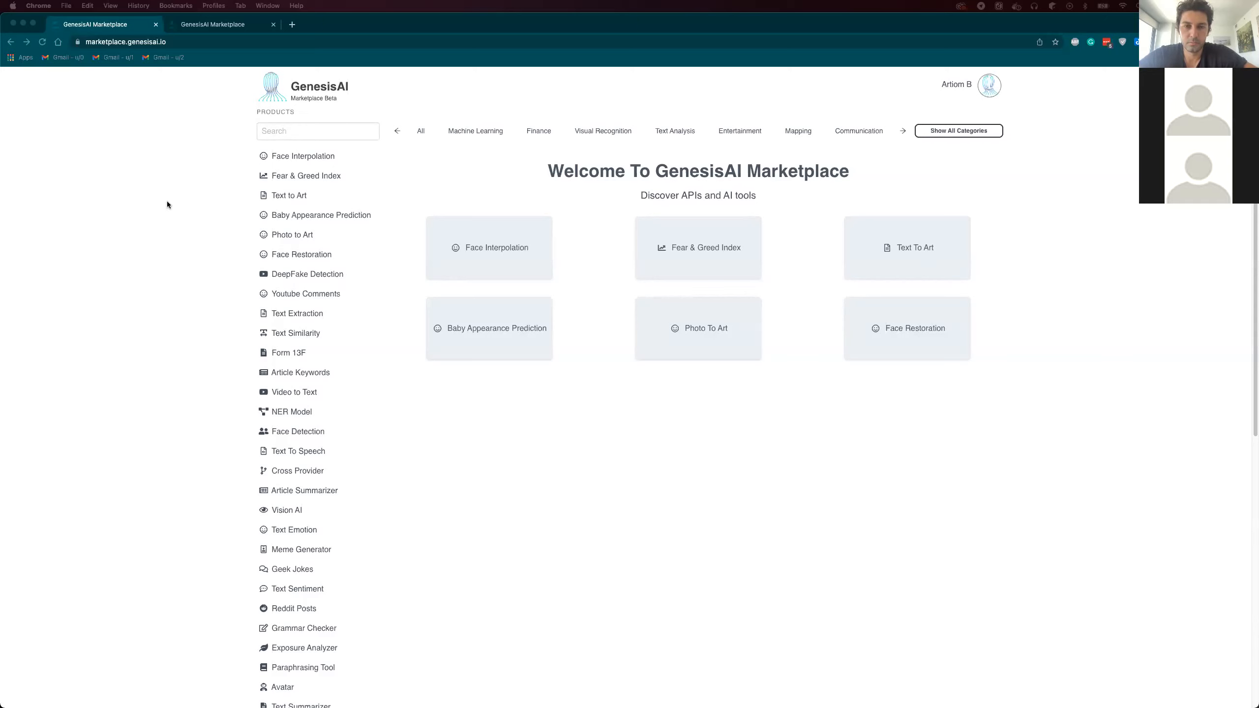
mouse_move(966, 98)
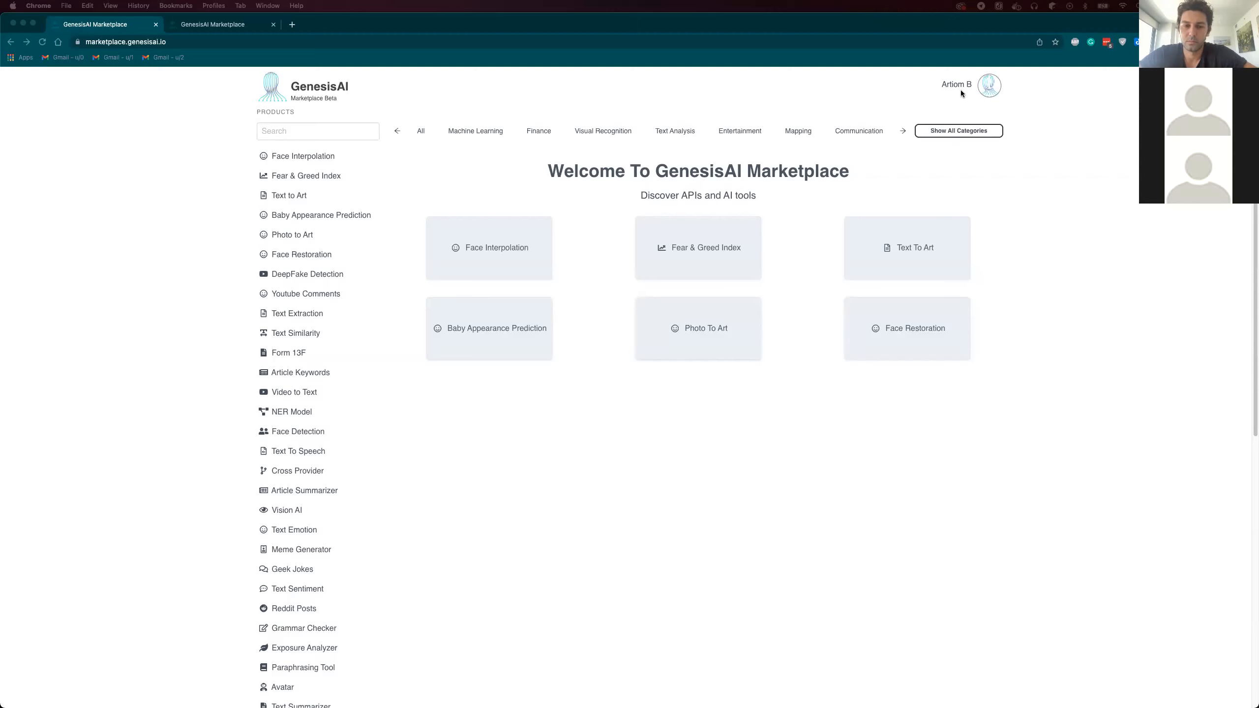
Step: Open the account menu from the profile avatar on marketplace.genesisai.io
click(990, 86)
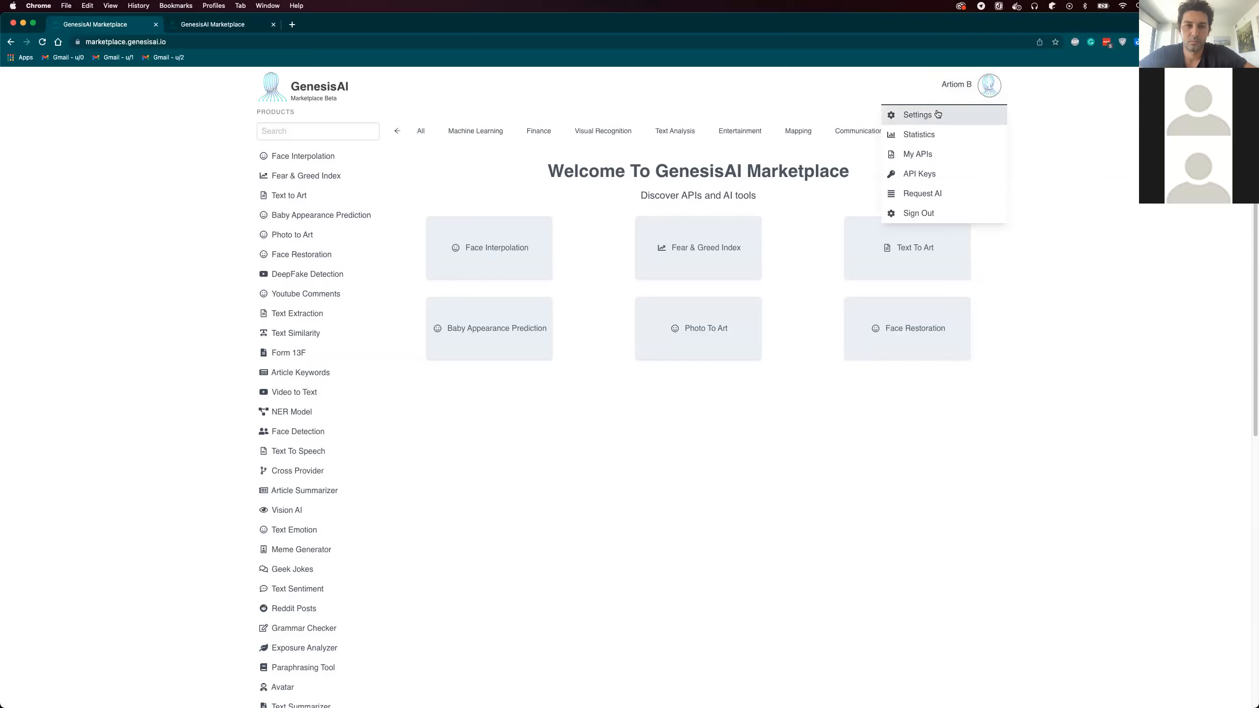
Step: Go to the Settings page with provider, subdomain and account settings
click(916, 115)
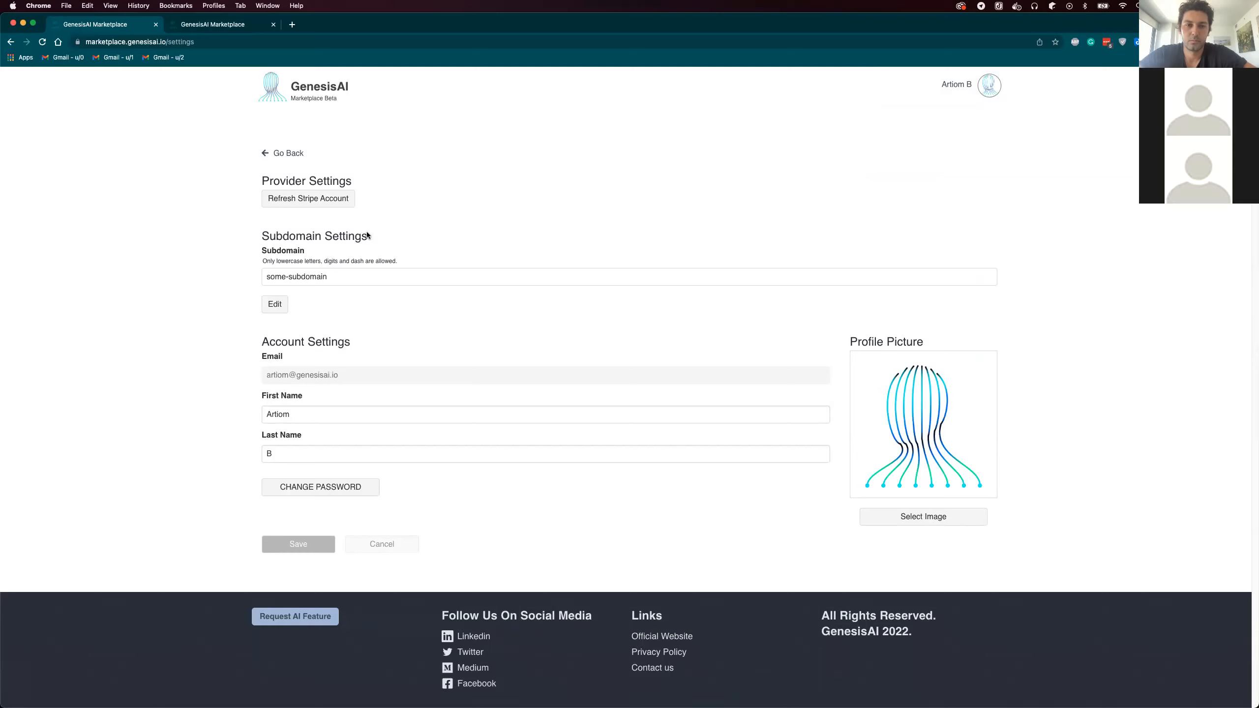
mouse_move(283, 220)
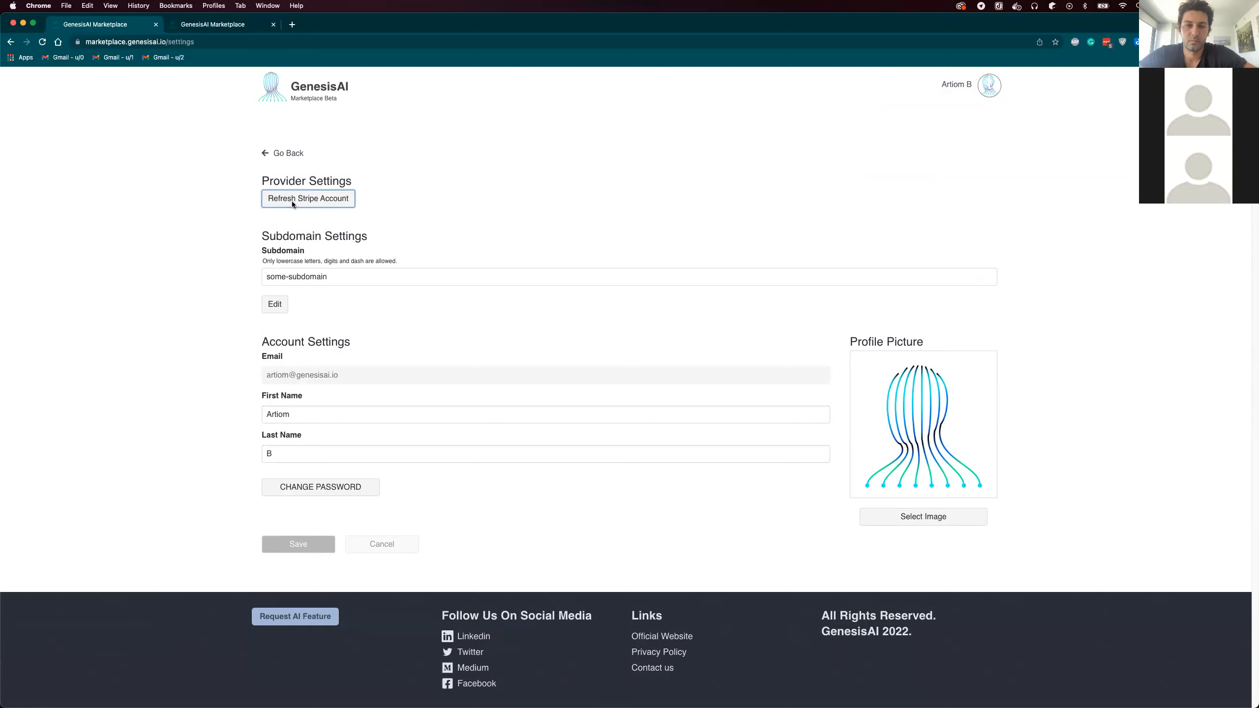
Step: View the Stripe 'Get paid by GenesisAI' payout form with prefilled email, then return home
click(308, 199)
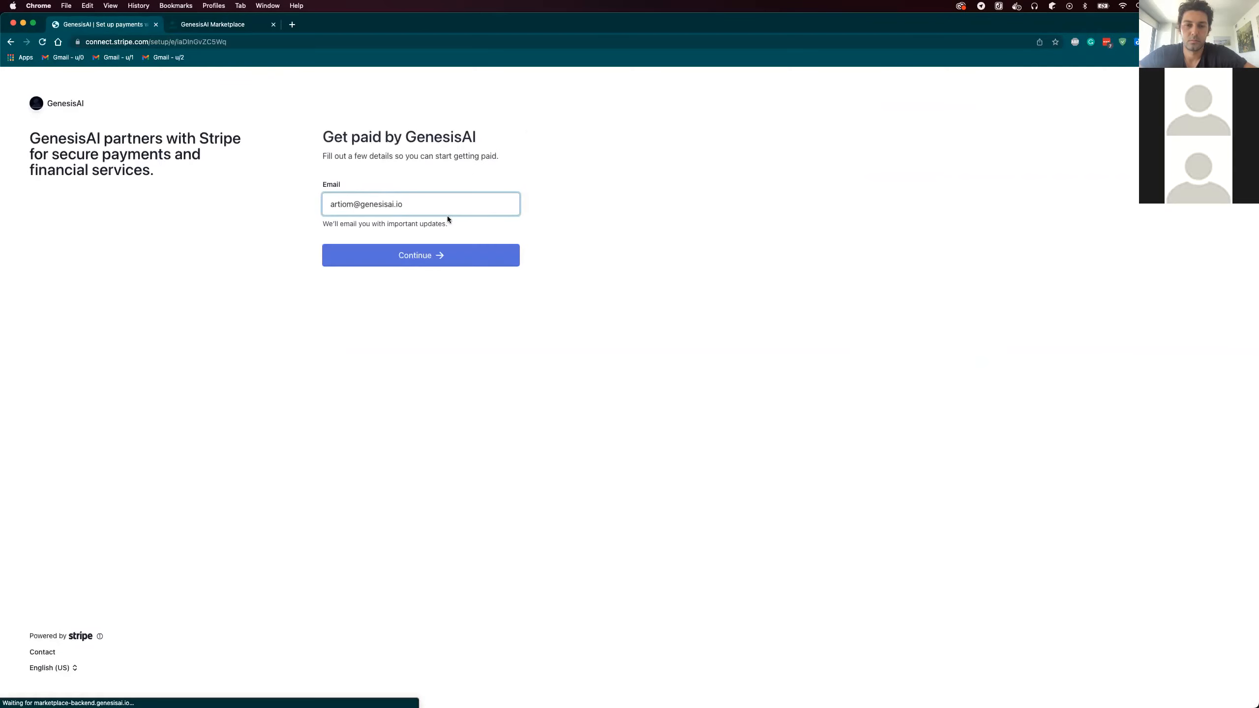
mouse_move(426, 500)
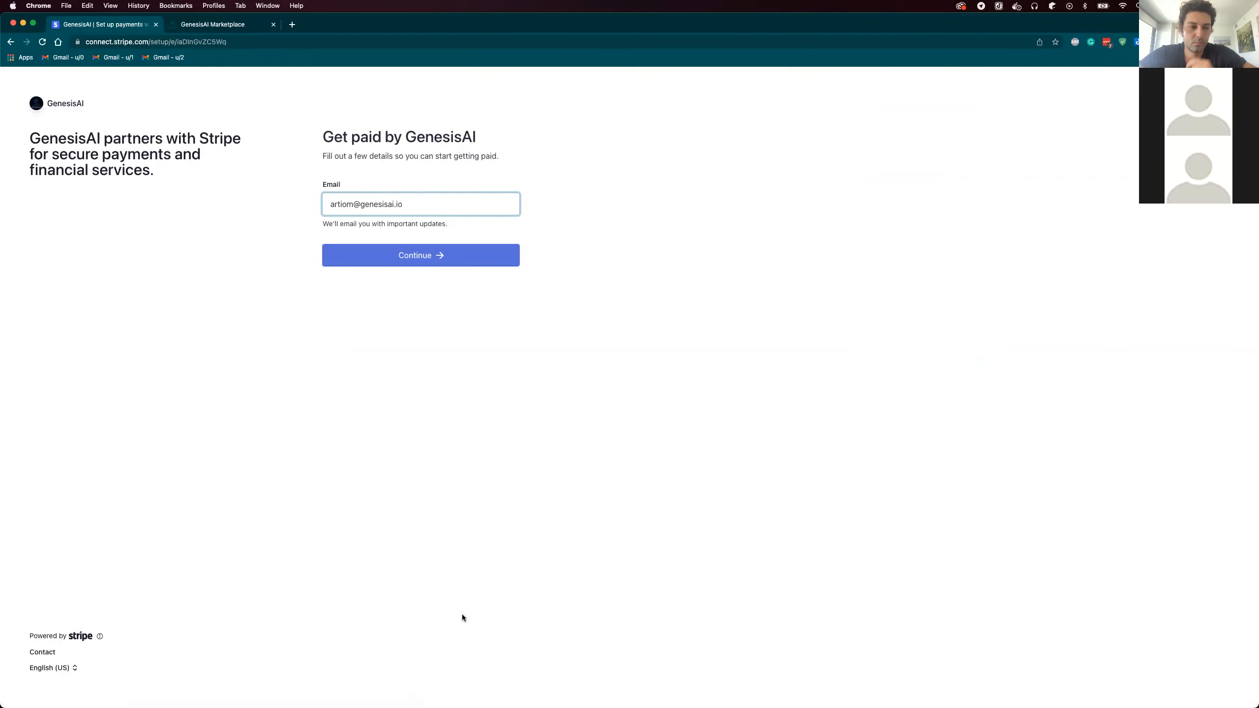
mouse_move(482, 574)
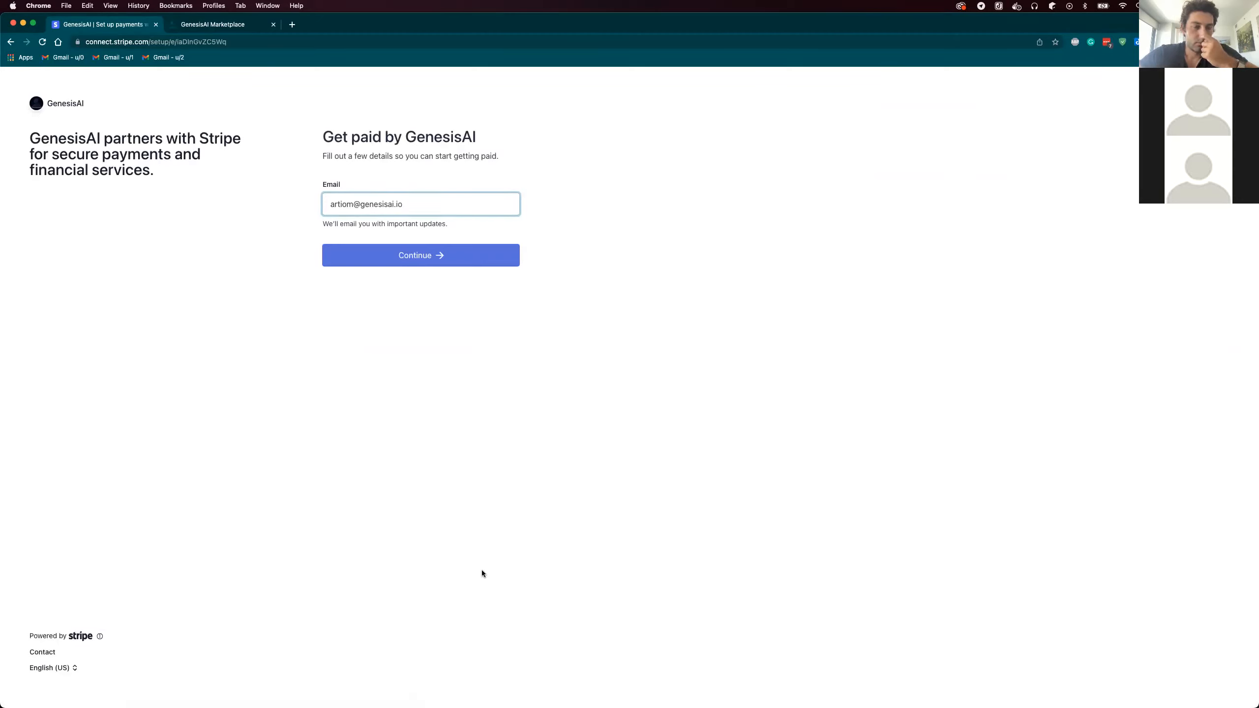
mouse_move(478, 535)
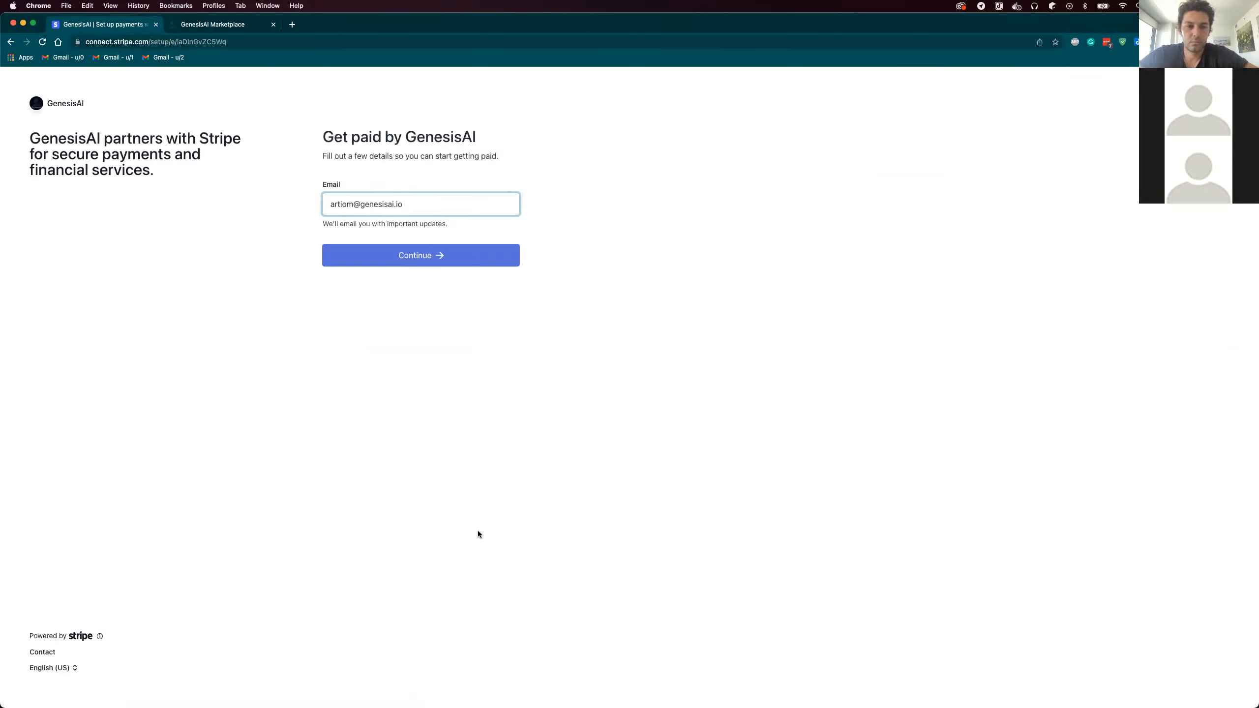
mouse_move(468, 483)
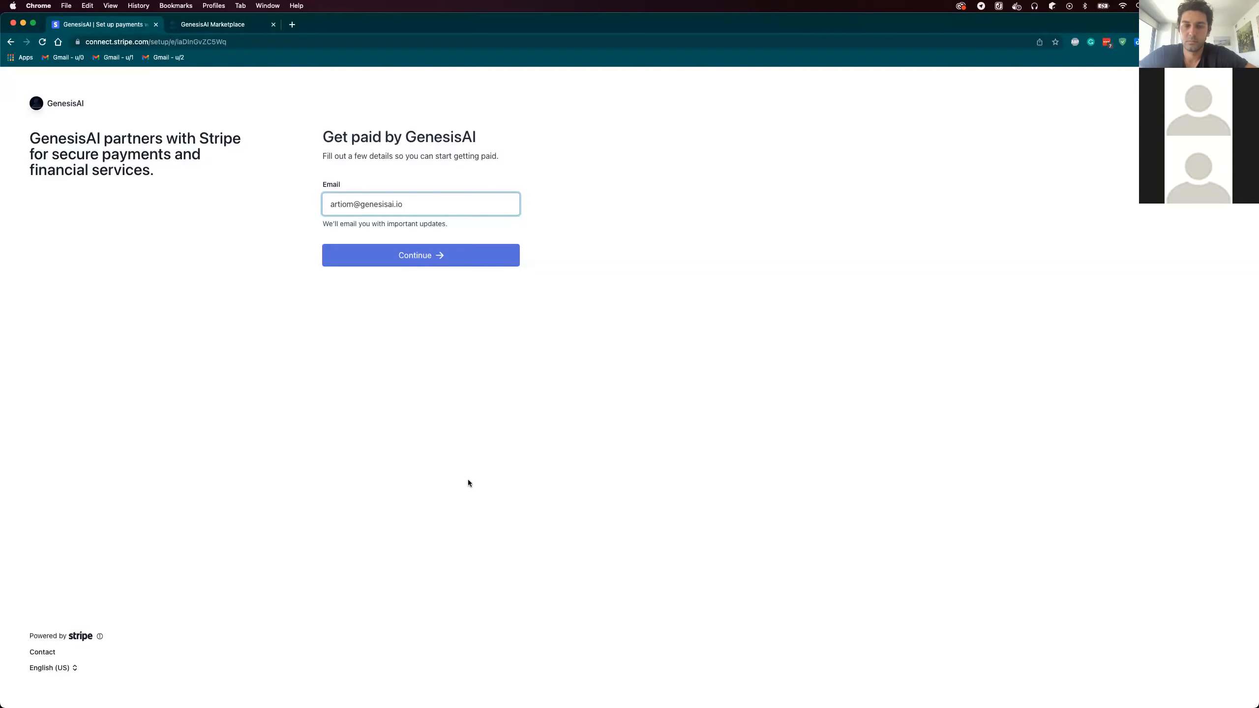
mouse_move(310, 440)
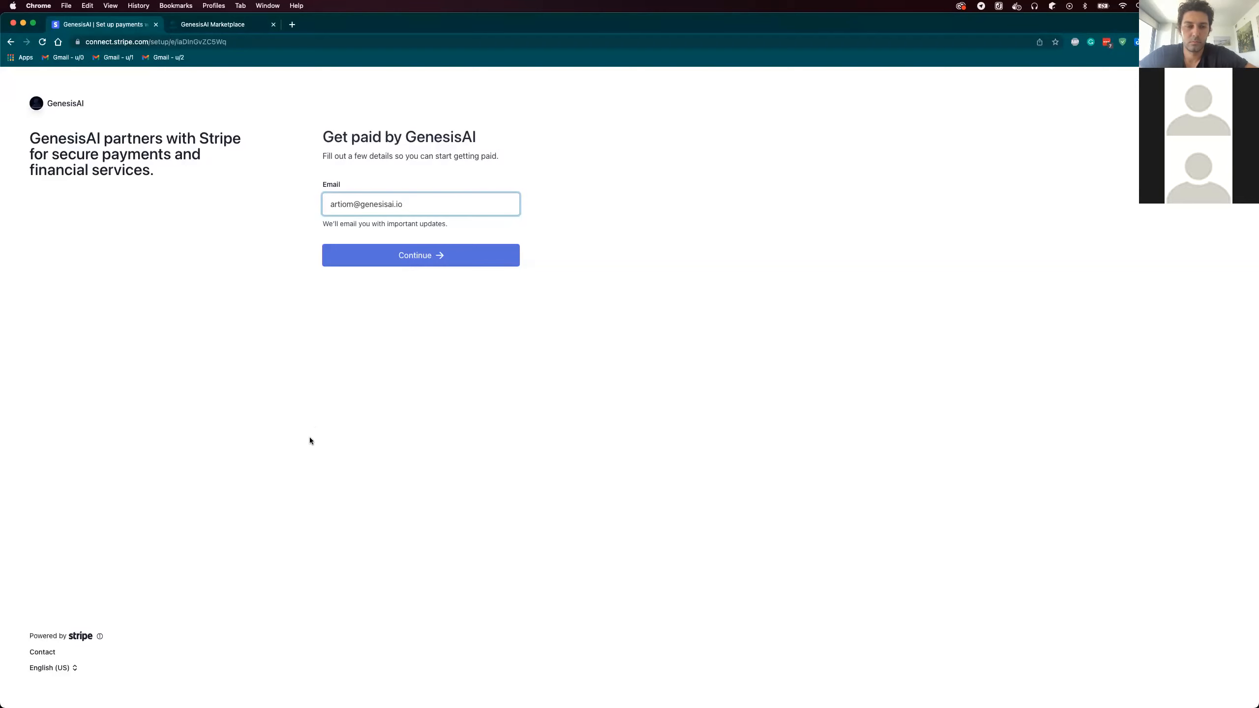
mouse_move(265, 379)
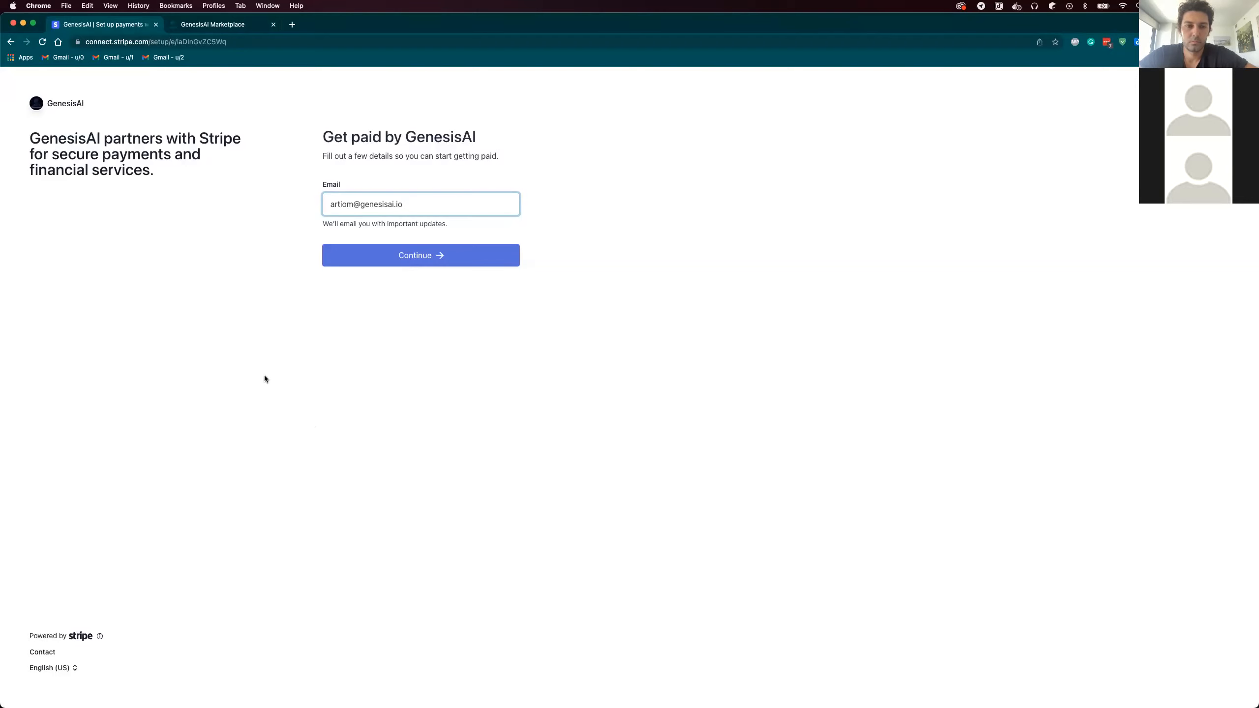
click(420, 255)
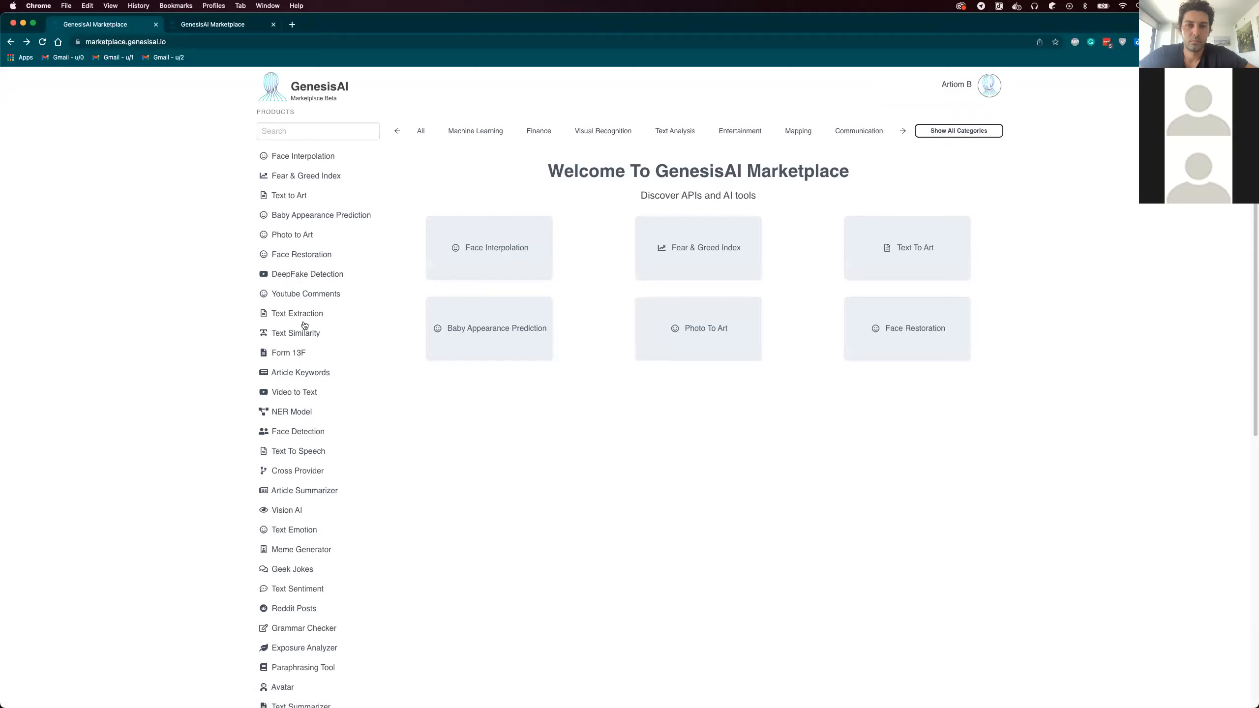
mouse_move(699, 231)
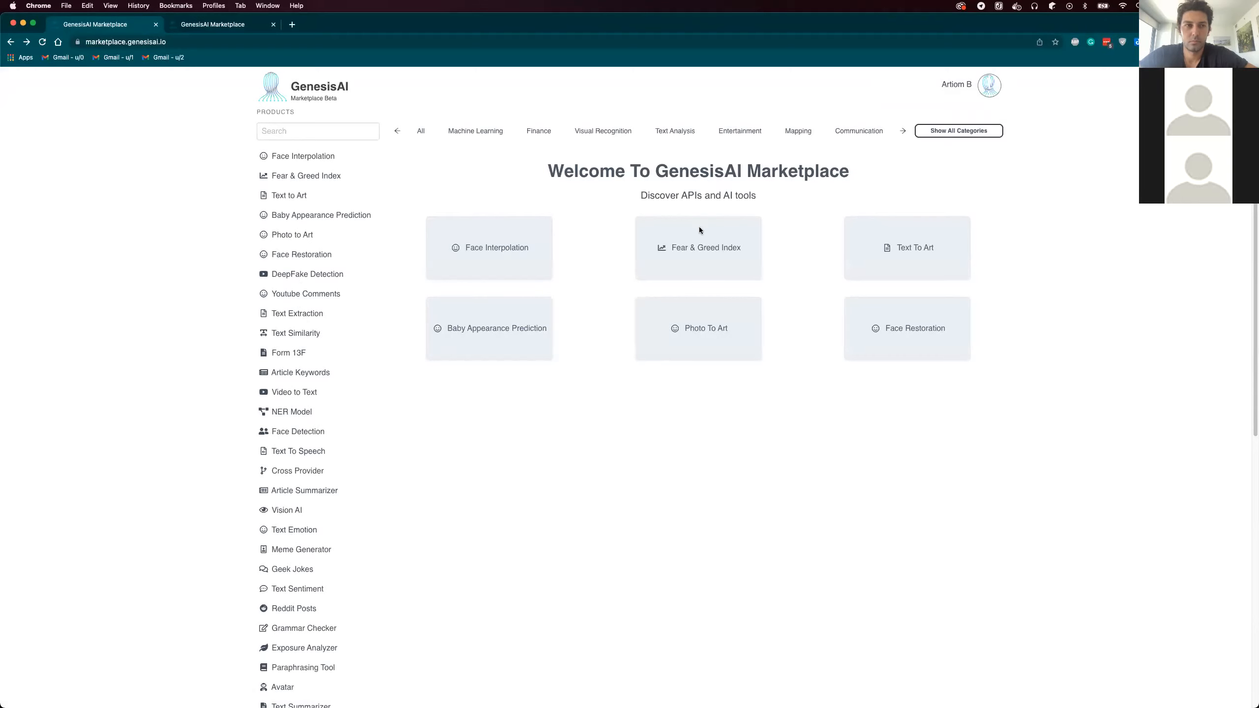
Step: Scroll the Products list down to Face Restoration Demo 1 and test-prod1
scroll(down, 3)
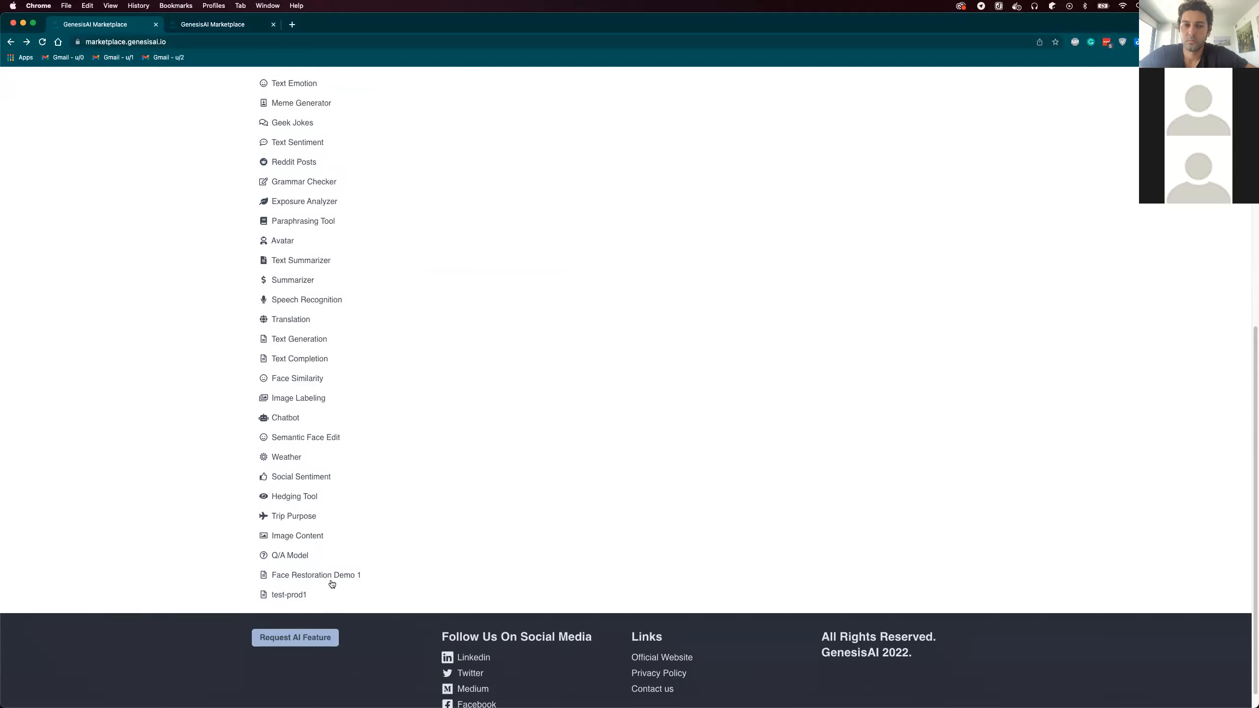
mouse_move(363, 581)
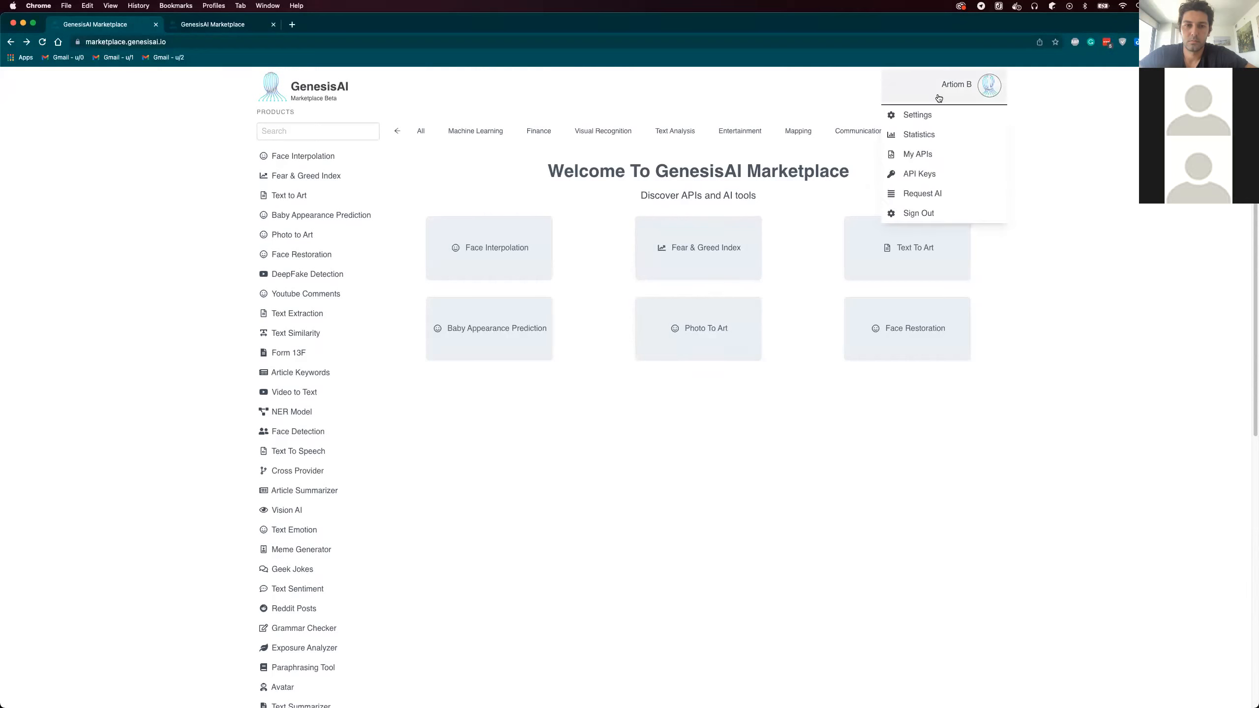
mouse_move(918, 153)
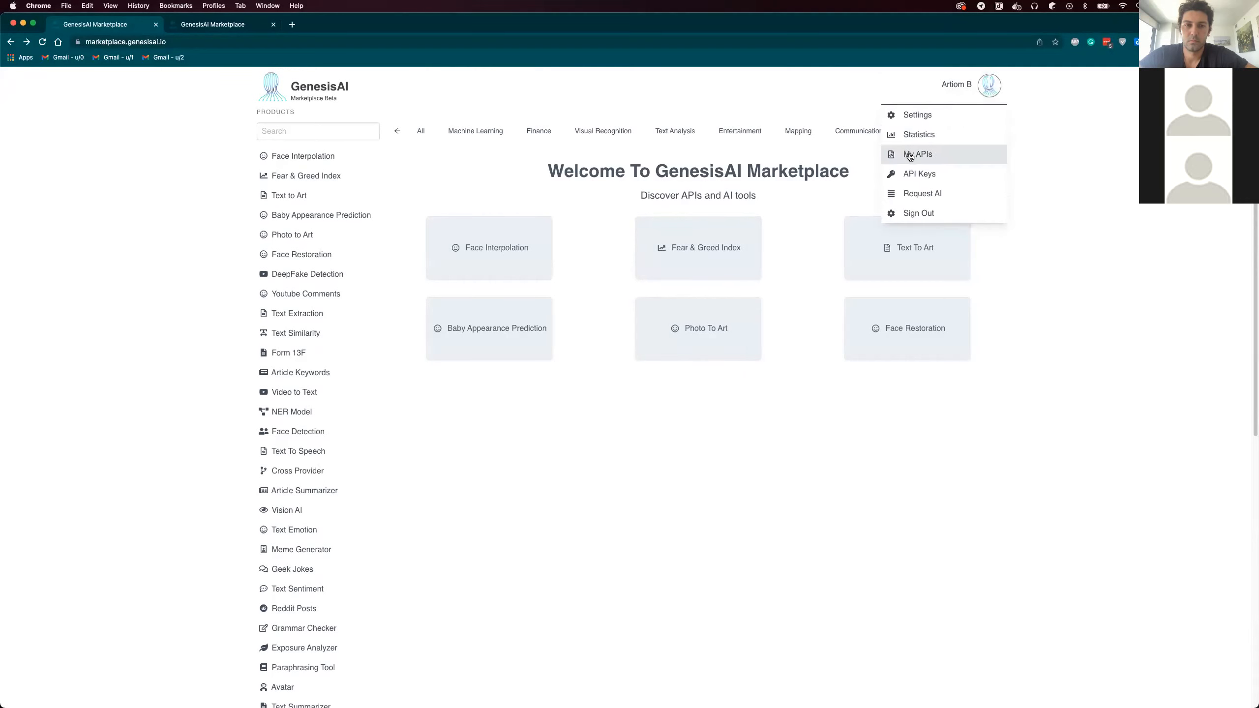
Step: Start adding a new API and check the available subdomain choices without changing one
click(918, 155)
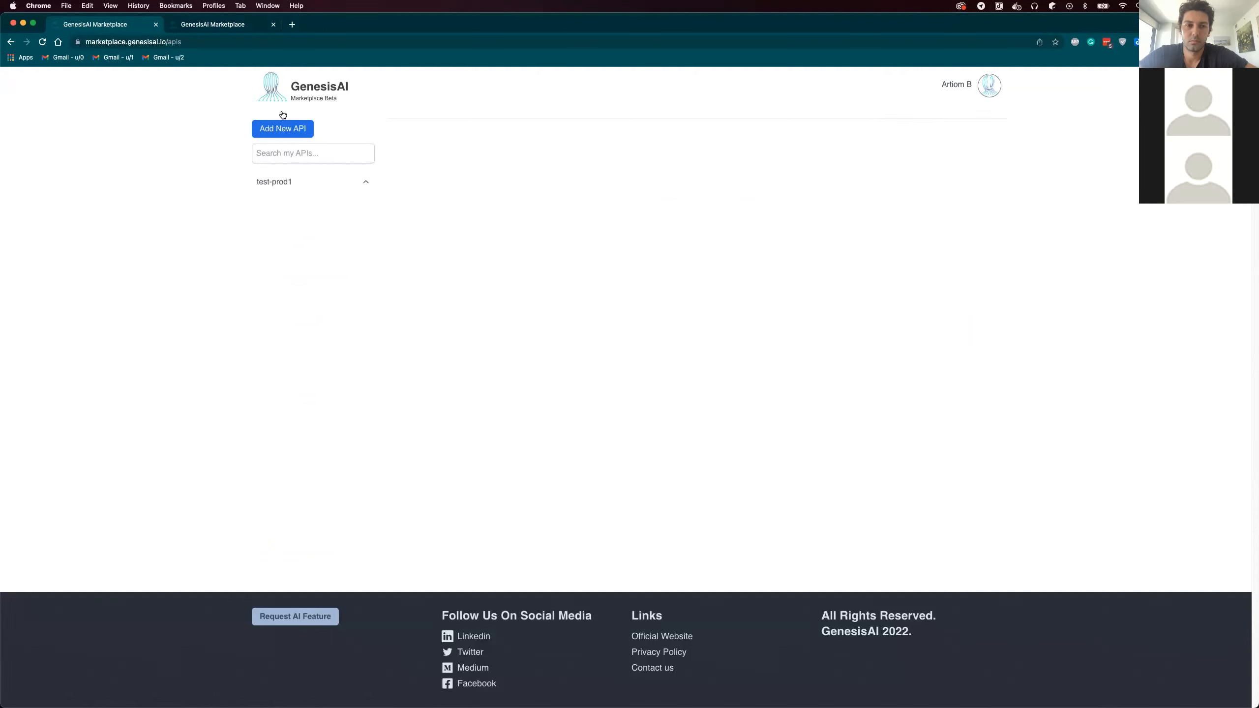
click(282, 129)
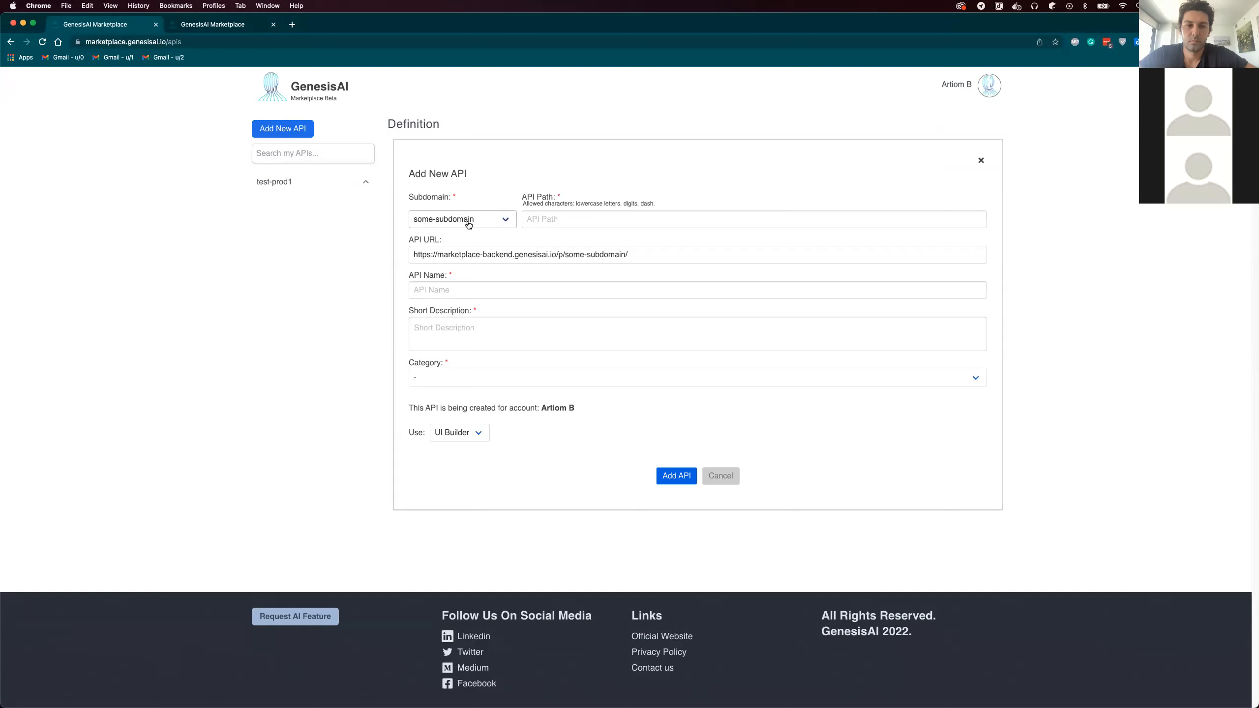
click(461, 219)
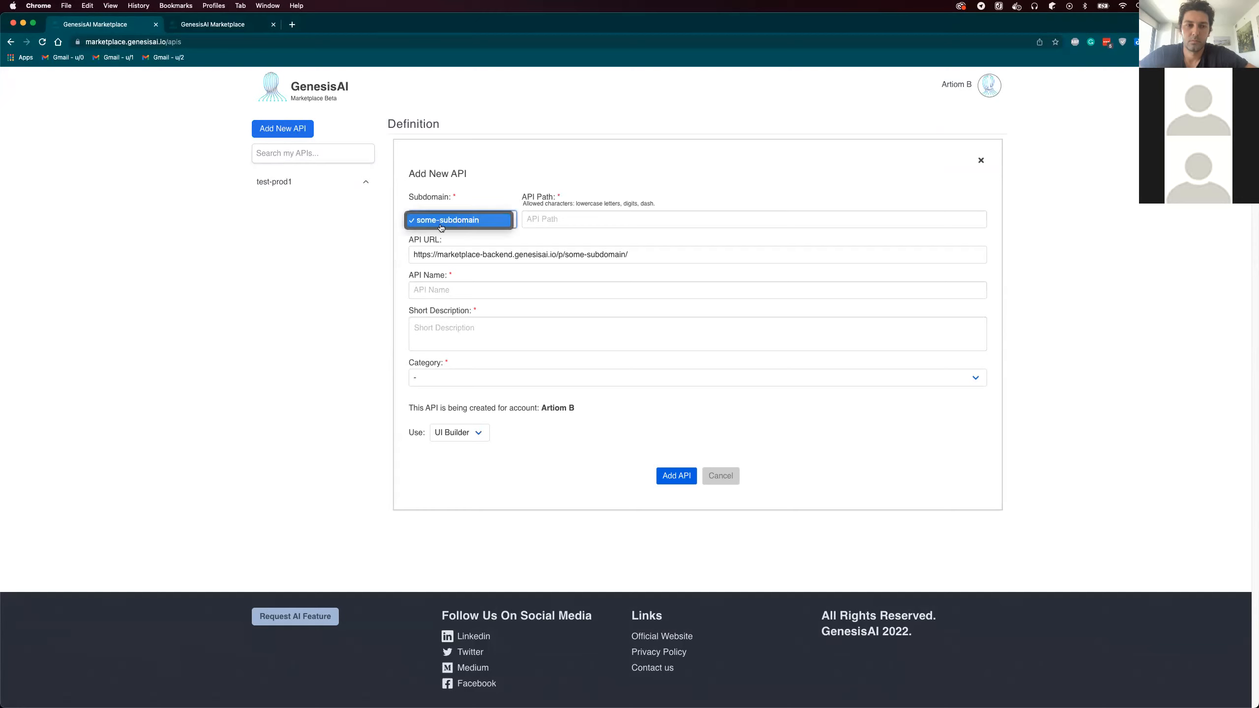
click(461, 220)
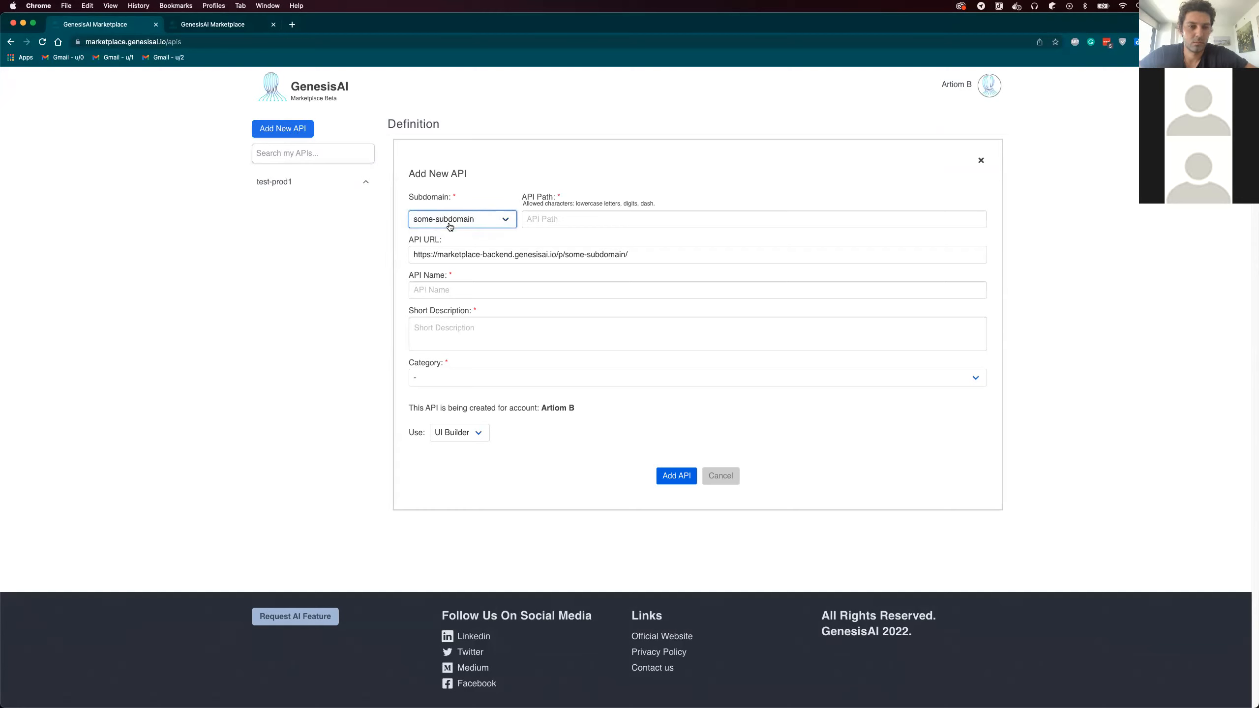
Step: Return to account Settings showing the placeholder some-subdomain
click(990, 84)
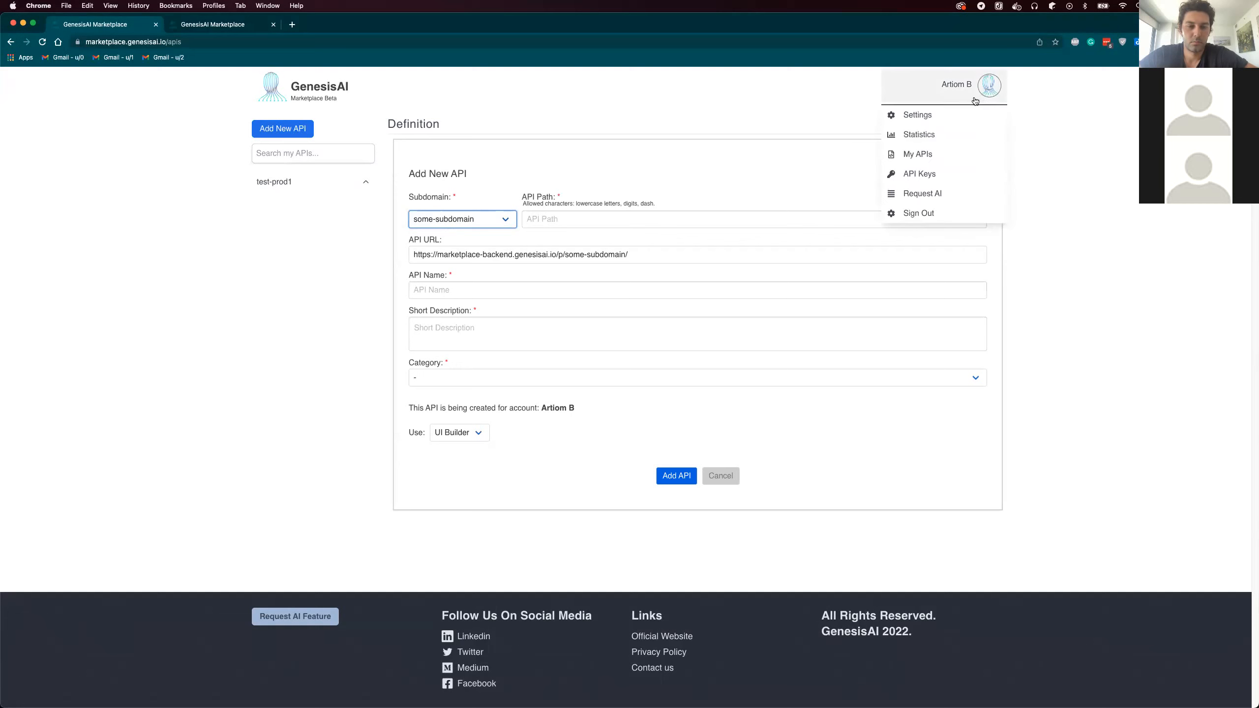
click(915, 114)
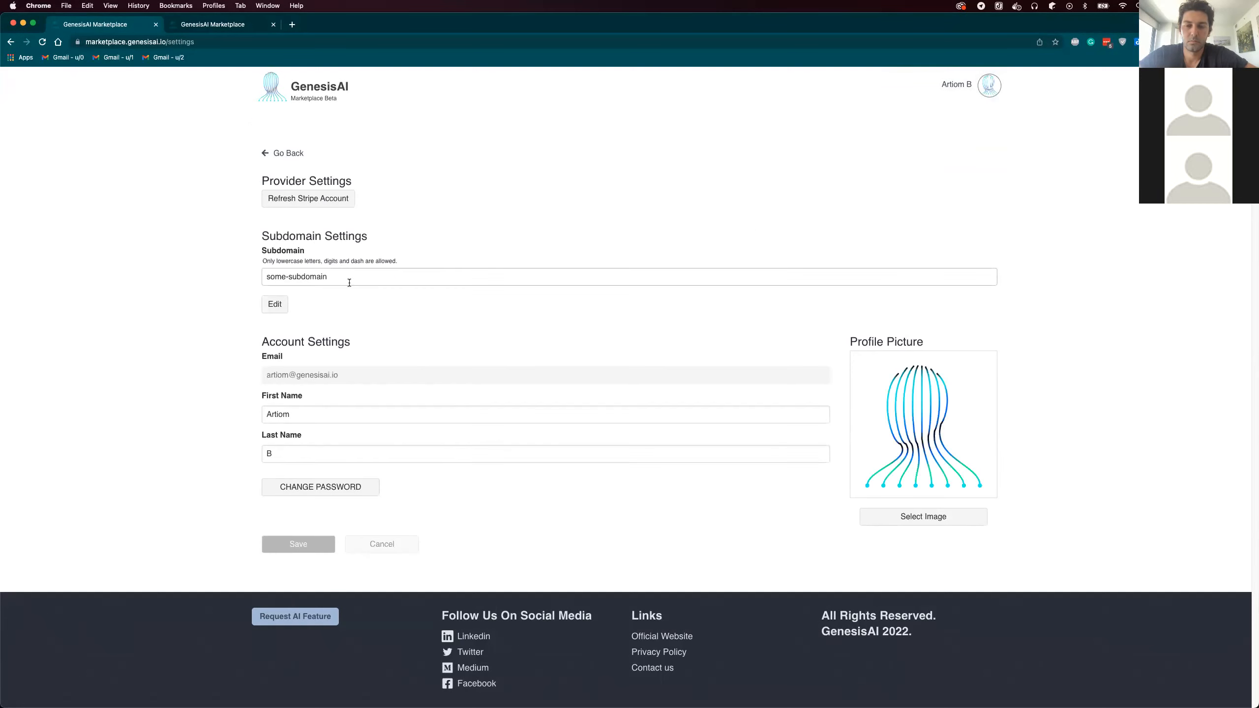
Step: Change the account subdomain from some-subdomain to artiom and save it
click(274, 304)
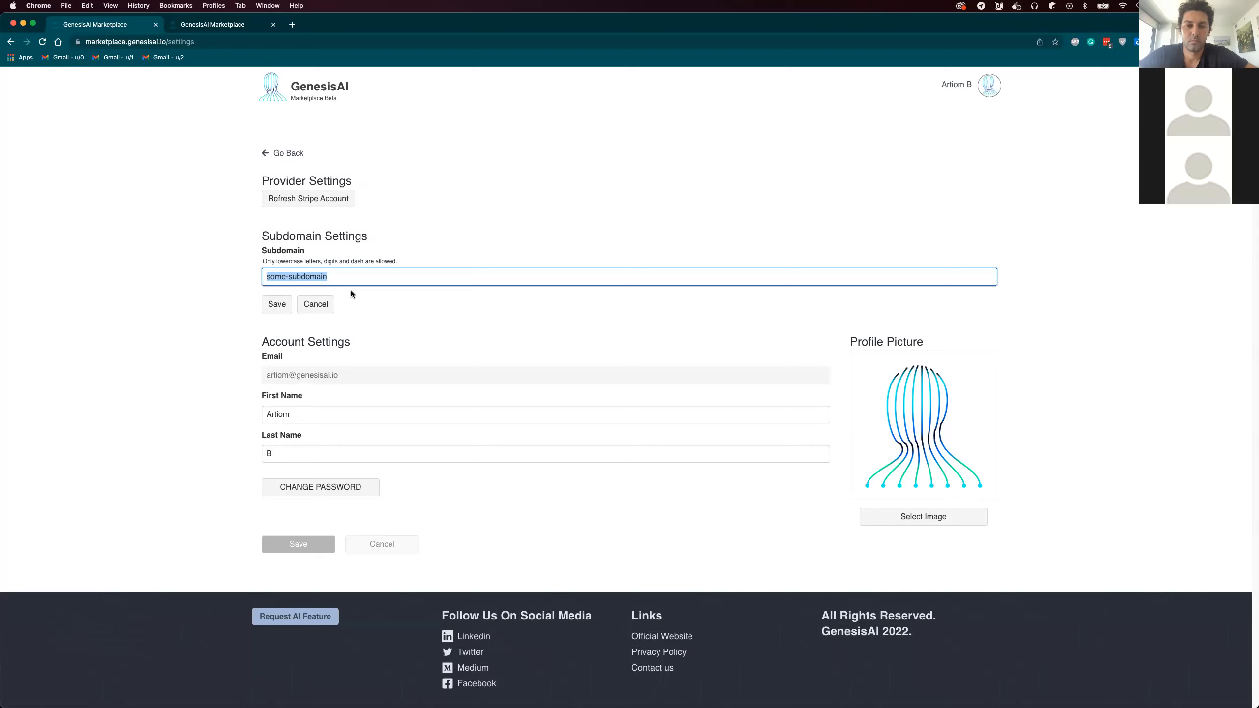
text(artiom)
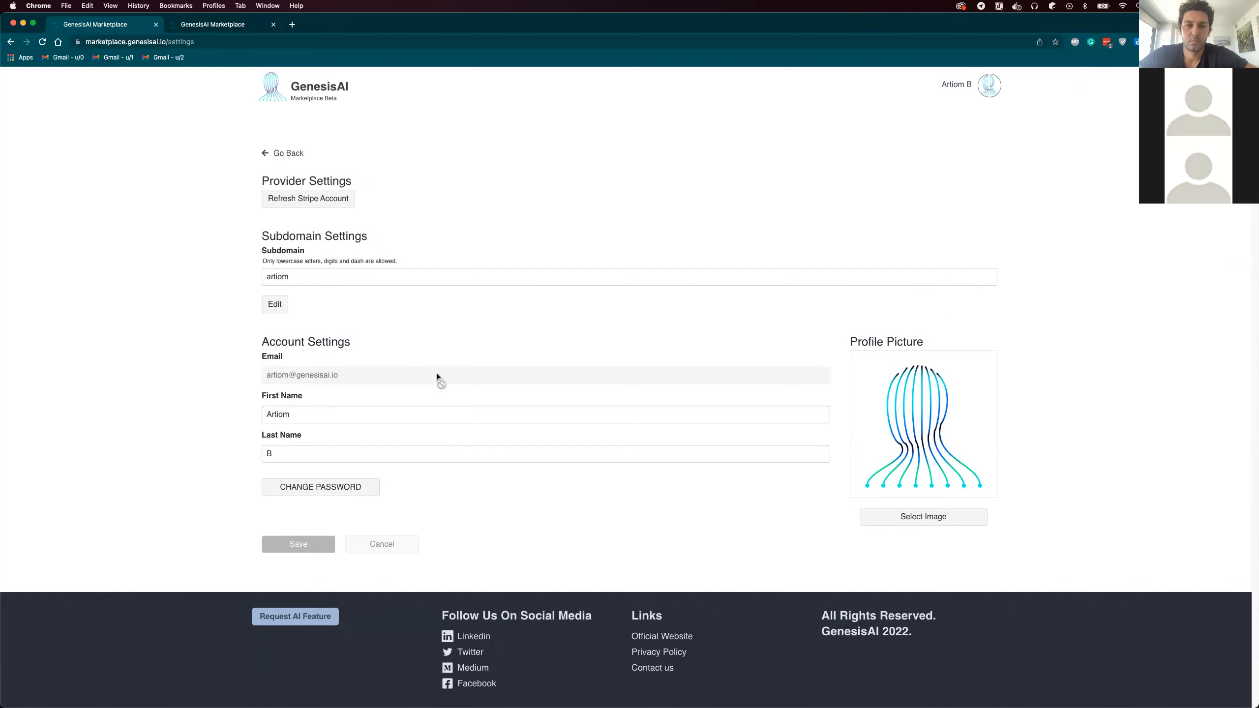
mouse_move(859, 204)
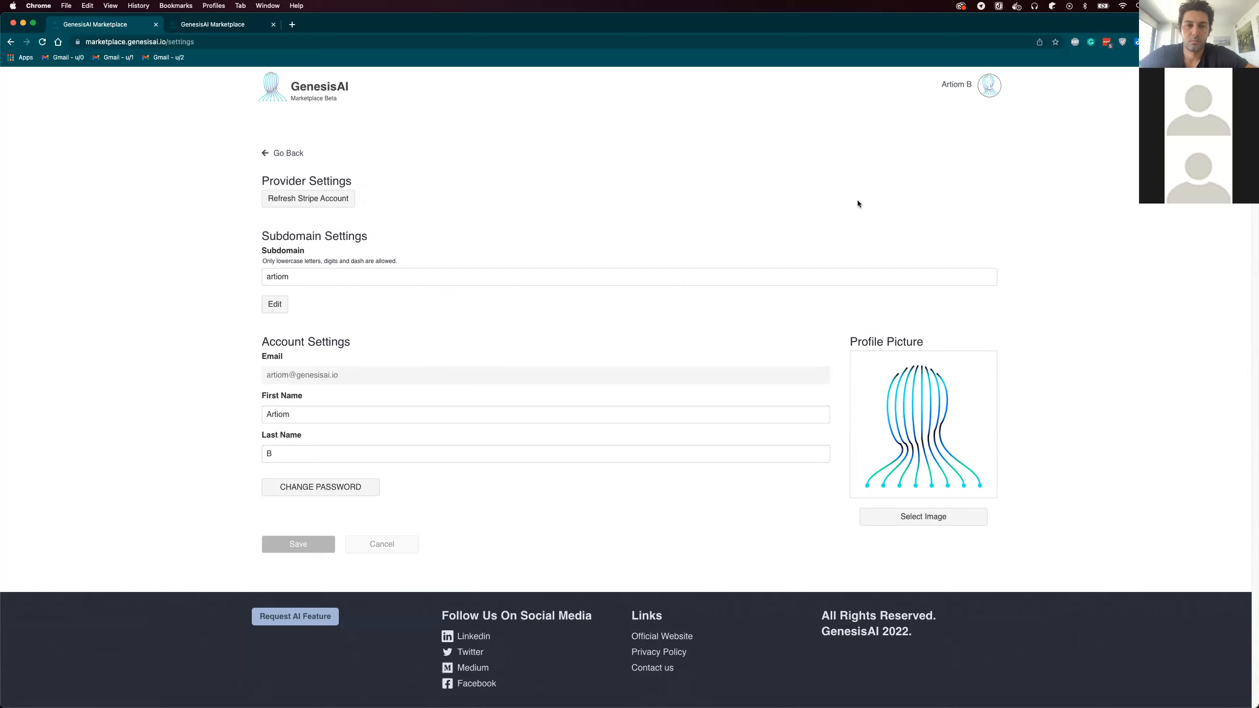
click(989, 86)
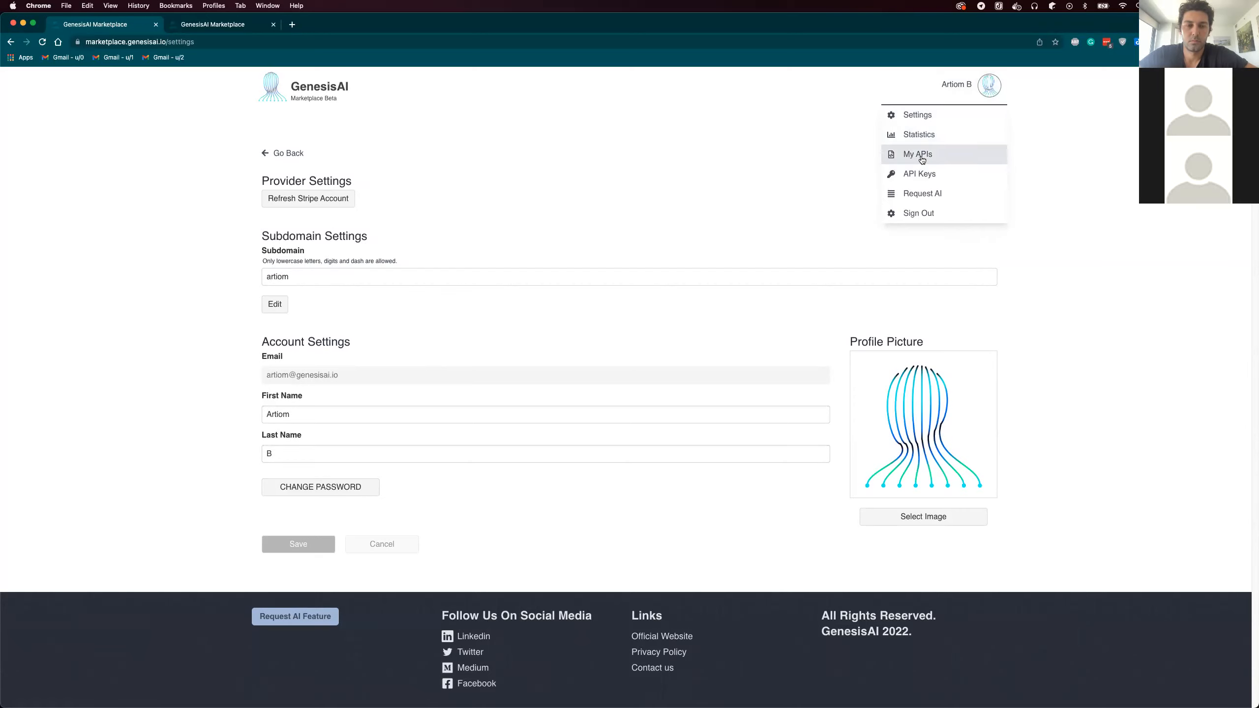
Step: Name the new API face-restoration-demo-2 under the artiom subdomain URL
click(917, 155)
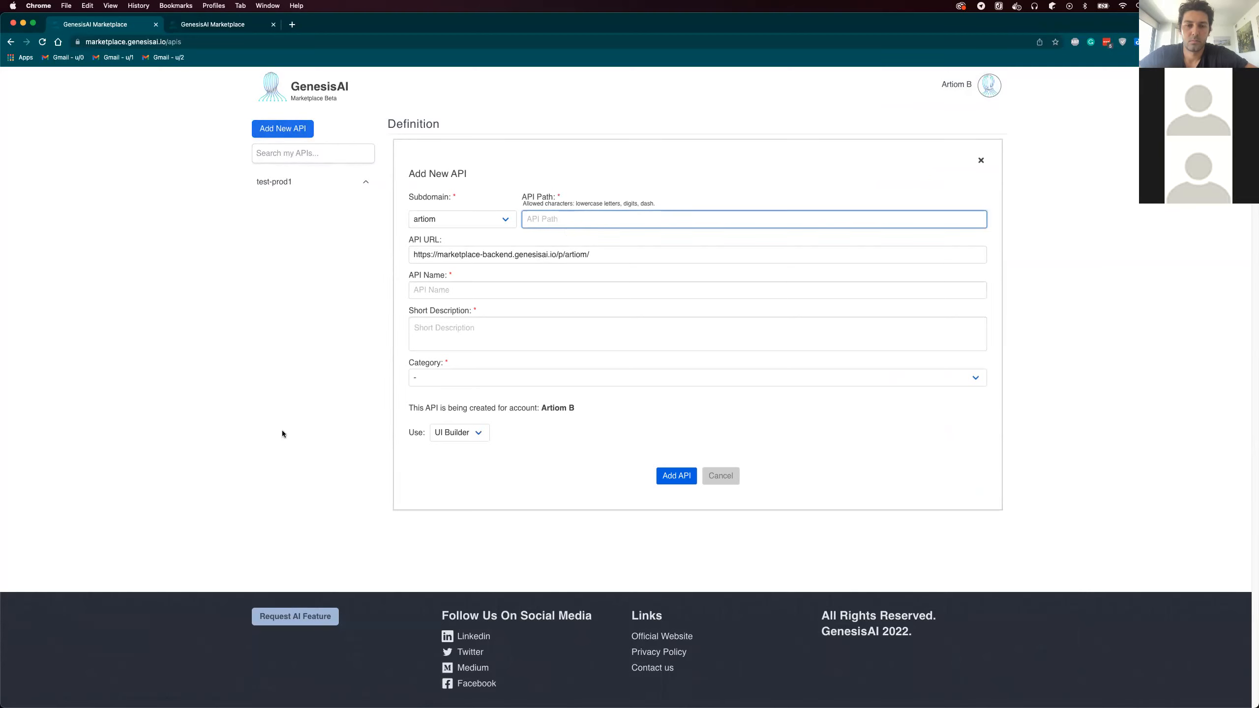
text(face-rest)
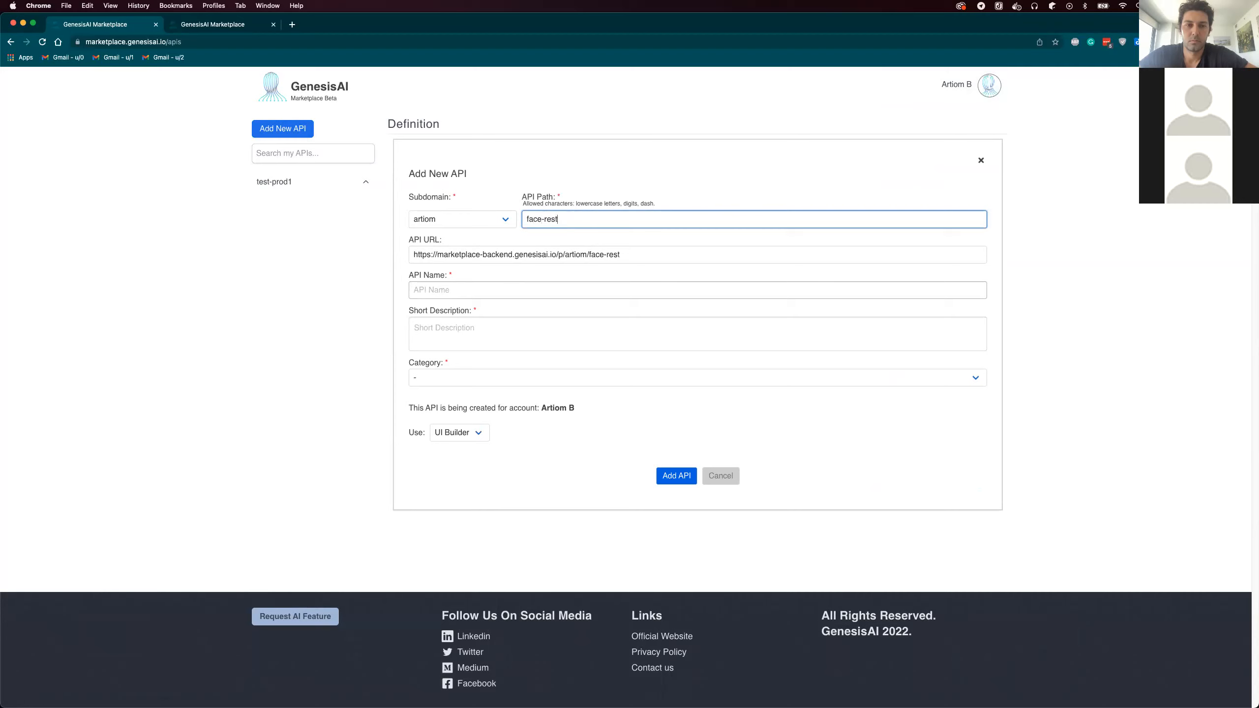
text(oration-demo)
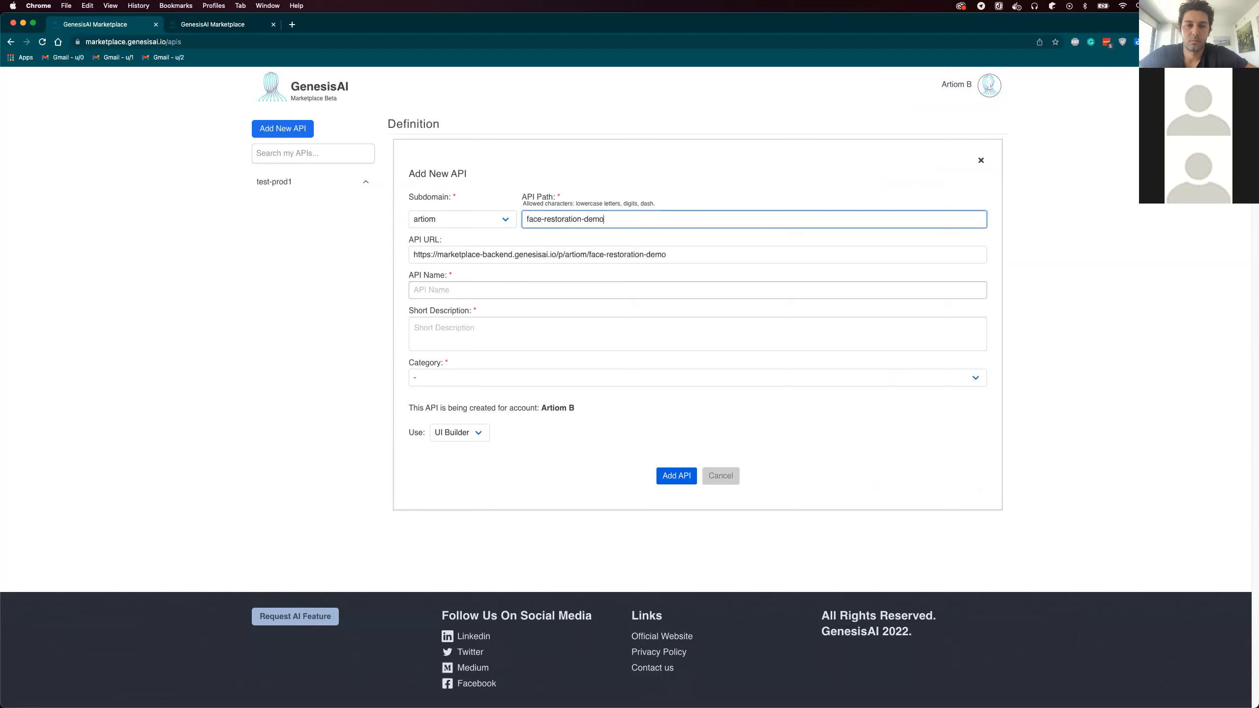
text(2)
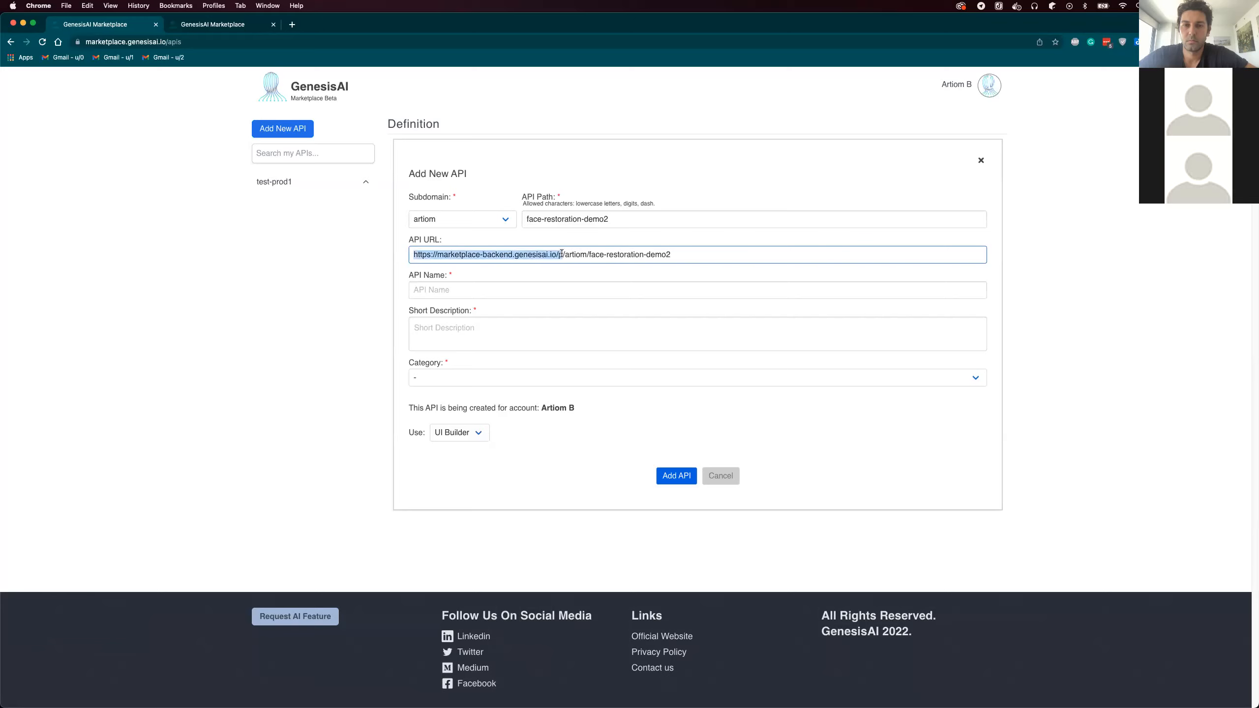
double_click(575, 254)
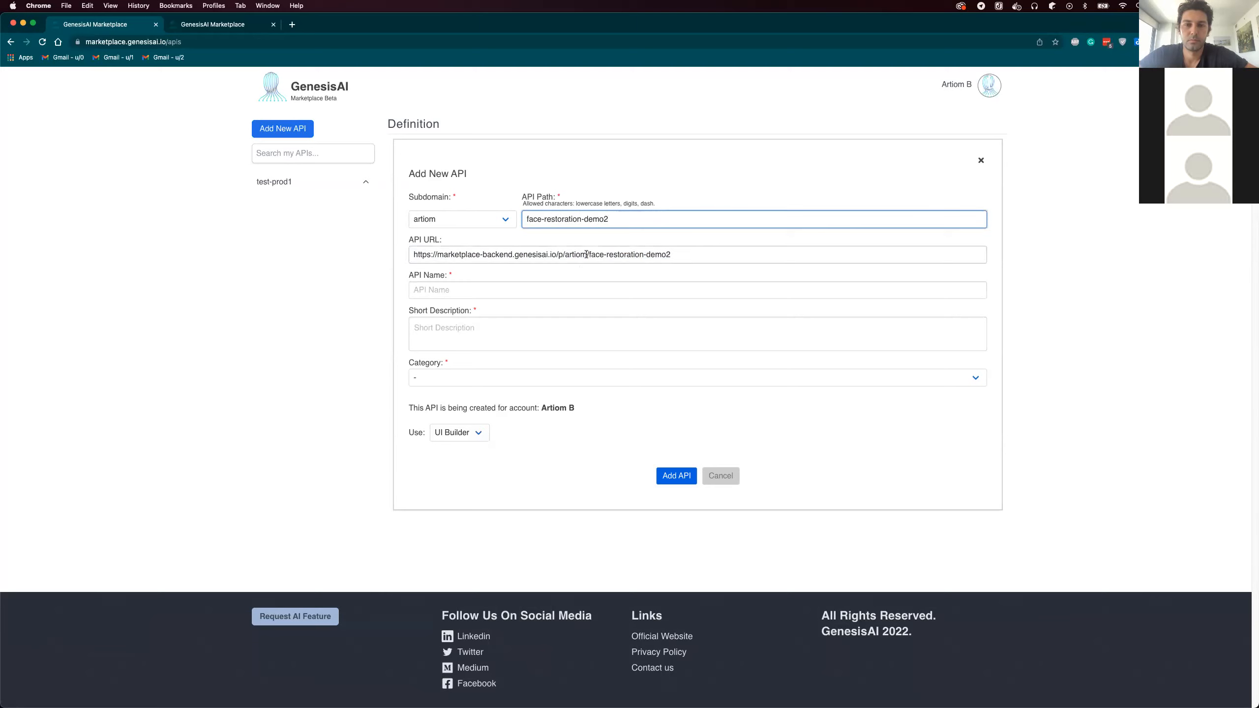
mouse_move(642, 275)
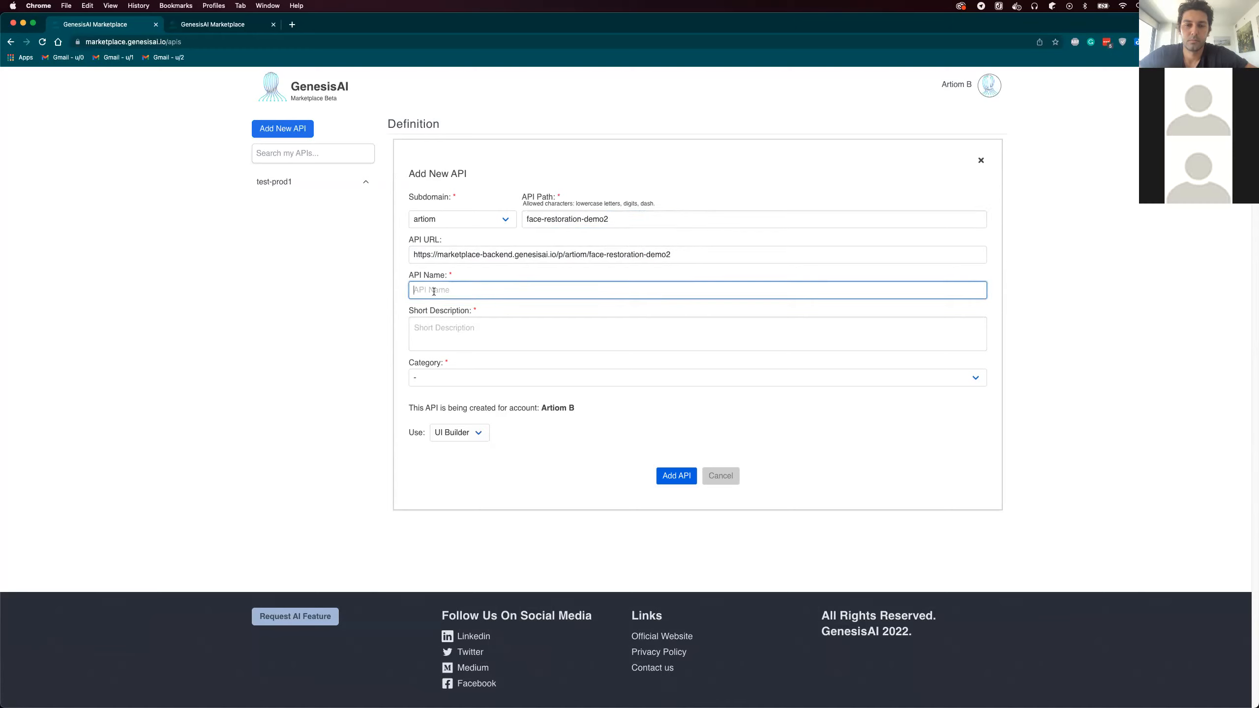
Step: Add title 'Face Restoration Demo 2' with a short description under Visual Recognition and create the API
text(Fa)
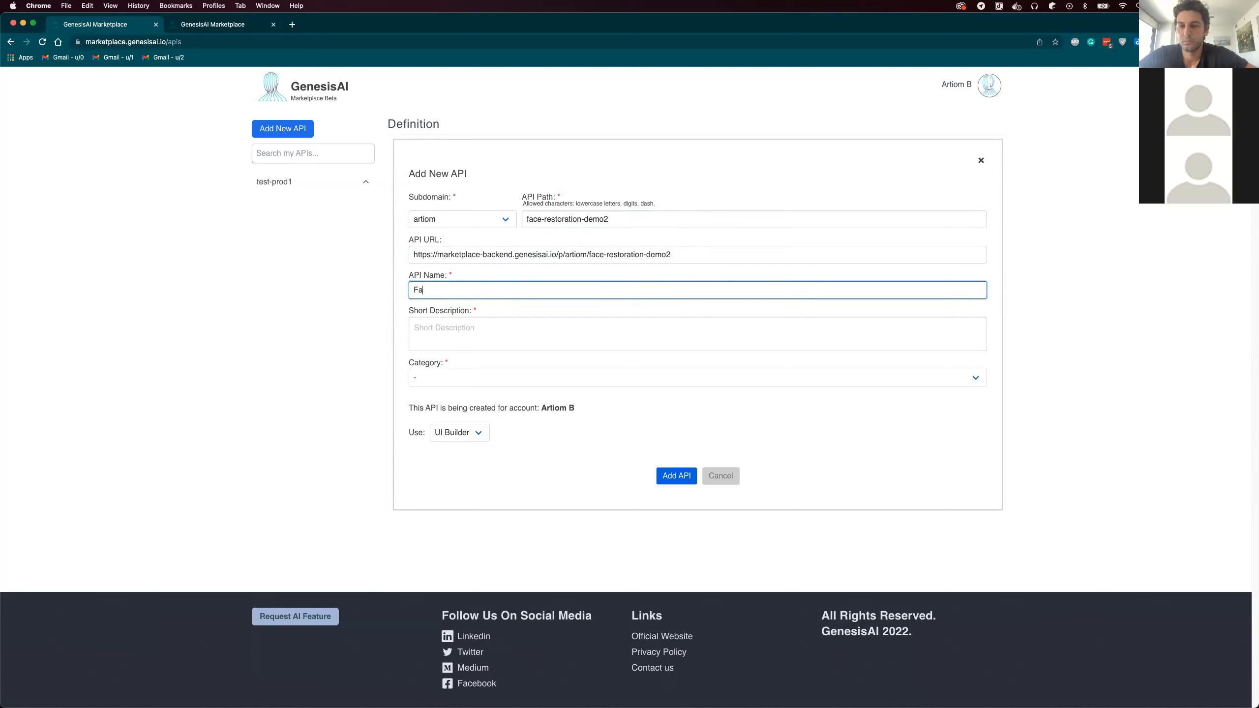
text(ce Res)
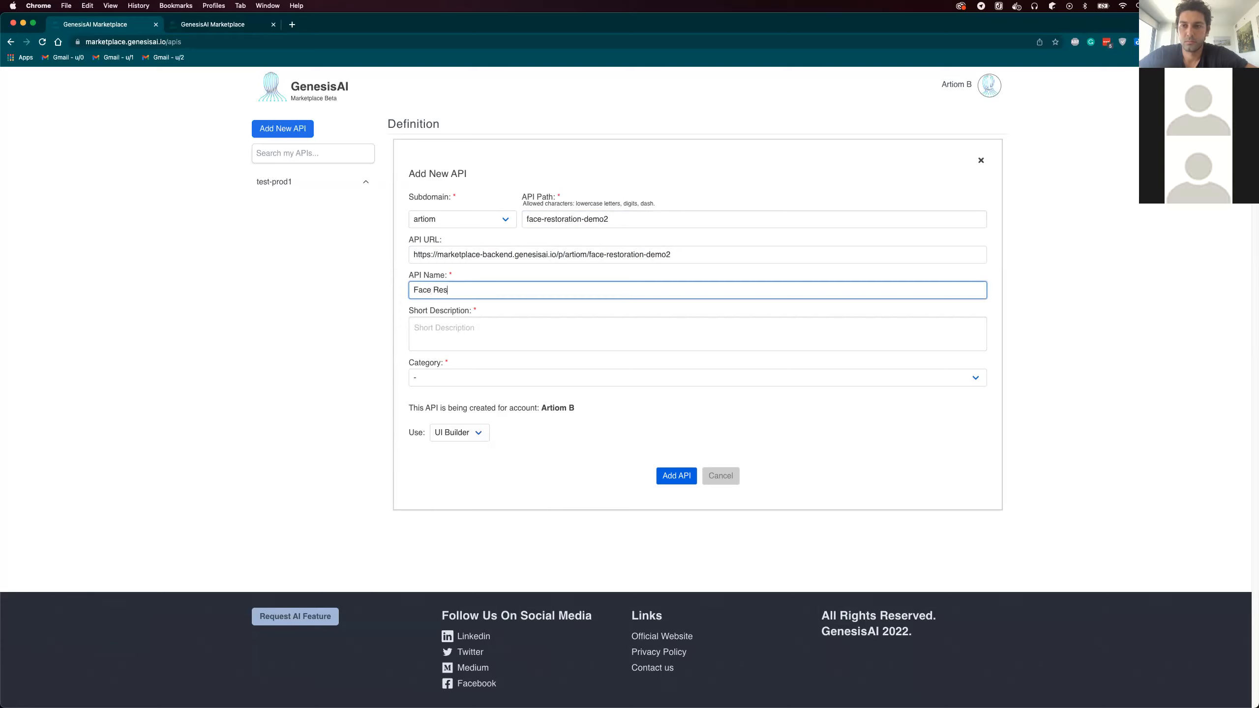
text(toration De)
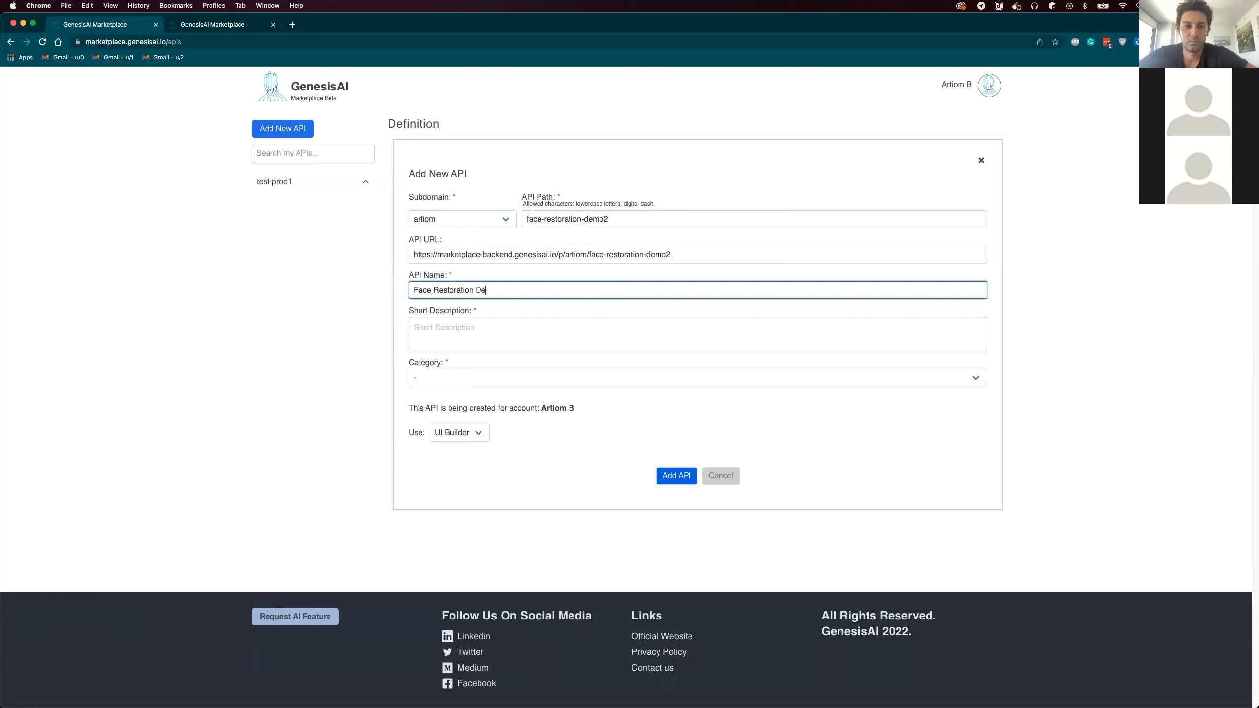
text(mo 2)
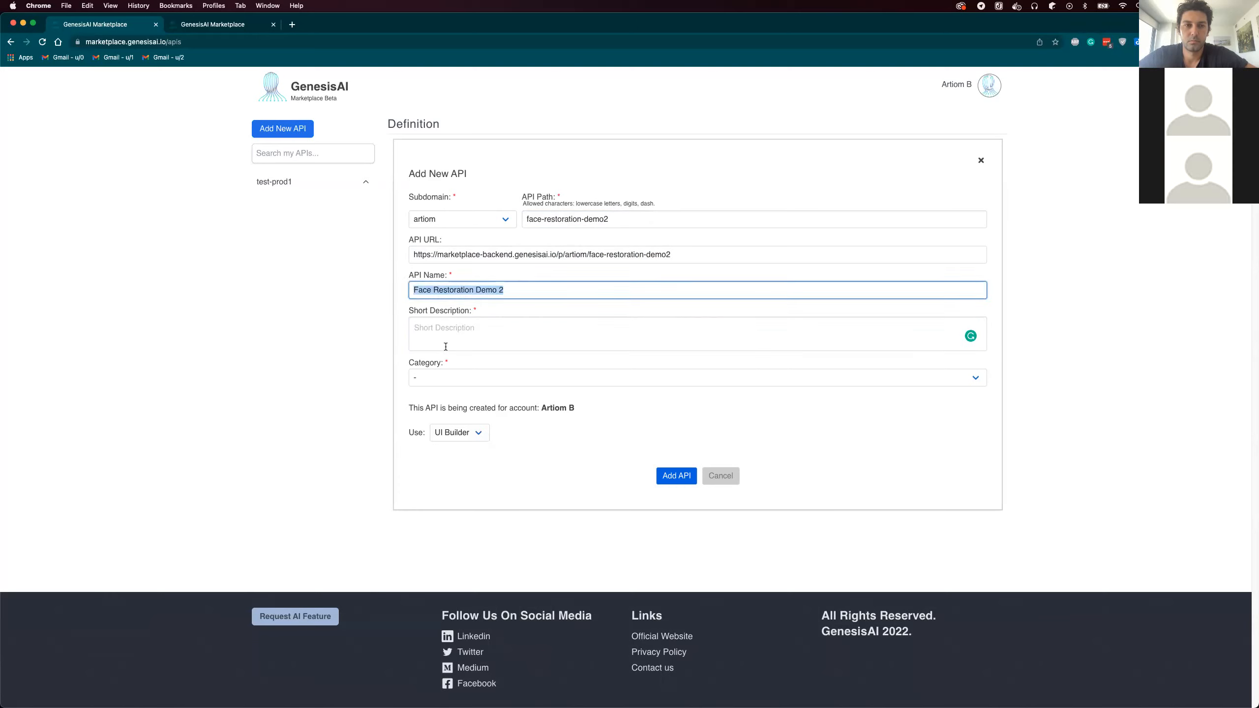
text(Short Description)
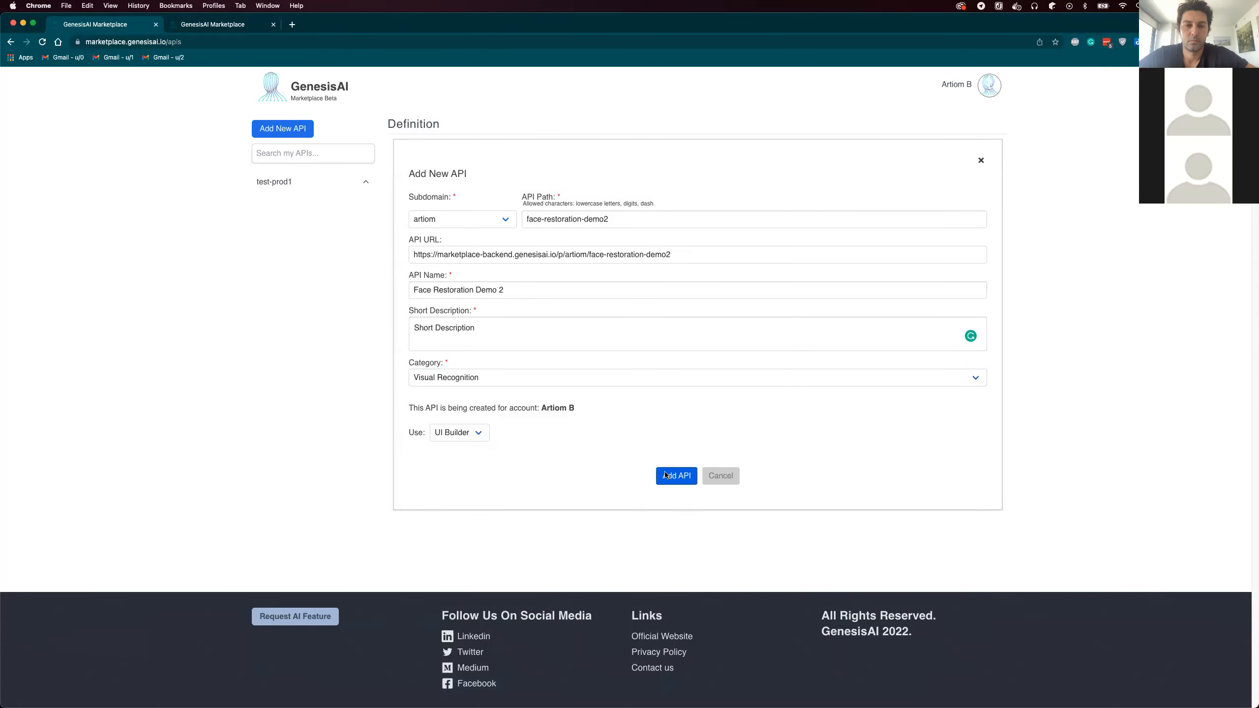
click(676, 475)
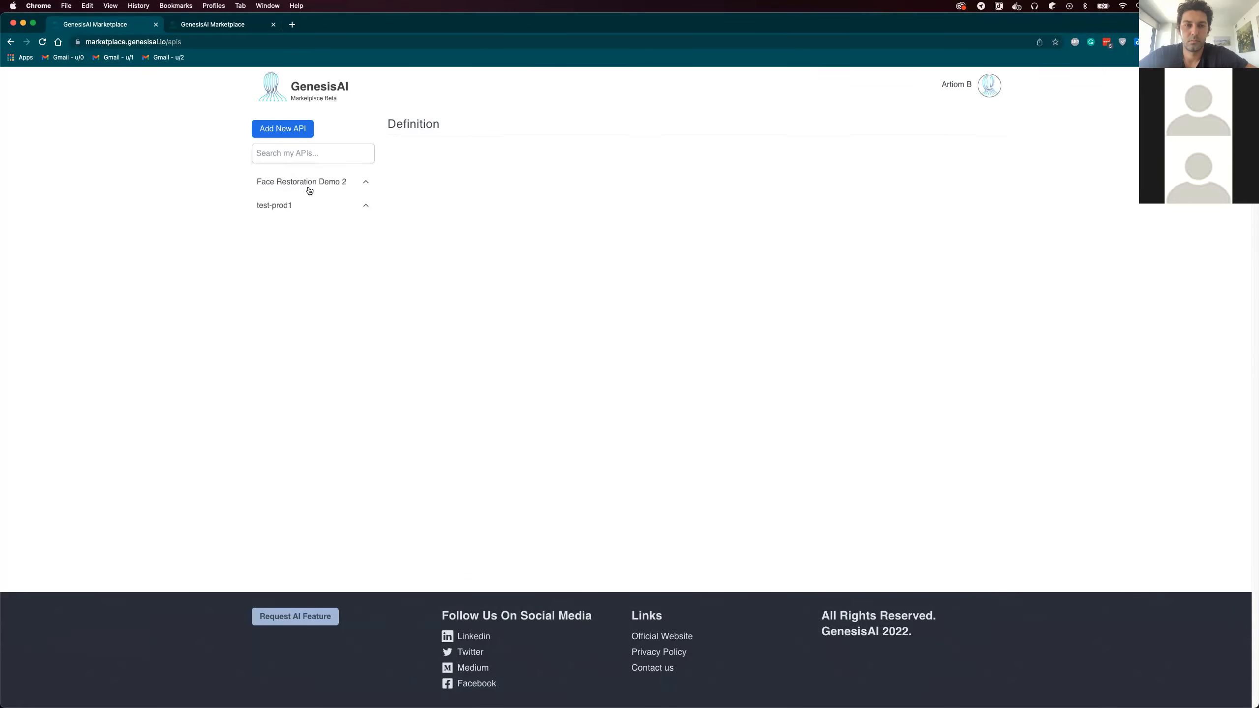
Step: Go into Face Restoration Demo 2's definition and reach the 'Add a base URL' step
click(302, 181)
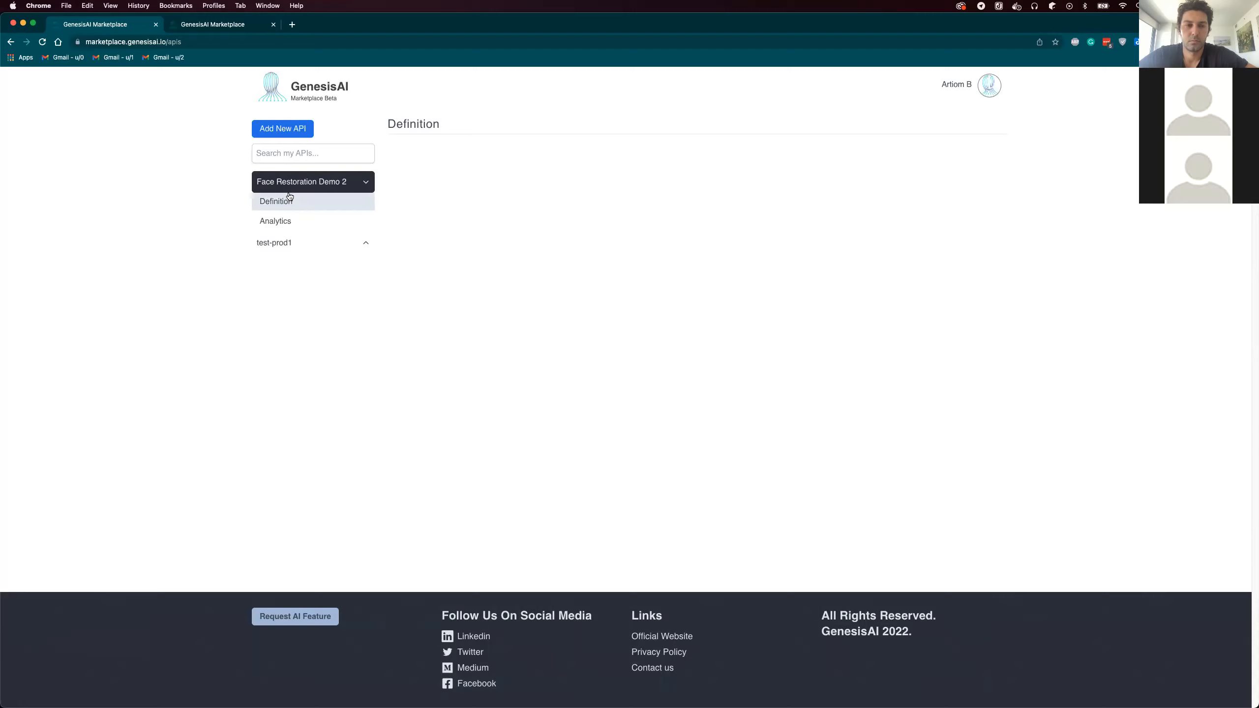
mouse_move(321, 212)
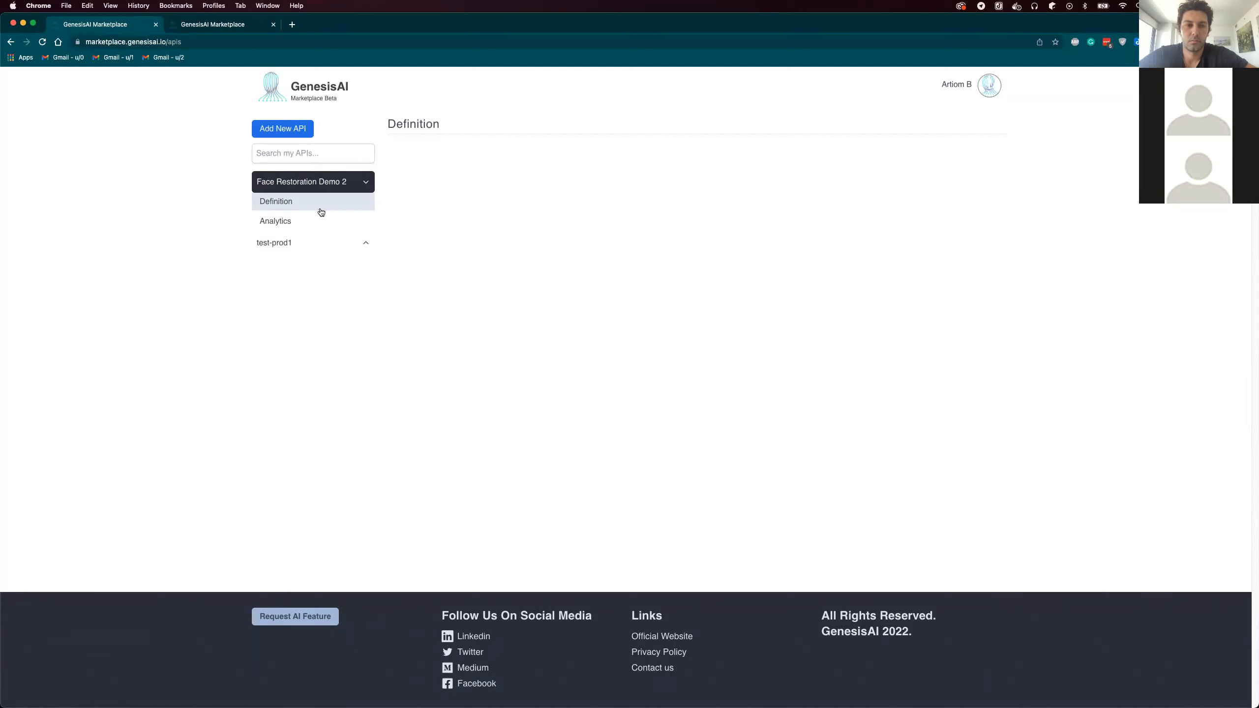
click(277, 201)
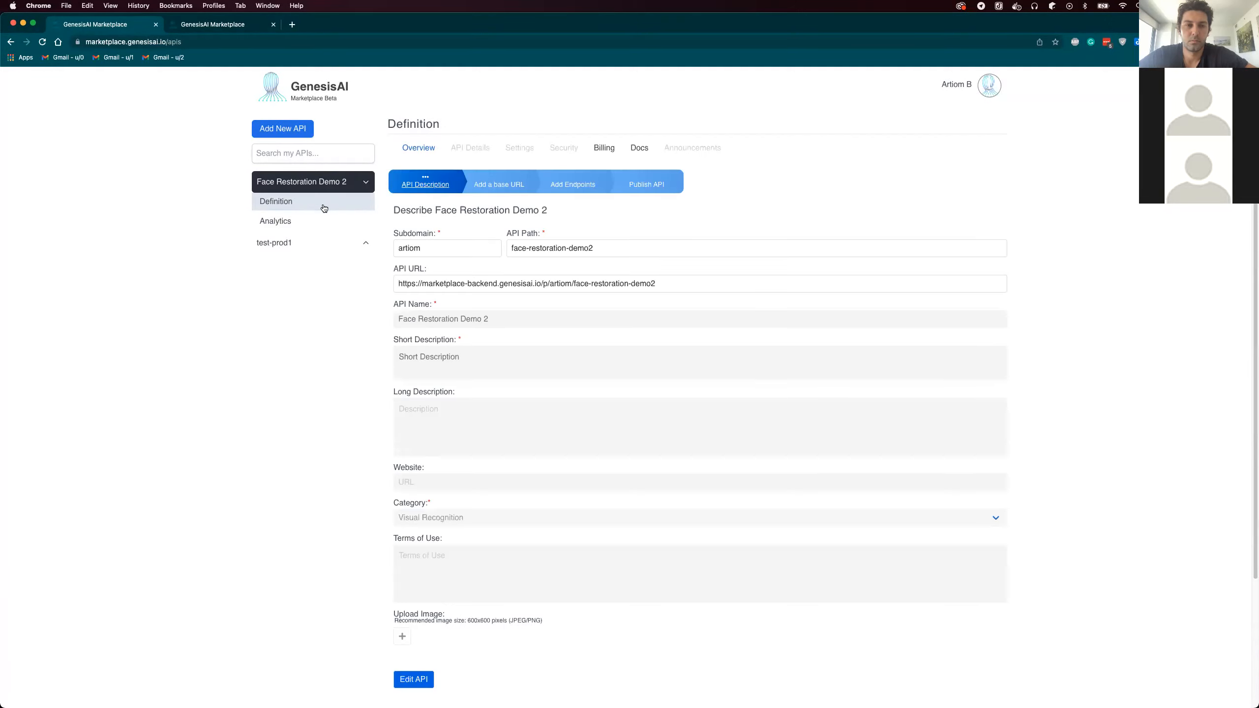
click(497, 184)
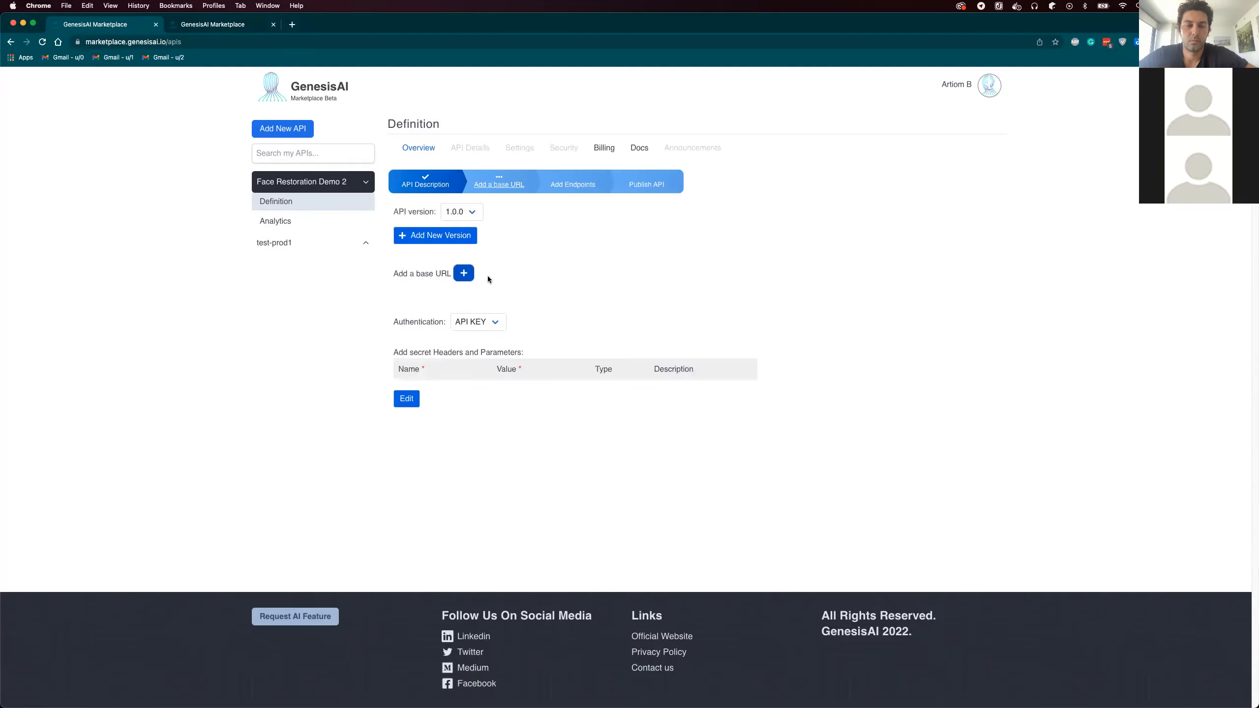
click(463, 273)
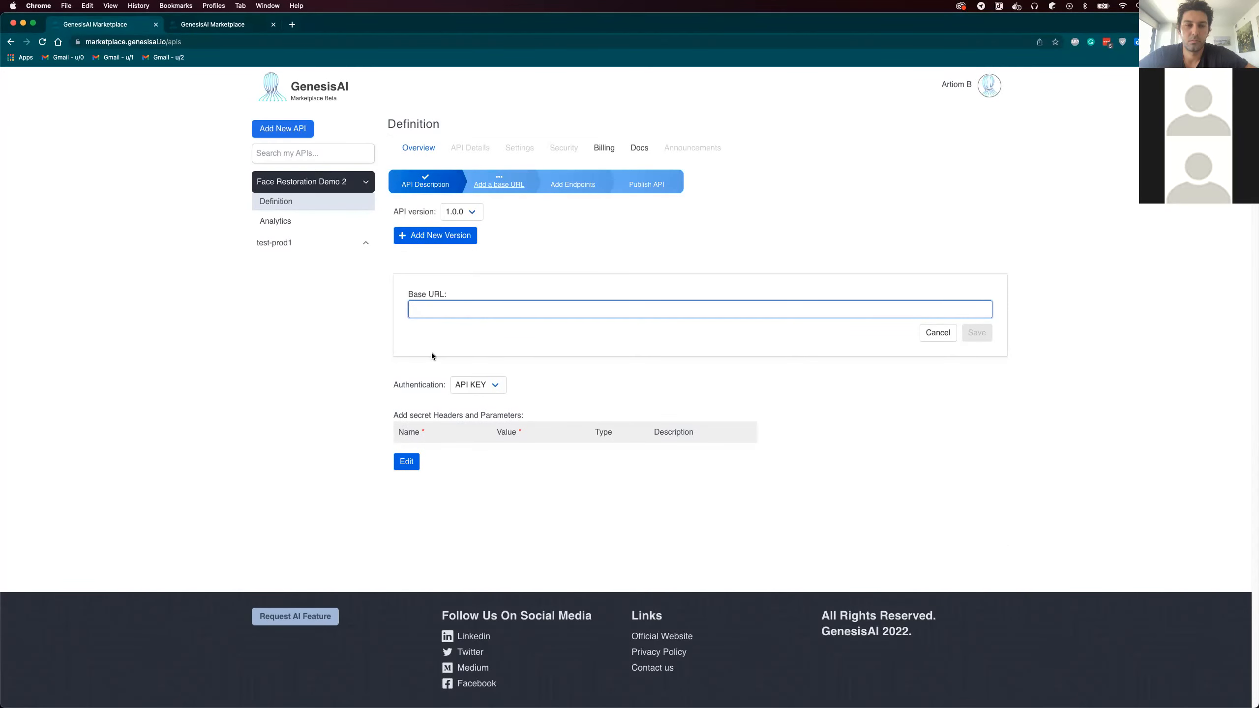
mouse_move(439, 335)
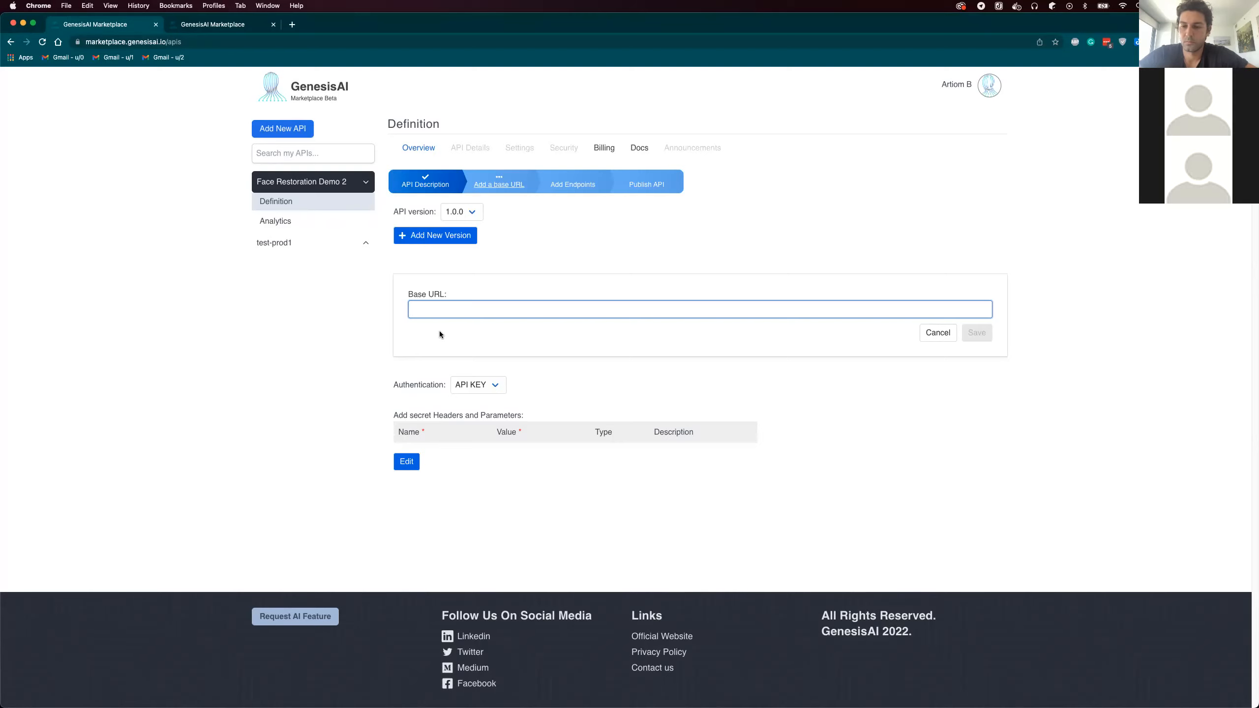
text(http)
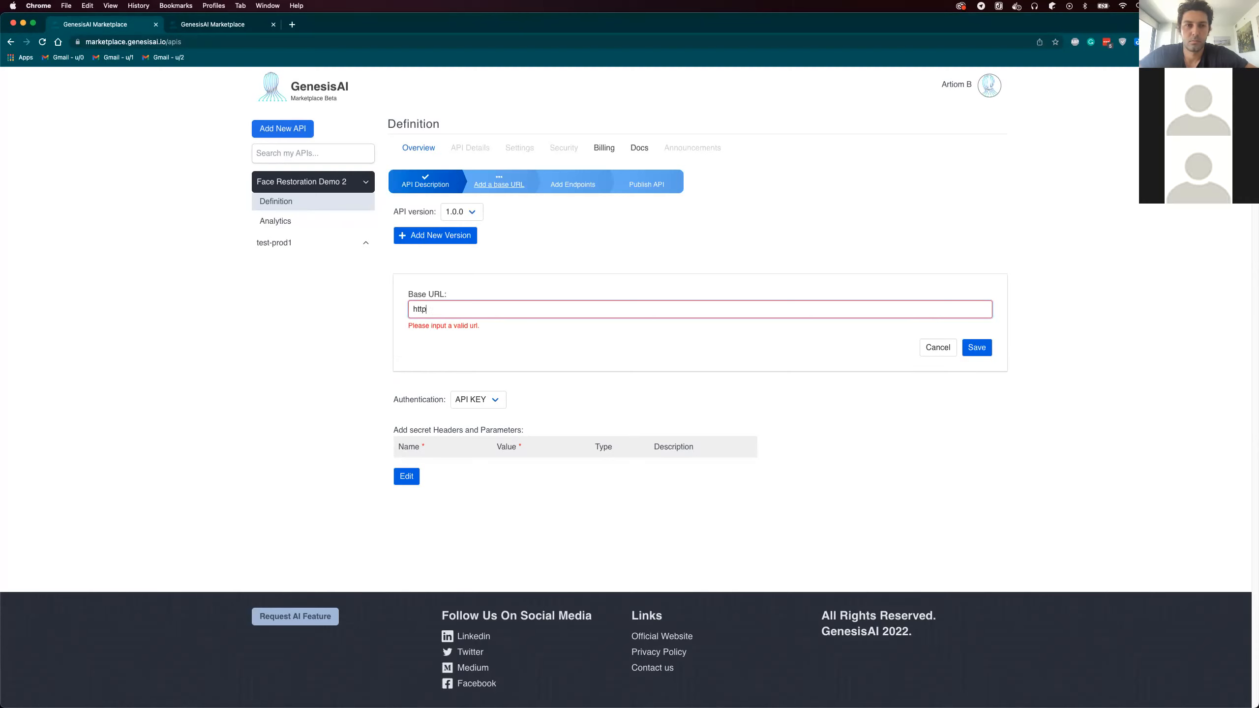
text(s:)
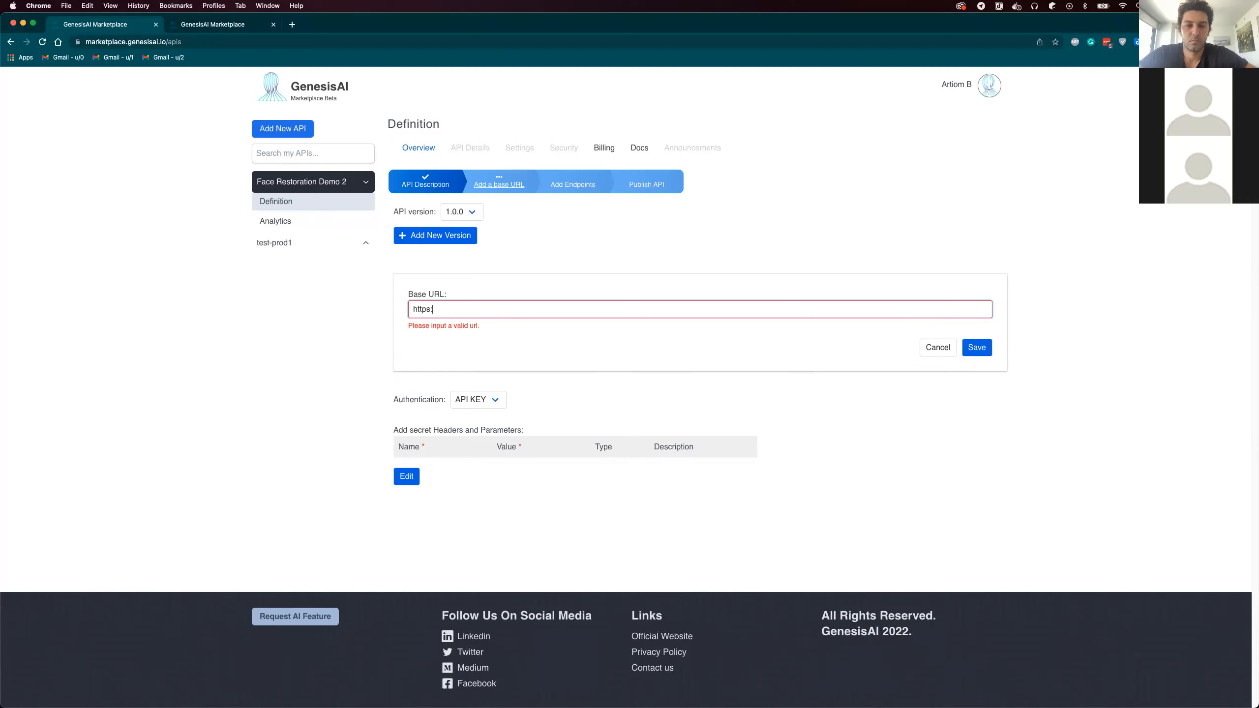
text(//ge)
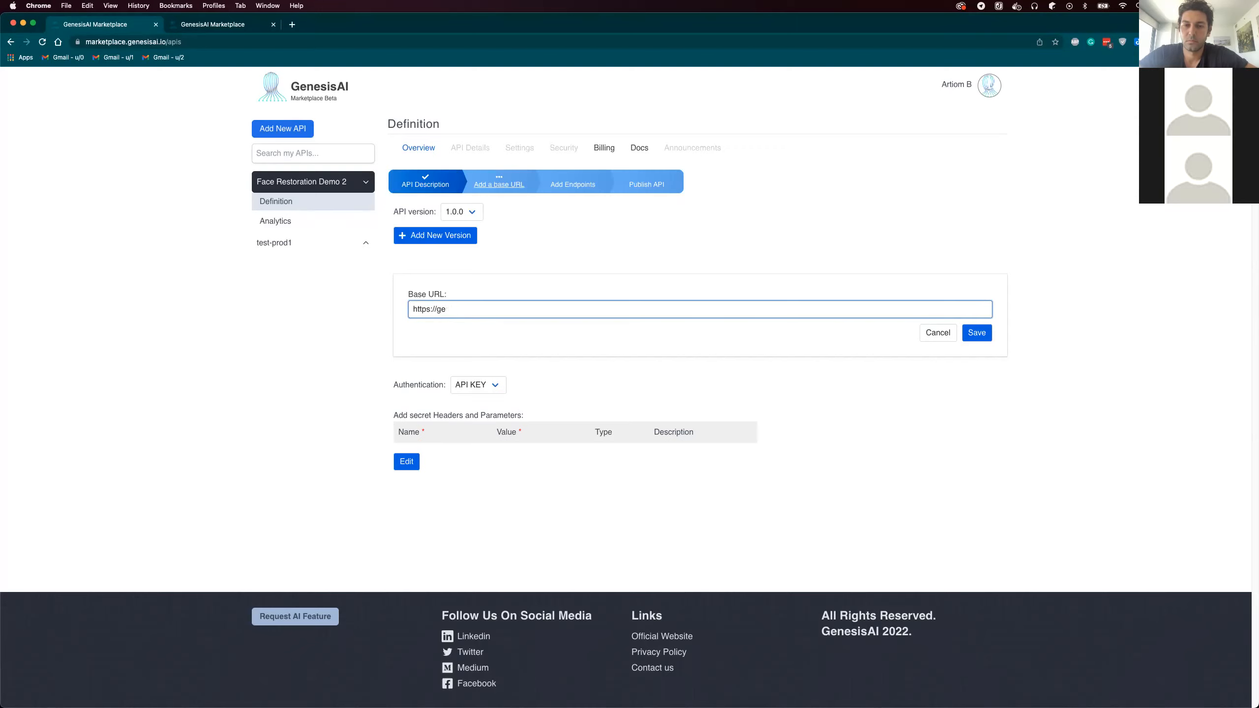
text(nesisai.io/)
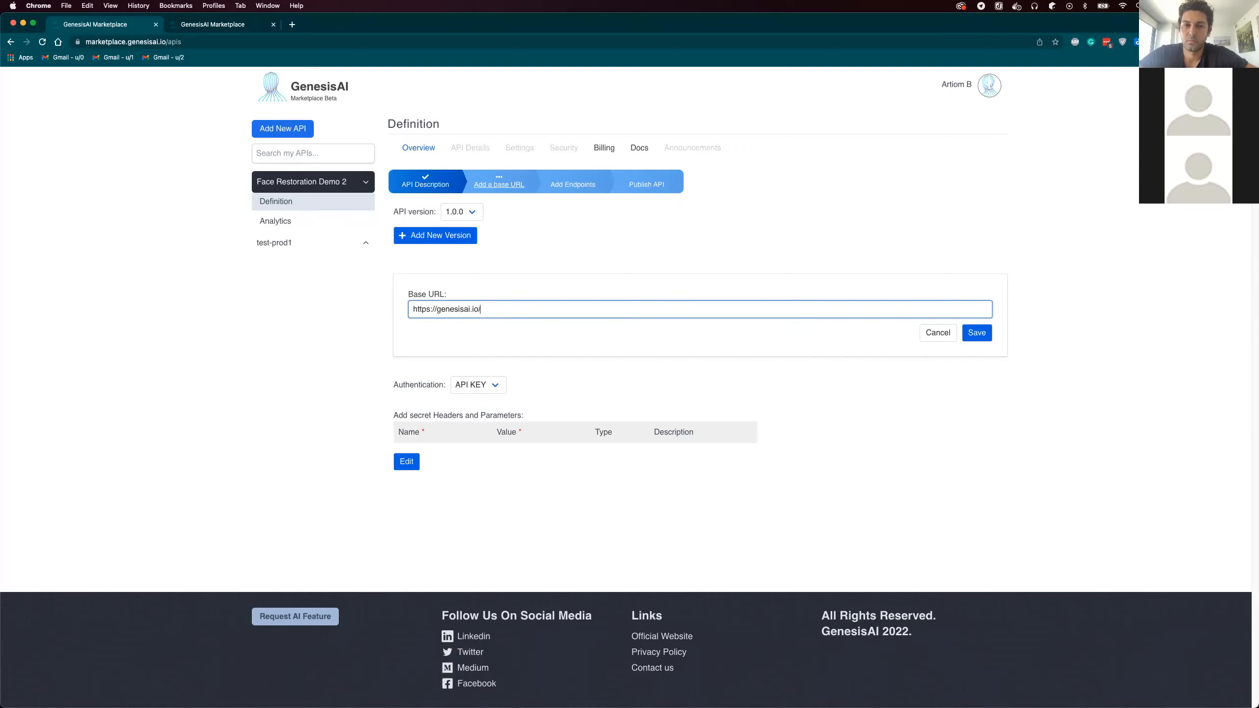
mouse_move(463, 412)
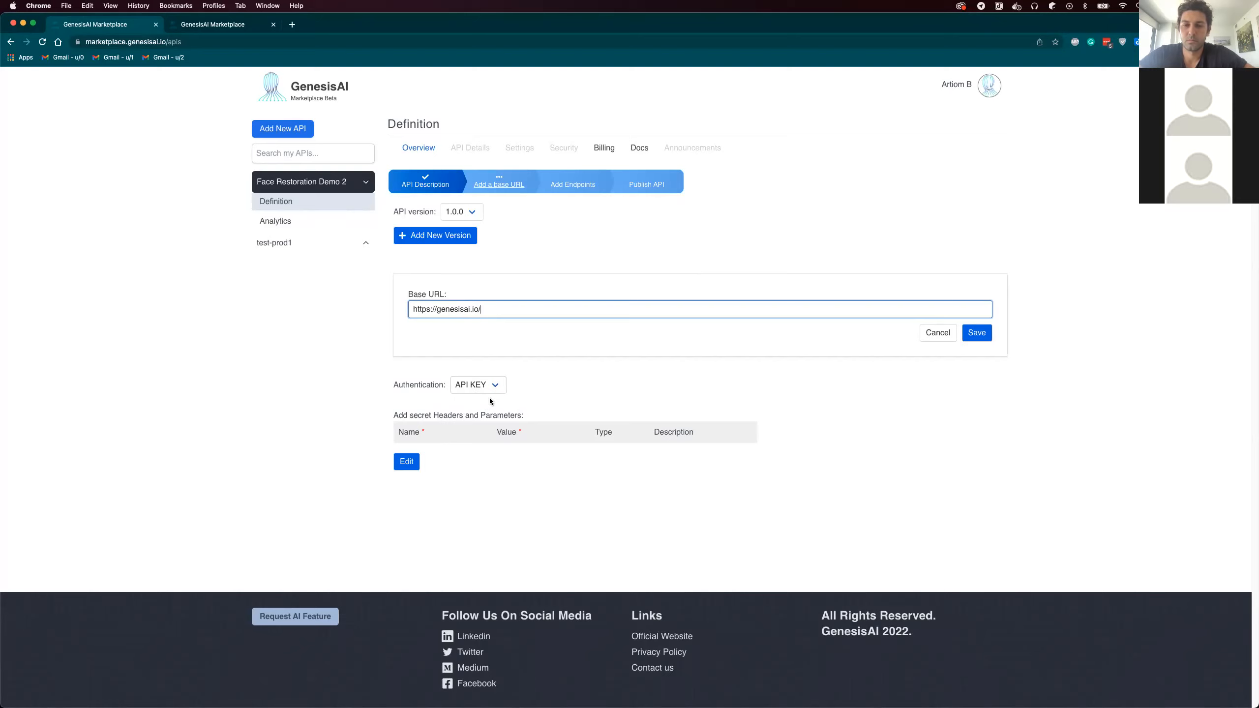
Step: Add a secret Header row, keep its type as Header, then remove the empty row
click(406, 461)
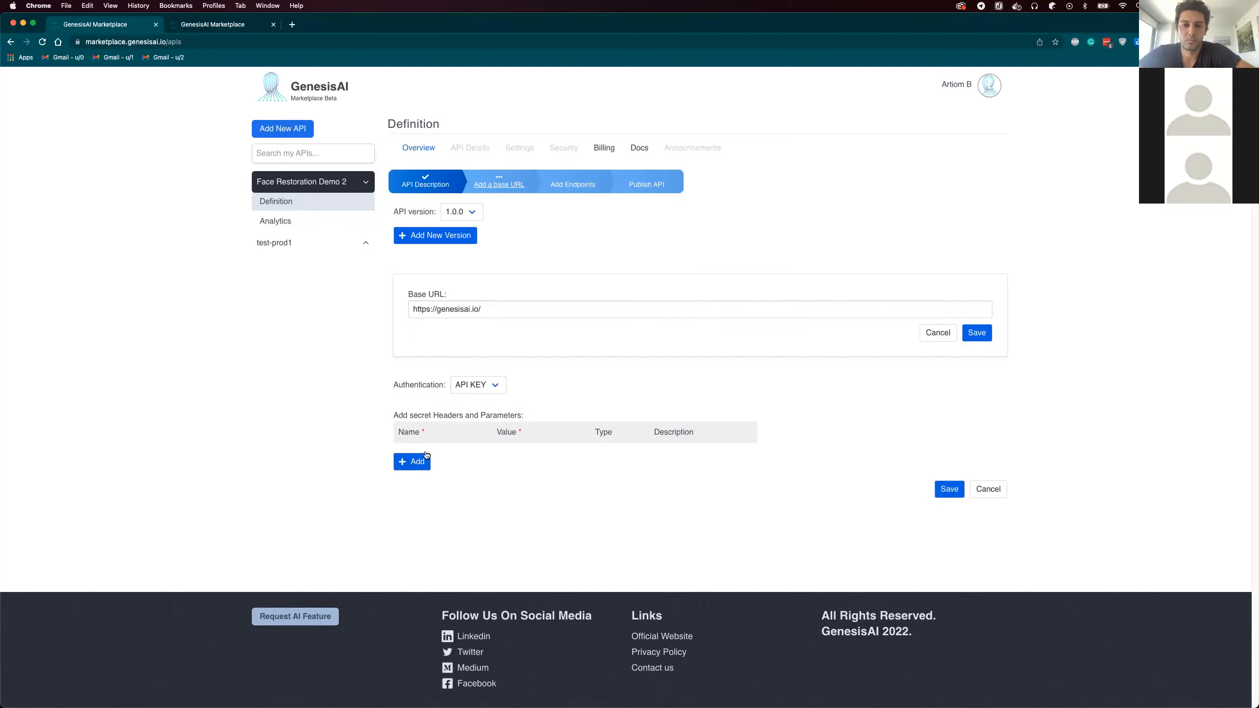
click(412, 462)
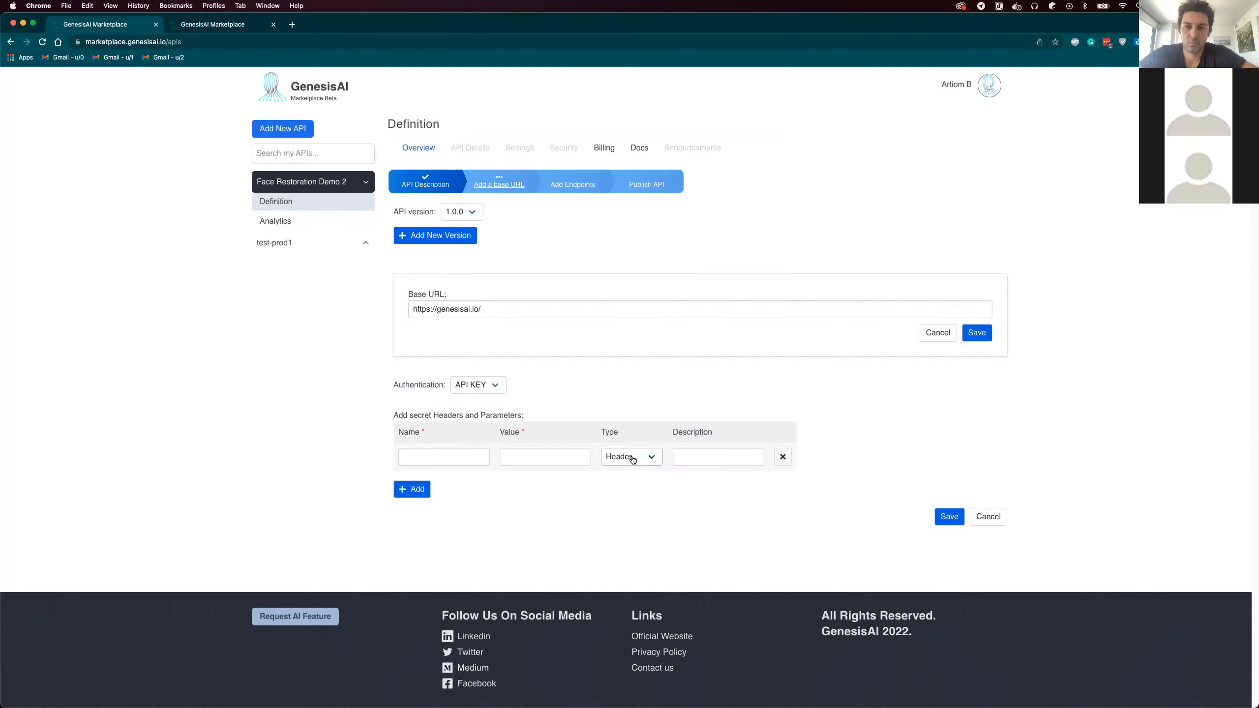
click(630, 456)
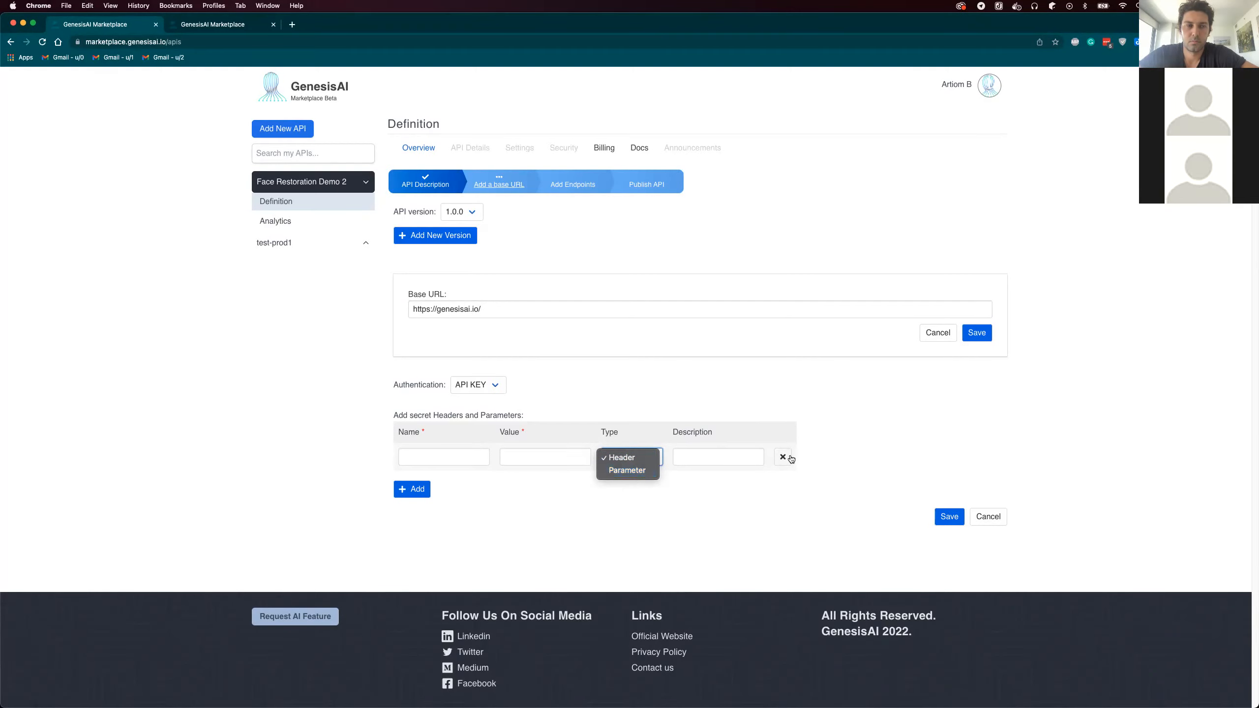
click(619, 457)
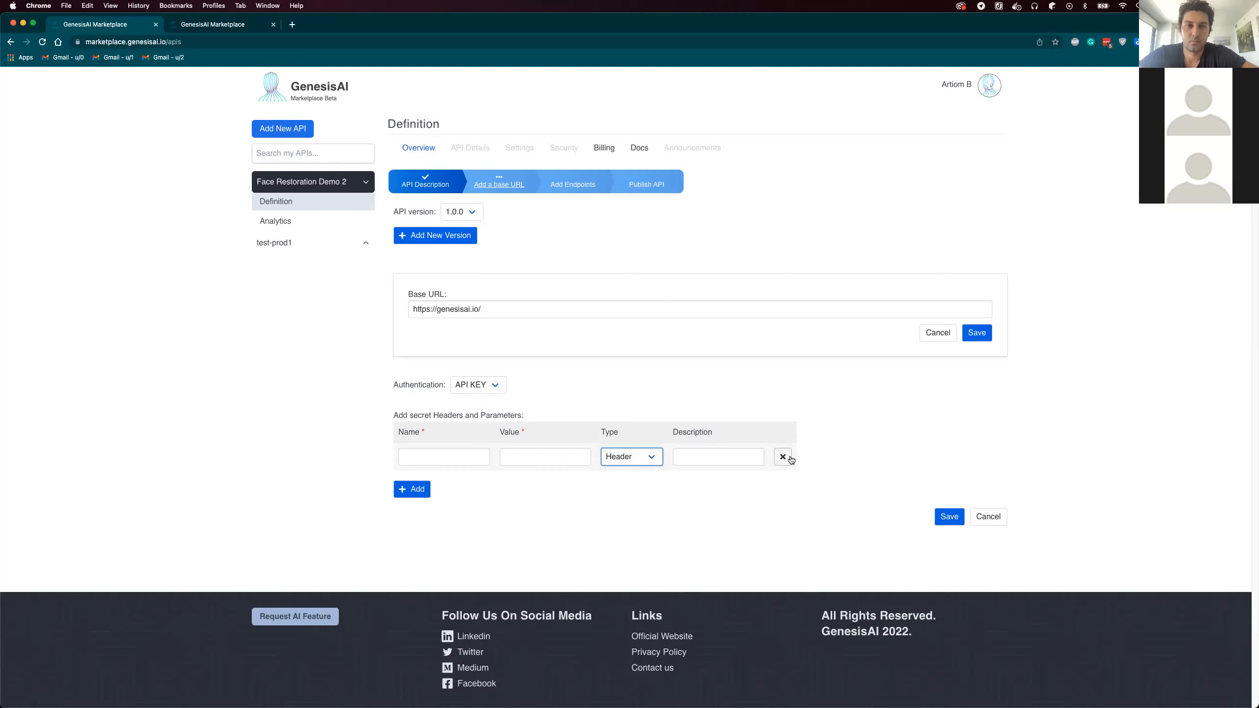
click(783, 456)
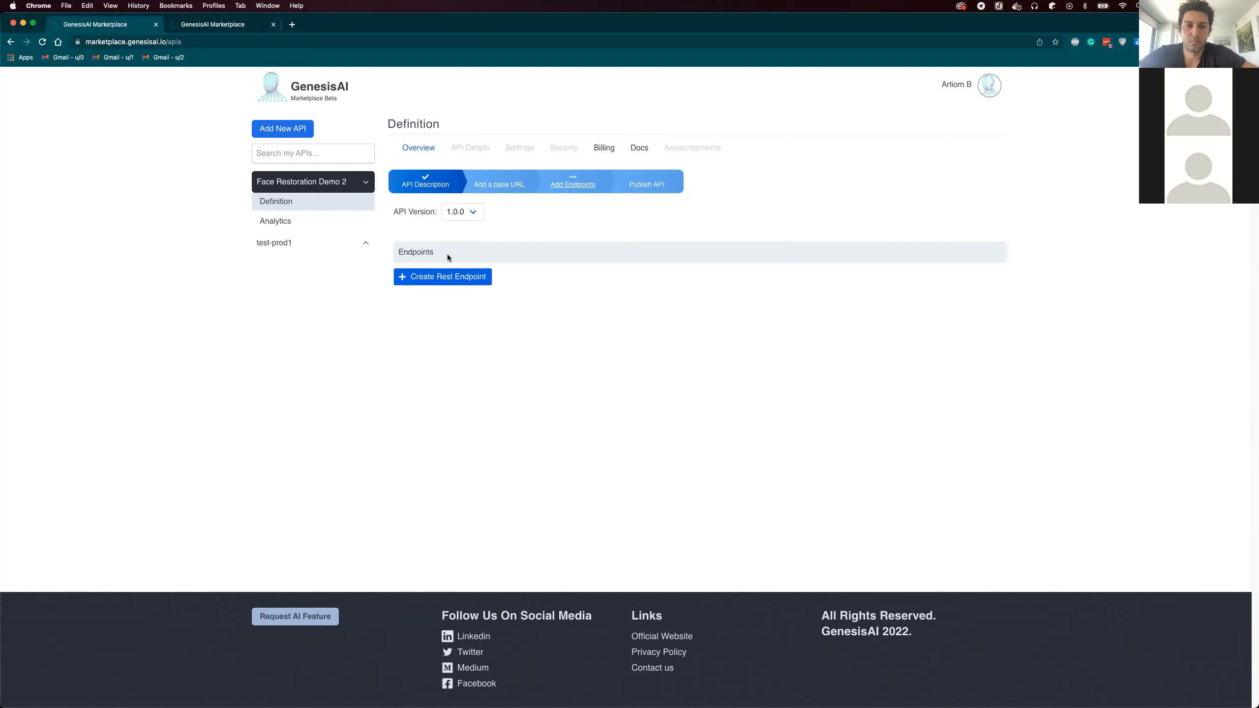
Step: Create and save a new REST endpoint named restore-face with path restore-face
click(441, 276)
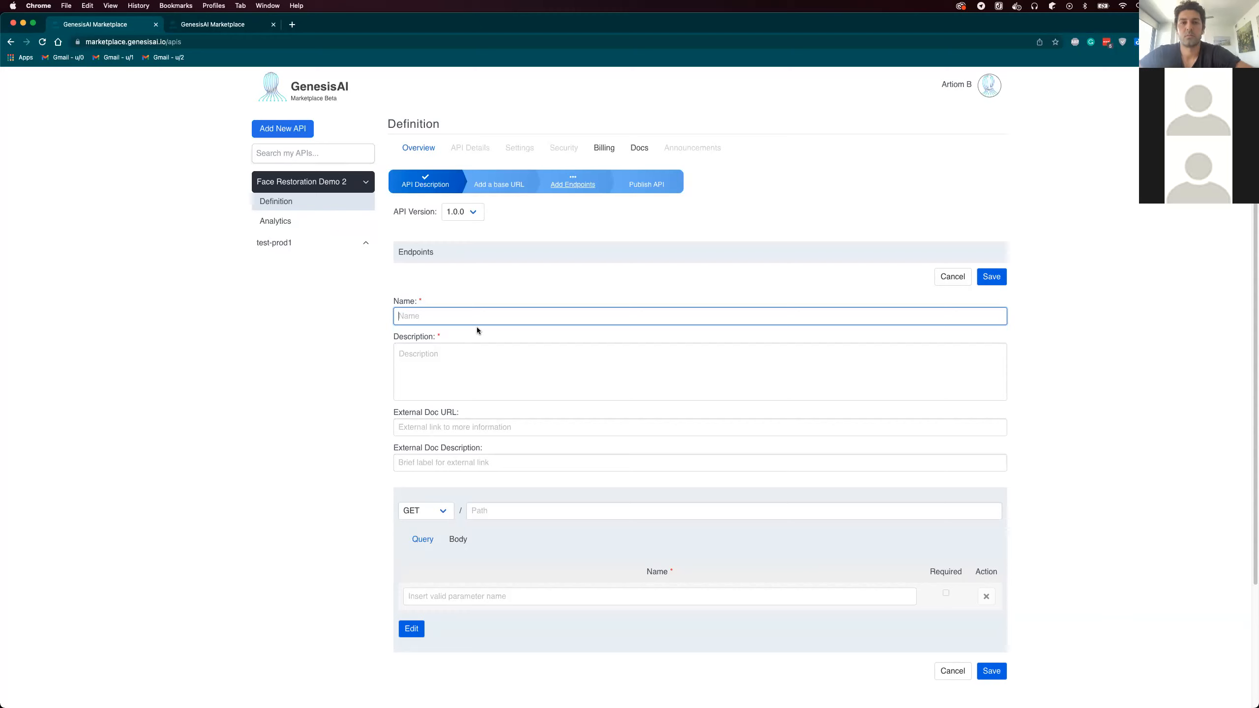
mouse_move(445, 481)
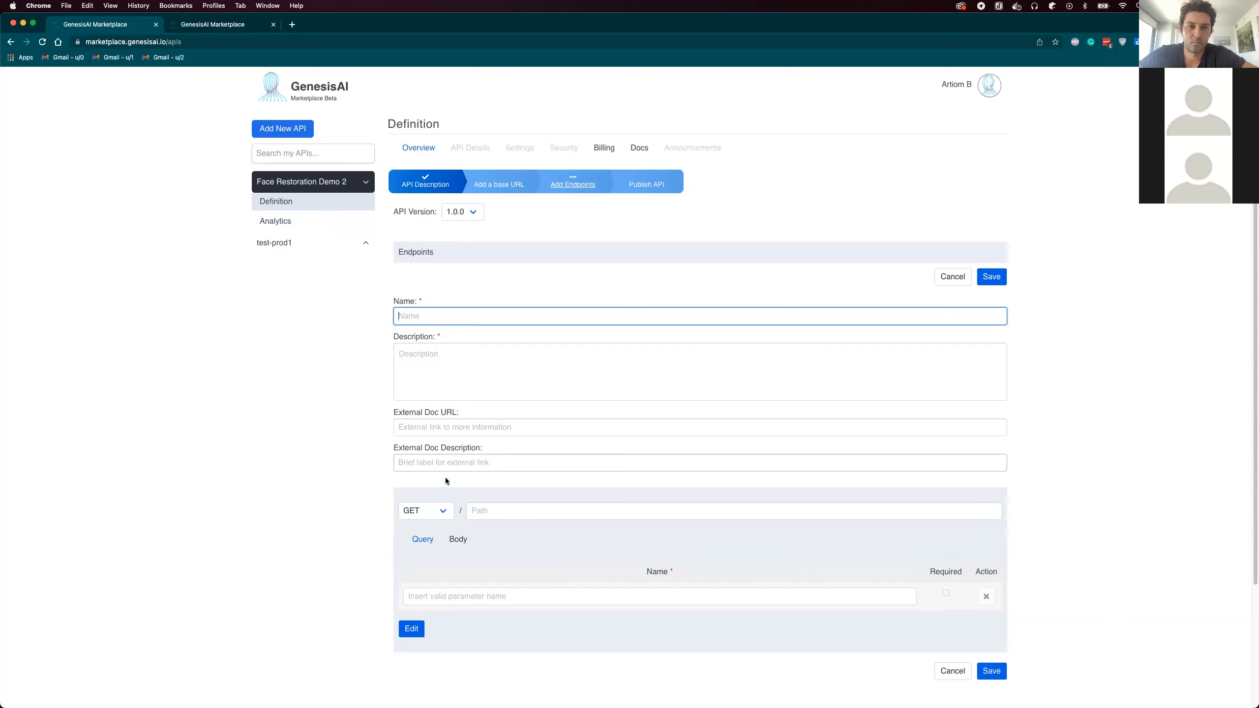
click(425, 510)
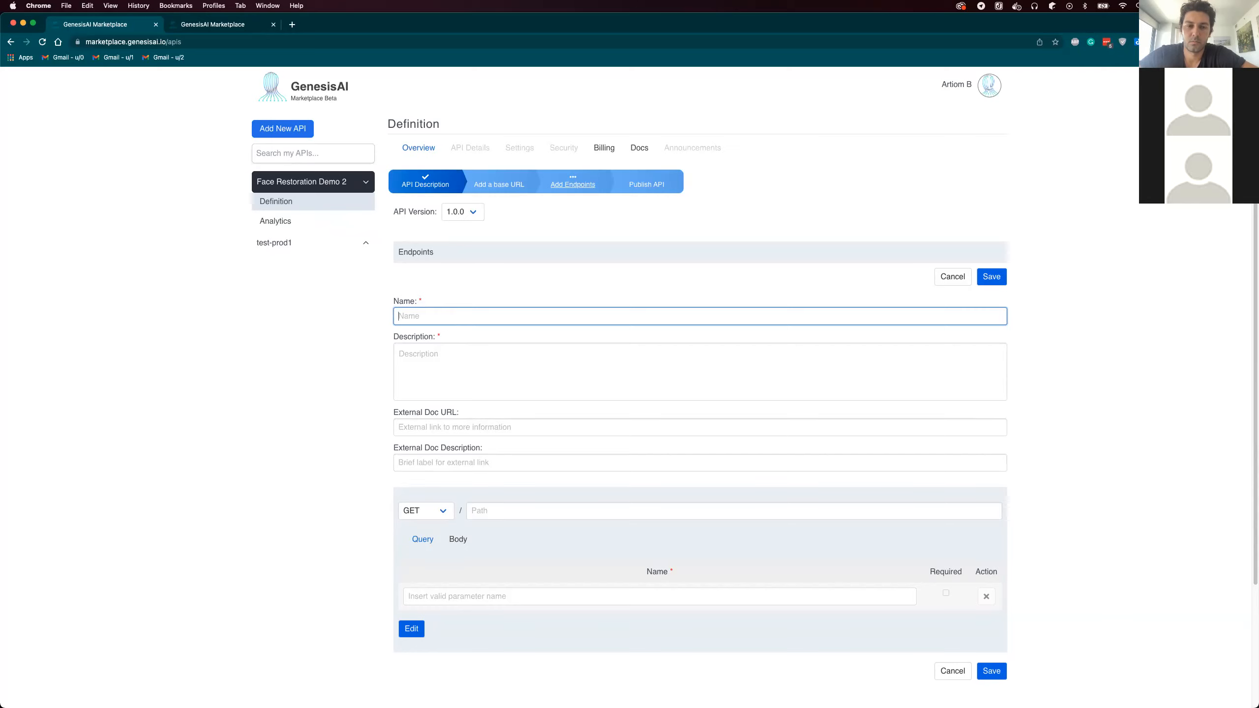
text(rest)
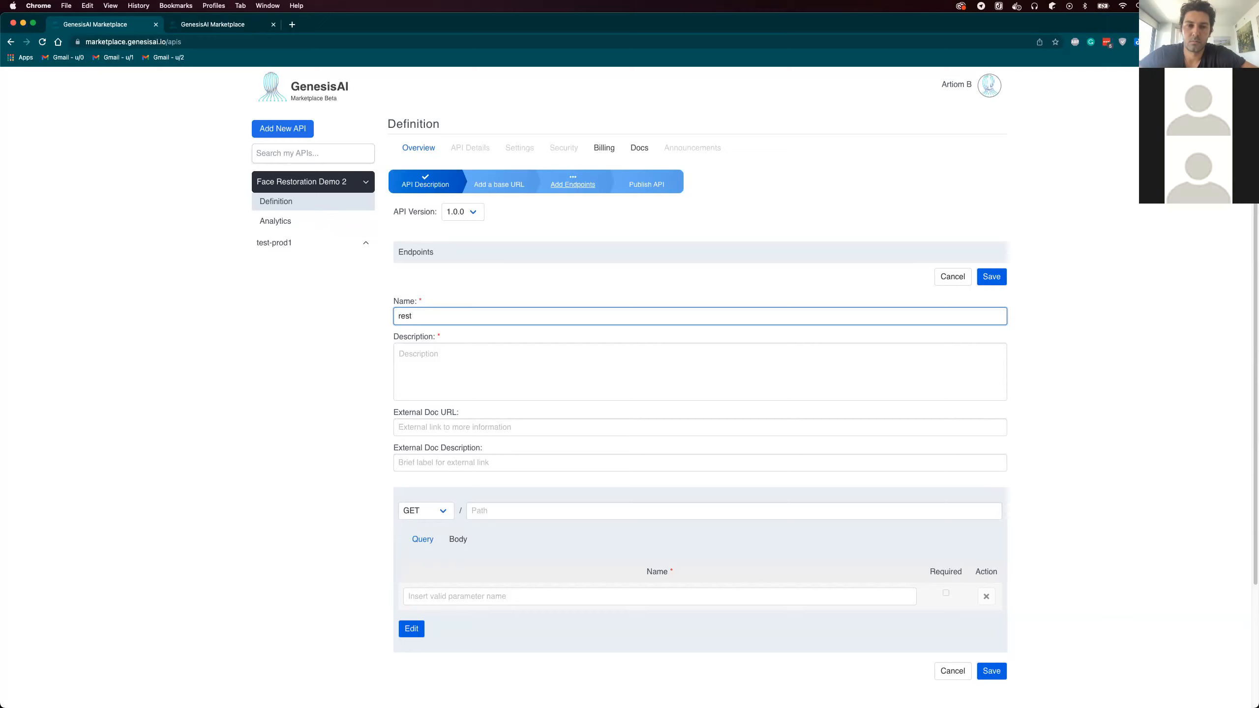
text(restore-face)
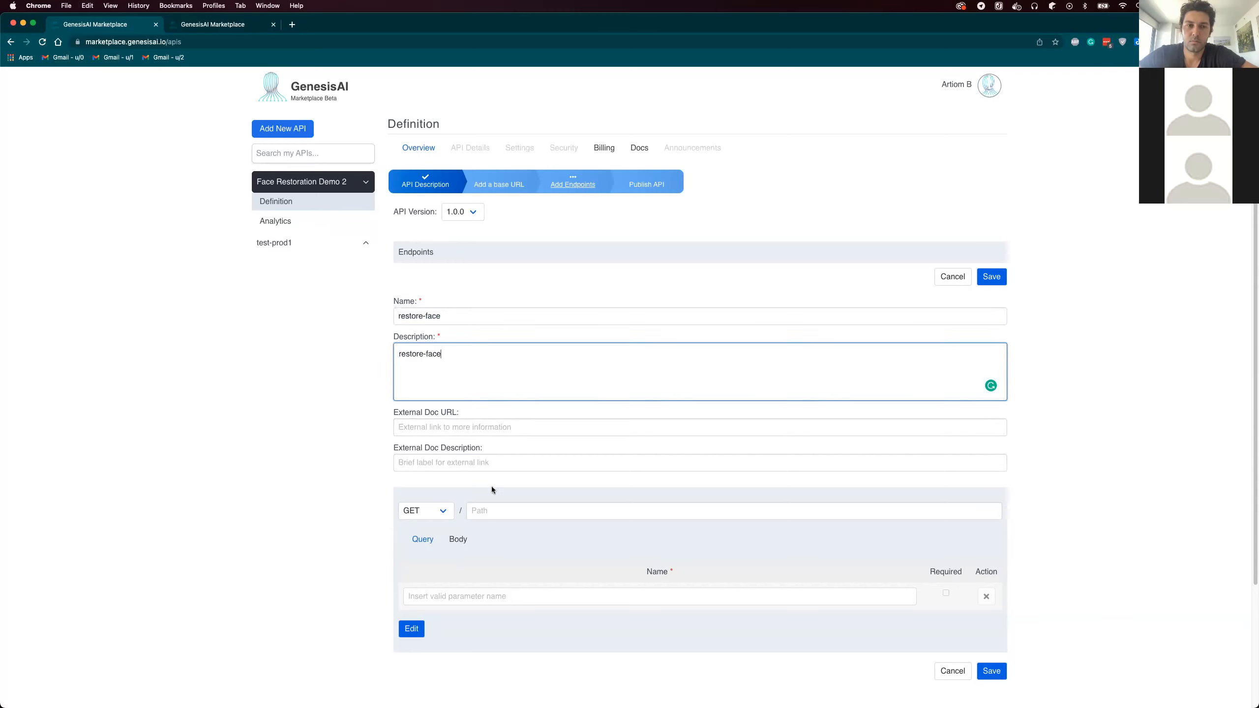
click(457, 539)
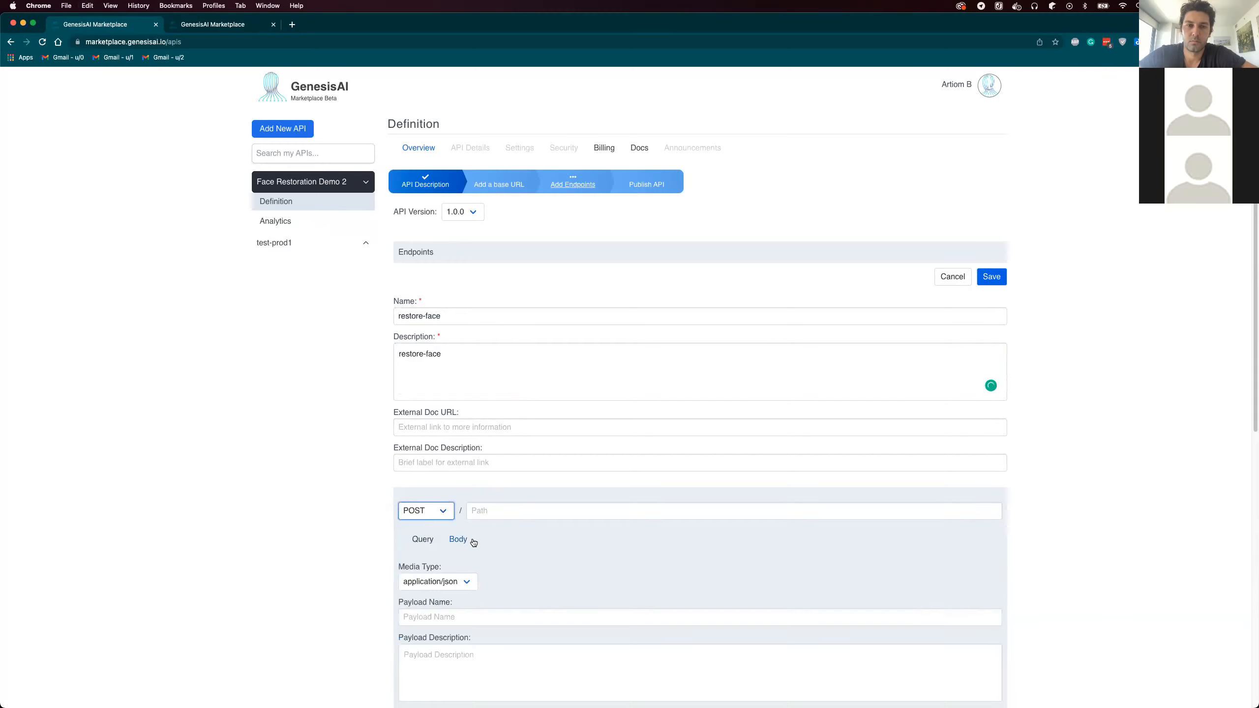
text(restore-face)
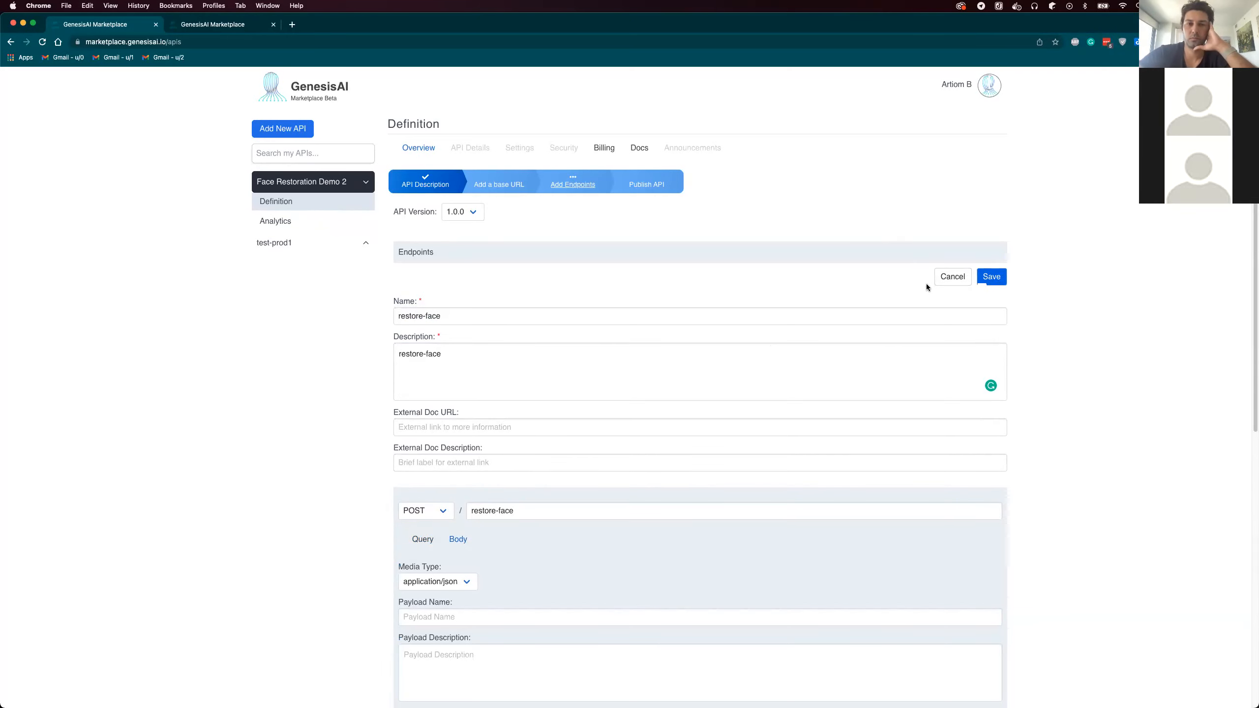
click(990, 276)
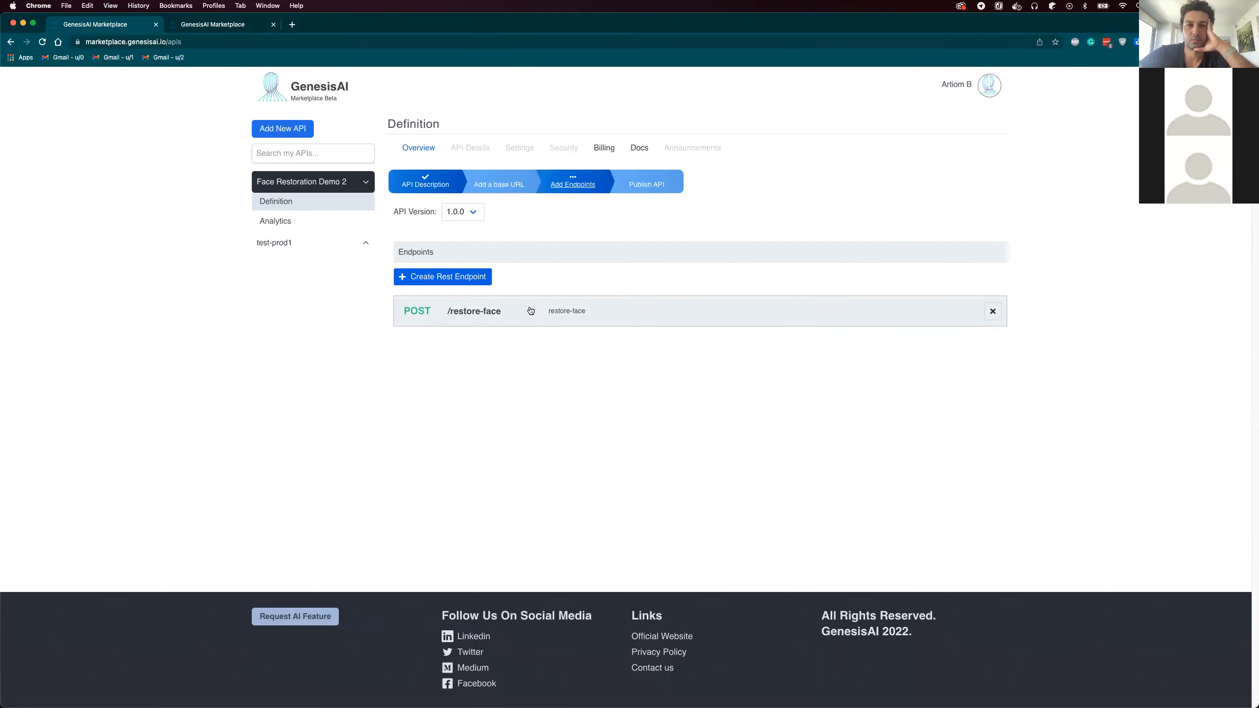
mouse_move(468, 333)
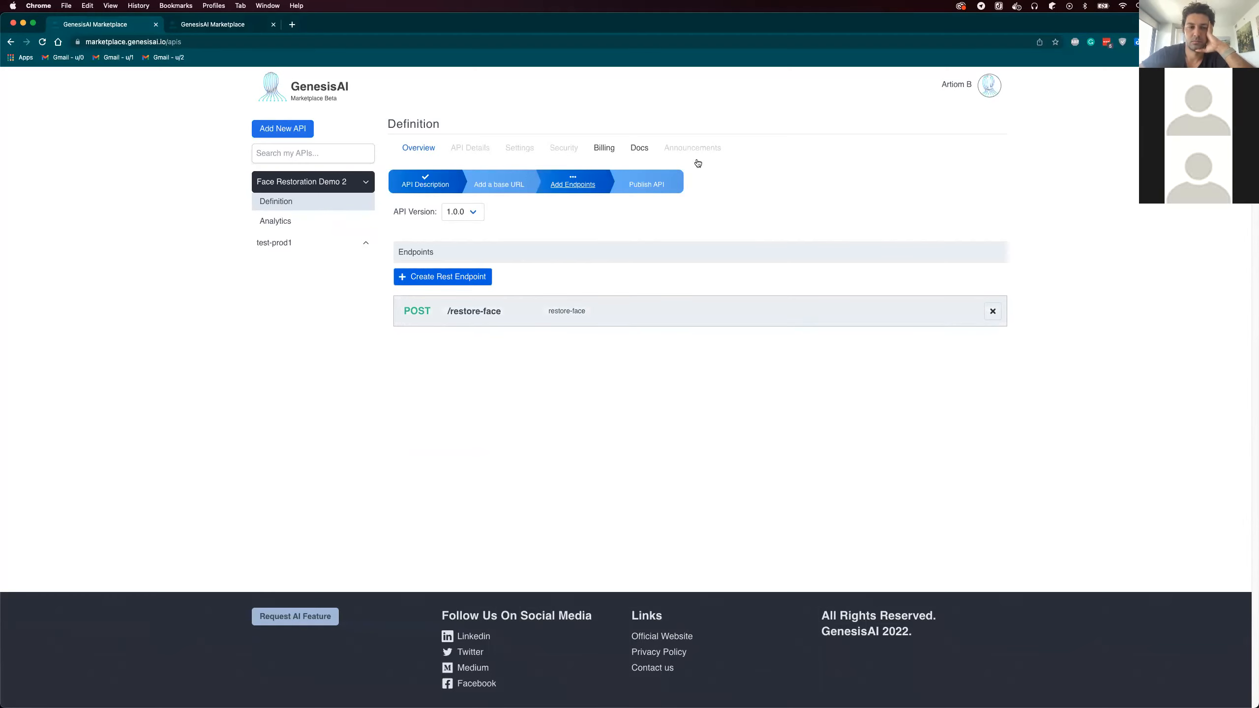
click(645, 183)
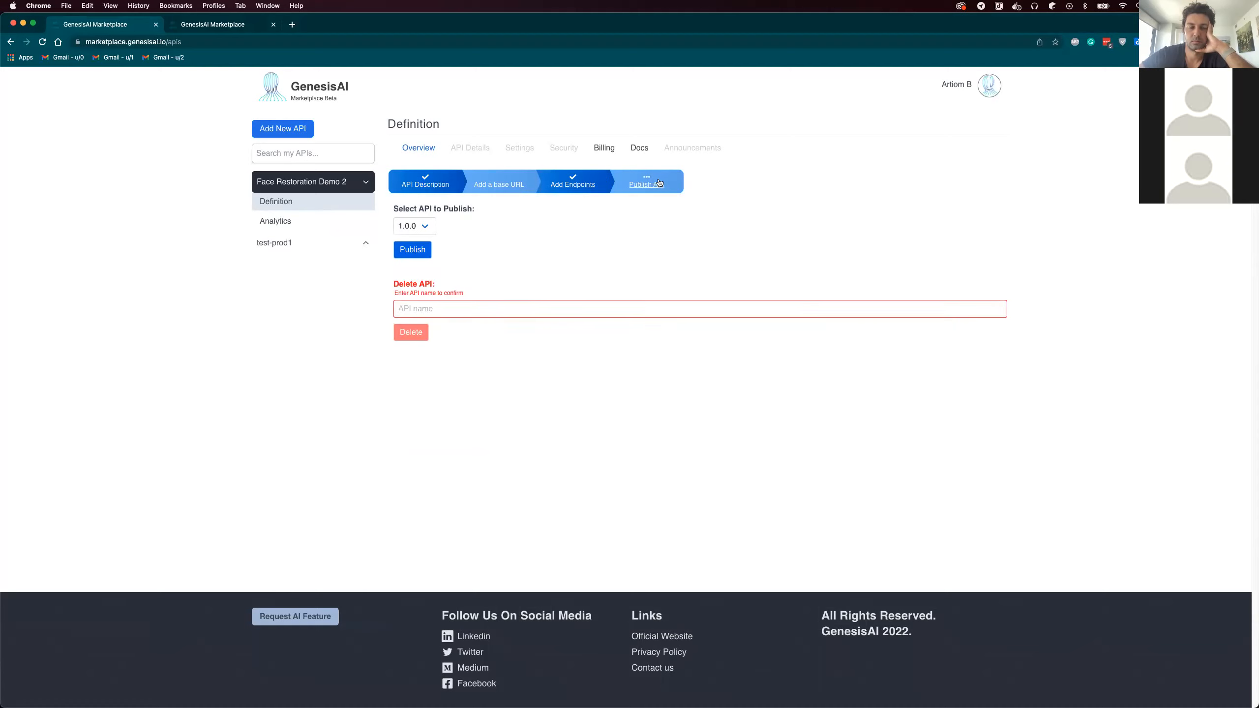
click(412, 250)
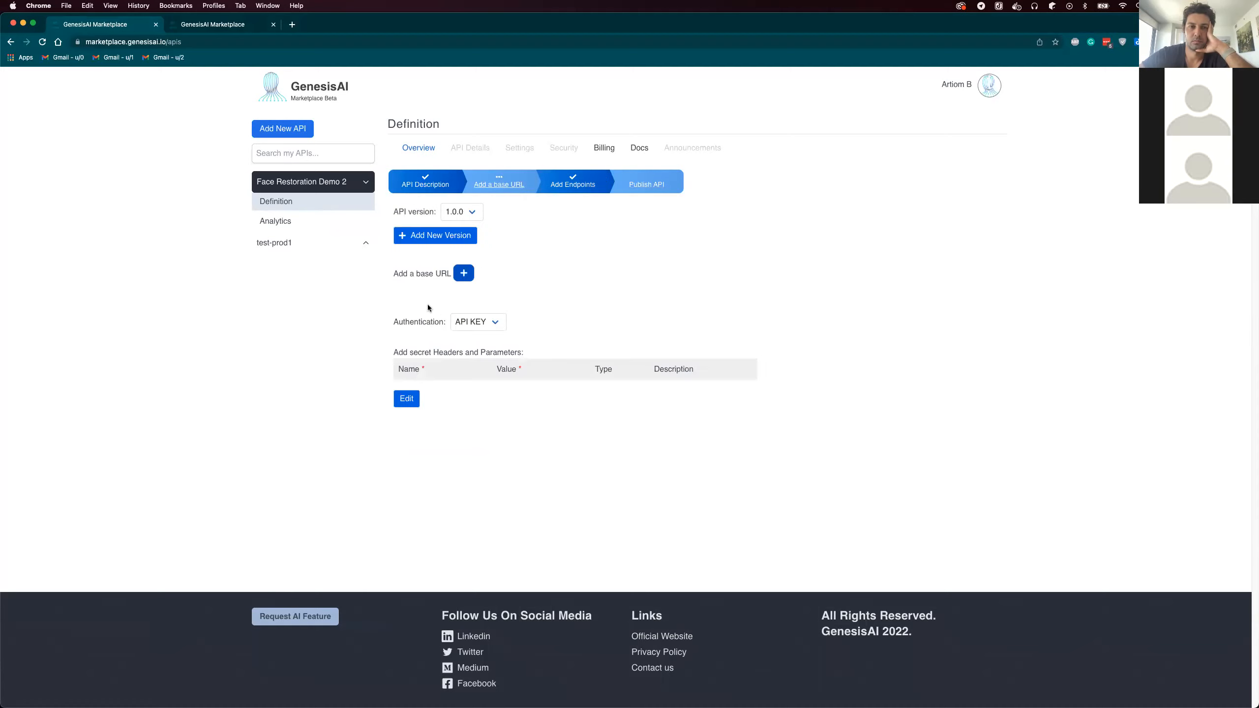
click(463, 273)
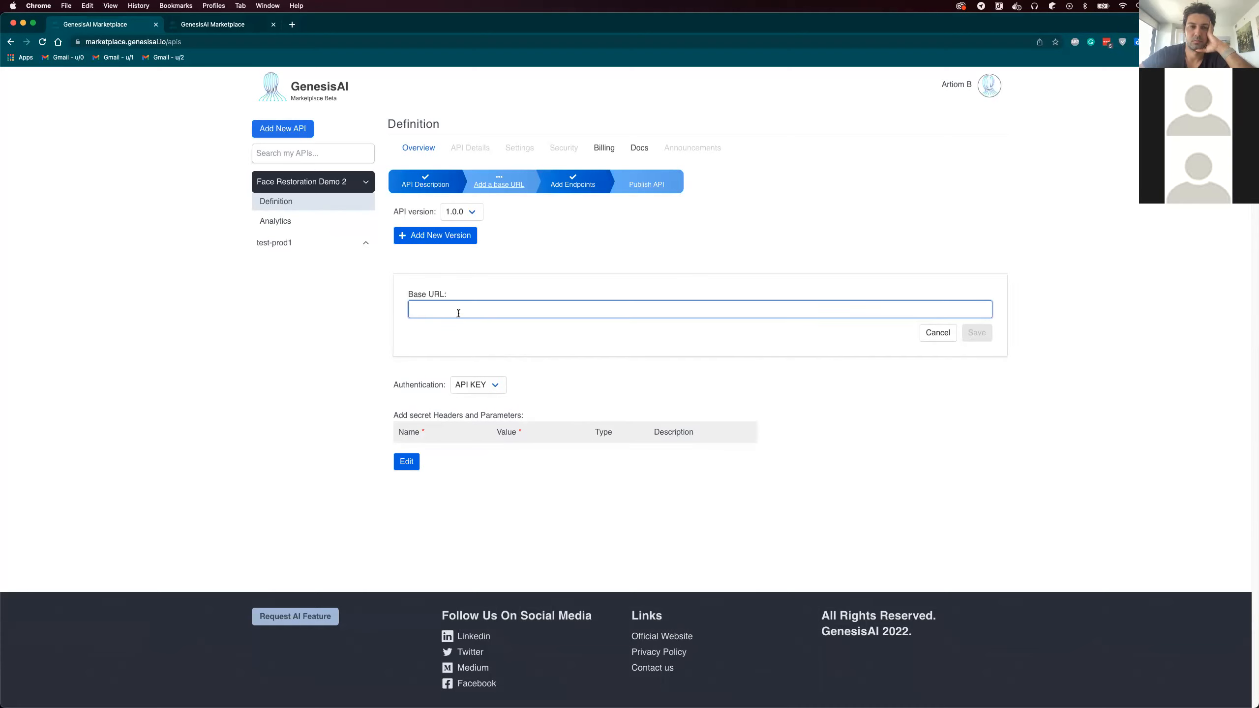
text(https://genesisa)
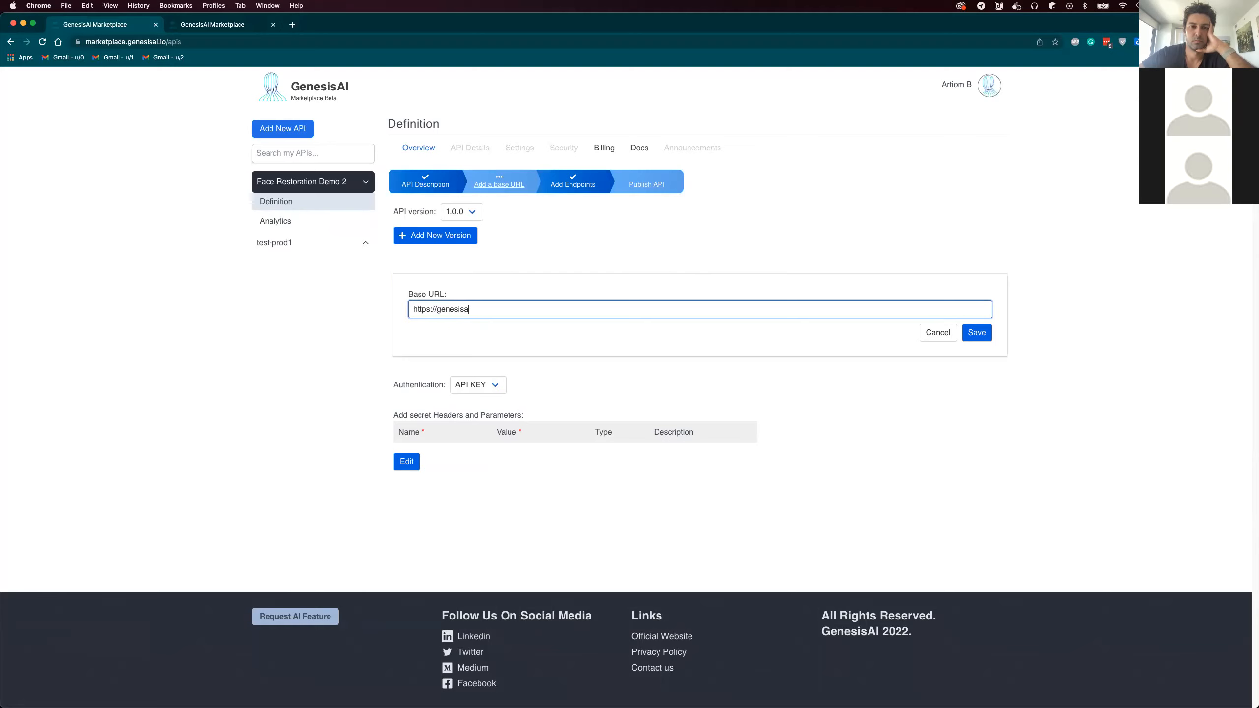
text(i.io)
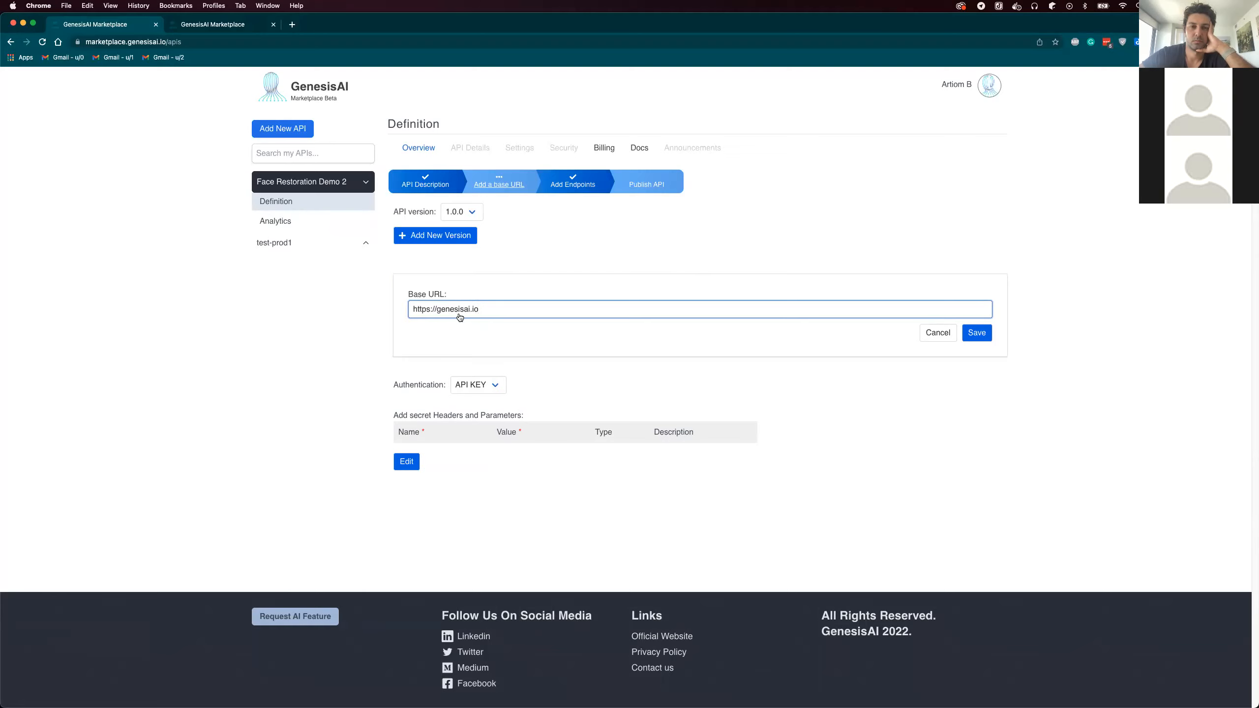
click(977, 333)
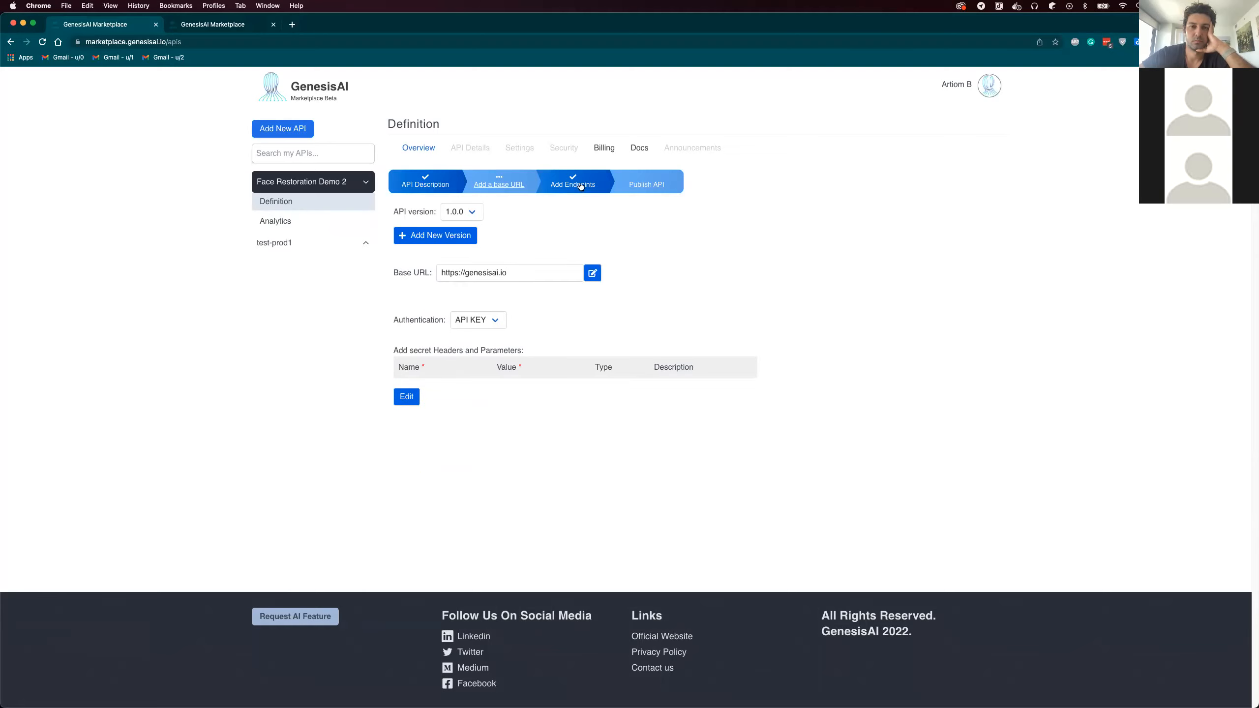
click(647, 183)
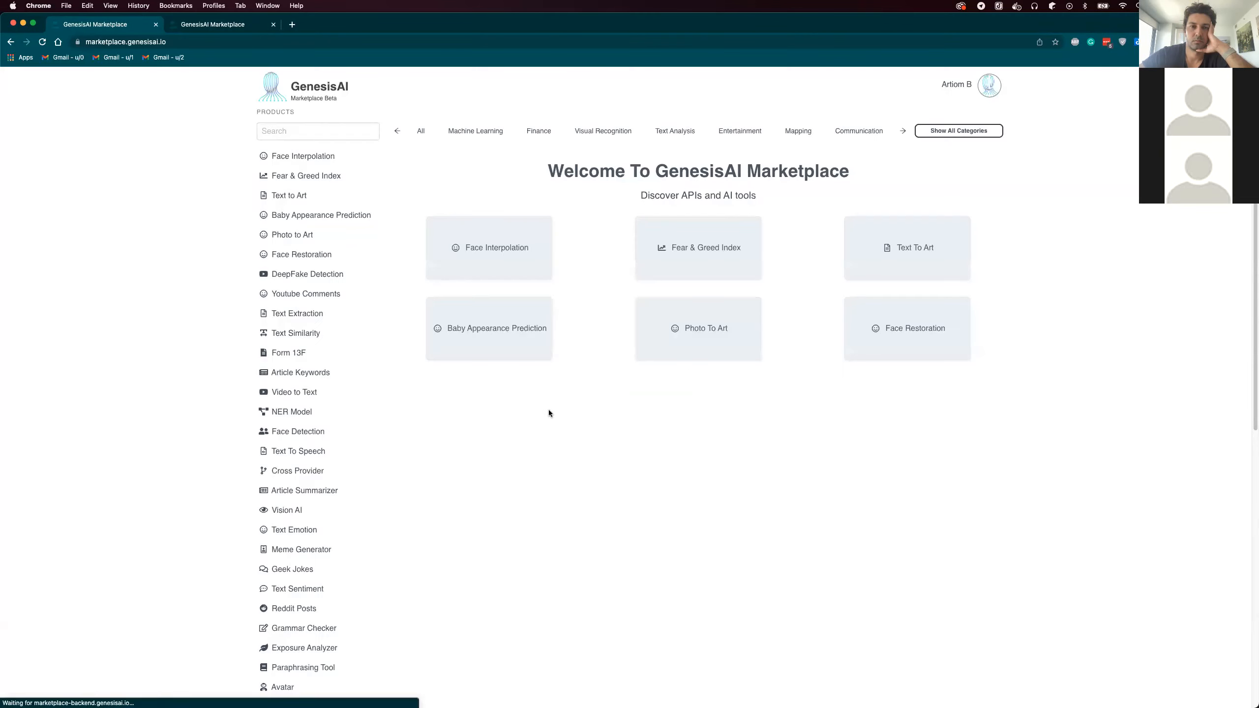
Step: View the public Face Restoration Demo 2 listing's Pricing, which shows no plans
scroll(down, 3)
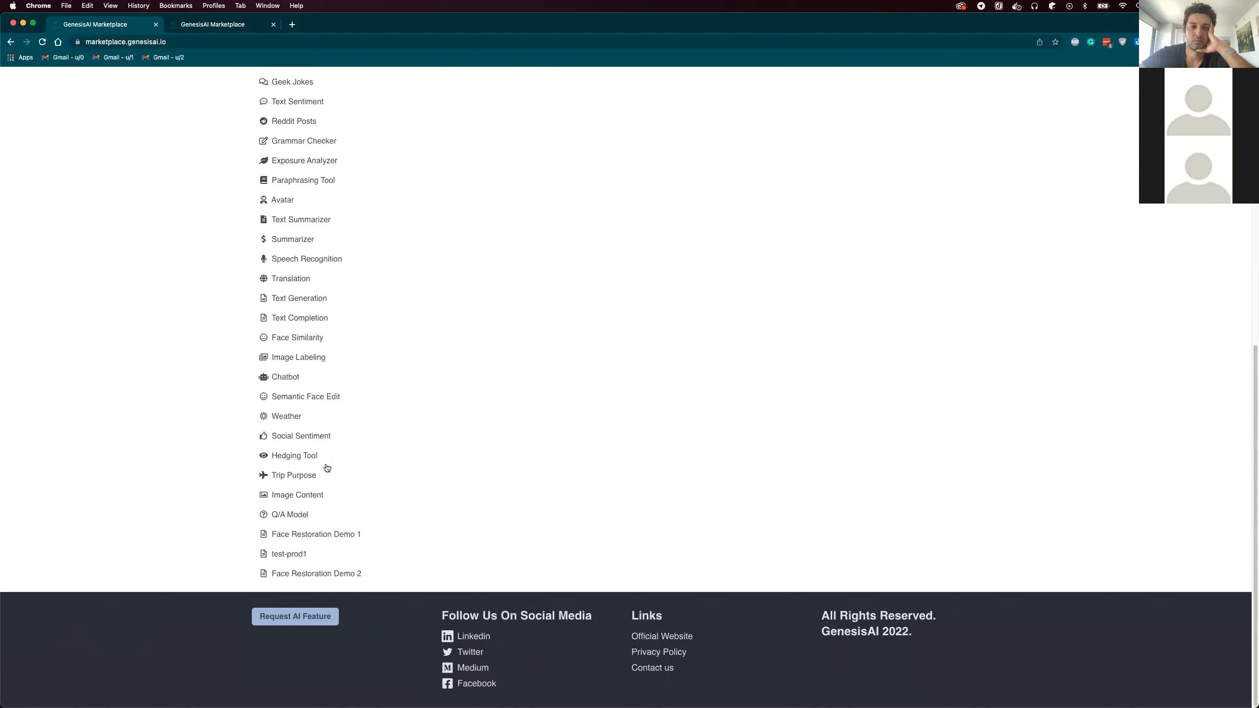
mouse_move(281, 574)
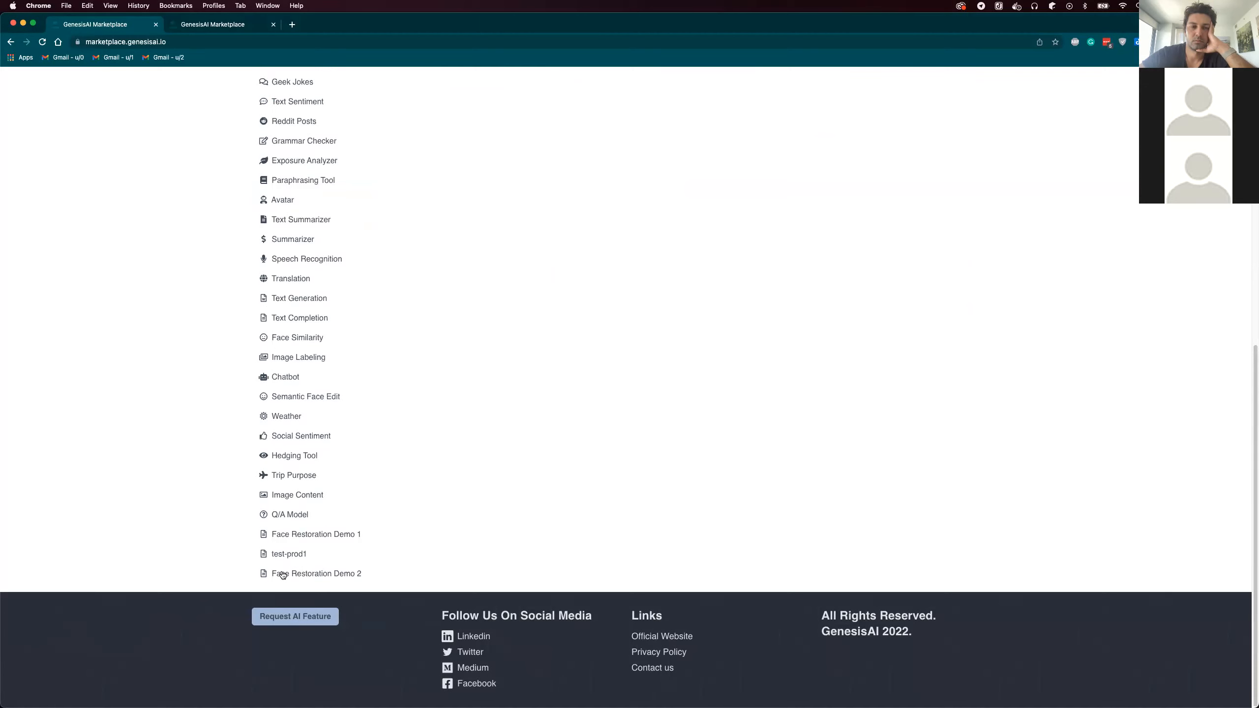
click(317, 573)
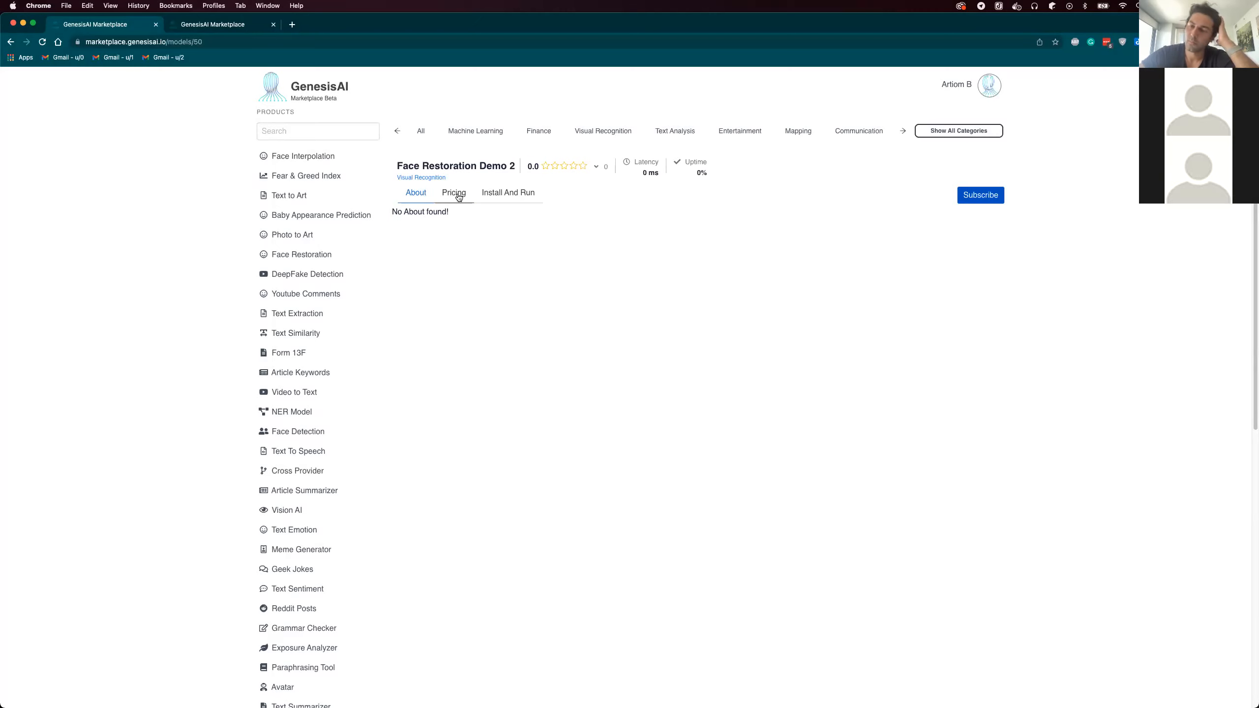
click(452, 190)
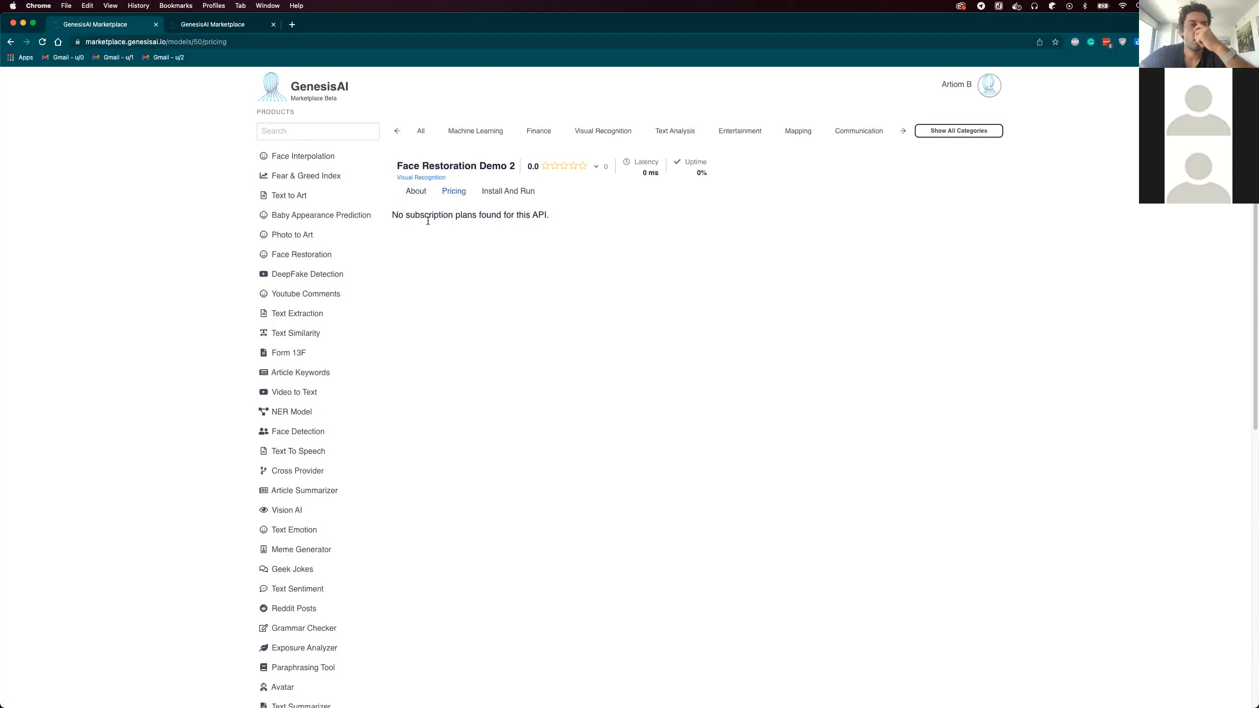
mouse_move(435, 216)
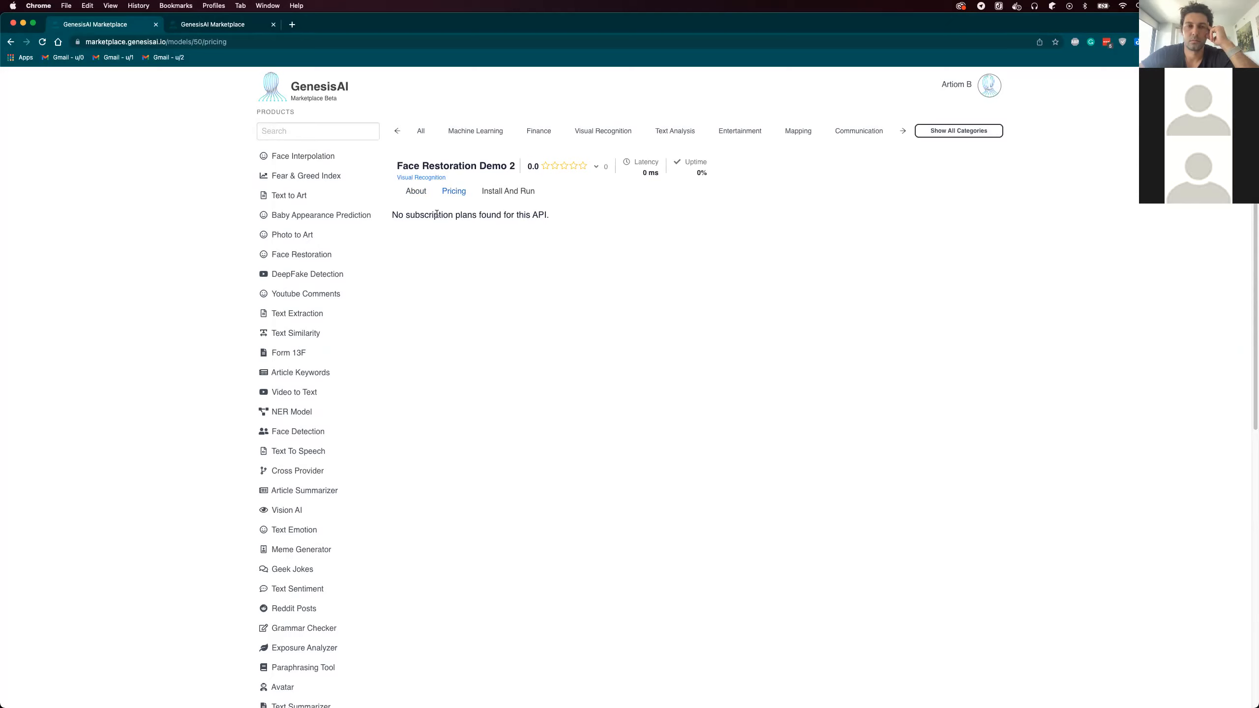
mouse_move(502, 209)
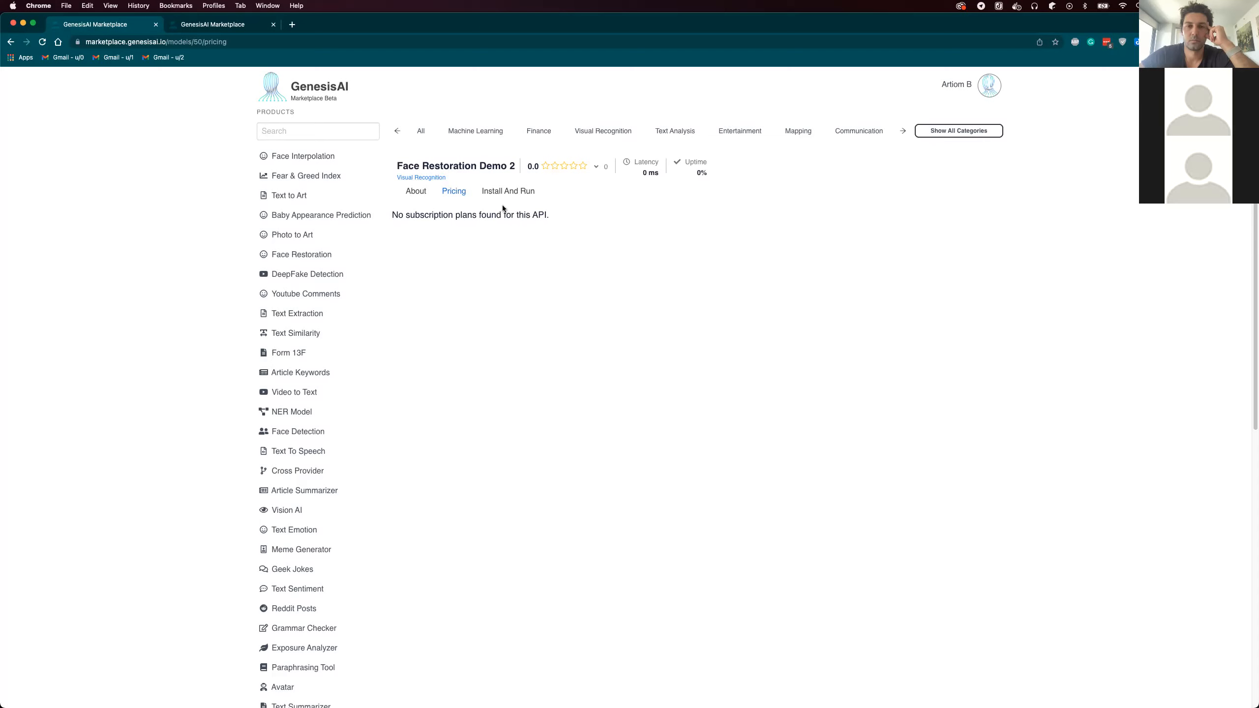
Step: Go to the account Settings page from the profile menu
click(990, 85)
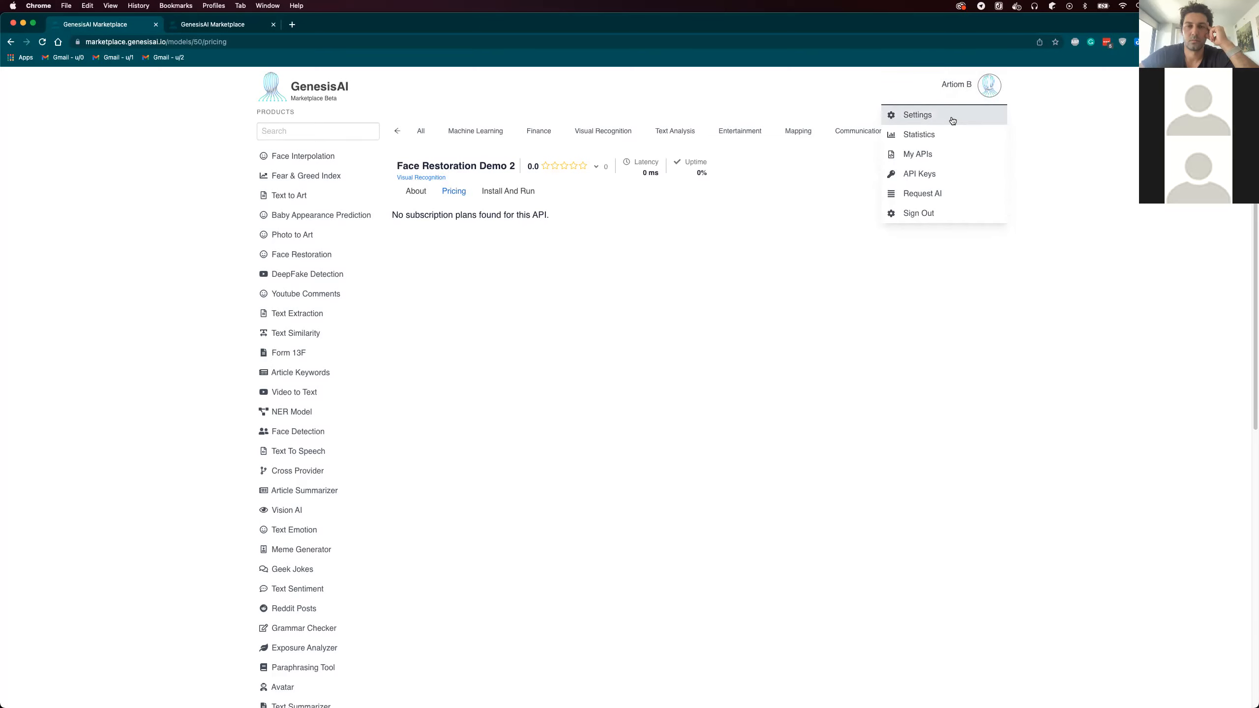
click(917, 115)
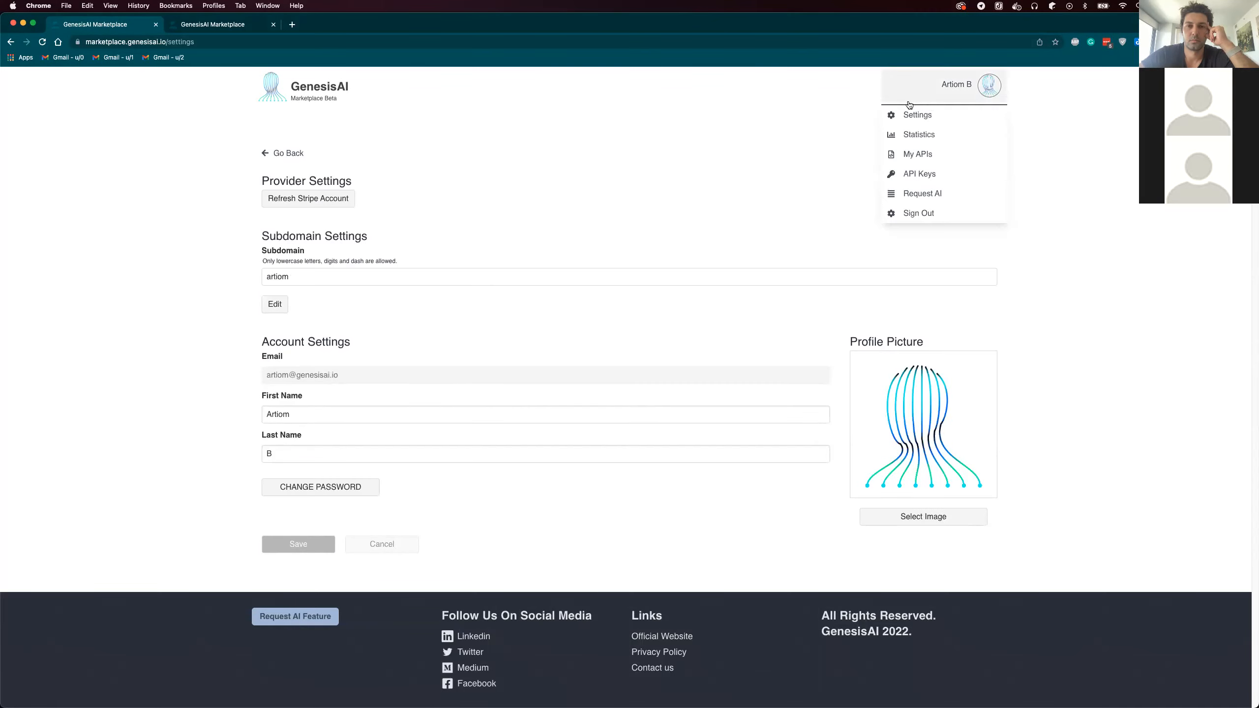
Step: From My APIs, reach Face Restoration Demo 2's Billing and begin a New Plan form
click(917, 153)
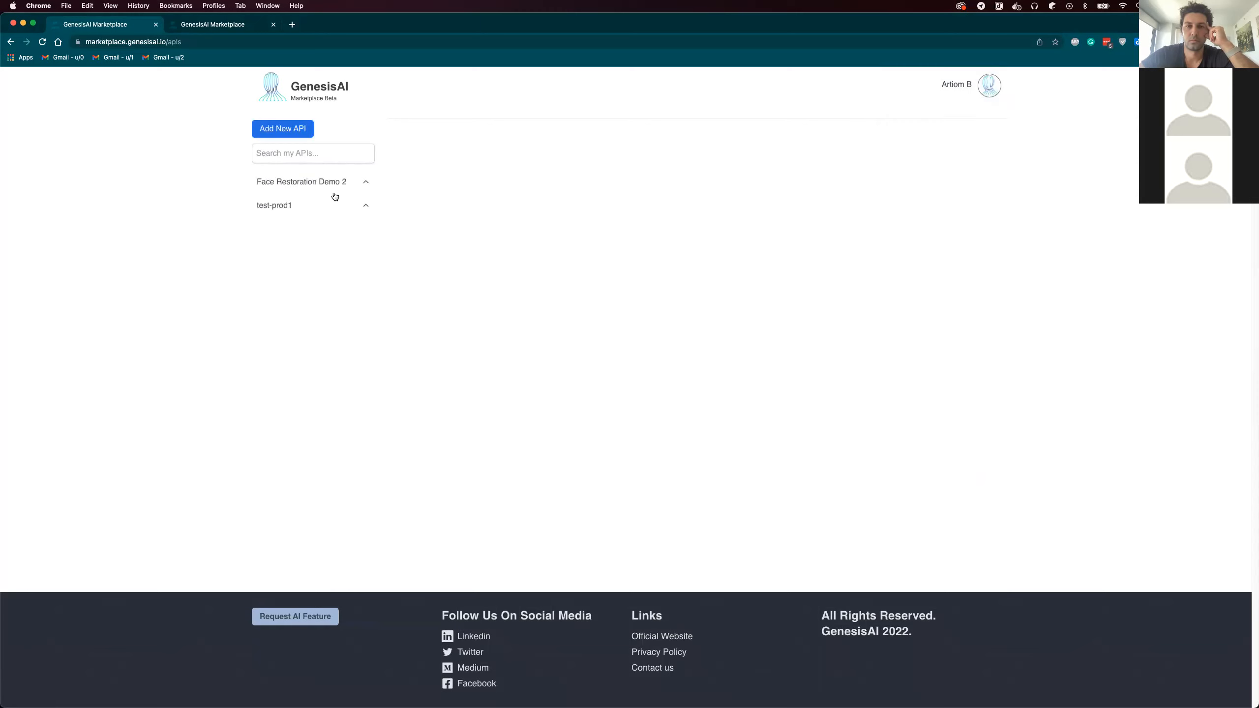
click(302, 181)
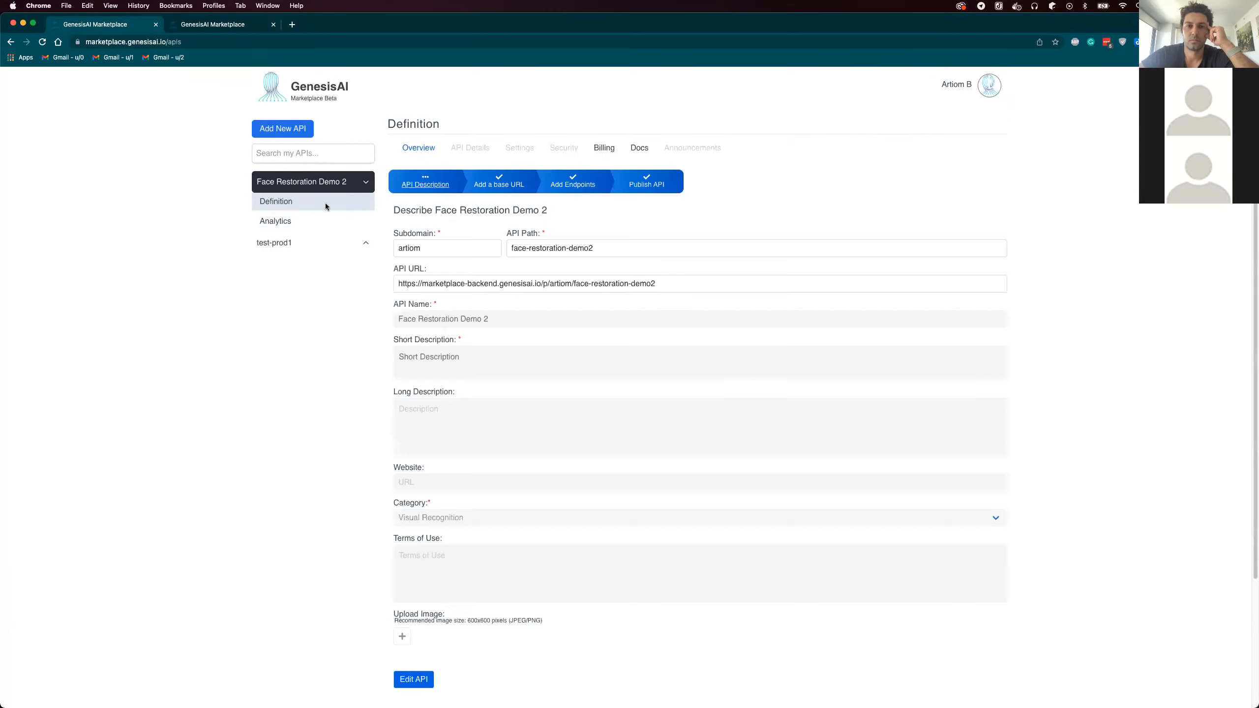
click(603, 147)
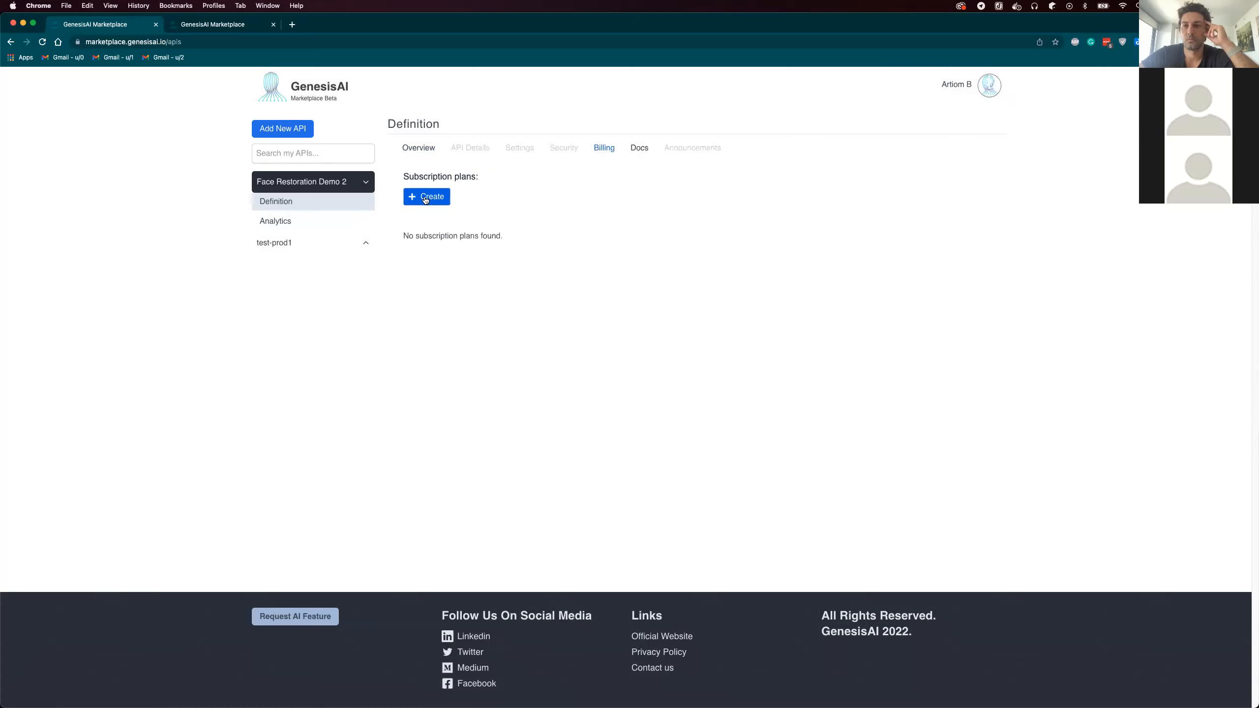
mouse_move(444, 211)
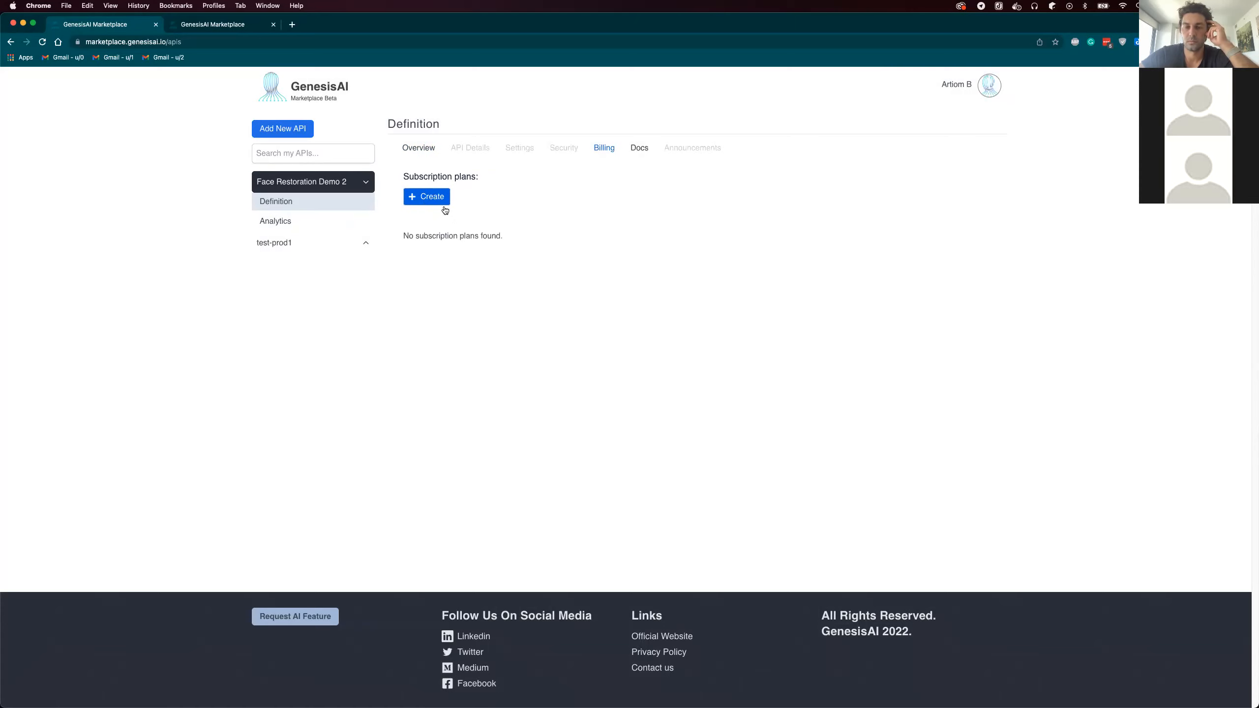
click(426, 196)
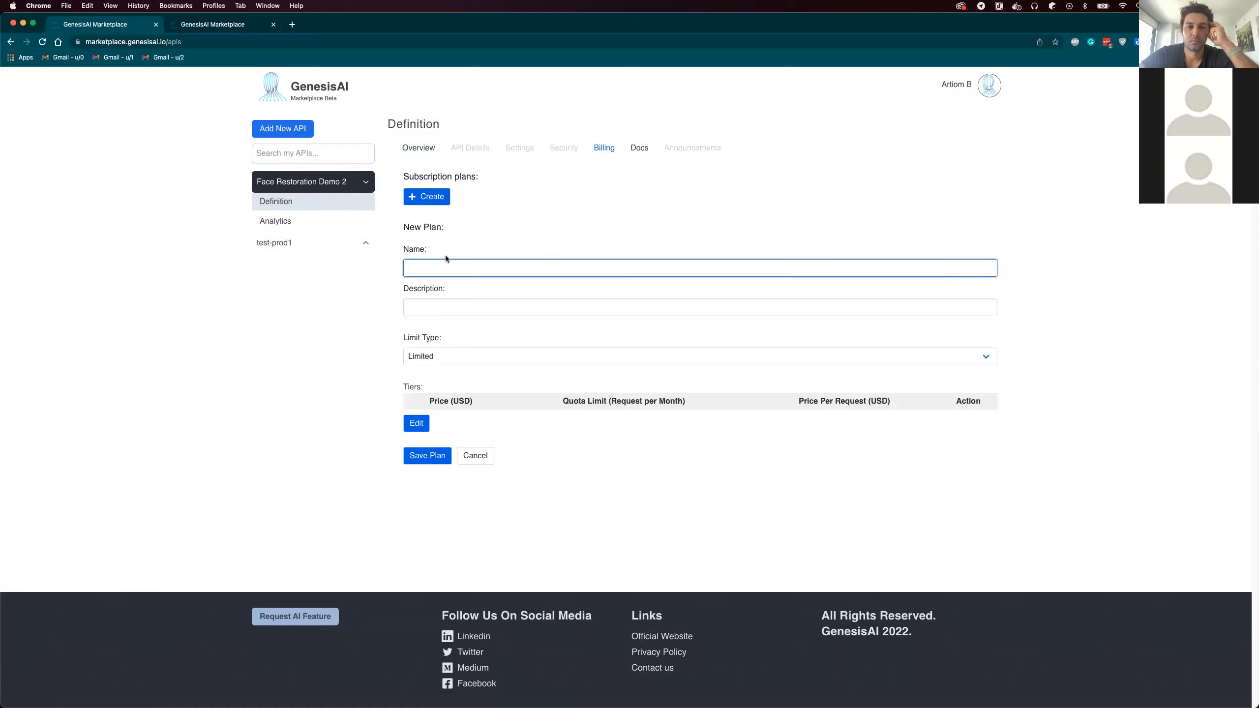
Step: Name the plan Pro with a 1000-request quota at $2, save the tier and the plan
text(Pro)
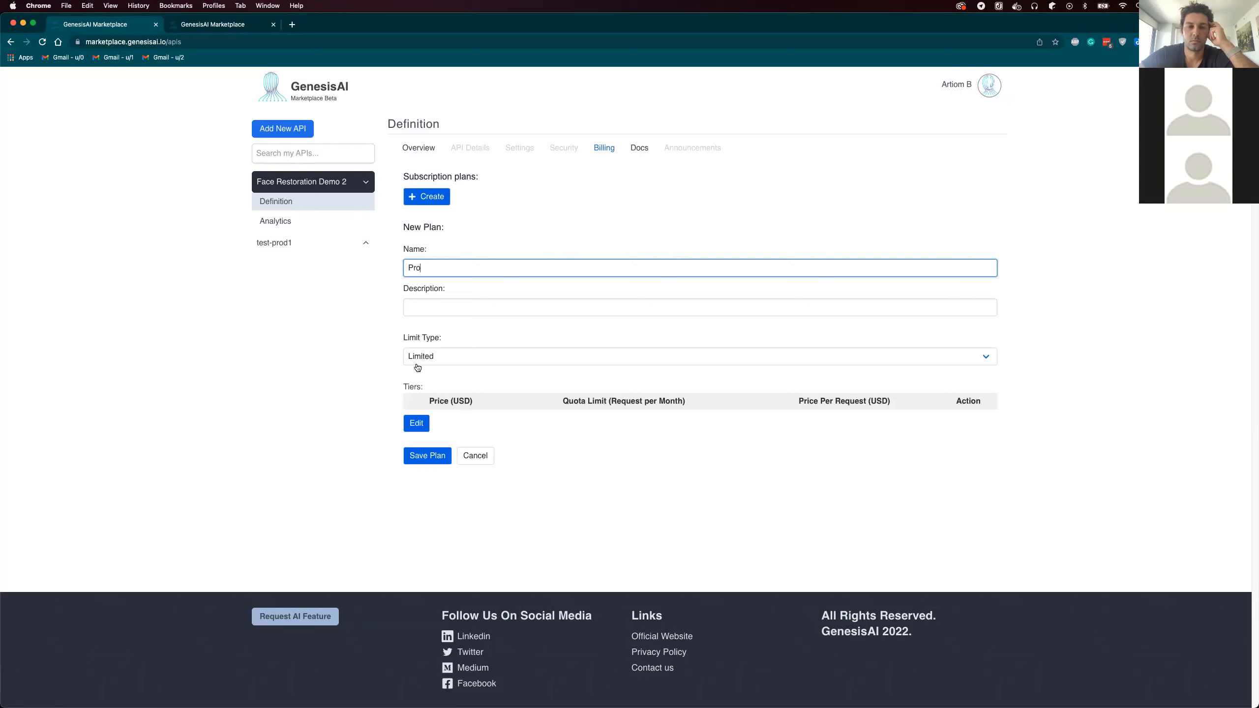
click(416, 423)
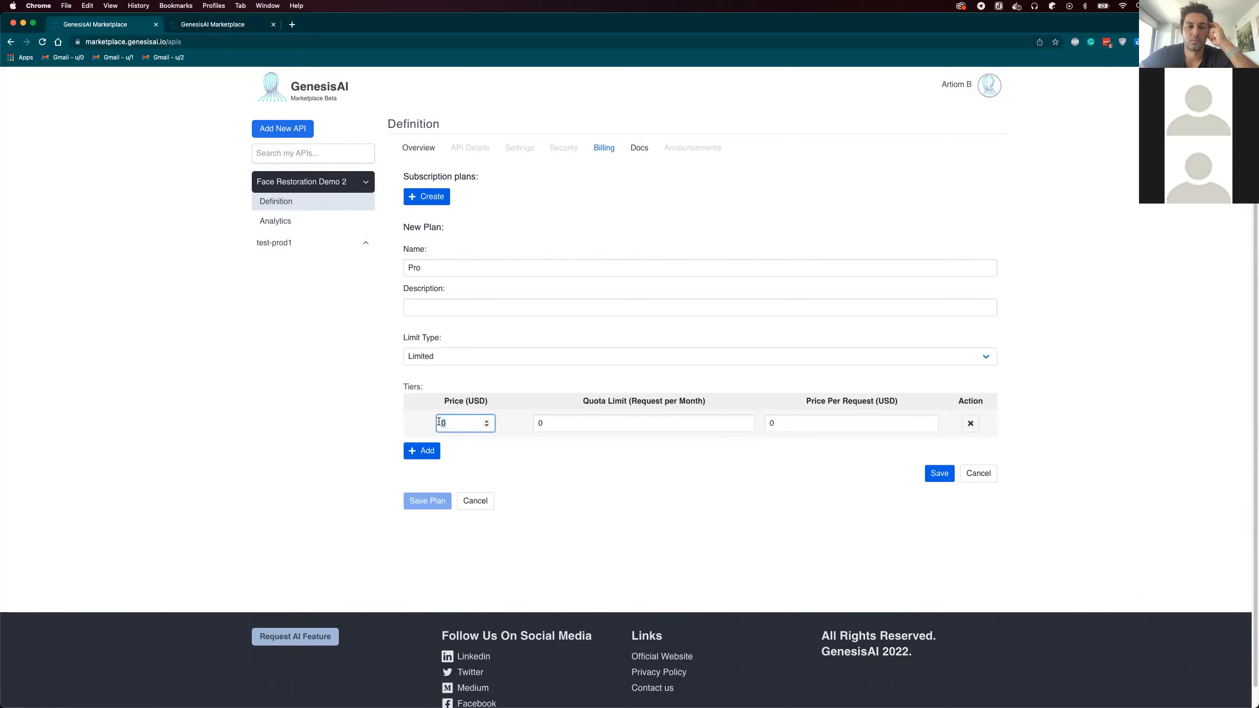
click(642, 423)
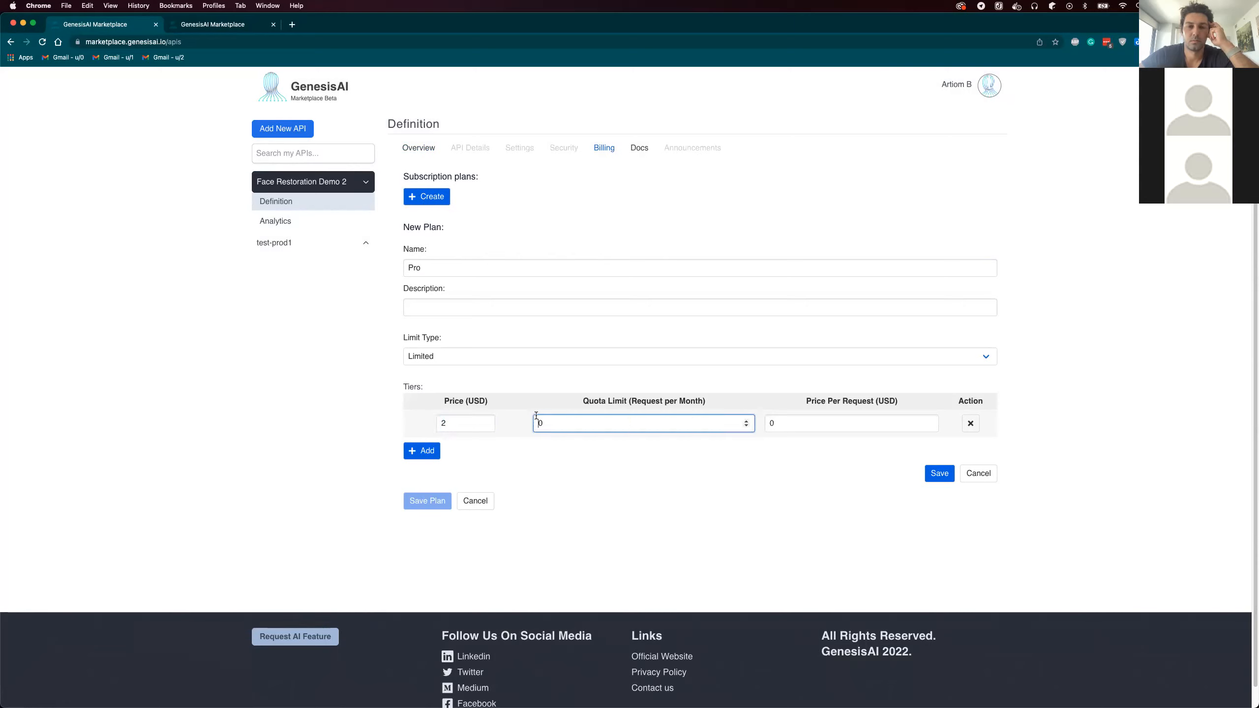
text(1000)
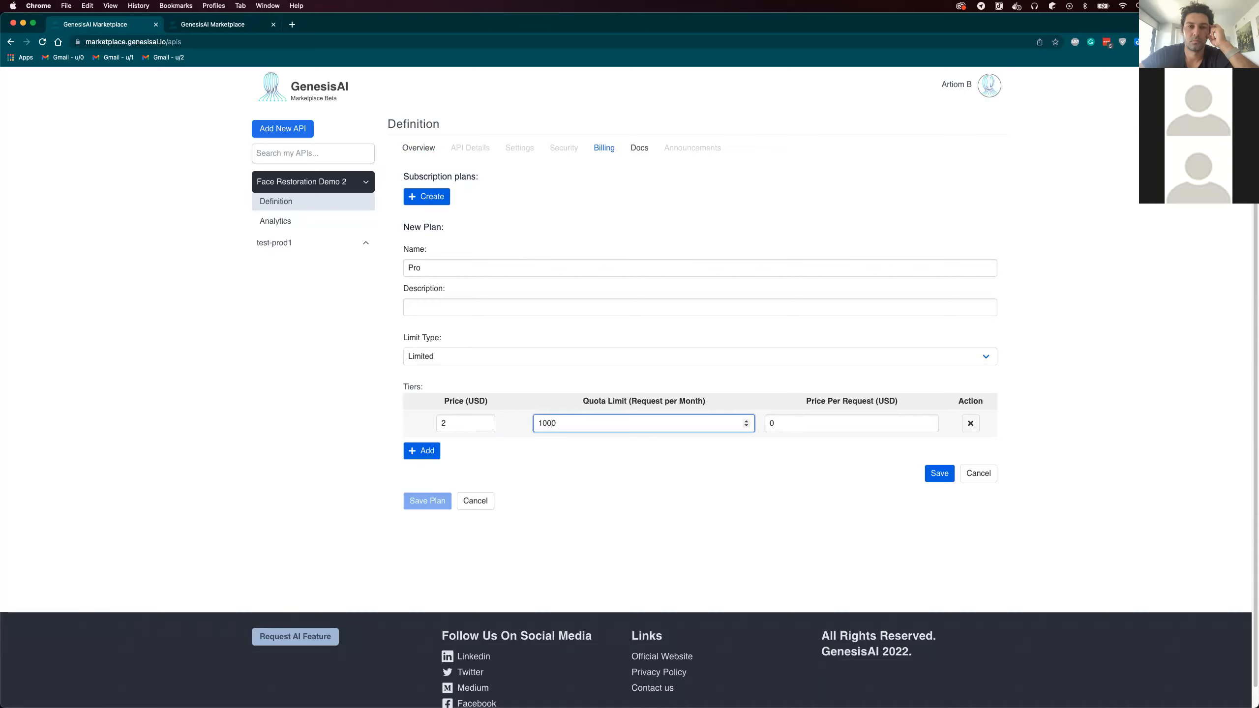
mouse_move(951, 514)
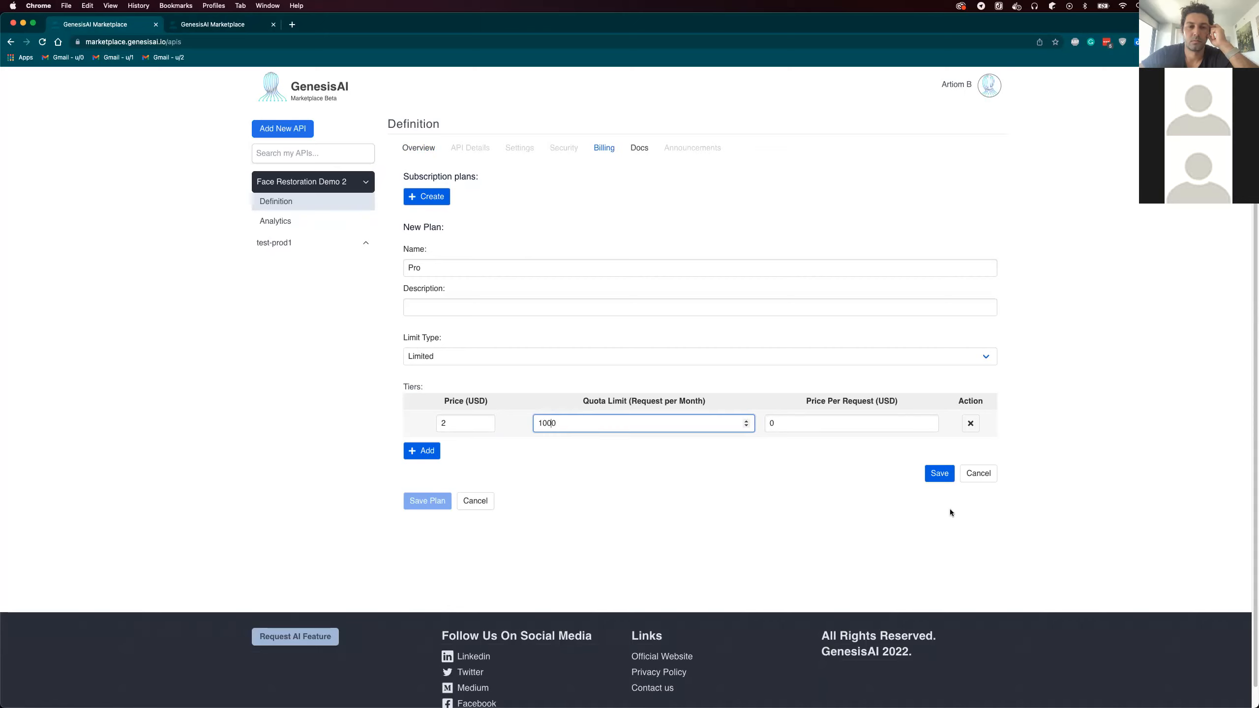
click(939, 473)
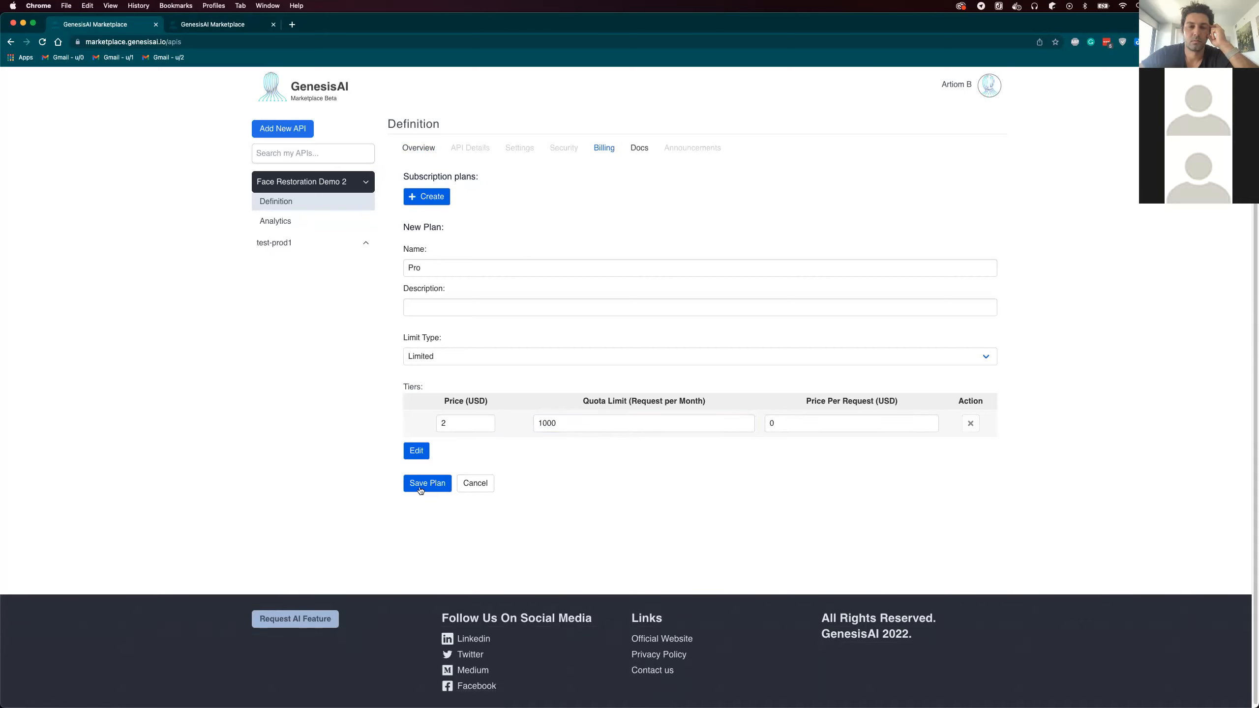
click(426, 483)
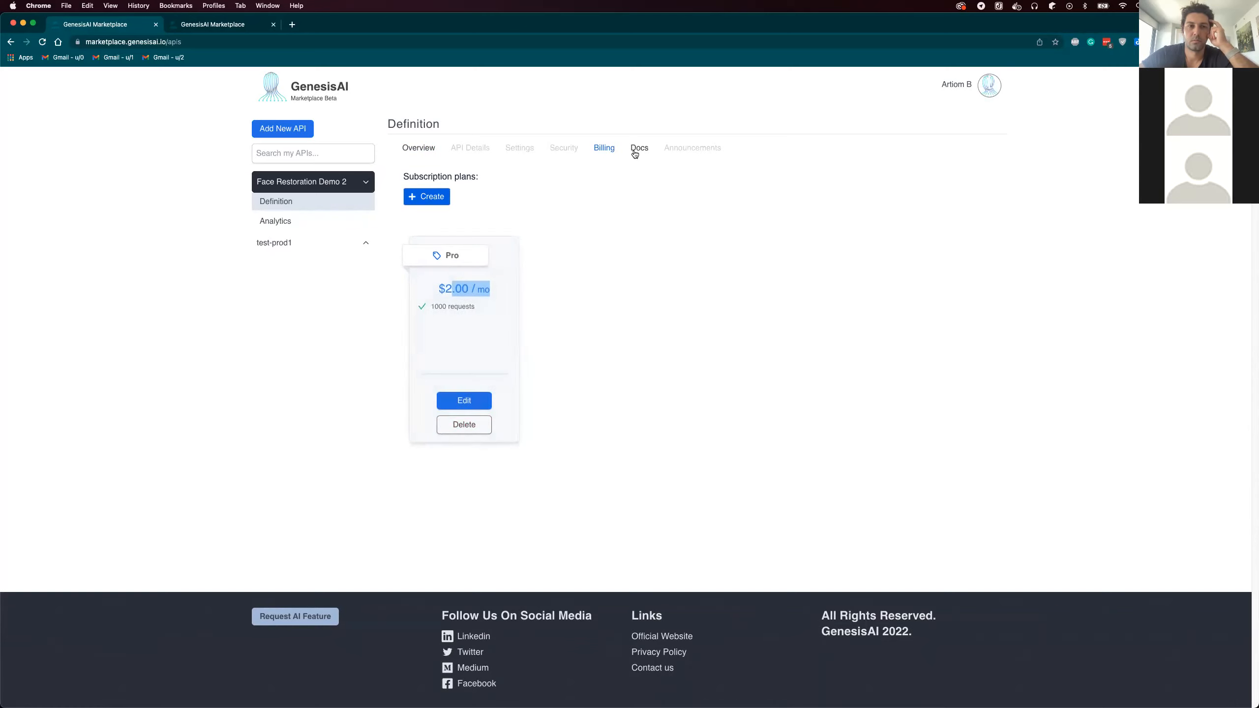
mouse_move(288, 94)
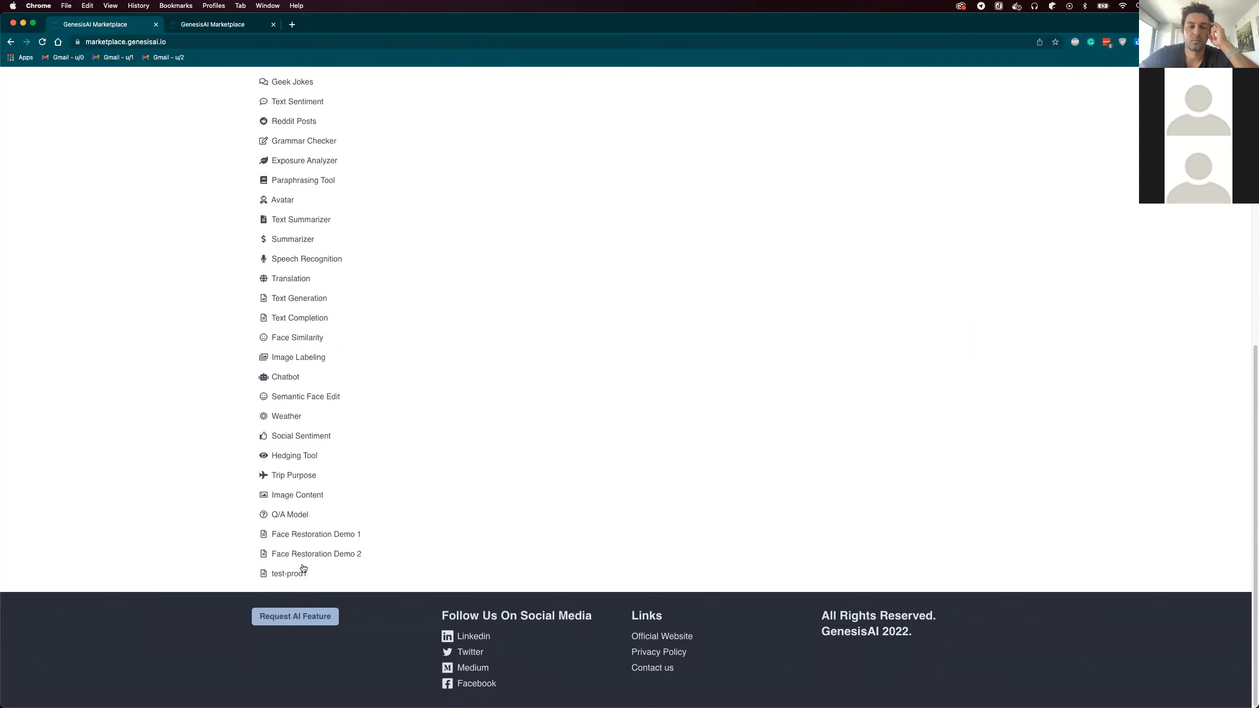
Step: Subscribe to Face Restoration Demo 2's Pro plan and confirm with the saved card
click(316, 553)
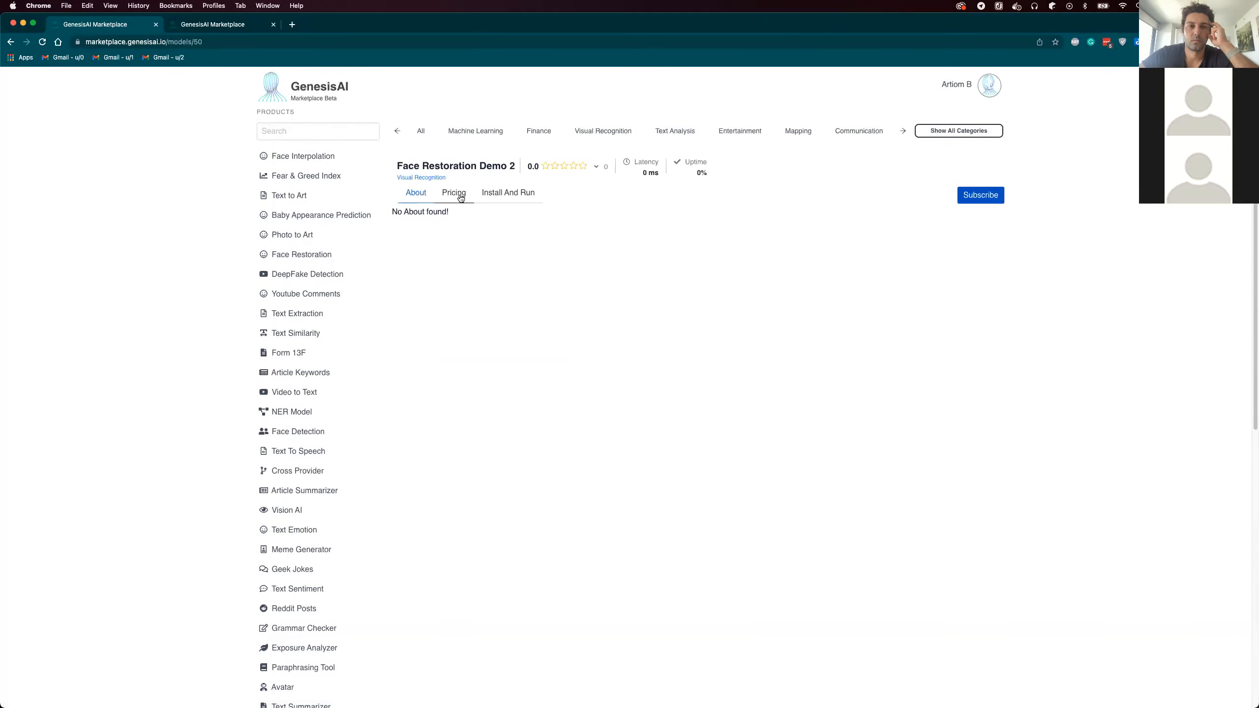
click(452, 192)
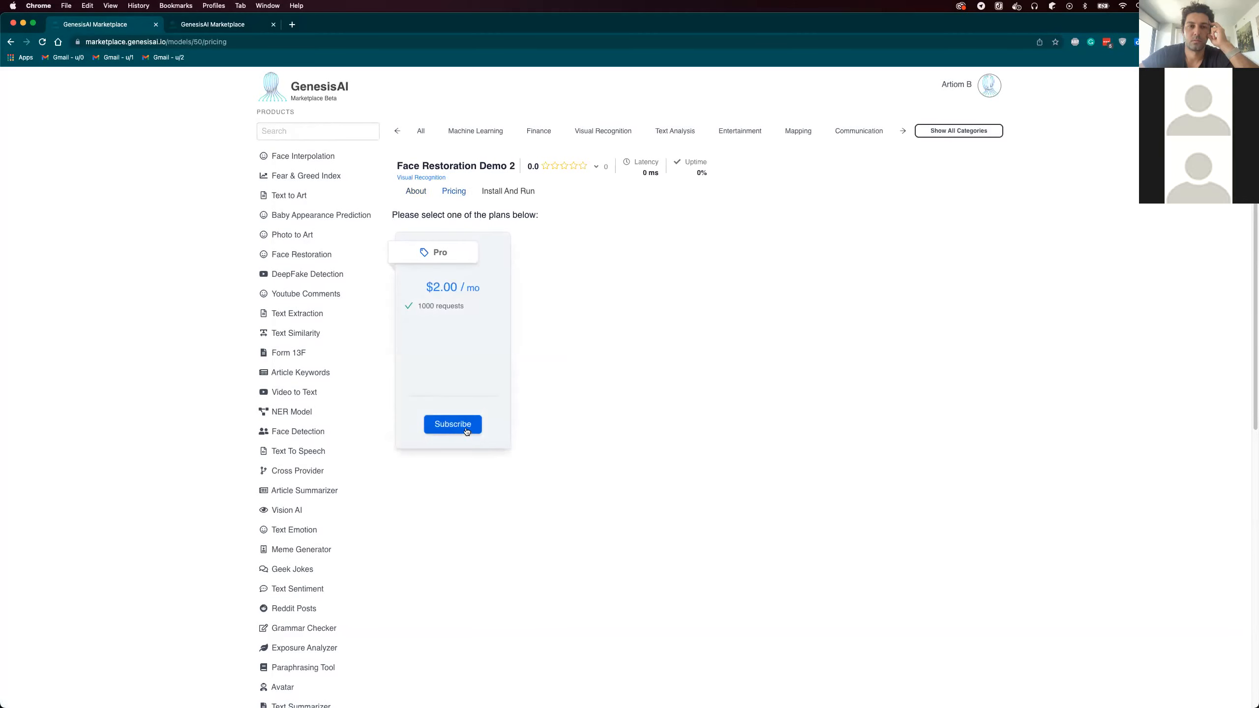
click(452, 423)
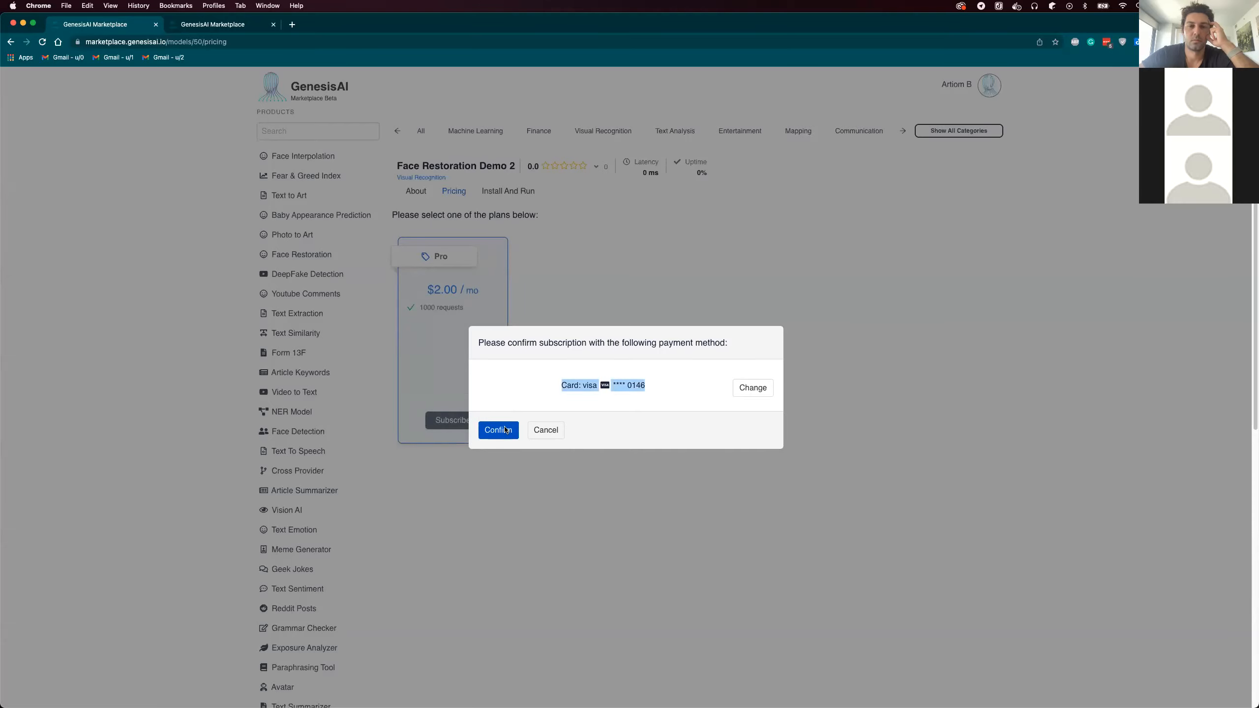
click(497, 430)
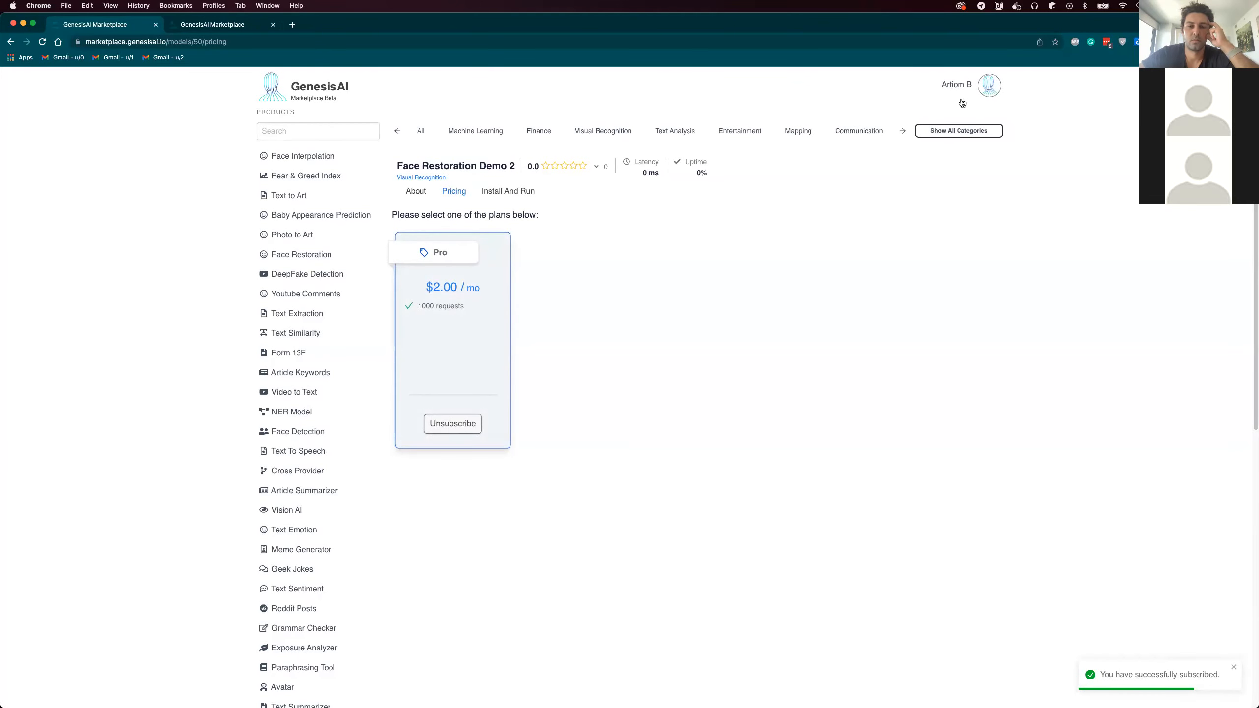
click(990, 86)
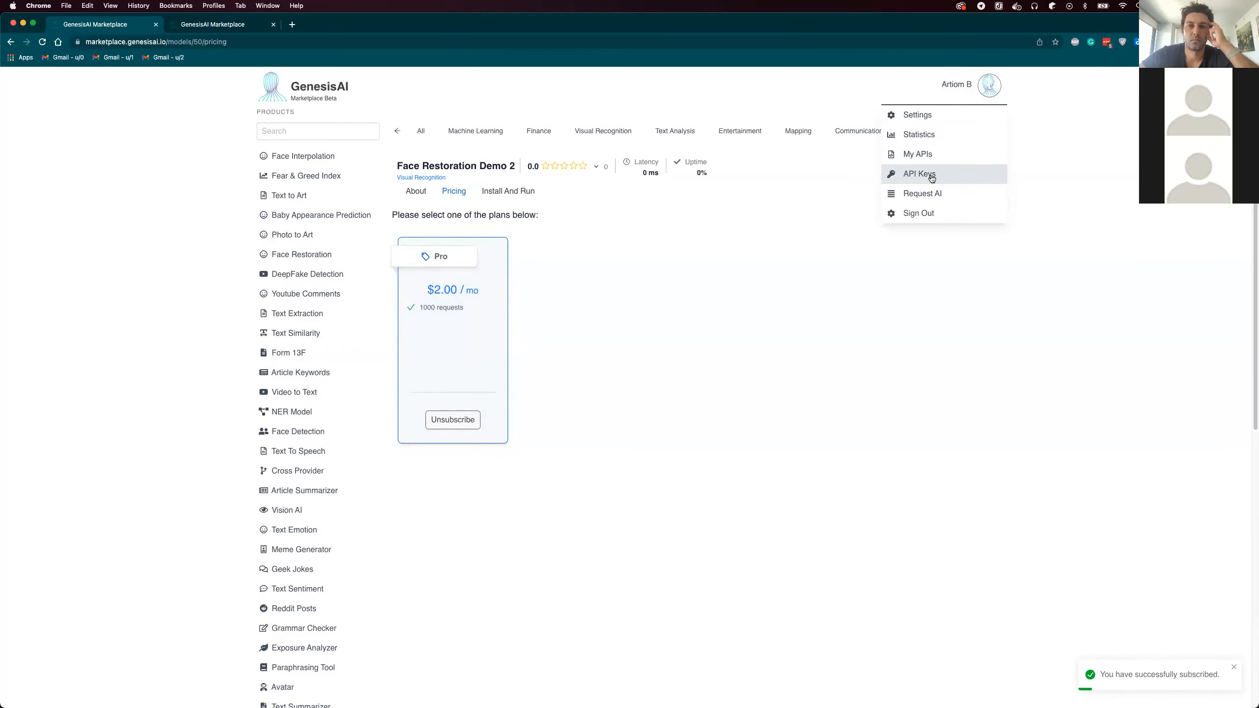
Step: Review the account's API Keys page, then return to the marketplace catalogue
click(918, 173)
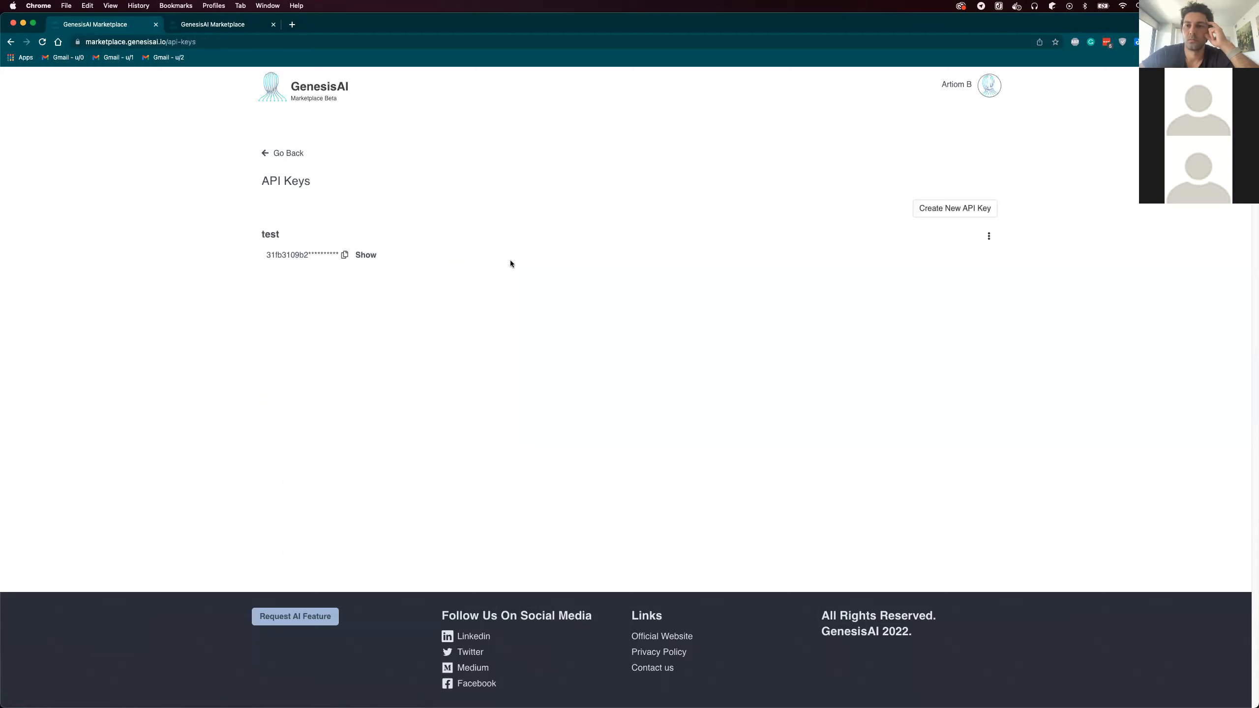
click(989, 86)
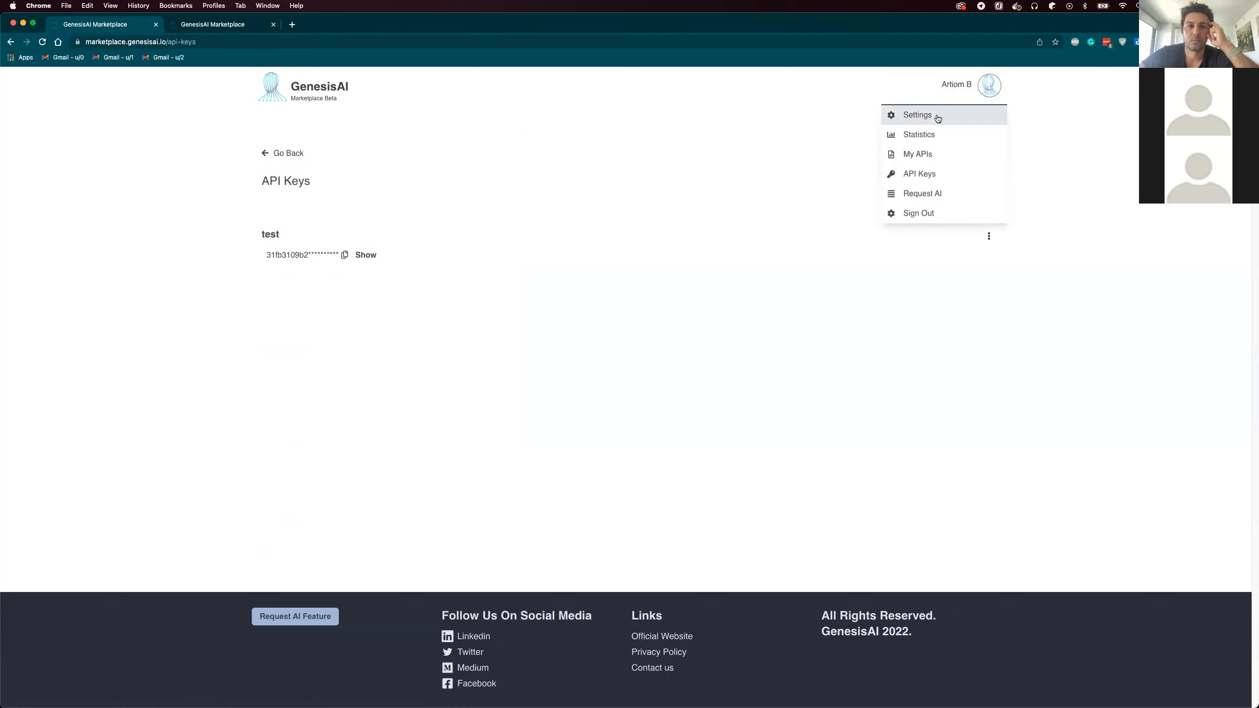
click(917, 115)
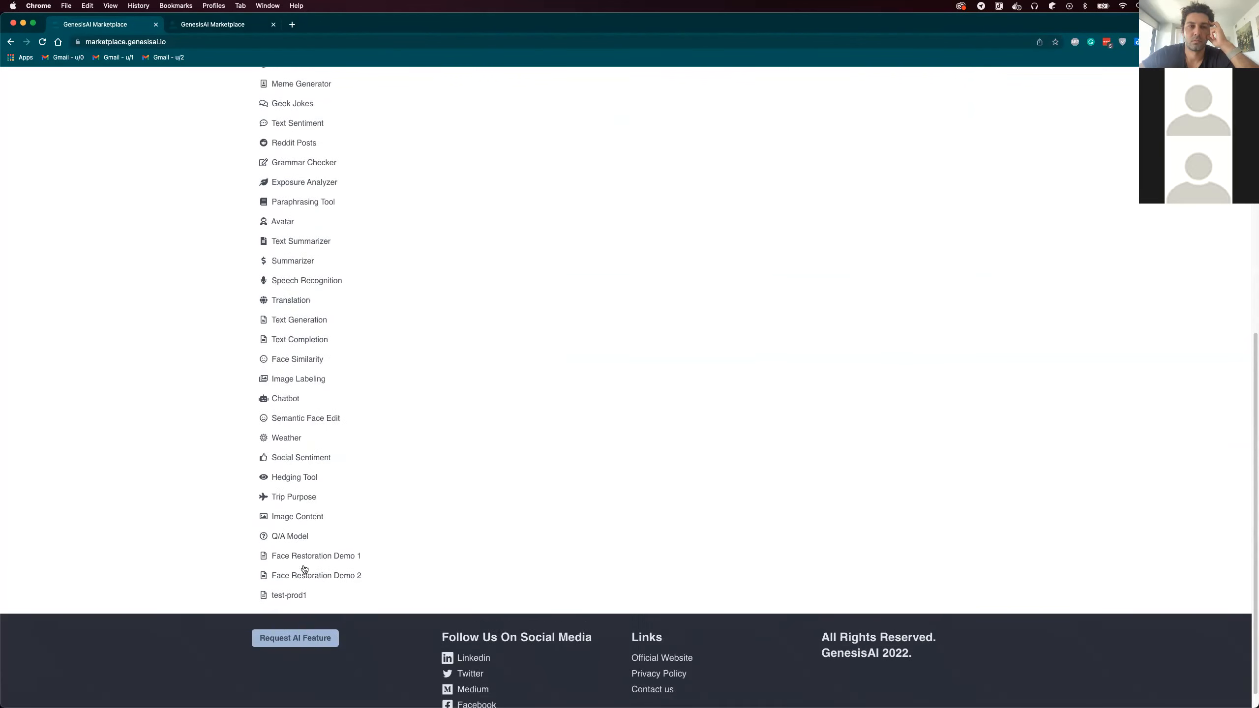
Step: Check Face Restoration Demo 2's Install And Run Python examples, empty for 1.0.0
click(316, 575)
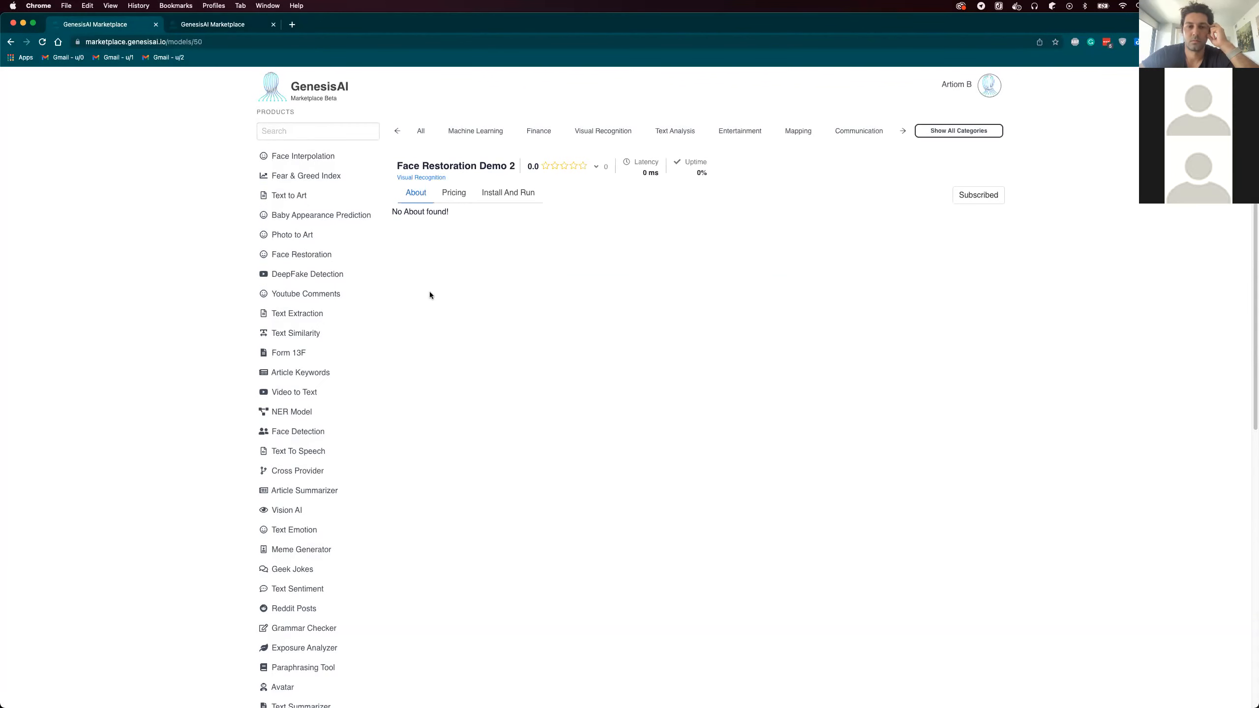
click(508, 192)
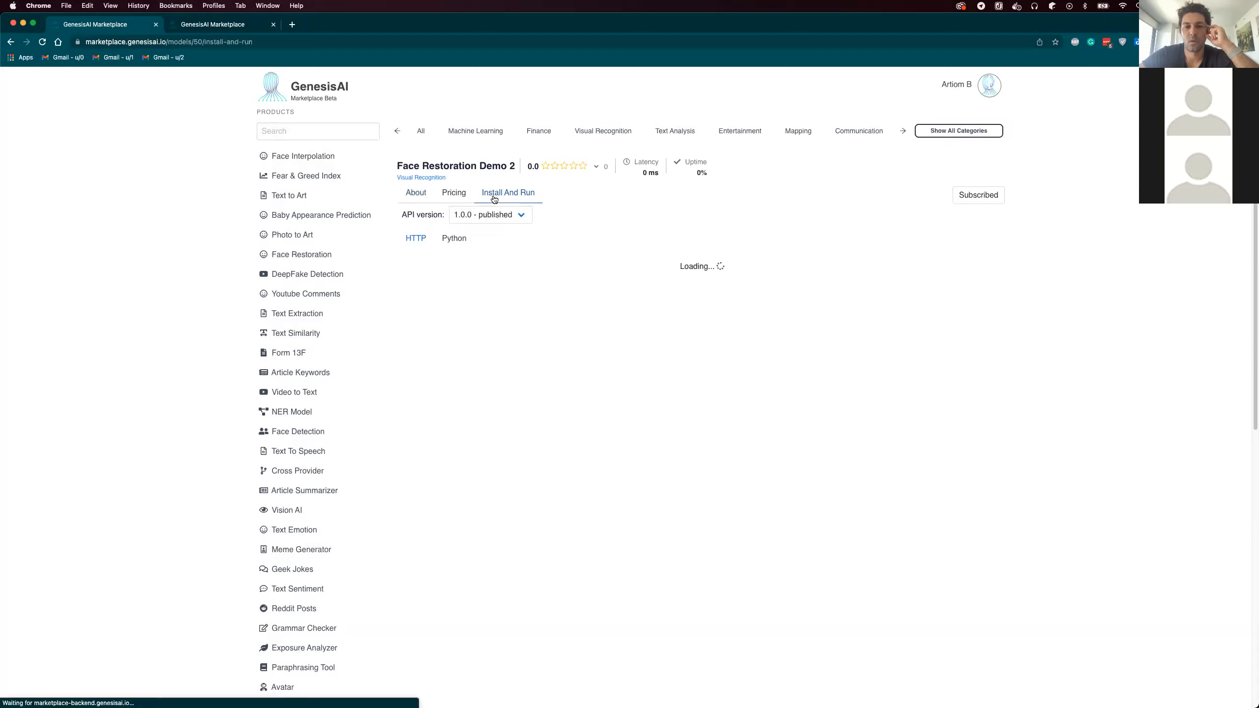
click(453, 238)
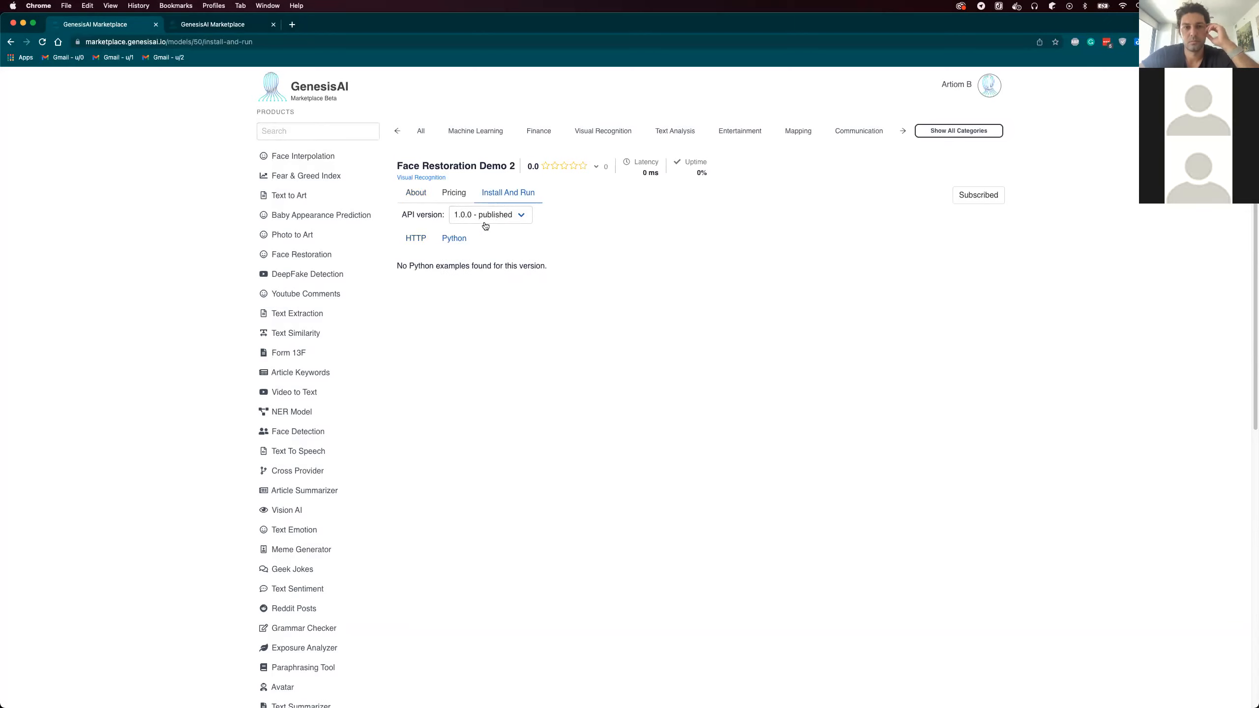
mouse_move(445, 252)
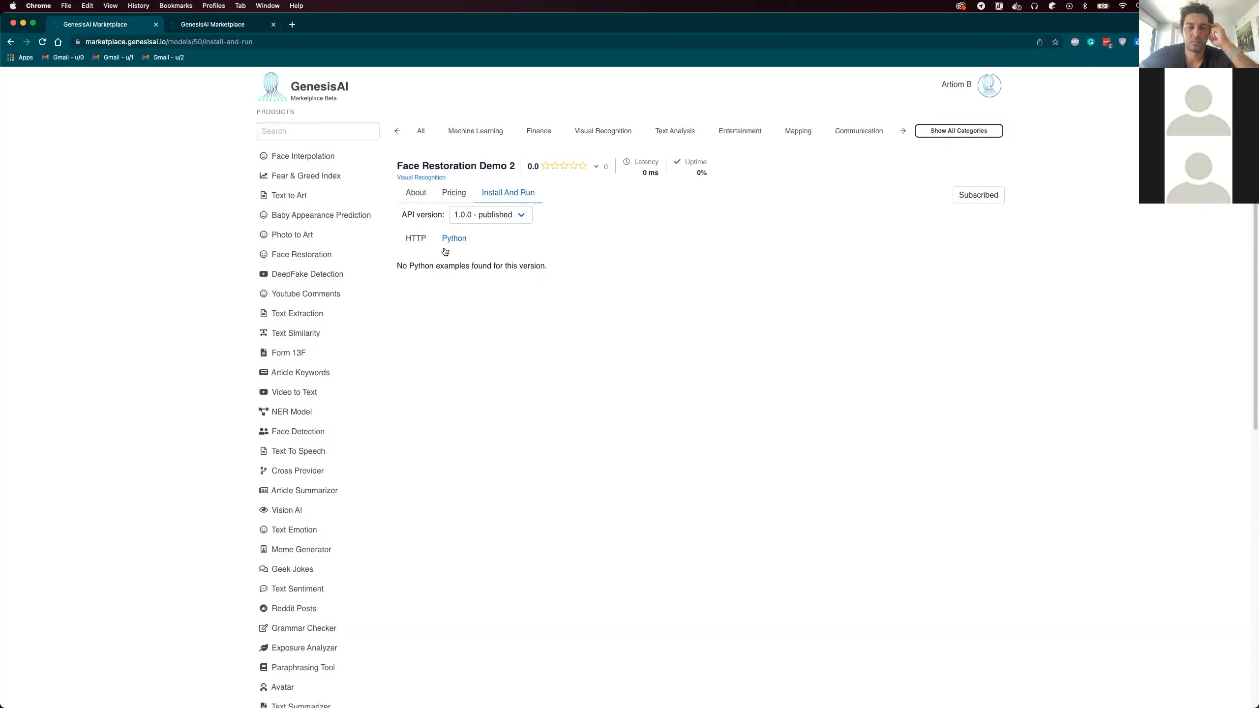
mouse_move(477, 323)
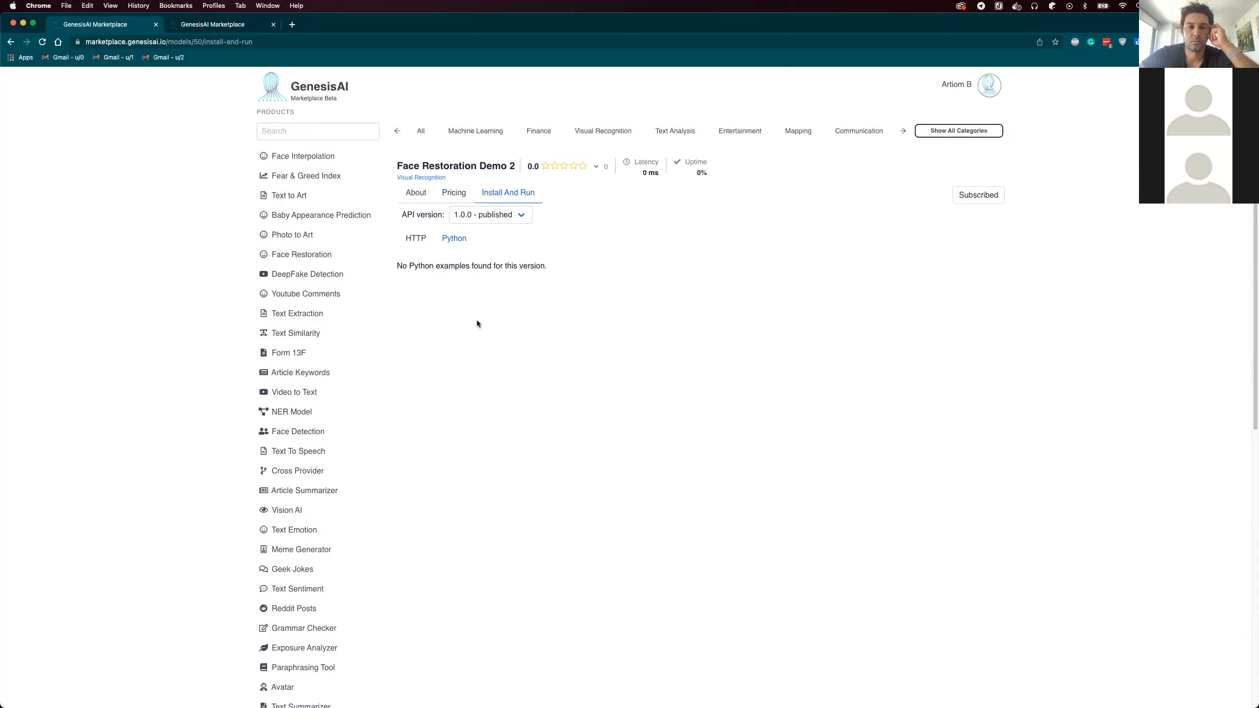
mouse_move(457, 325)
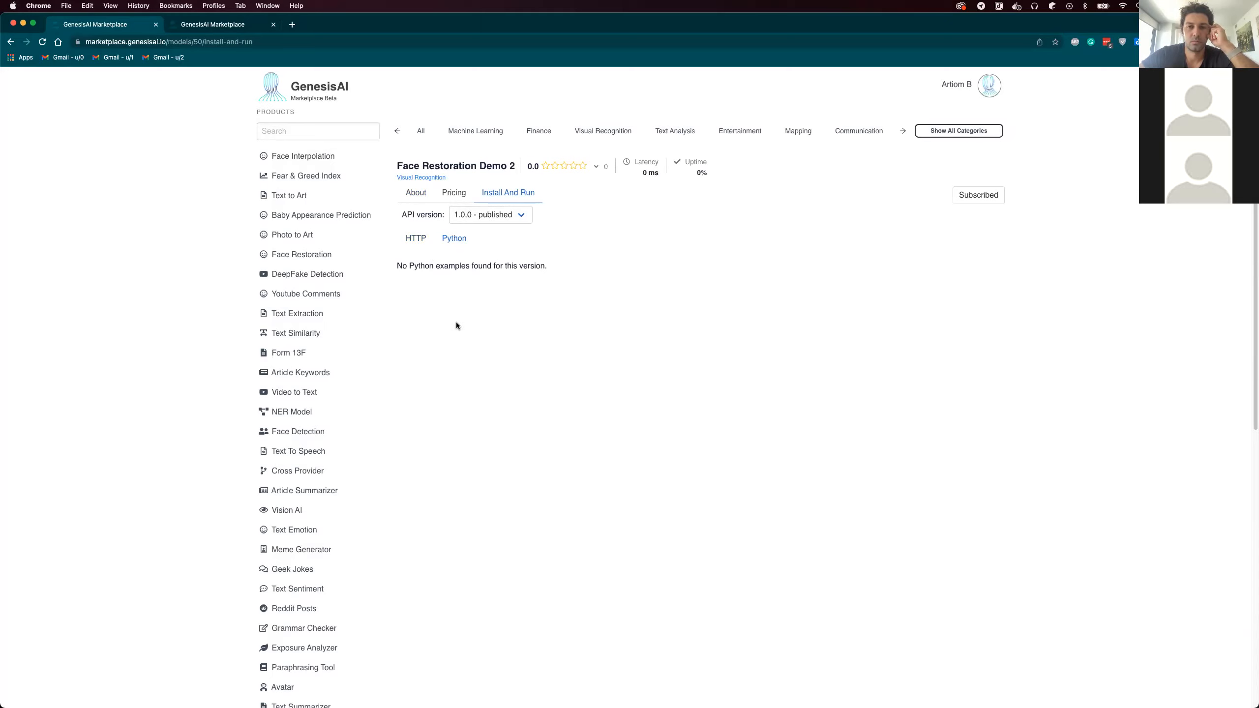
mouse_move(755, 262)
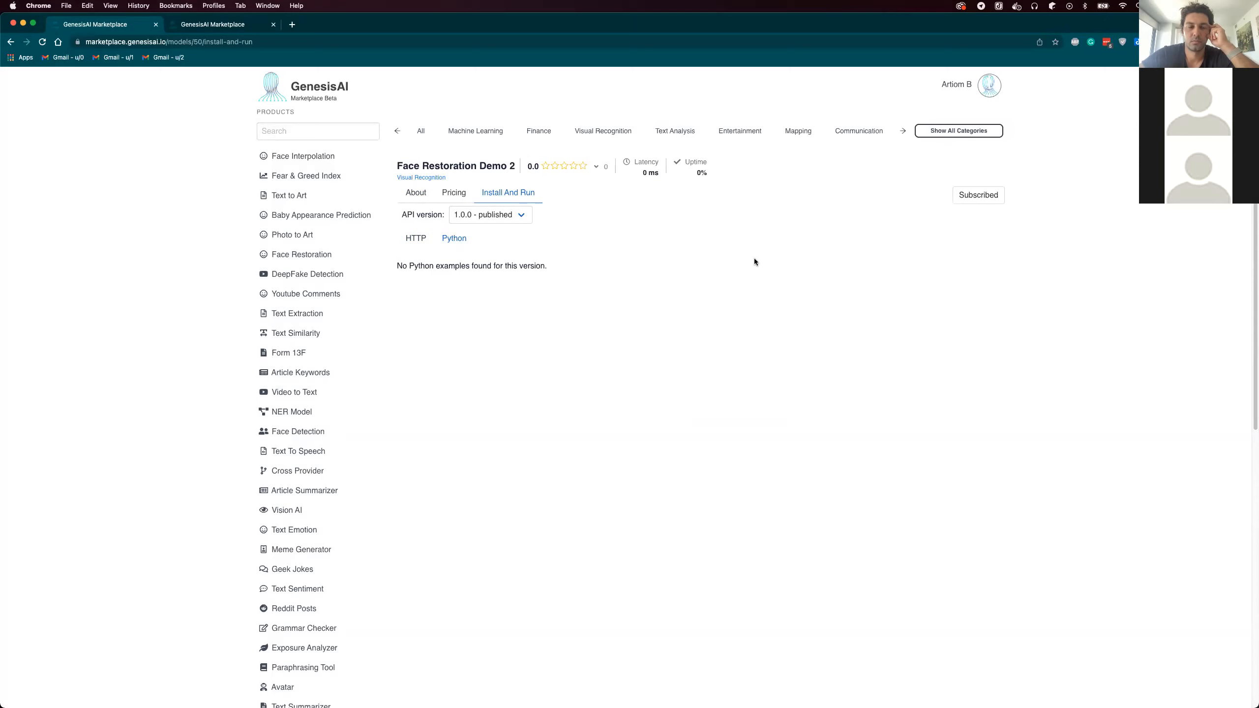
click(990, 86)
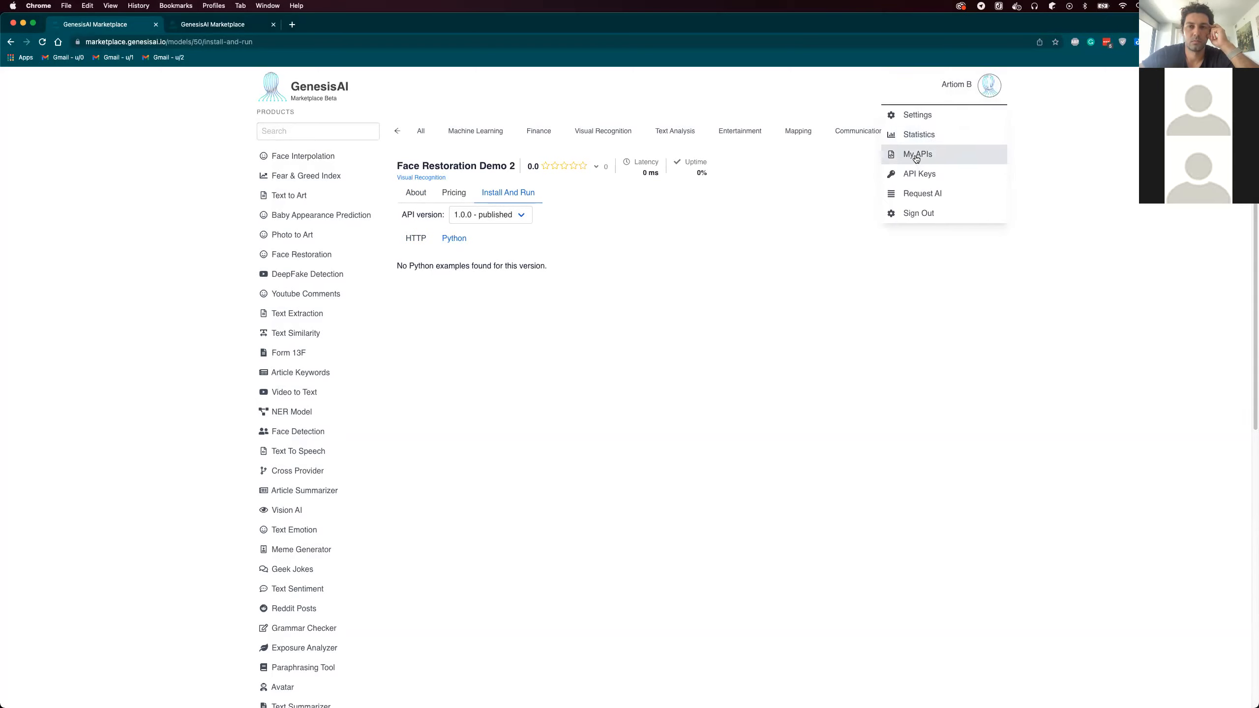
Step: Choose Python as the language for Face Restoration Demo 2's Install And Run docs and begin editing
click(918, 155)
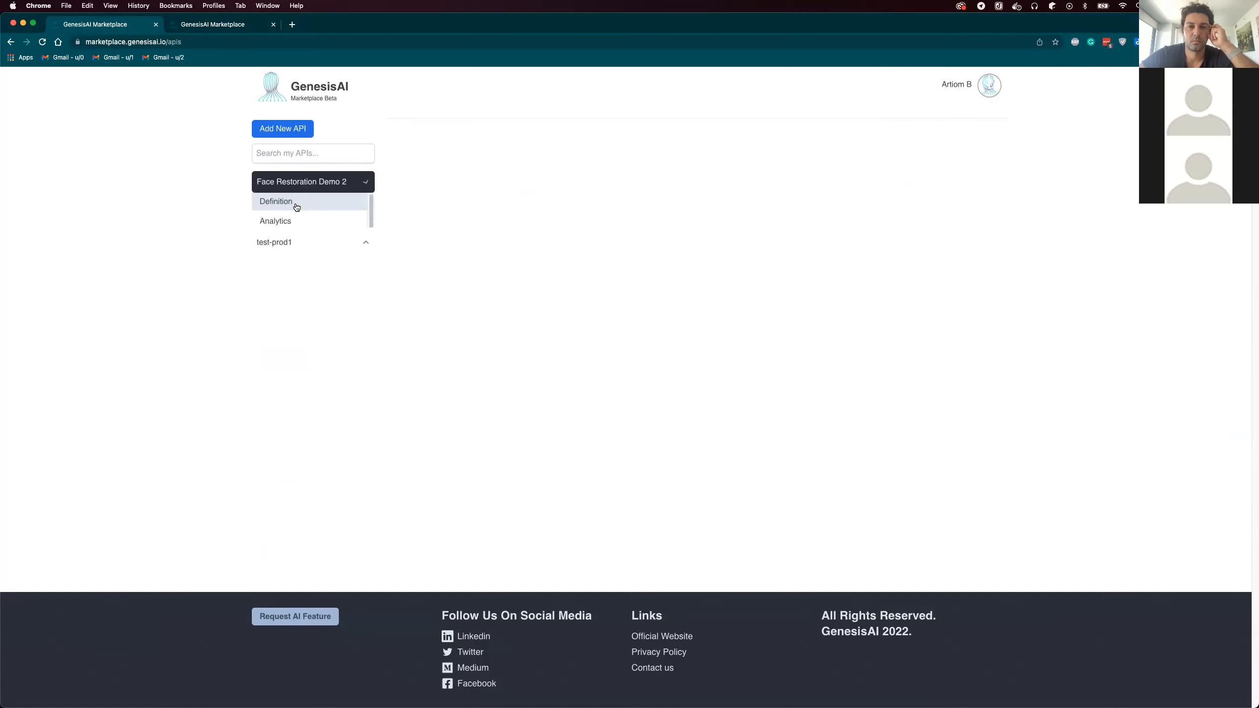
click(277, 200)
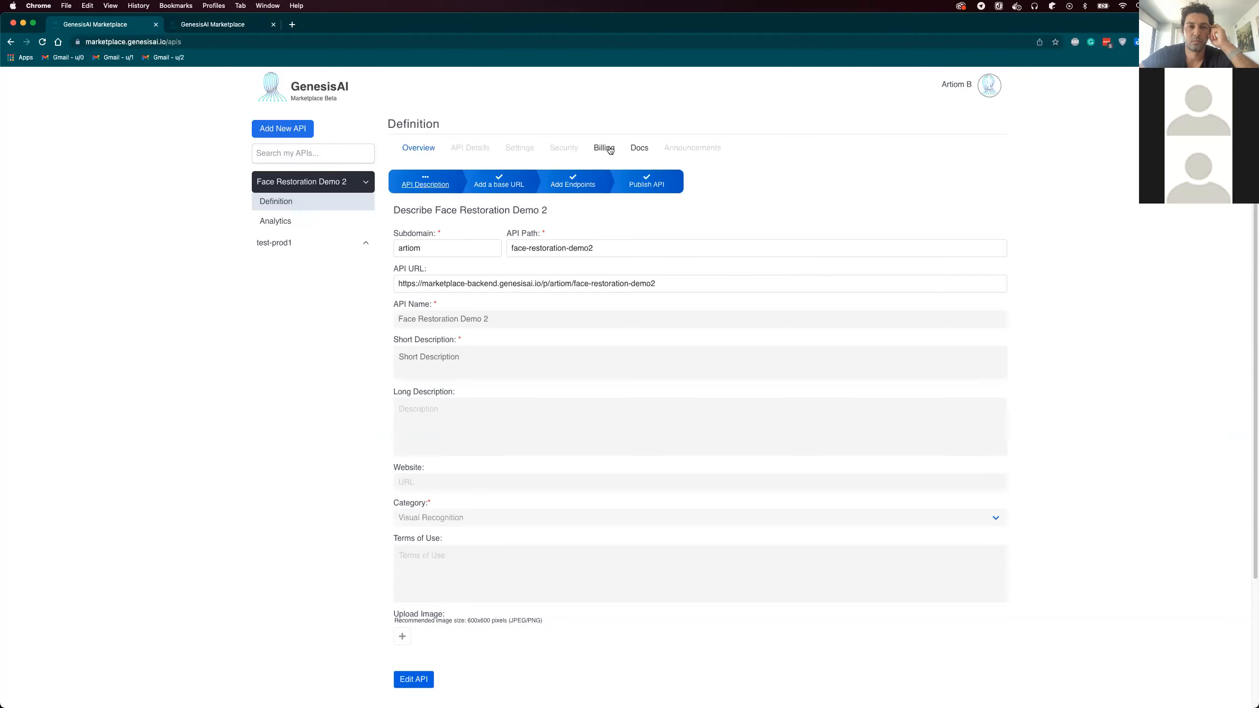
click(640, 147)
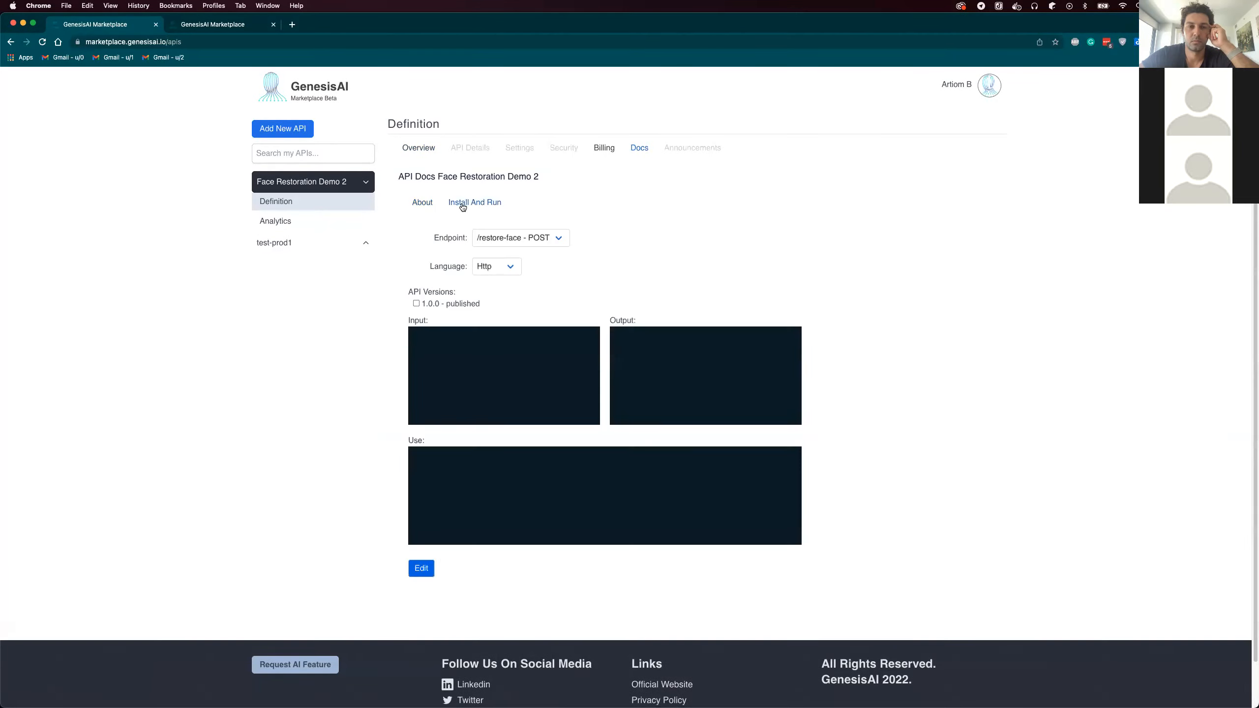
mouse_move(479, 310)
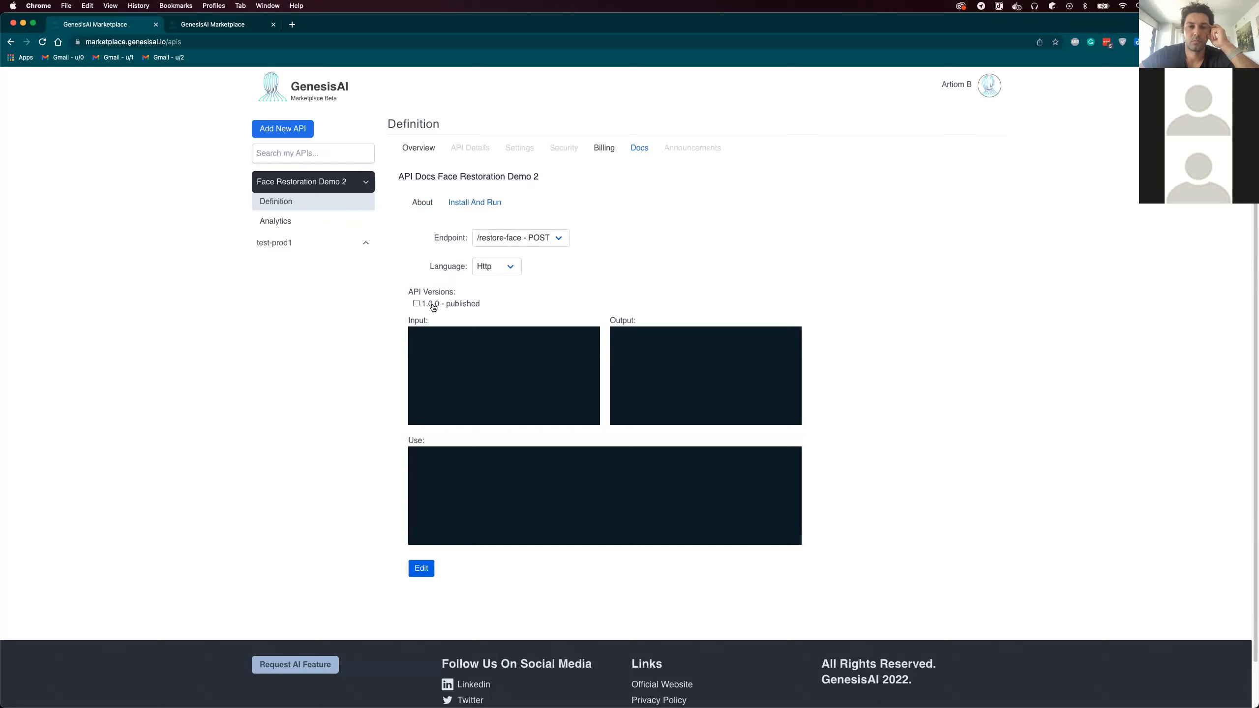
click(496, 265)
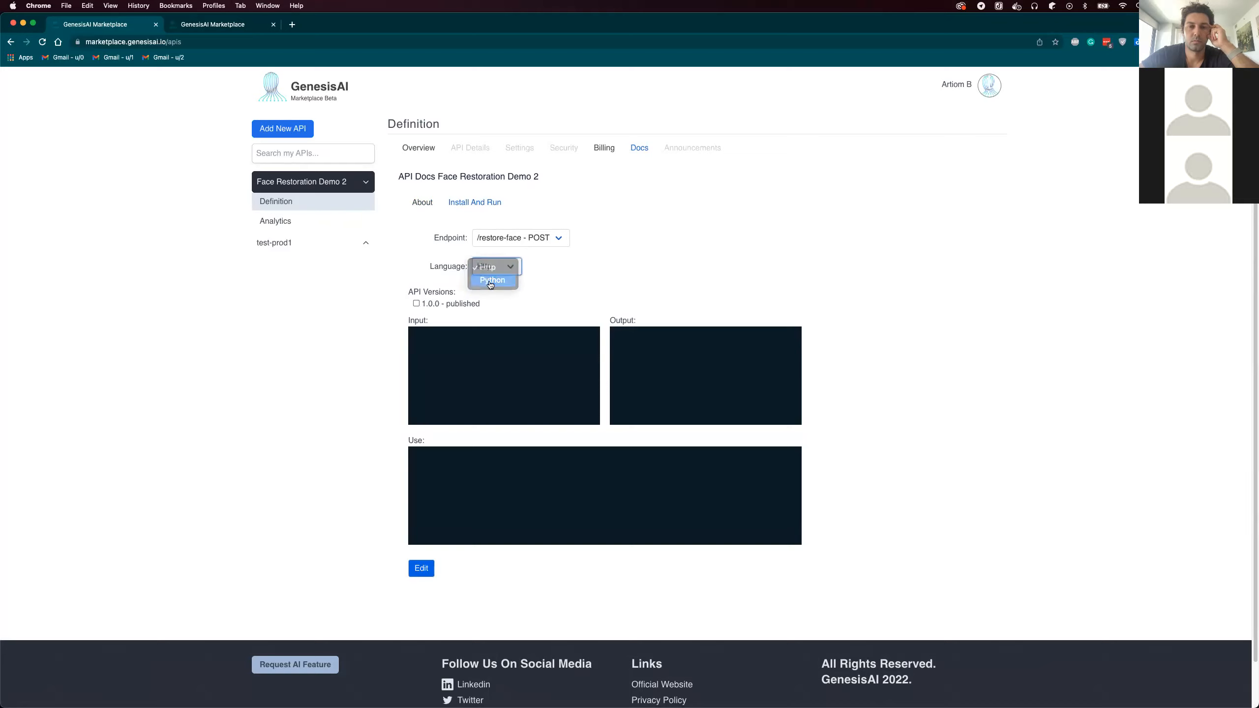
click(490, 280)
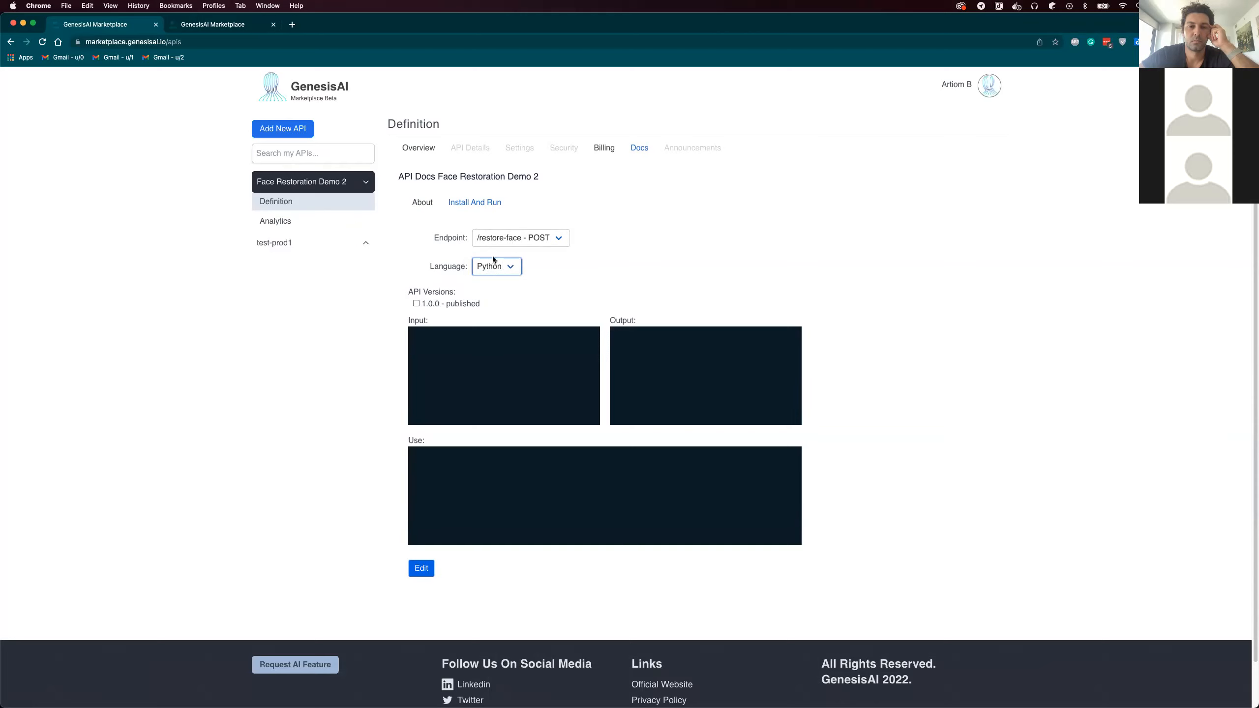
click(421, 568)
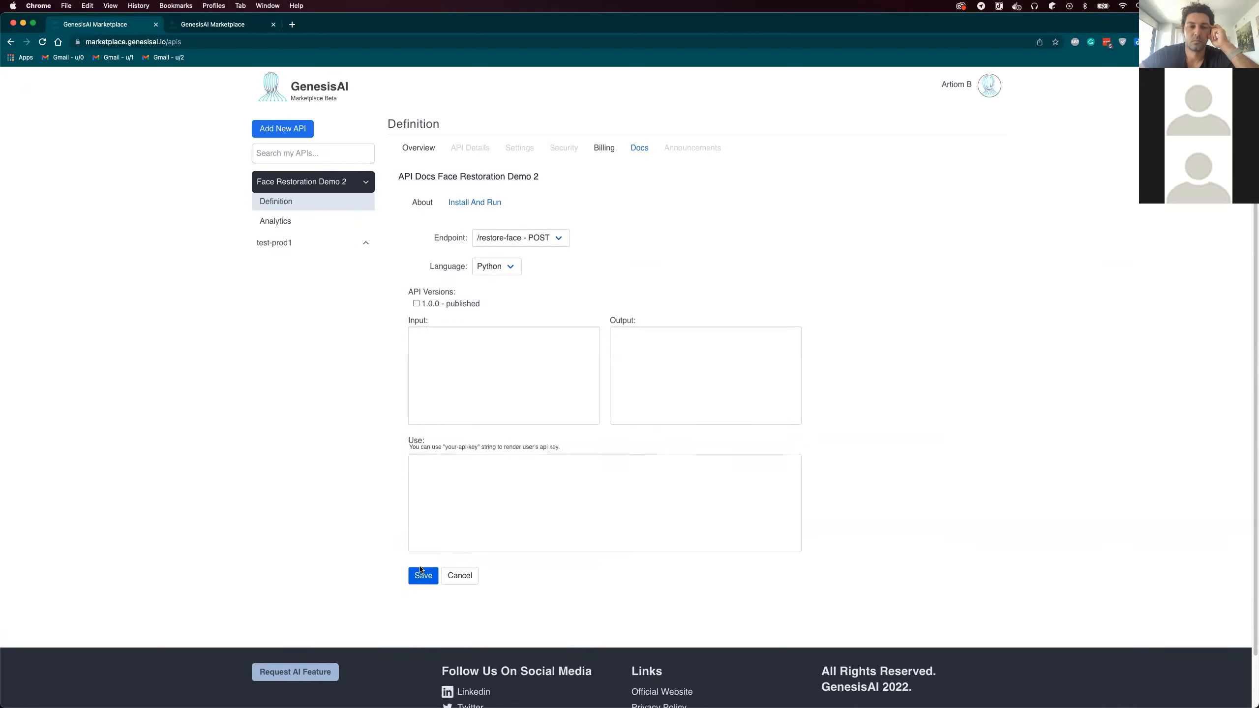
Step: Tick version 1.0.0, fill base64 input/output JSON and a requests usage example, and save
click(417, 304)
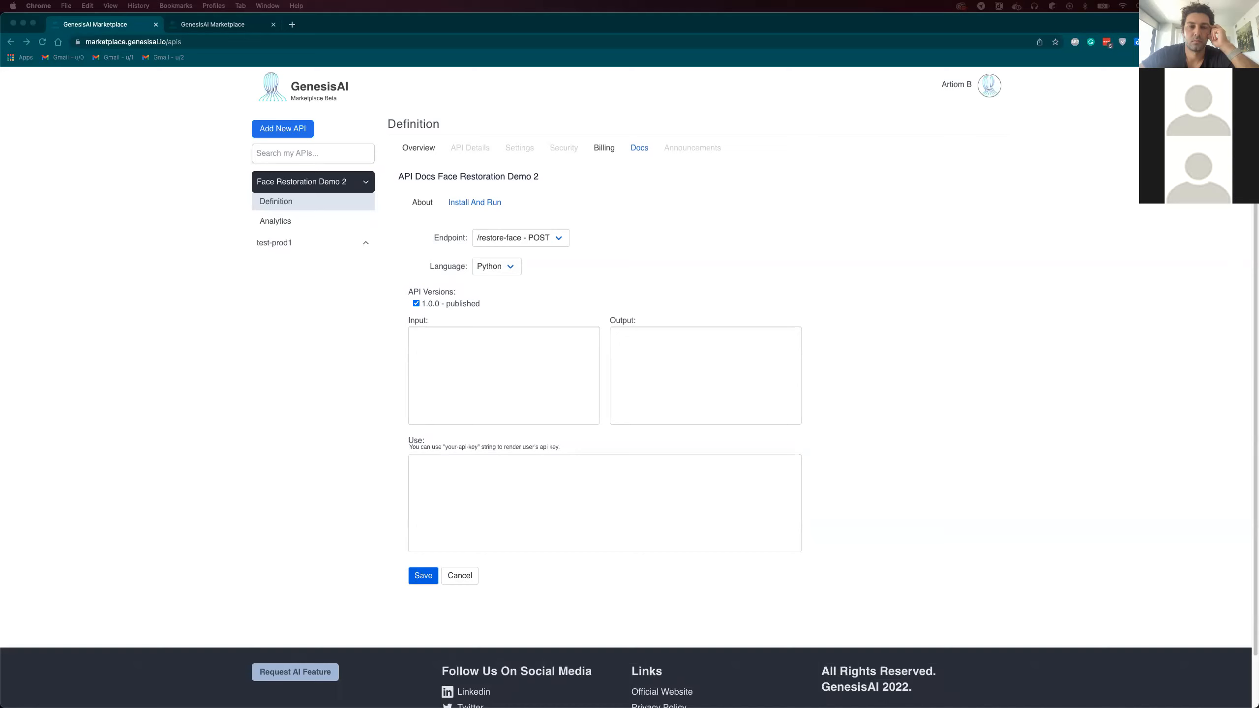
mouse_move(312, 594)
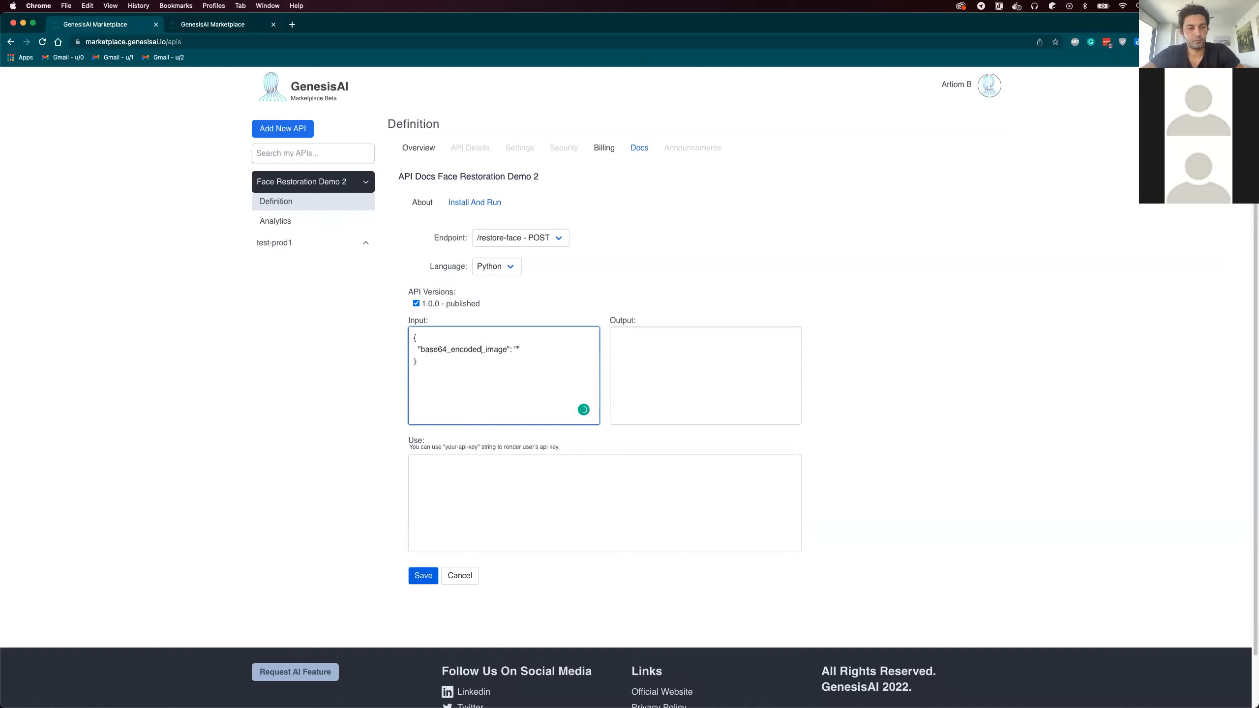
mouse_move(719, 460)
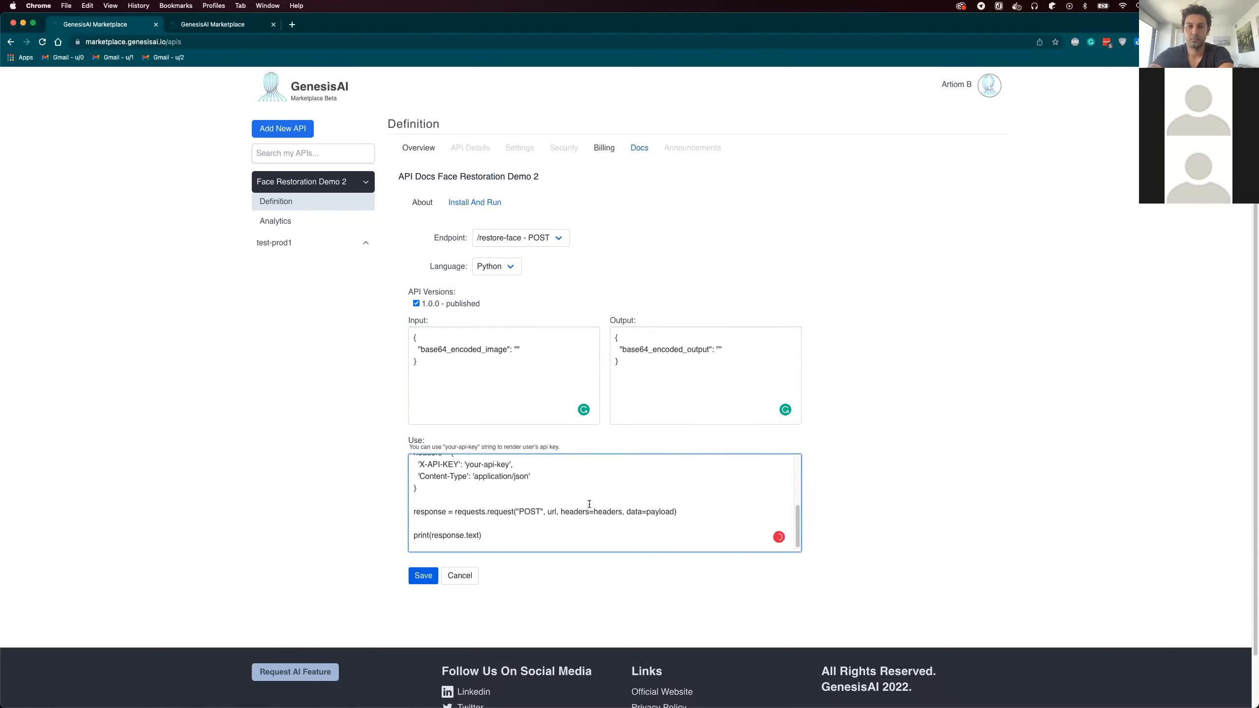
scroll(down, 3)
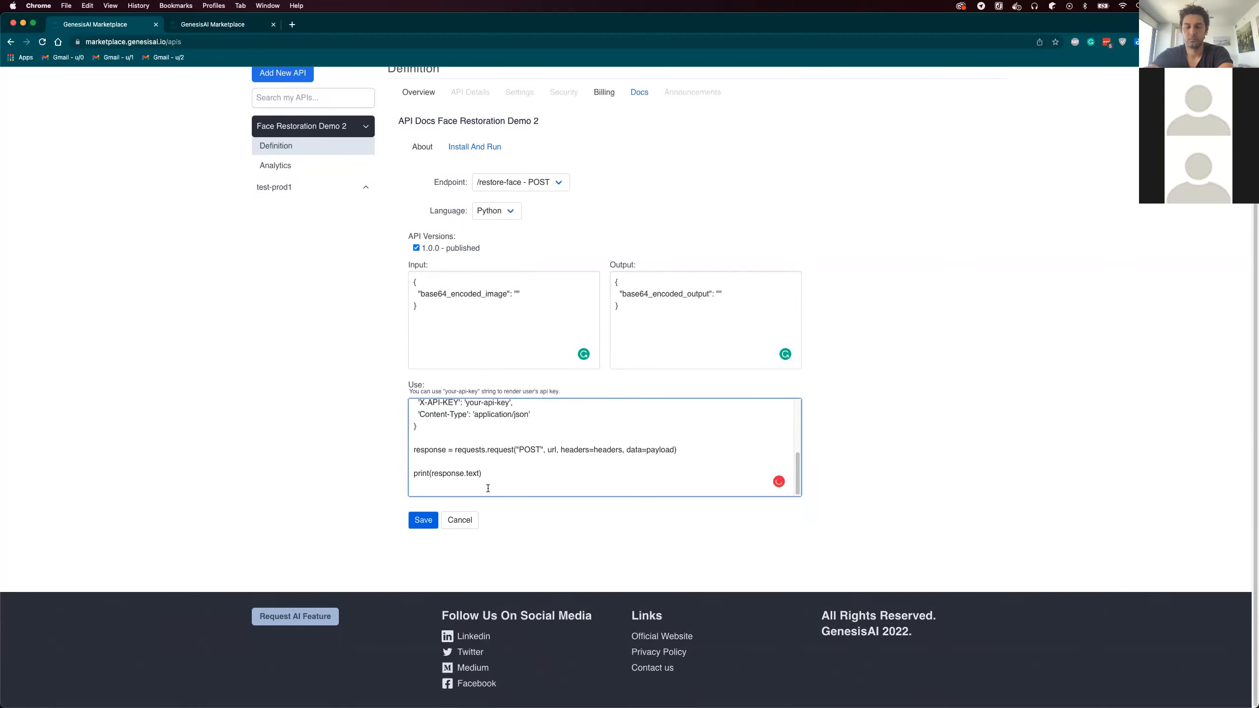
scroll(up, 3)
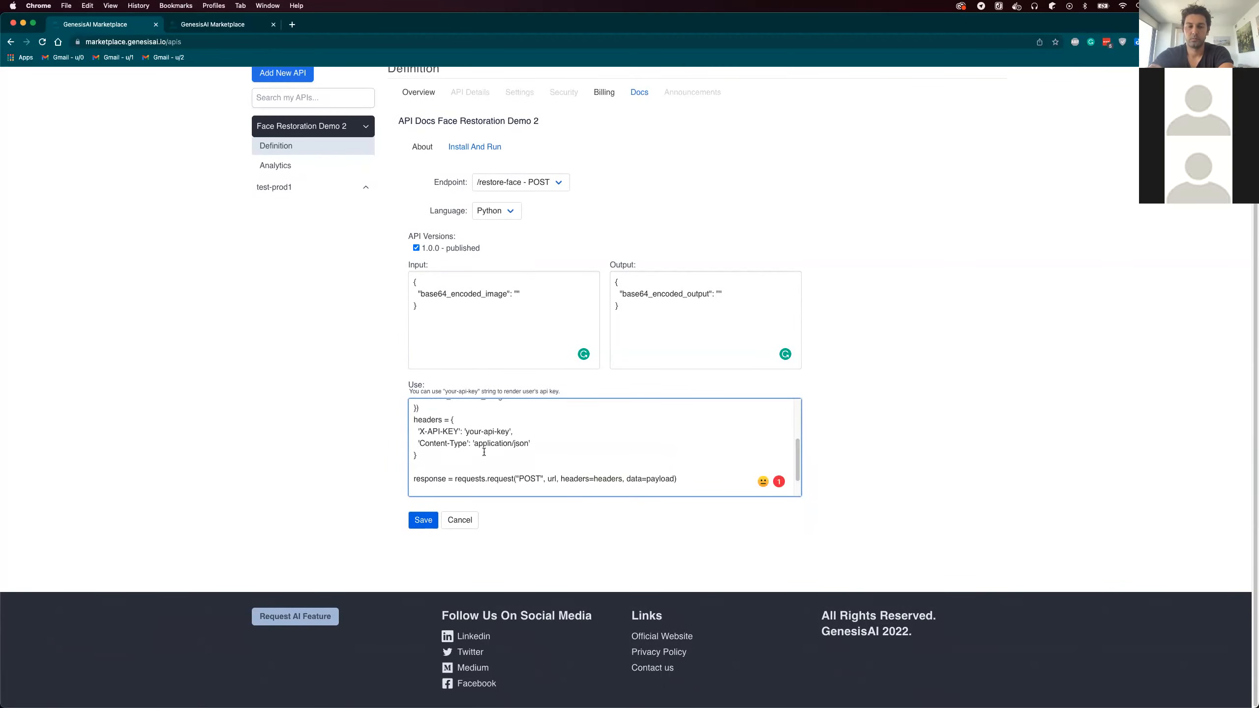
scroll(up, 3)
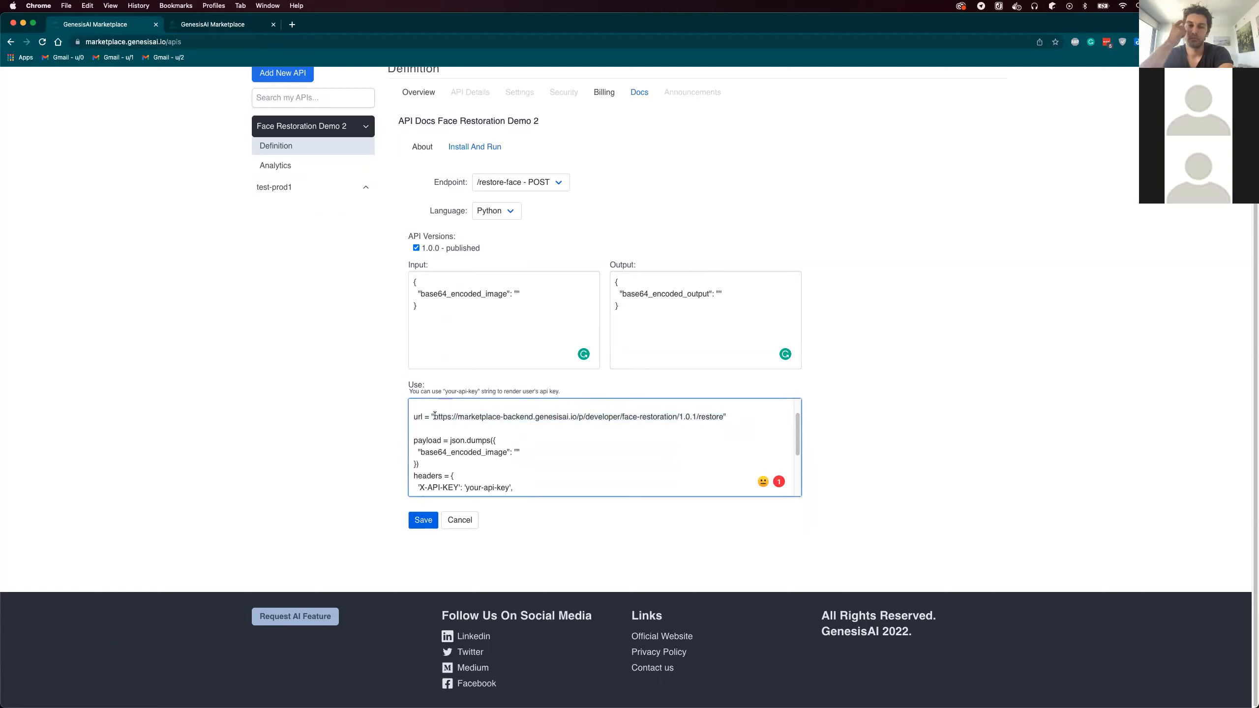
scroll(up, 3)
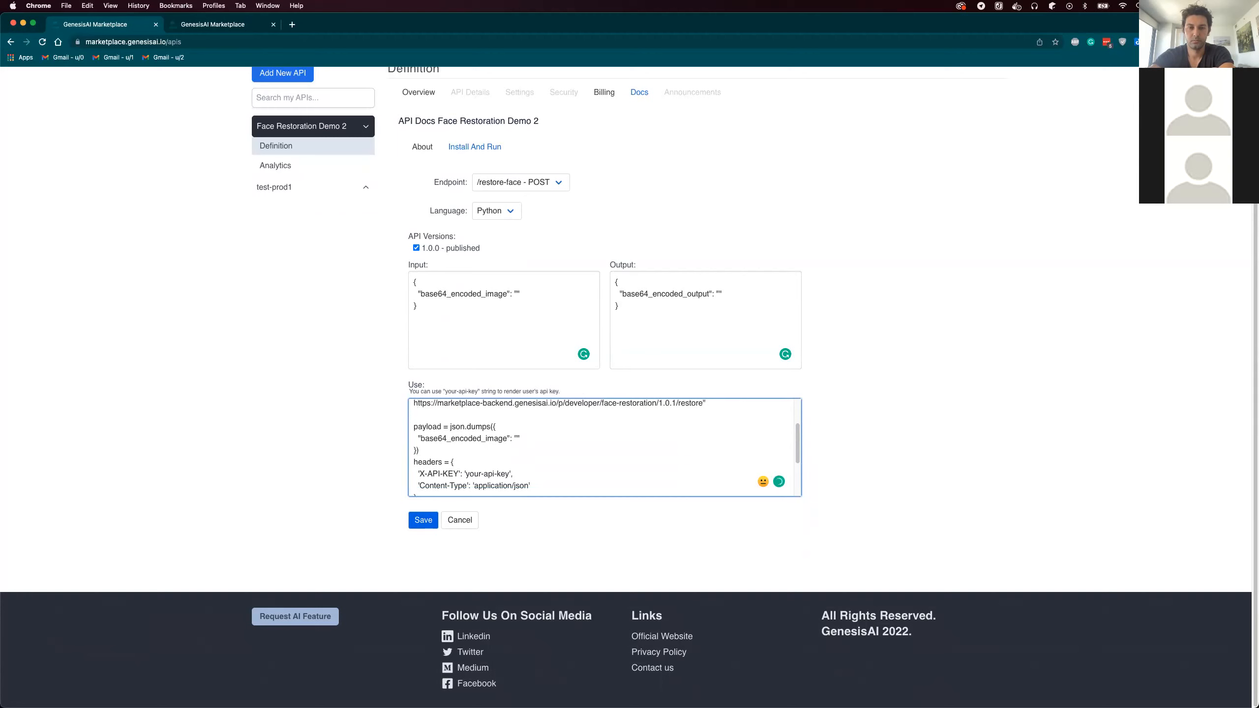
click(423, 519)
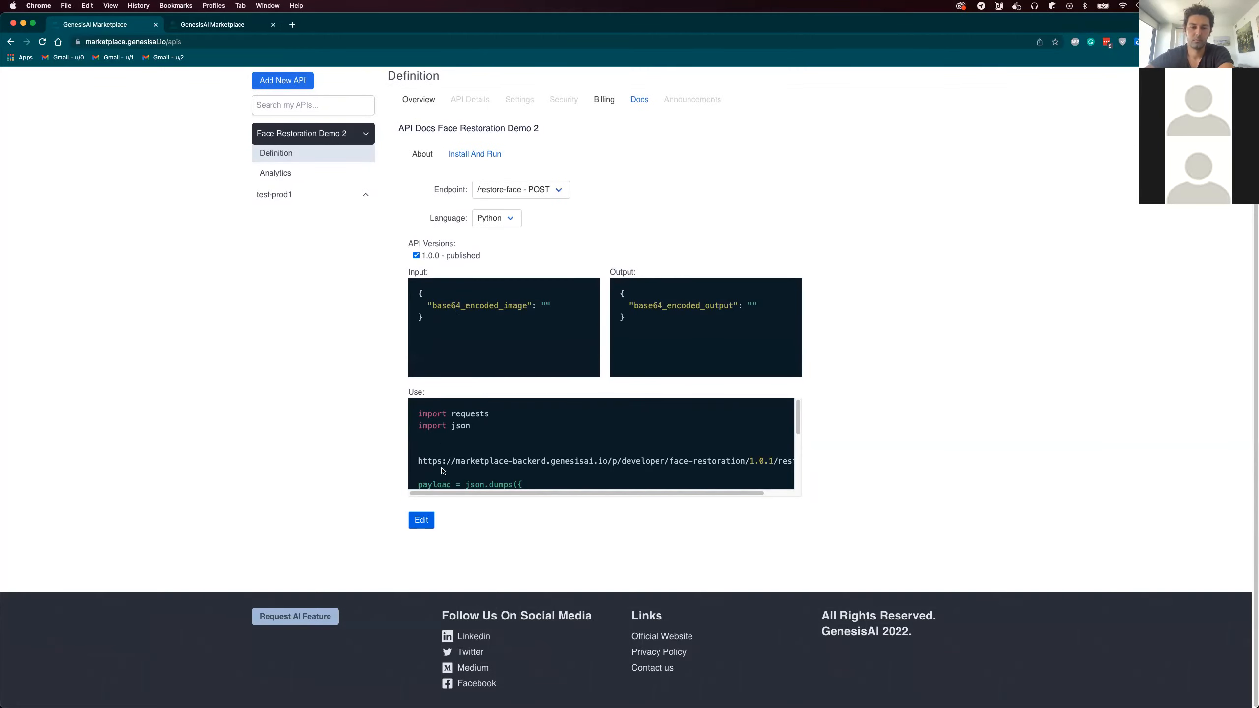
Step: Search 'fac' on the marketplace home and view Face Restoration Demo 2's Python Install And Run example
scroll(up, 3)
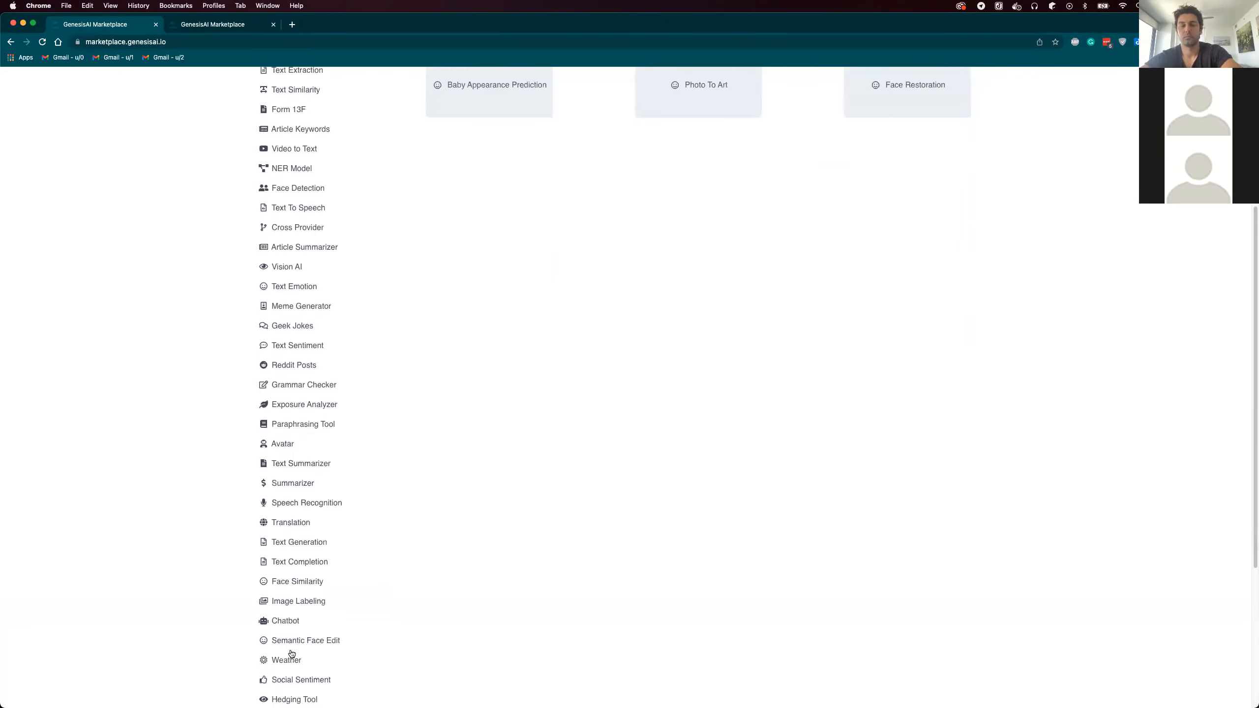
scroll(up, 3)
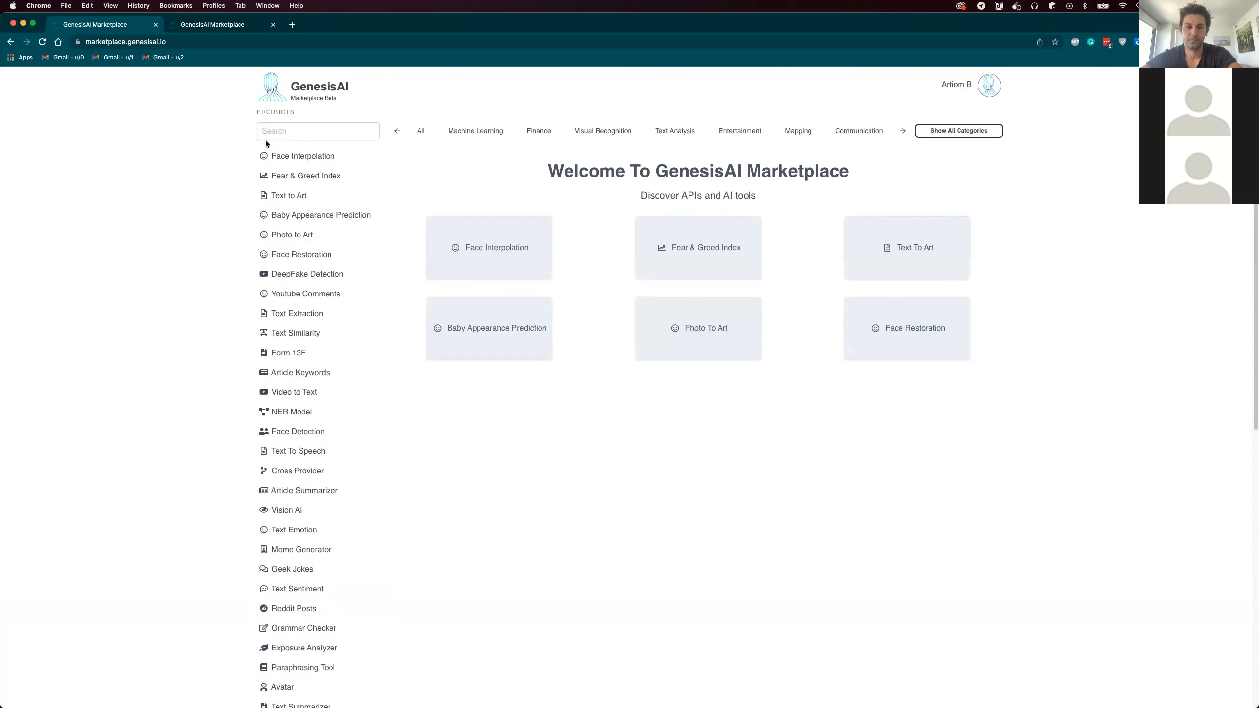
text(fac)
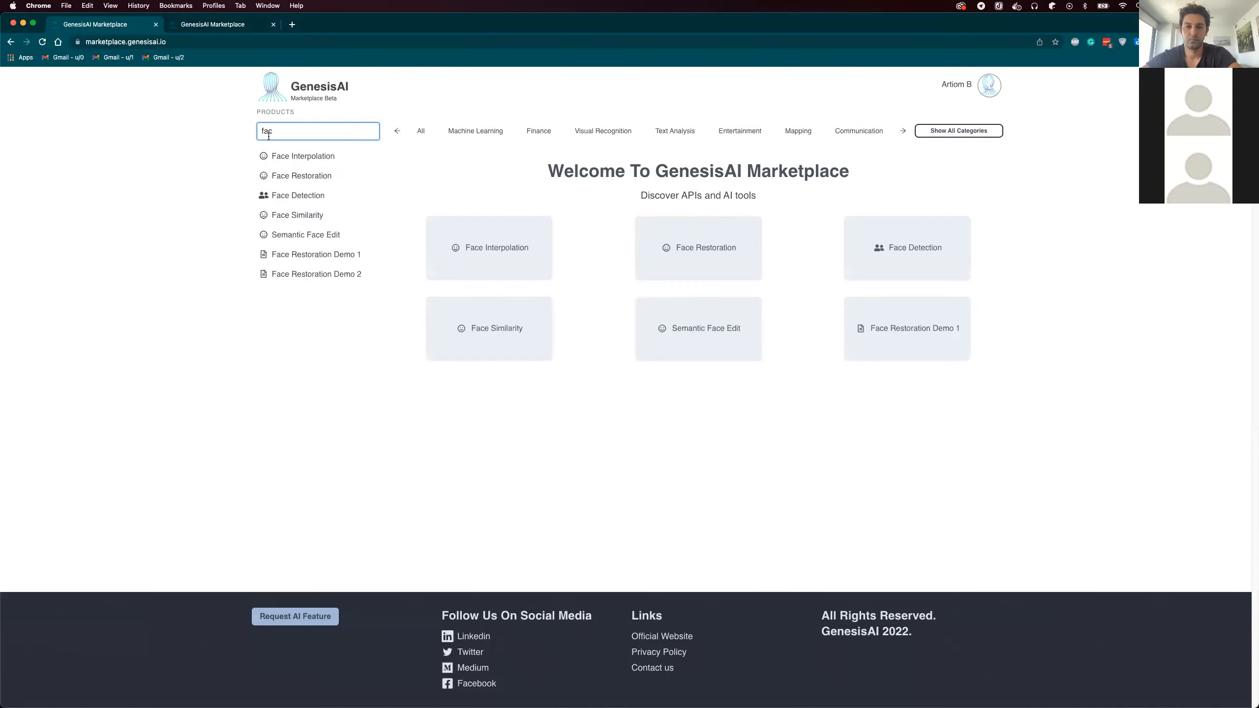
click(316, 273)
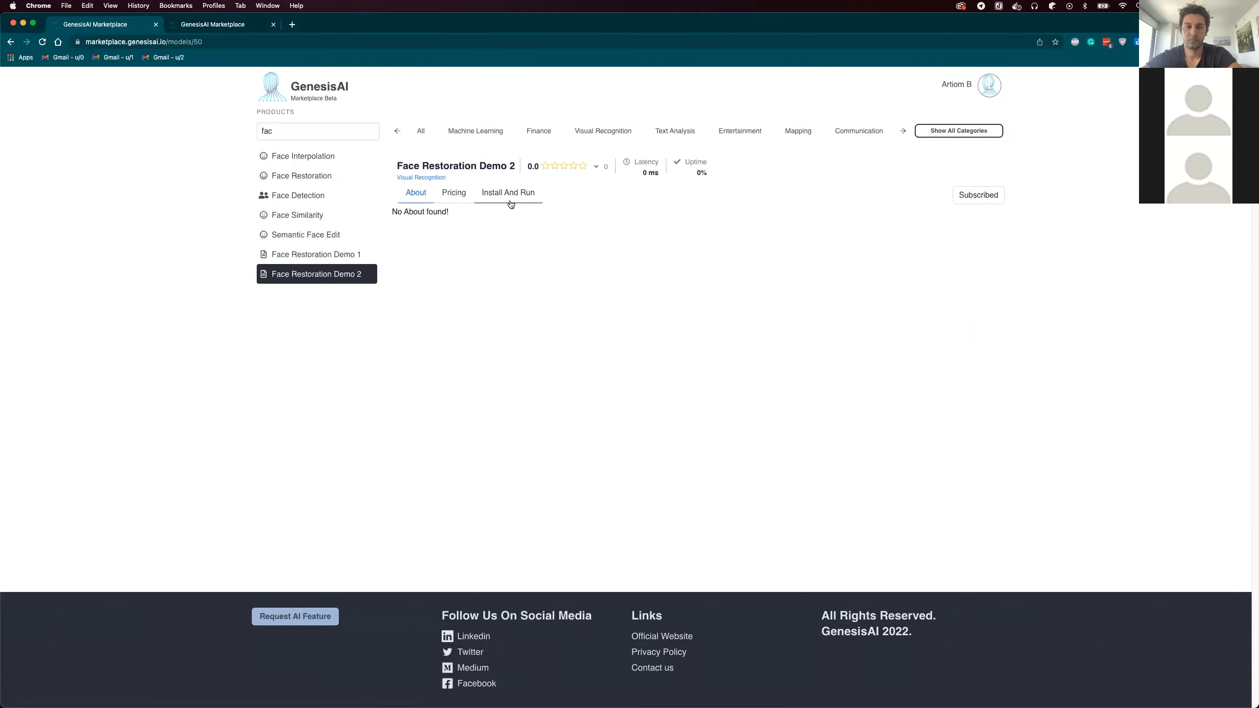
click(507, 192)
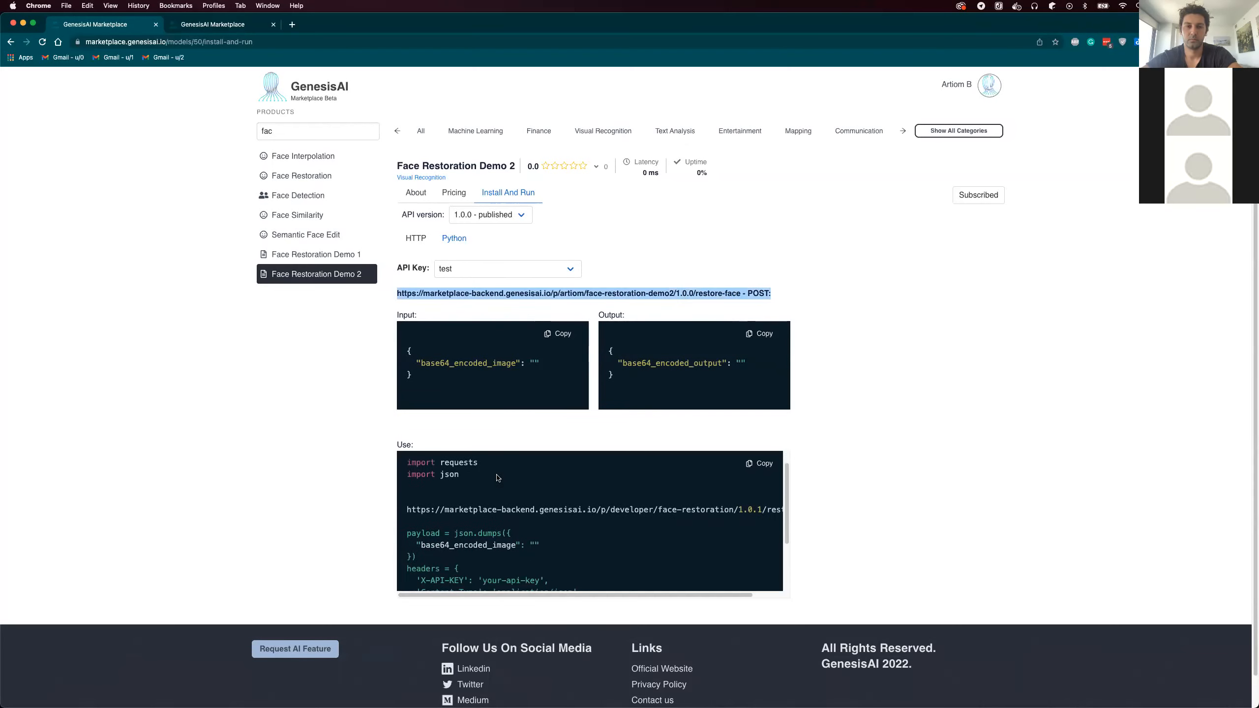
scroll(down, 3)
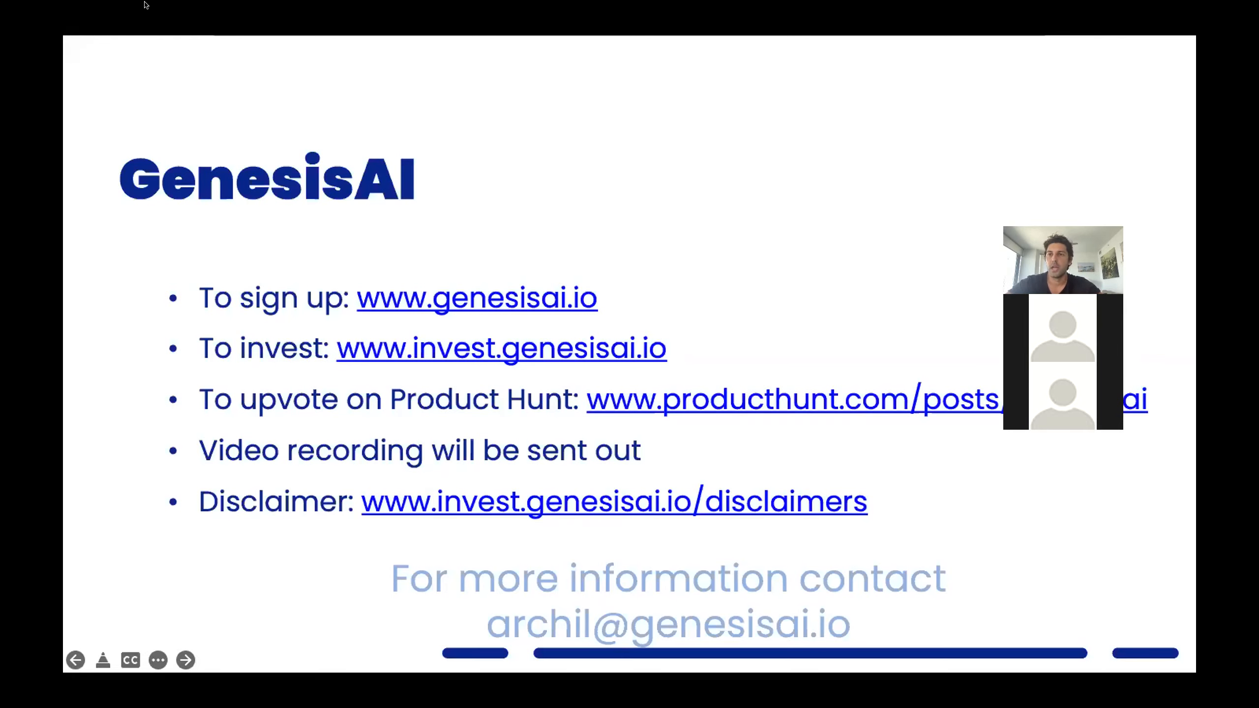
mouse_move(181, 219)
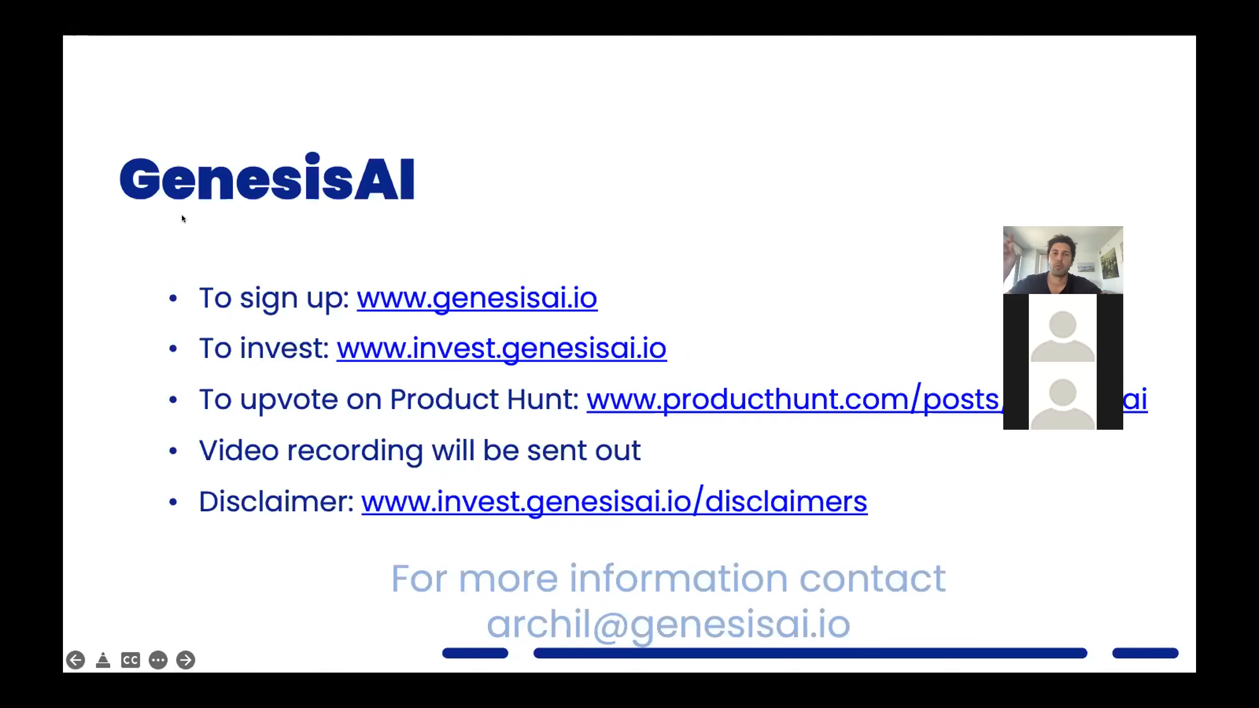